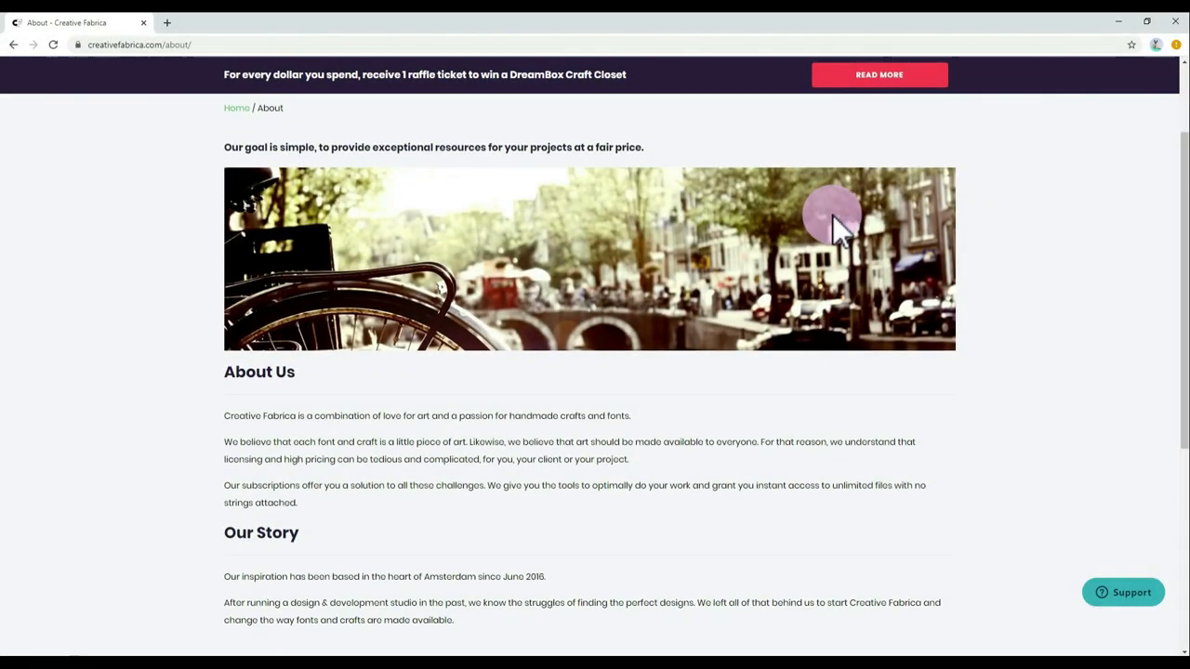
Go to Creative Fabrica's Daily Gifts page from the site header
{"action": "scroll", "scroll_direction": "down", "scroll_amount": 3}
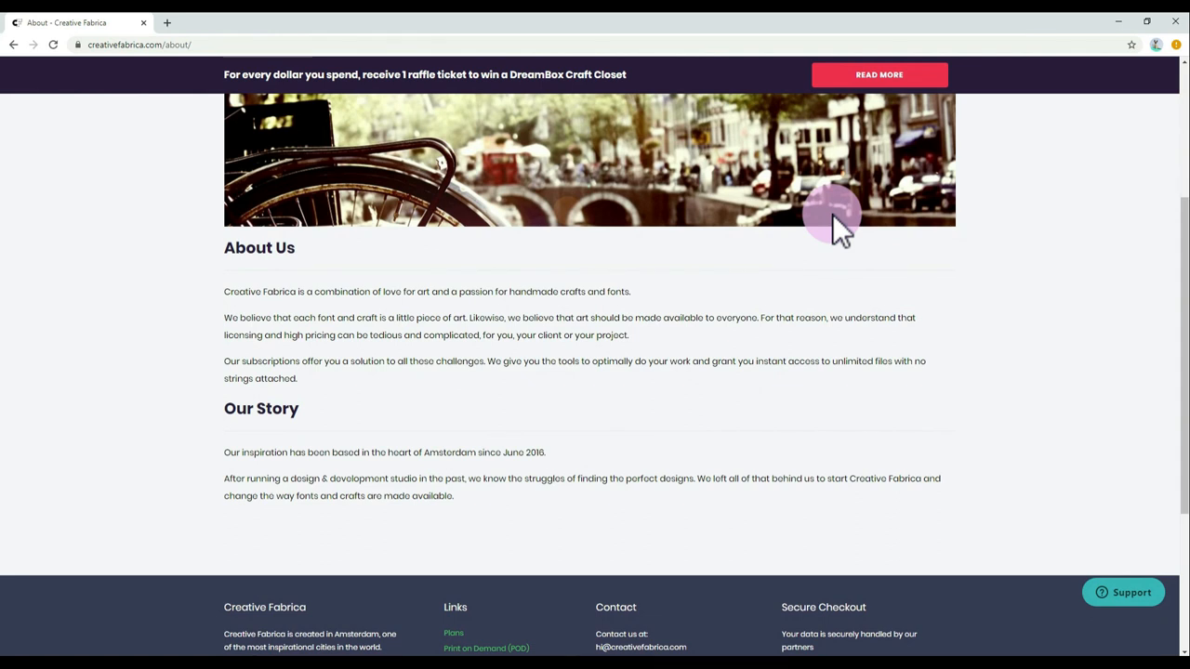
{"action": "scroll", "scroll_direction": "up", "scroll_amount": 3}
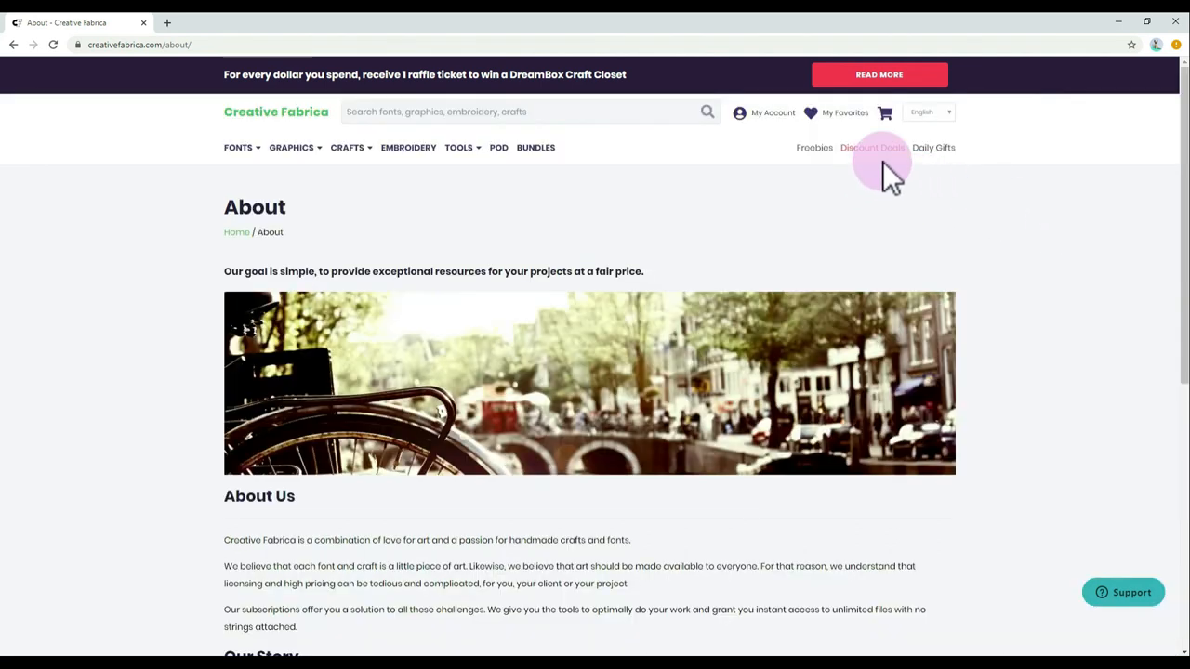
{"action": "left_click", "coordinate": [934, 147]}
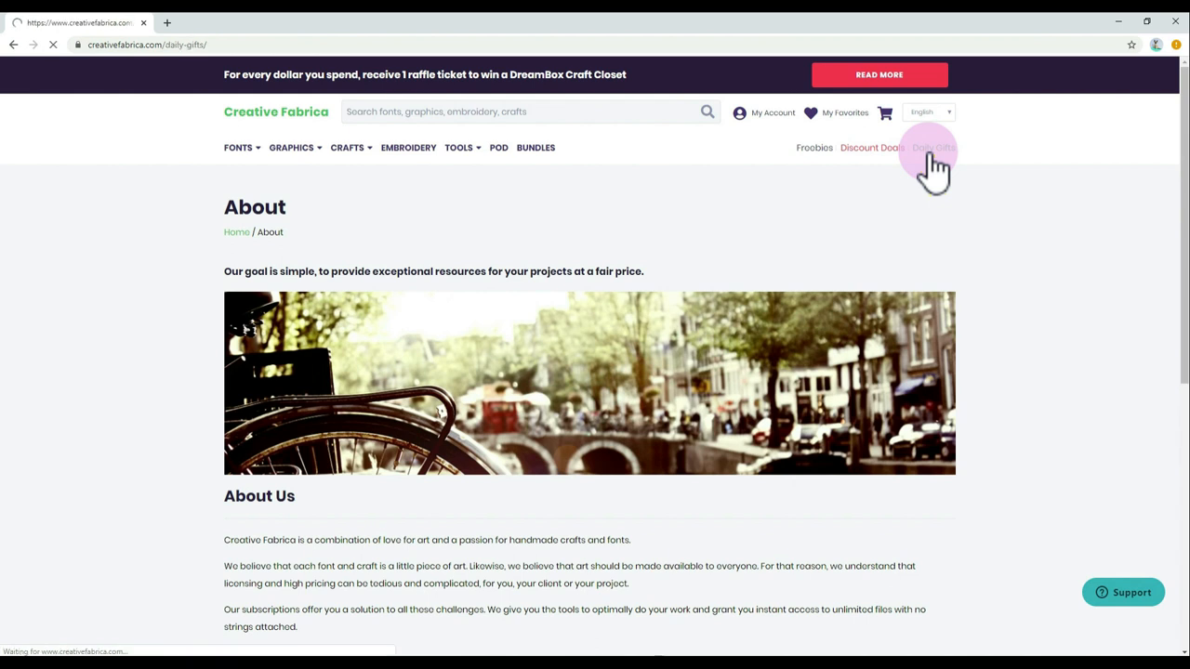
{"action": "left_click", "coordinate": [933, 147]}
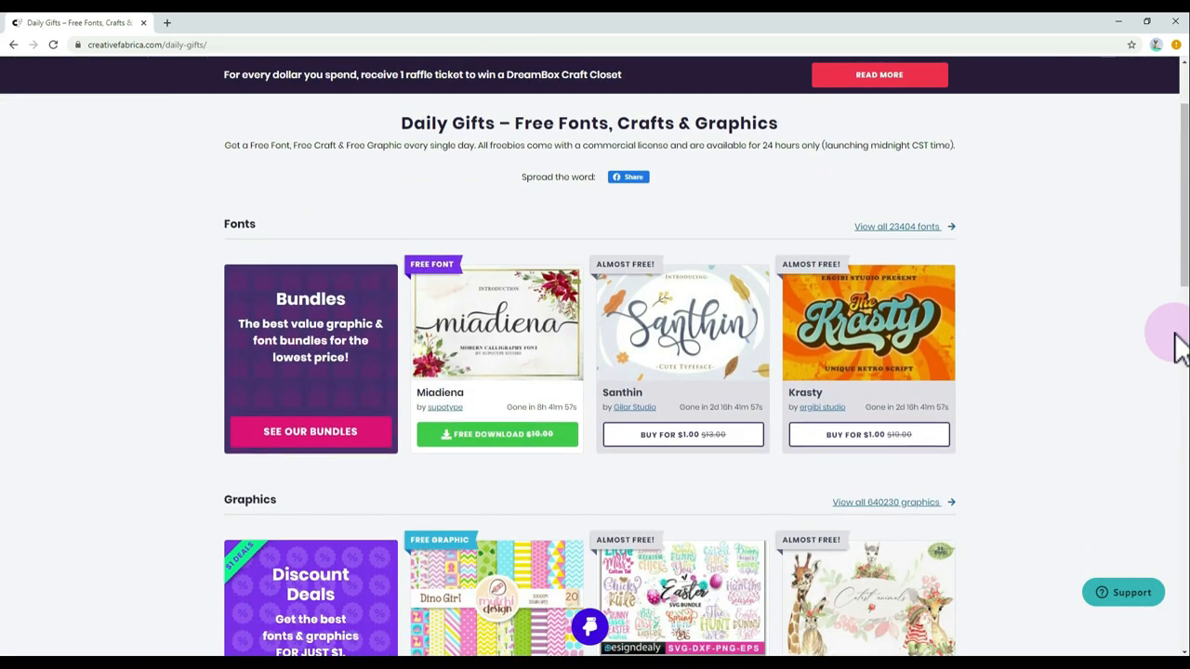
Browse down through the daily gifts to the FAQ section
{"action": "scroll", "scroll_direction": "down", "scroll_amount": 3}
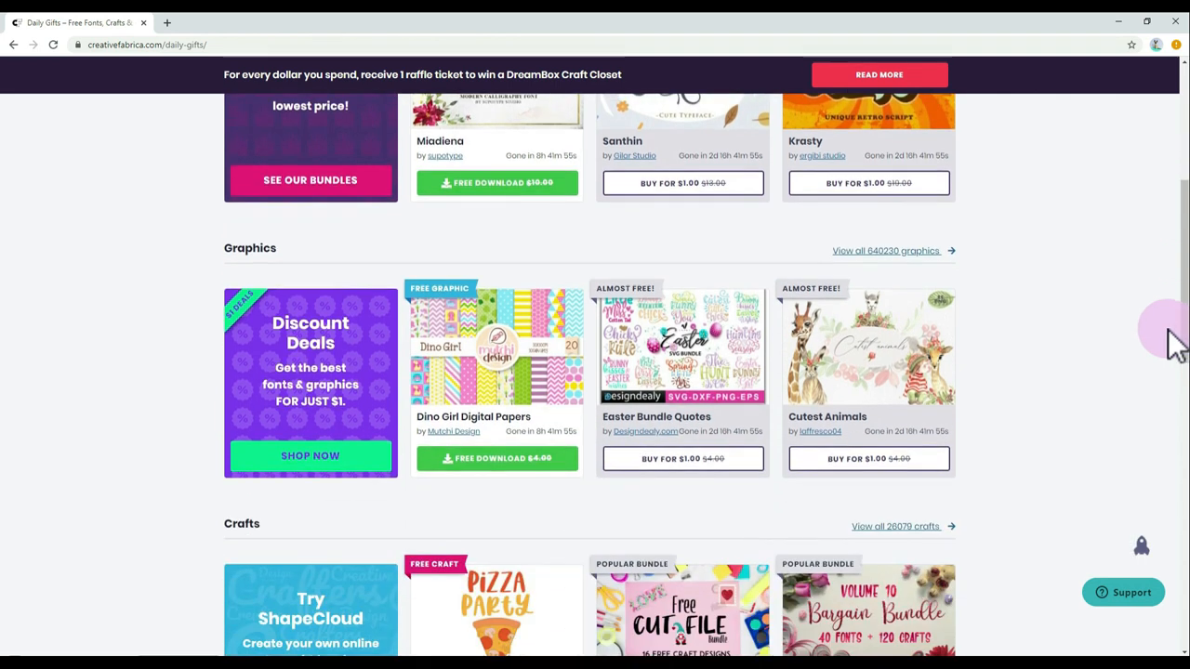
{"action": "scroll", "scroll_direction": "down", "scroll_amount": 3}
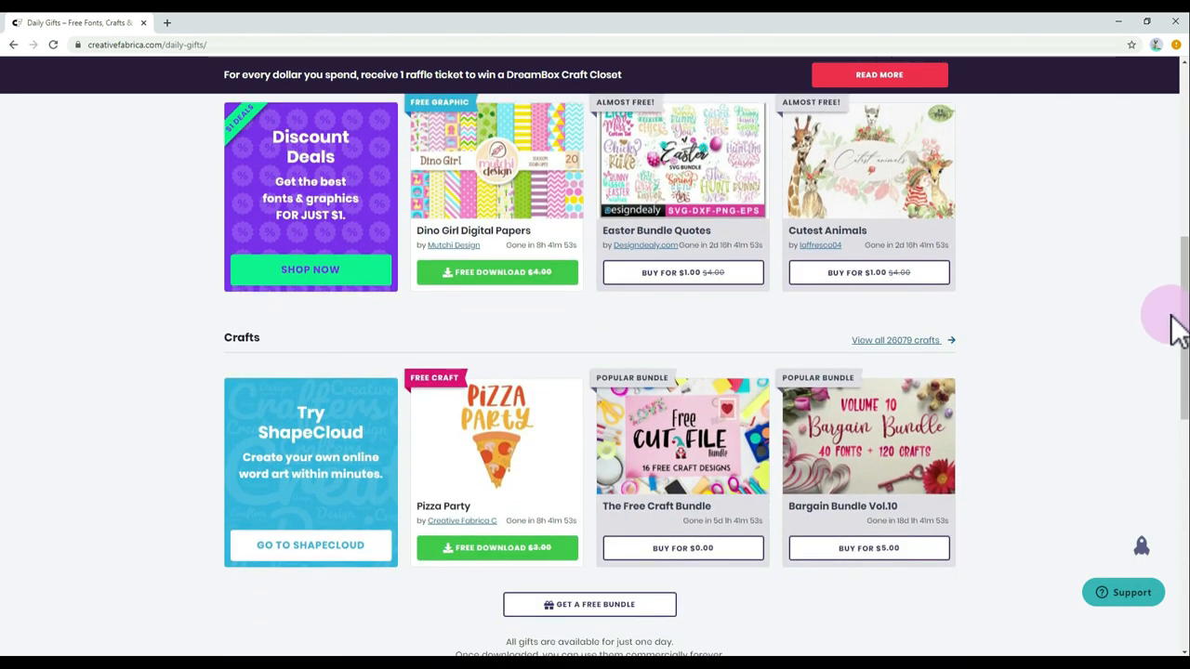
{"action": "scroll", "scroll_direction": "down", "scroll_amount": 3}
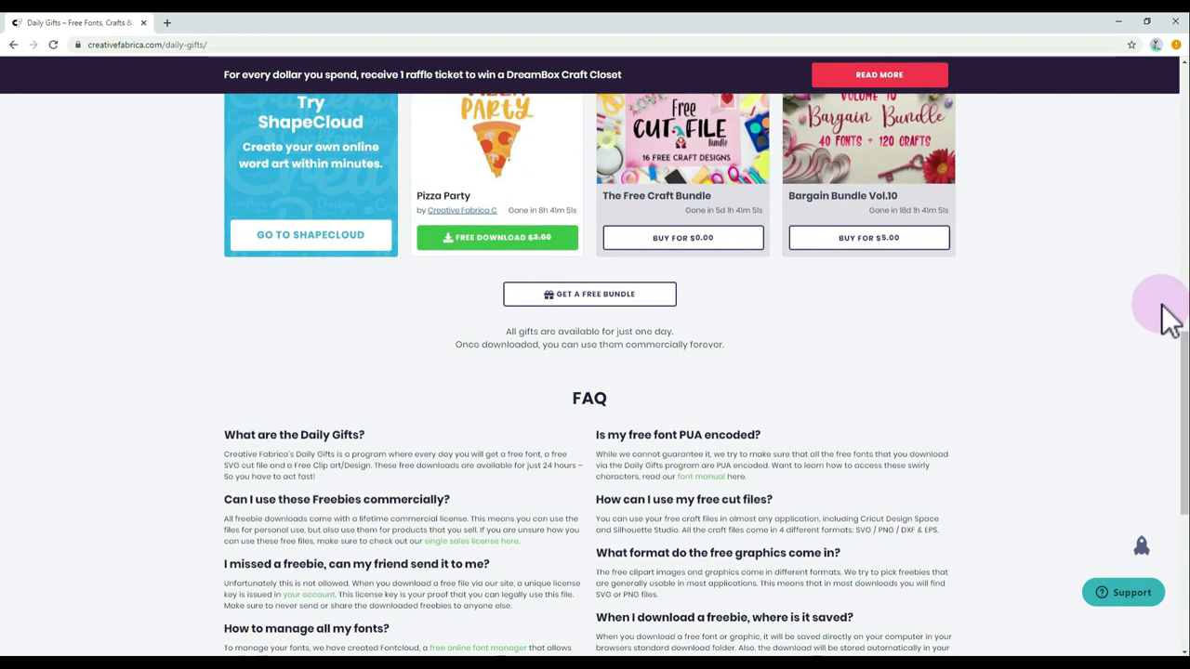
{"action": "scroll", "scroll_direction": "down", "scroll_amount": 3}
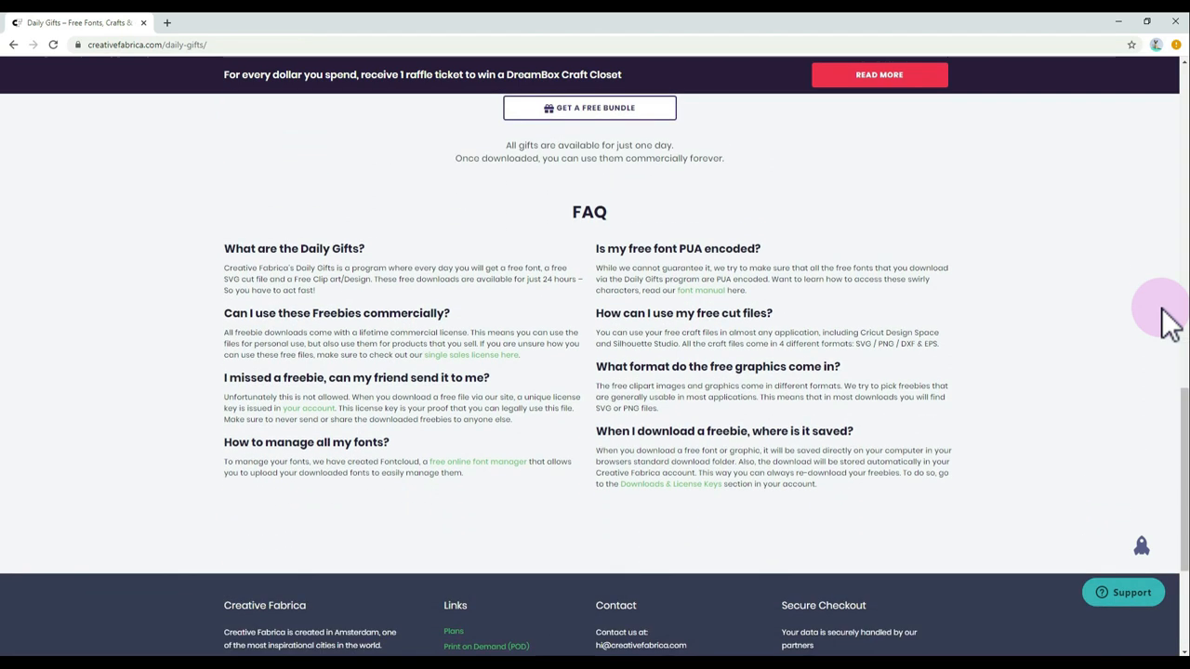
{"action": "scroll", "scroll_direction": "up", "scroll_amount": 3}
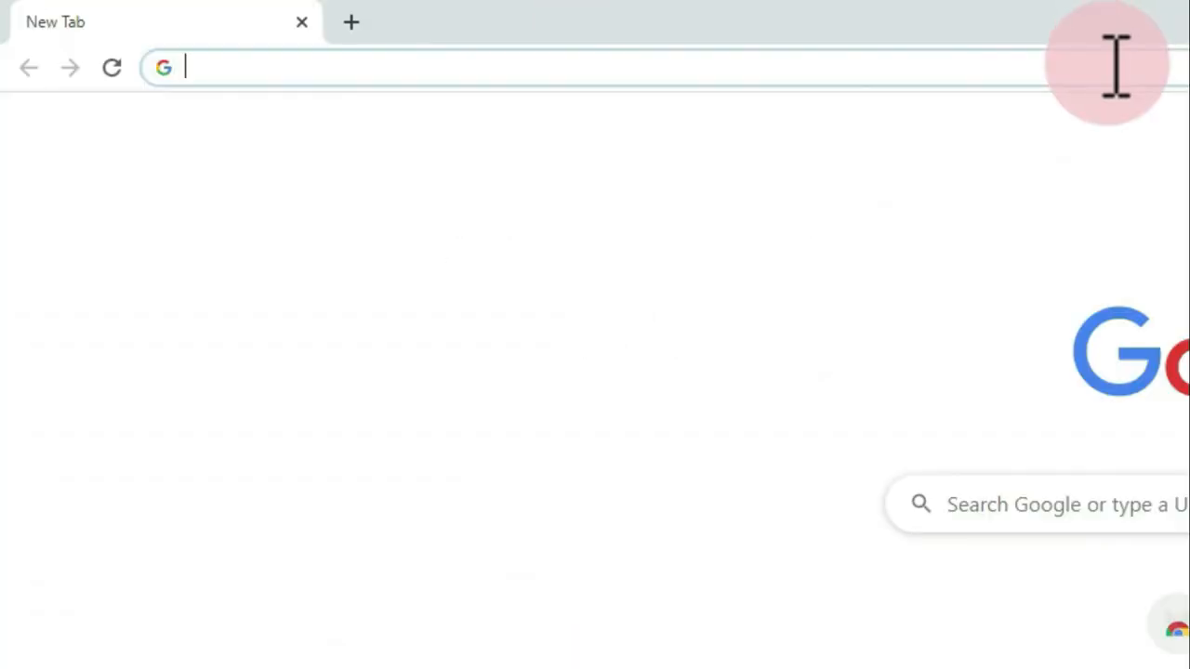
Load creativefabrica.com in the new tab and browse the homepage offers
{"action": "type", "text": "creativ"}
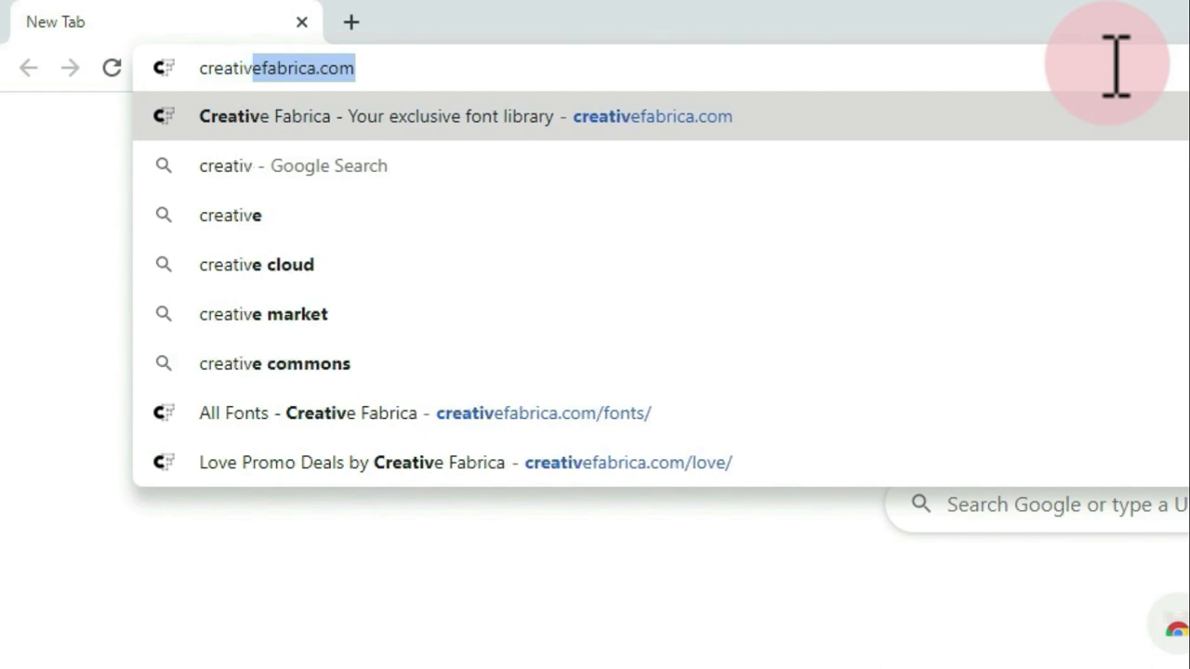
{"action": "left_click", "coordinate": [465, 115]}
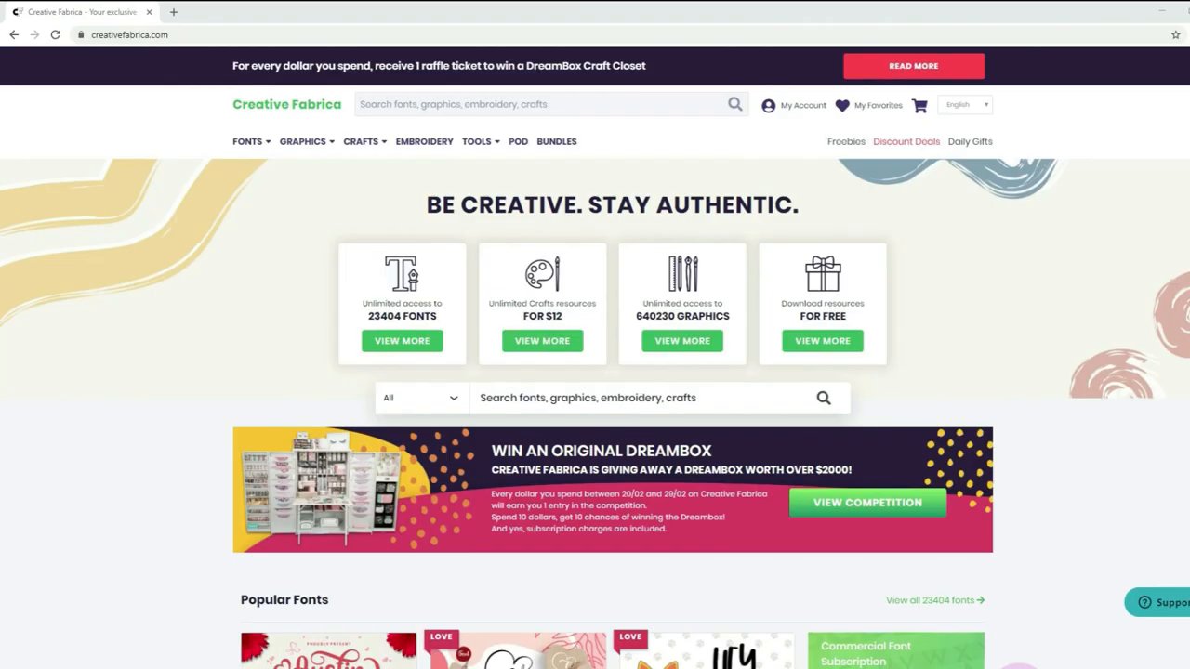
{"action": "mouse_move", "coordinate": [945, 320]}
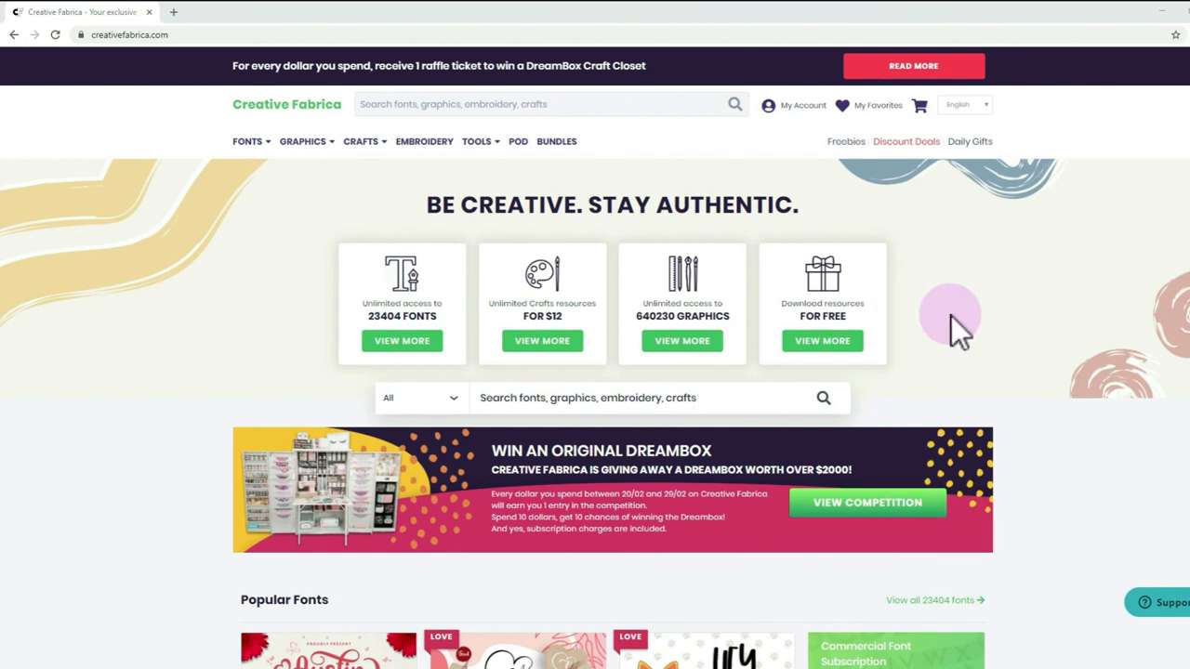
{"action": "scroll", "scroll_direction": "down", "scroll_amount": 3}
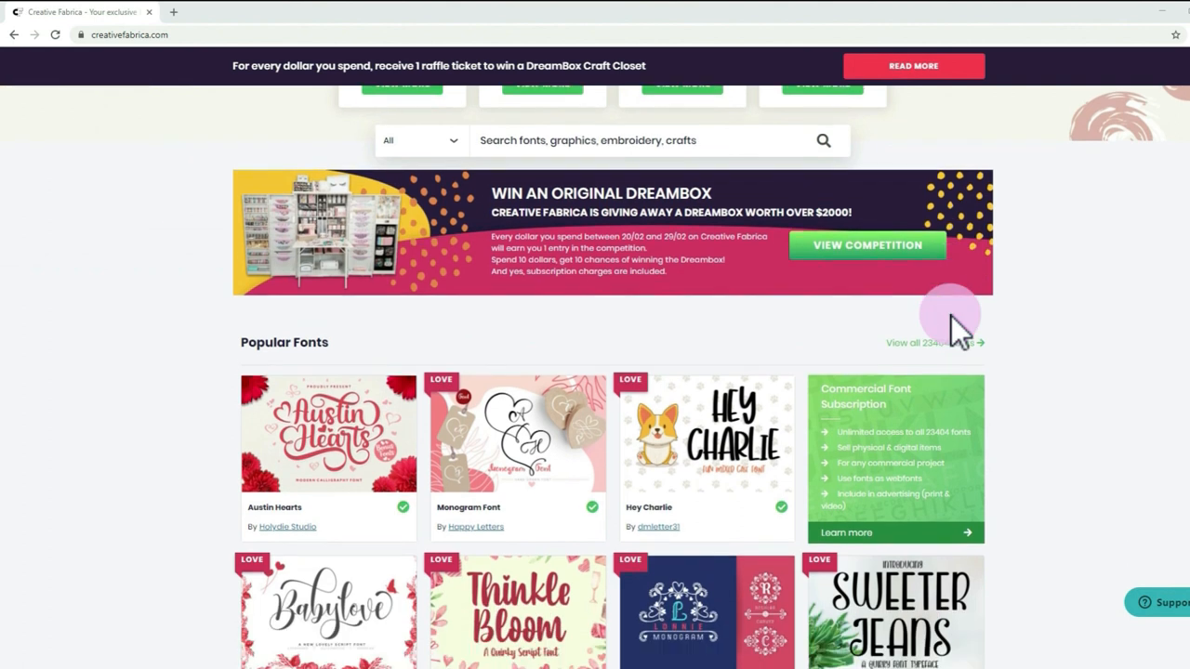
{"action": "scroll", "scroll_direction": "down", "scroll_amount": 3}
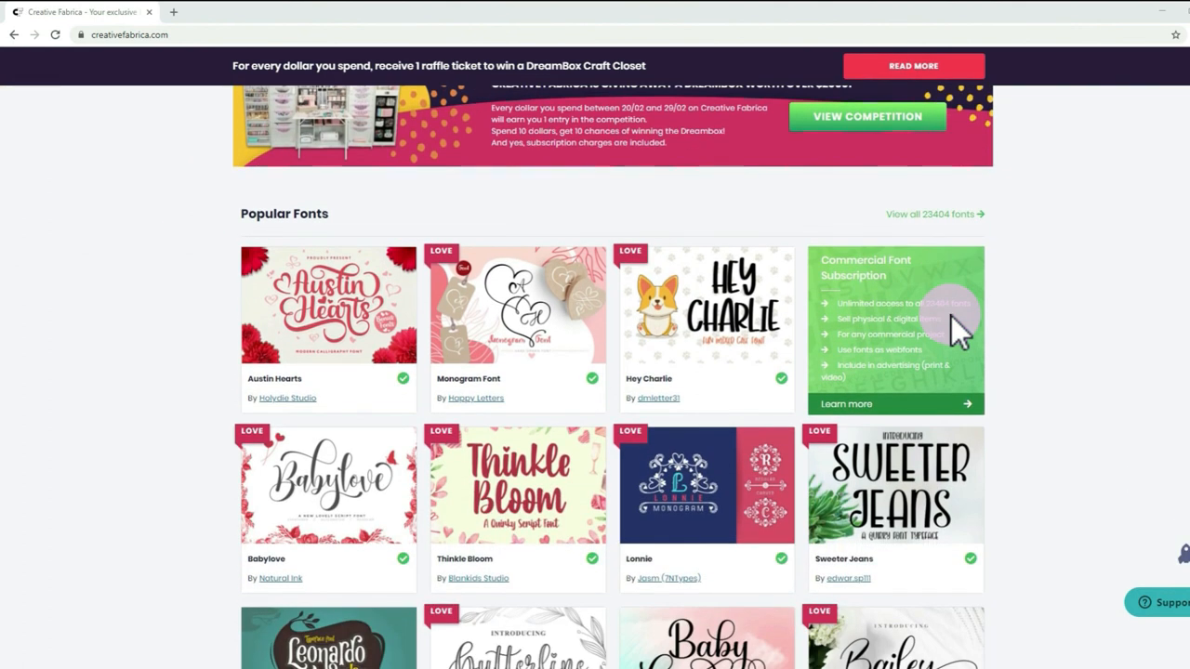
{"action": "scroll", "scroll_direction": "down", "scroll_amount": 3}
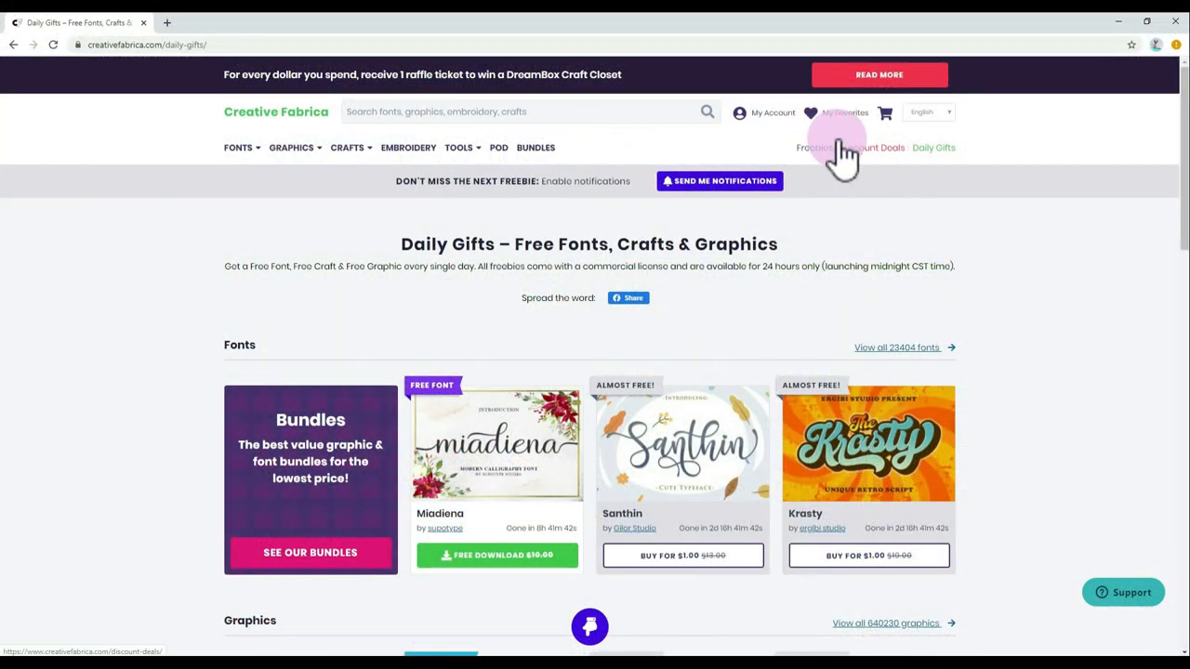
Browse the Freebies collection of free resources down to its end
{"action": "left_click", "coordinate": [872, 149]}
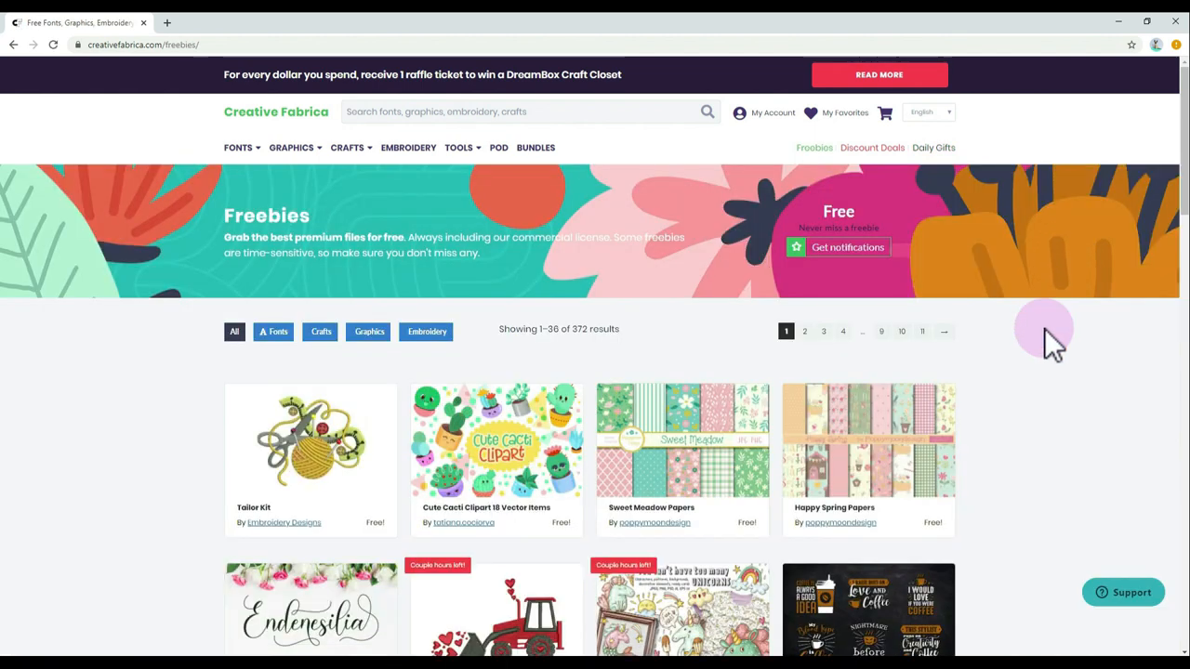
{"action": "scroll", "scroll_direction": "down", "scroll_amount": 3}
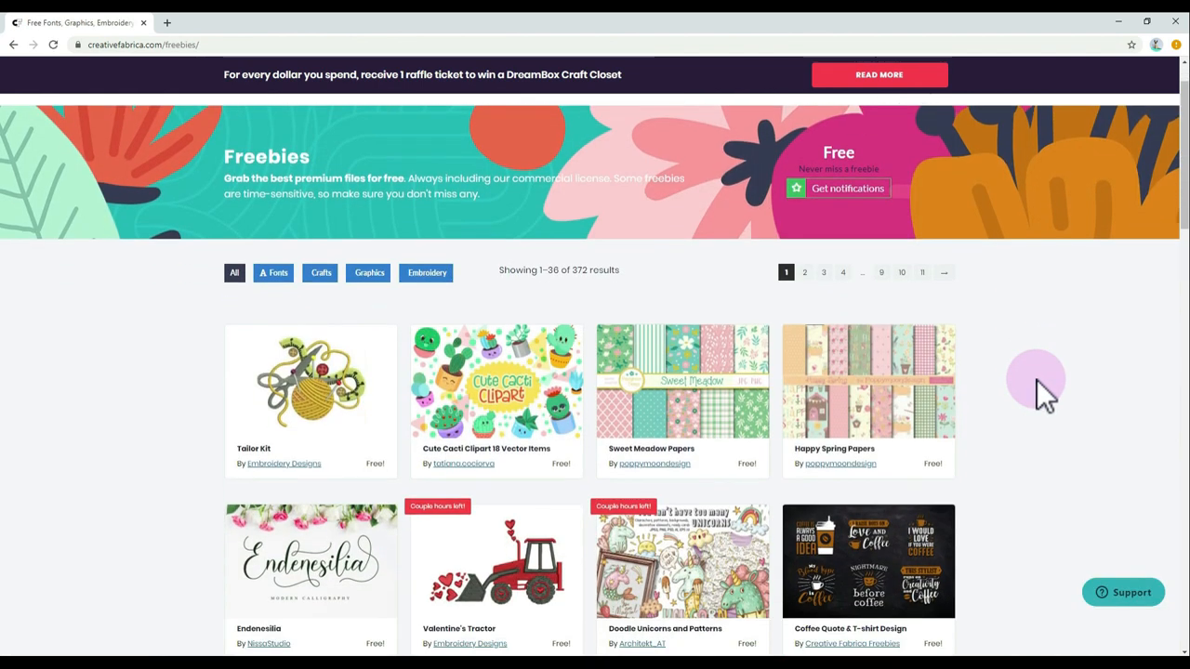
{"action": "scroll", "scroll_direction": "down", "scroll_amount": 3}
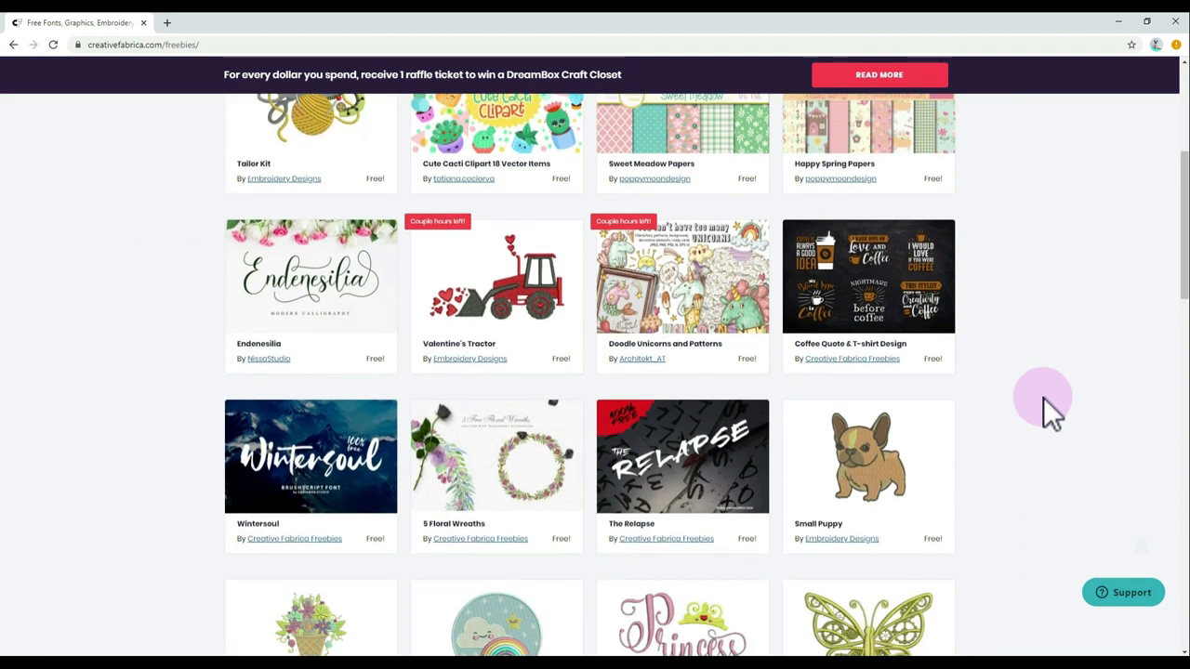
{"action": "scroll", "scroll_direction": "down", "scroll_amount": 3}
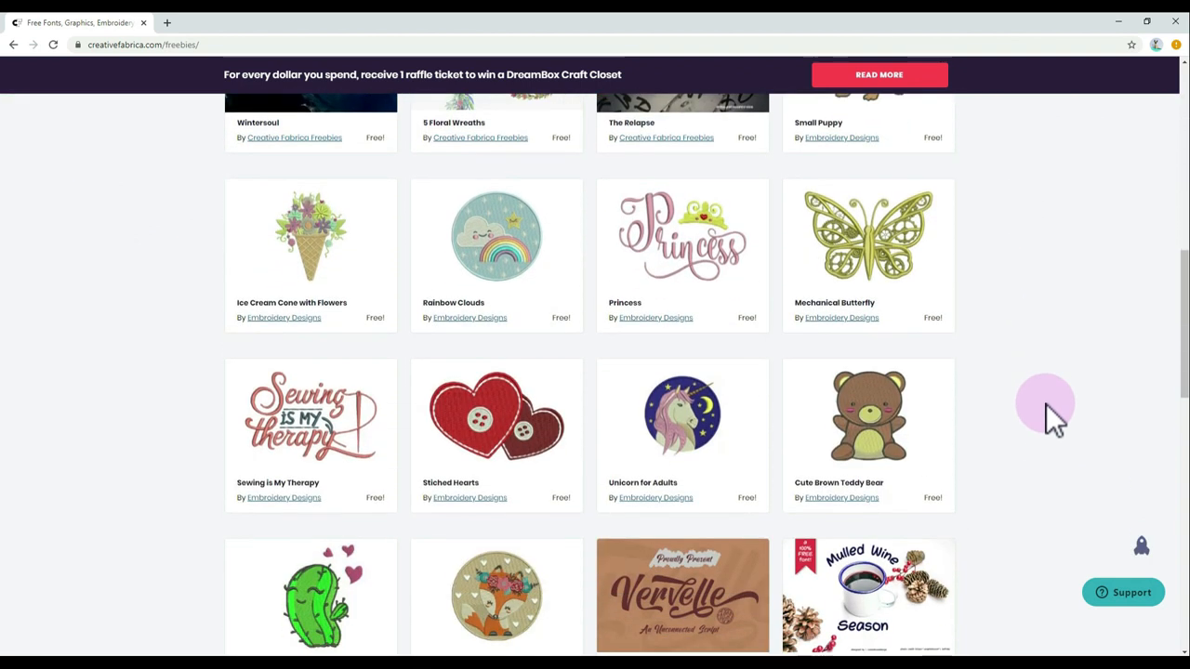
{"action": "scroll", "scroll_direction": "down", "scroll_amount": 3}
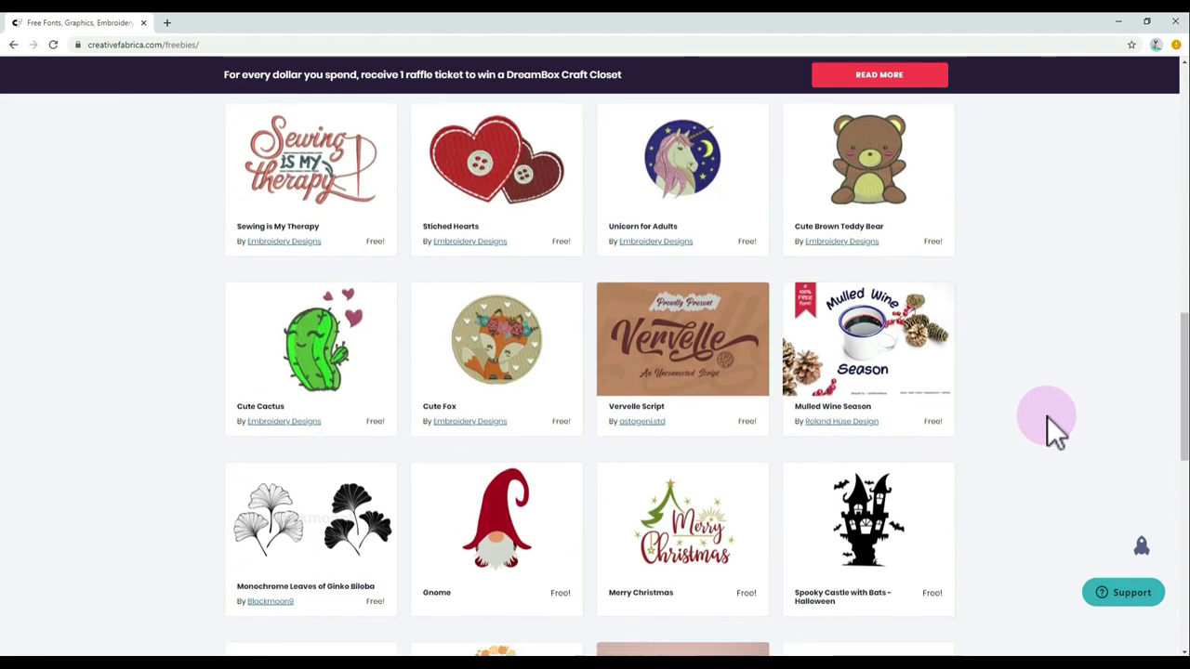
{"action": "scroll", "scroll_direction": "down", "scroll_amount": 3}
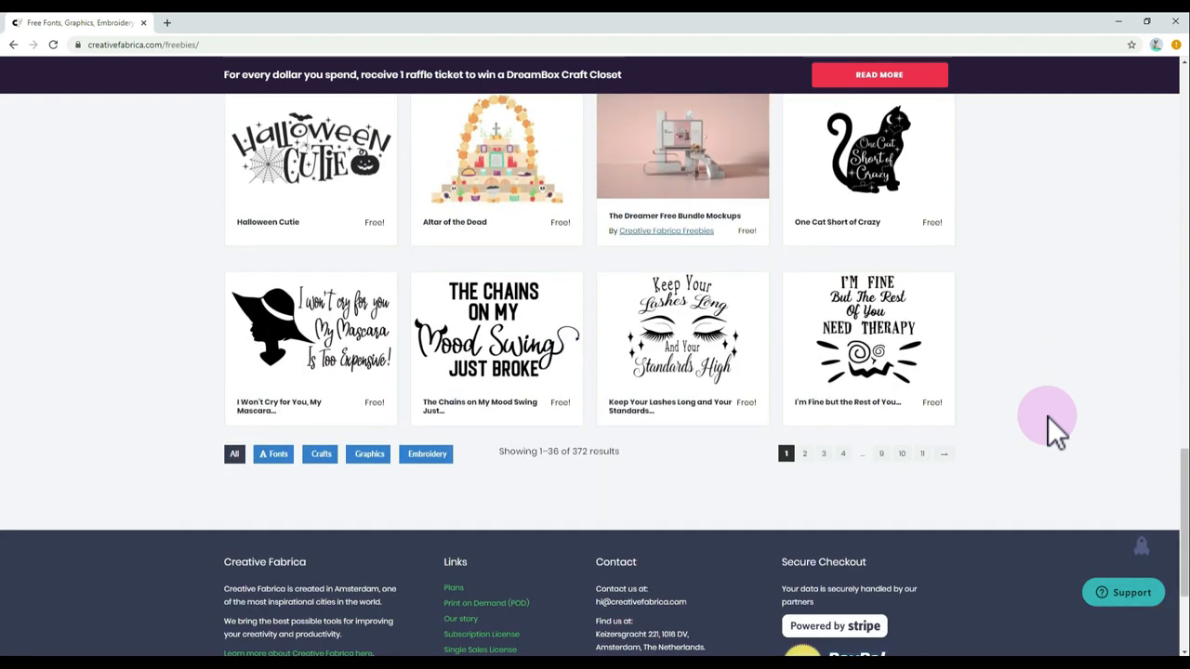
{"action": "scroll", "scroll_direction": "down", "scroll_amount": 3}
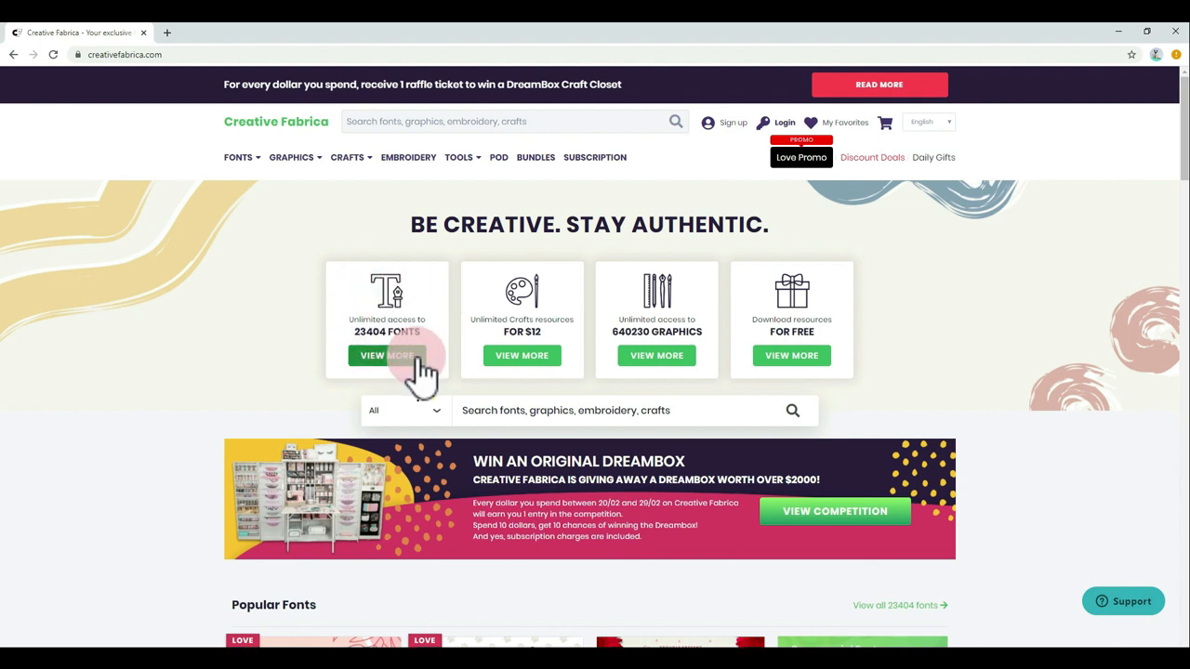
Browse the unlimited fonts collection of script fonts
{"action": "left_click", "coordinate": [387, 355]}
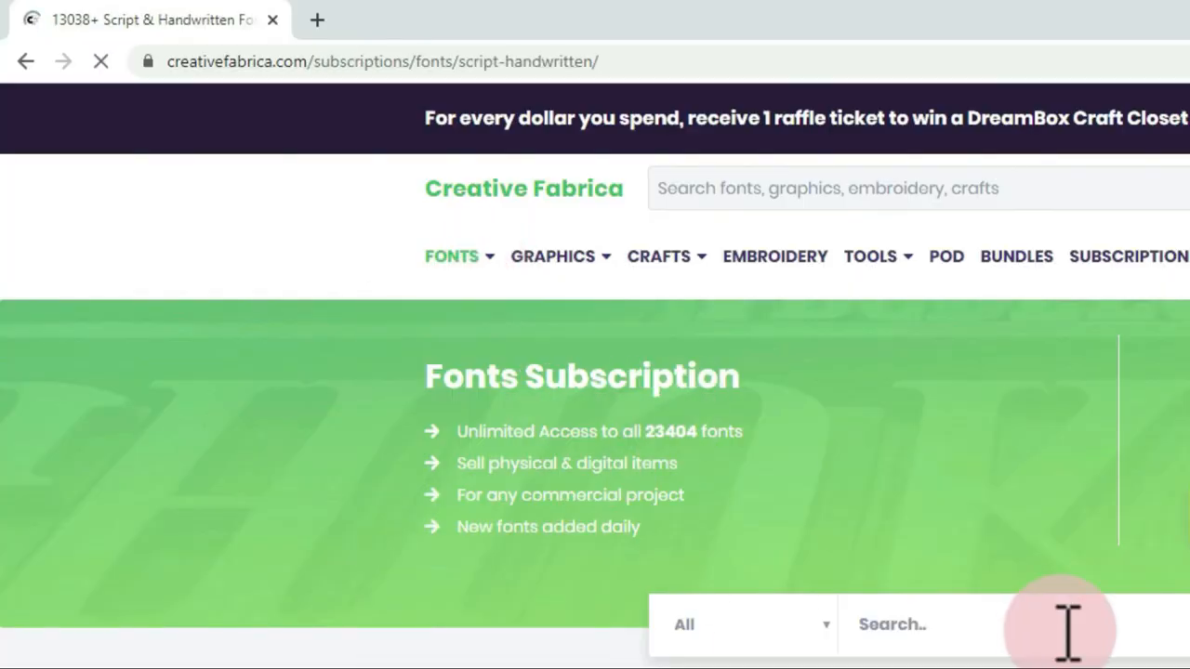
{"action": "scroll", "scroll_direction": "down", "scroll_amount": 3}
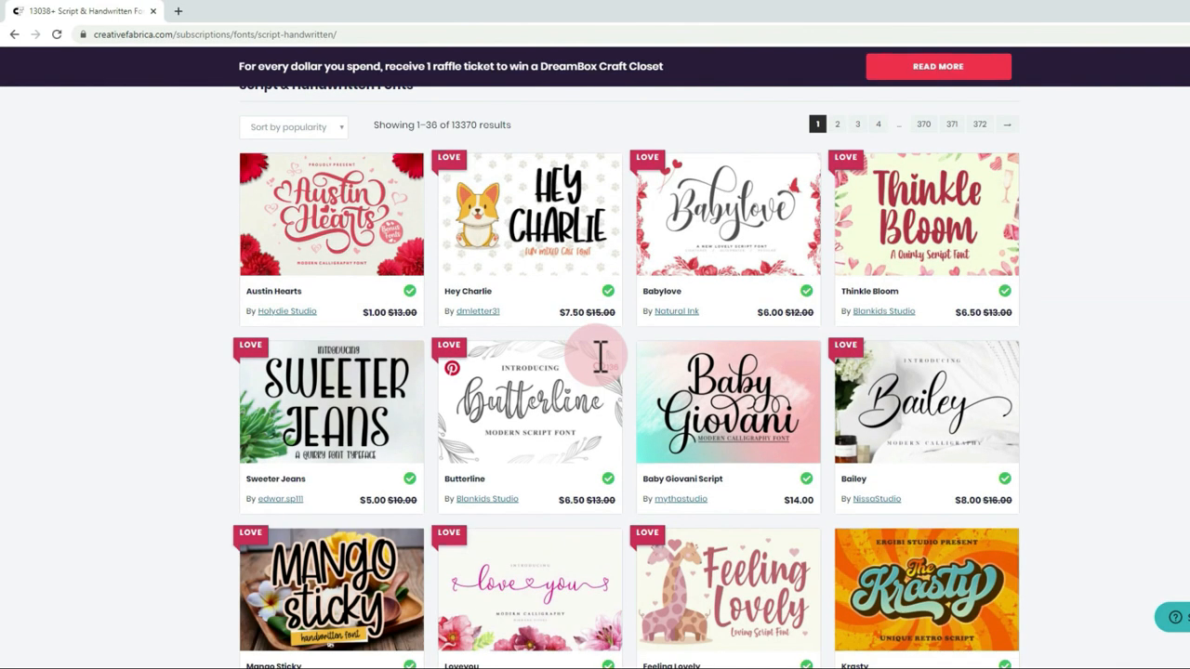
{"action": "scroll", "scroll_direction": "down", "scroll_amount": 3}
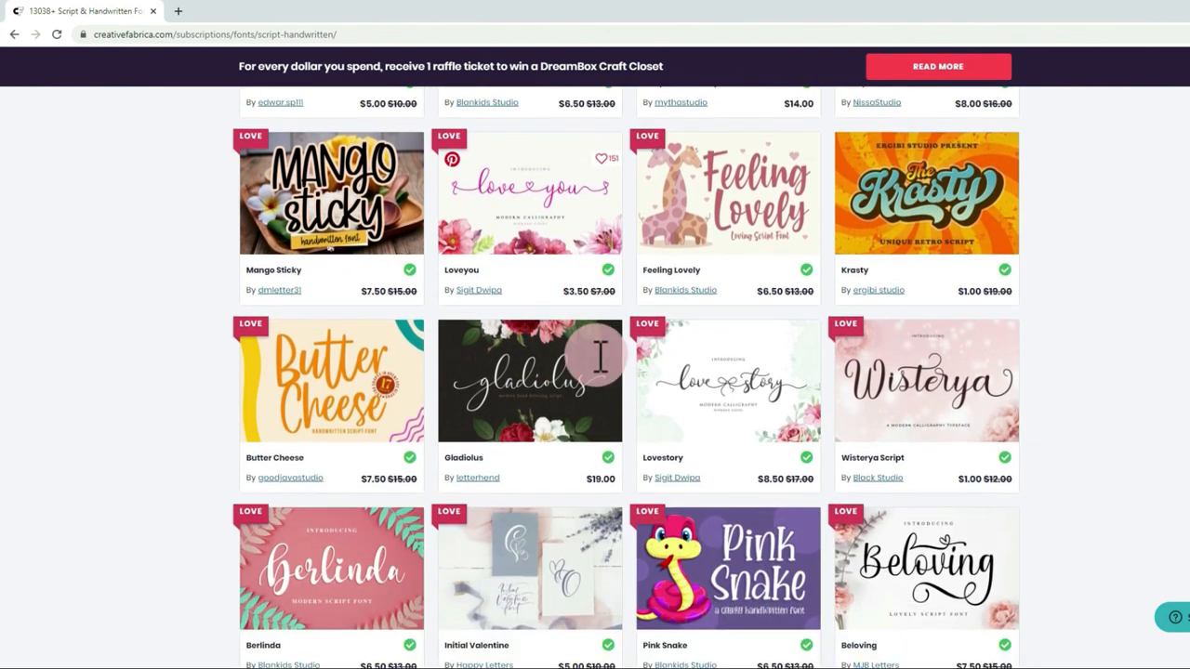
{"action": "scroll", "scroll_direction": "down", "scroll_amount": 3}
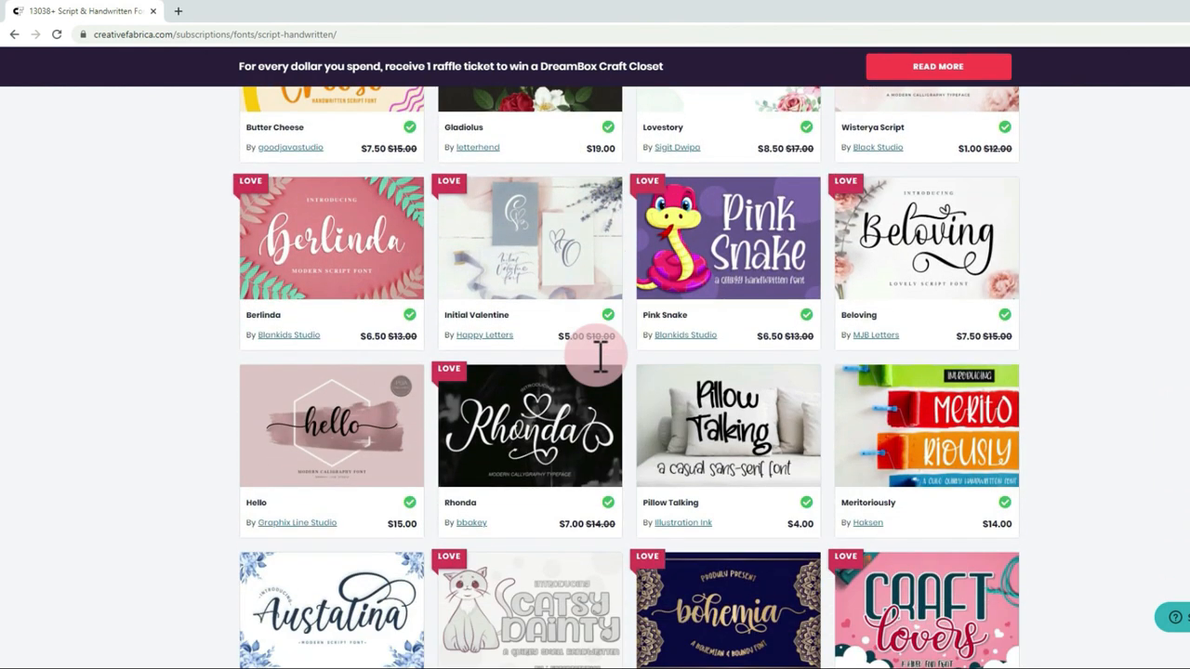
{"action": "scroll", "scroll_direction": "down", "scroll_amount": 3}
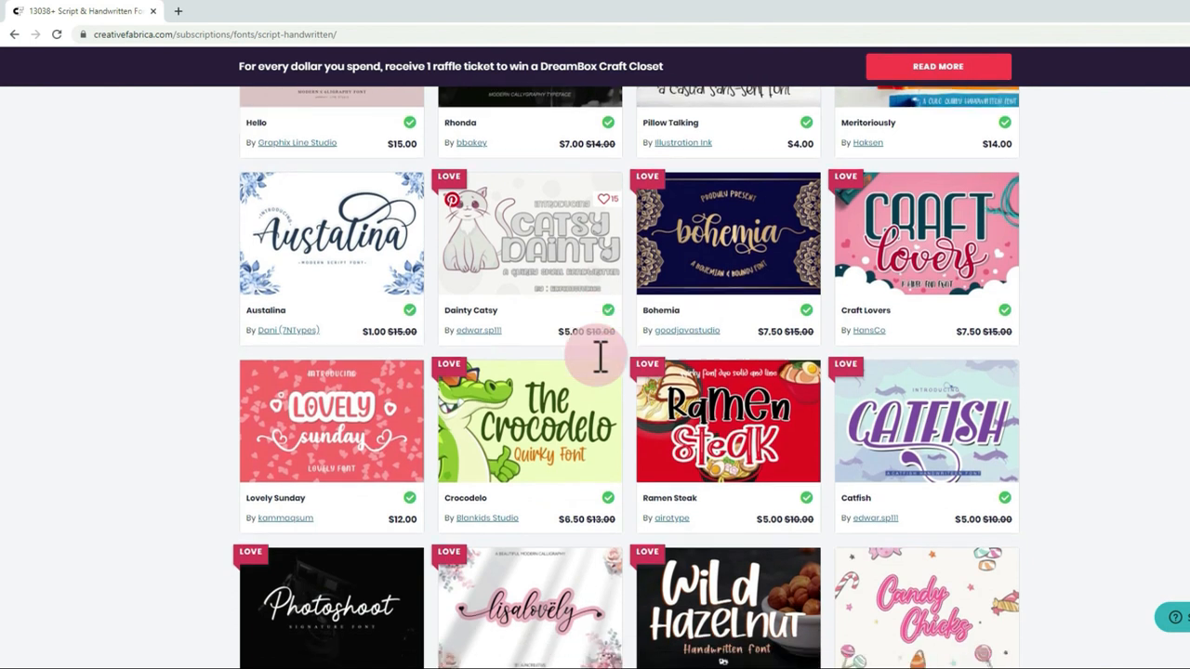
{"action": "scroll", "scroll_direction": "down", "scroll_amount": 3}
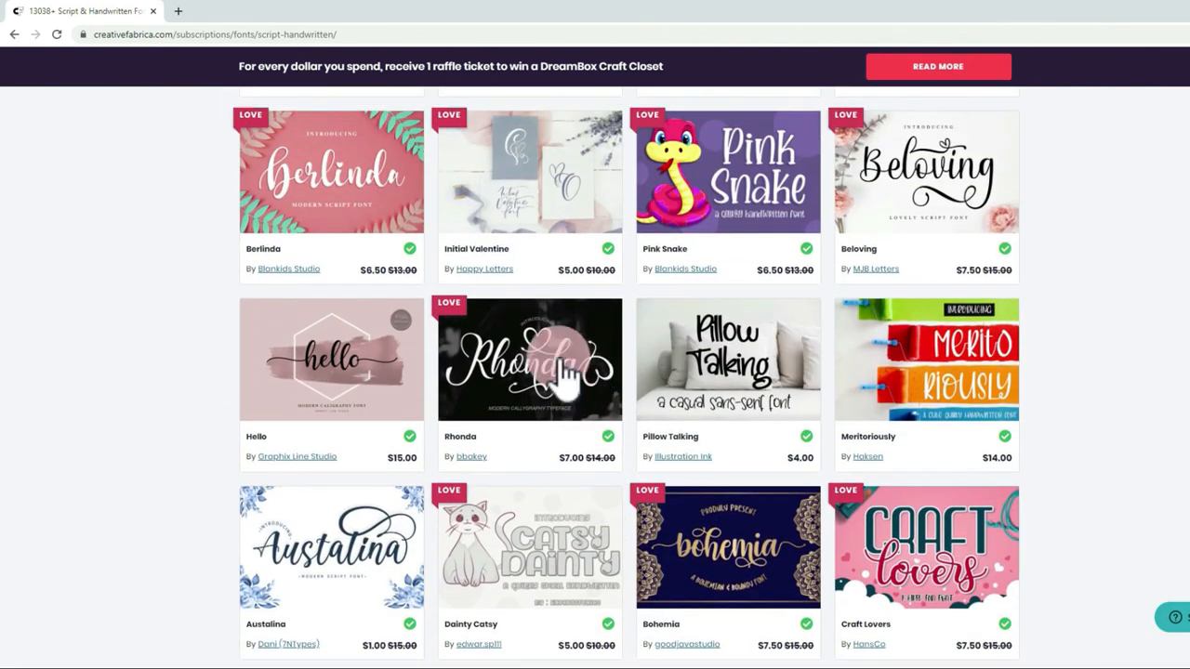
Download the Hello script font from its product page
{"action": "left_click", "coordinate": [331, 359]}
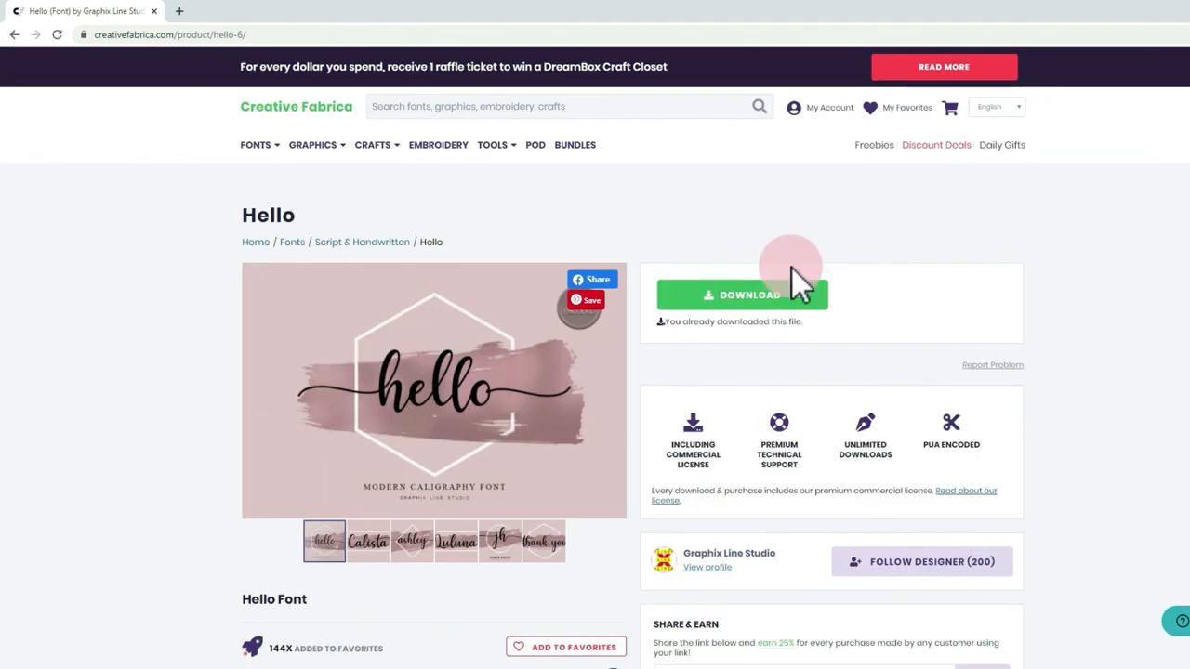
{"action": "mouse_move", "coordinate": [737, 346]}
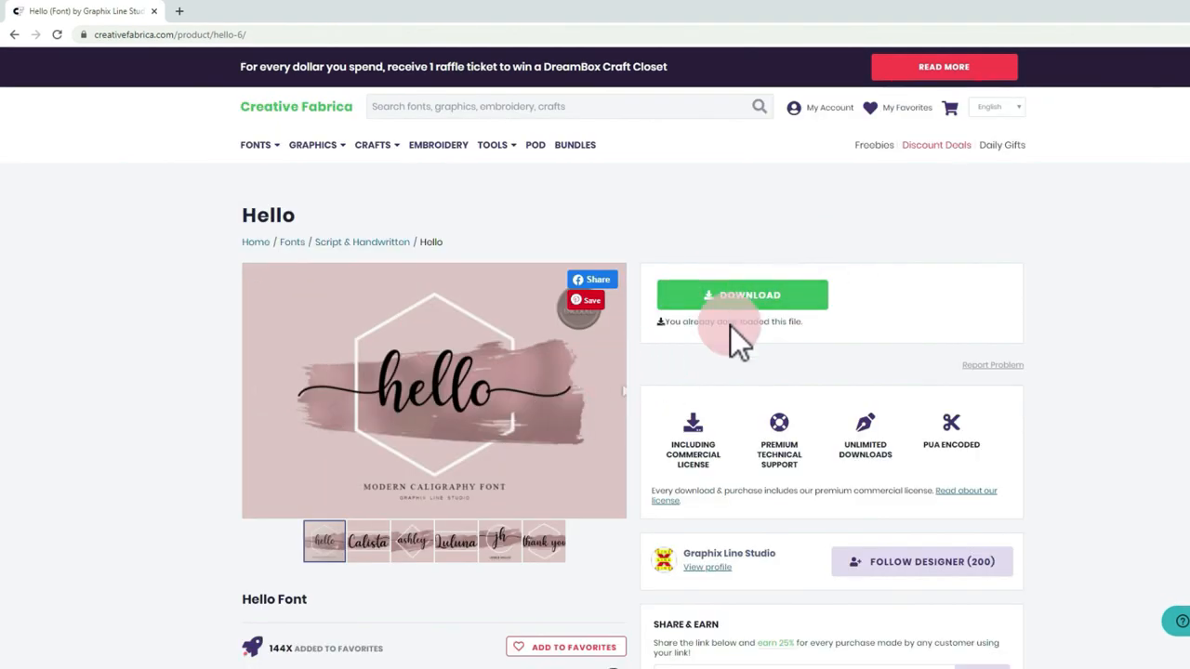
{"action": "left_click", "coordinate": [742, 294]}
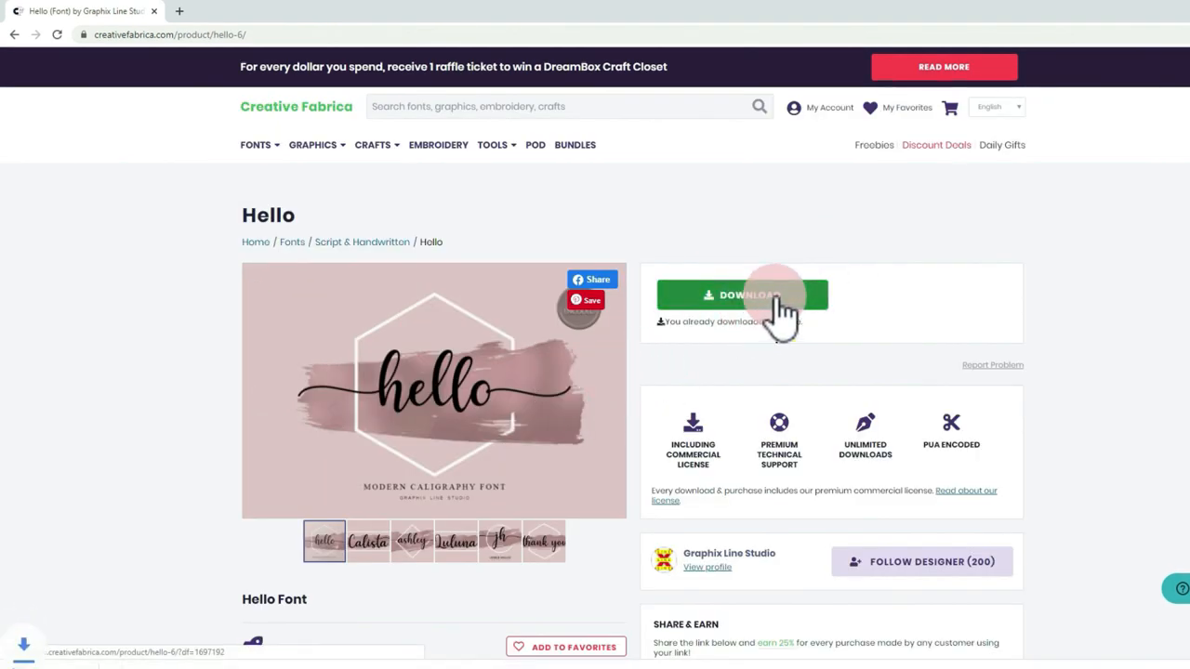
{"action": "left_click", "coordinate": [742, 294]}
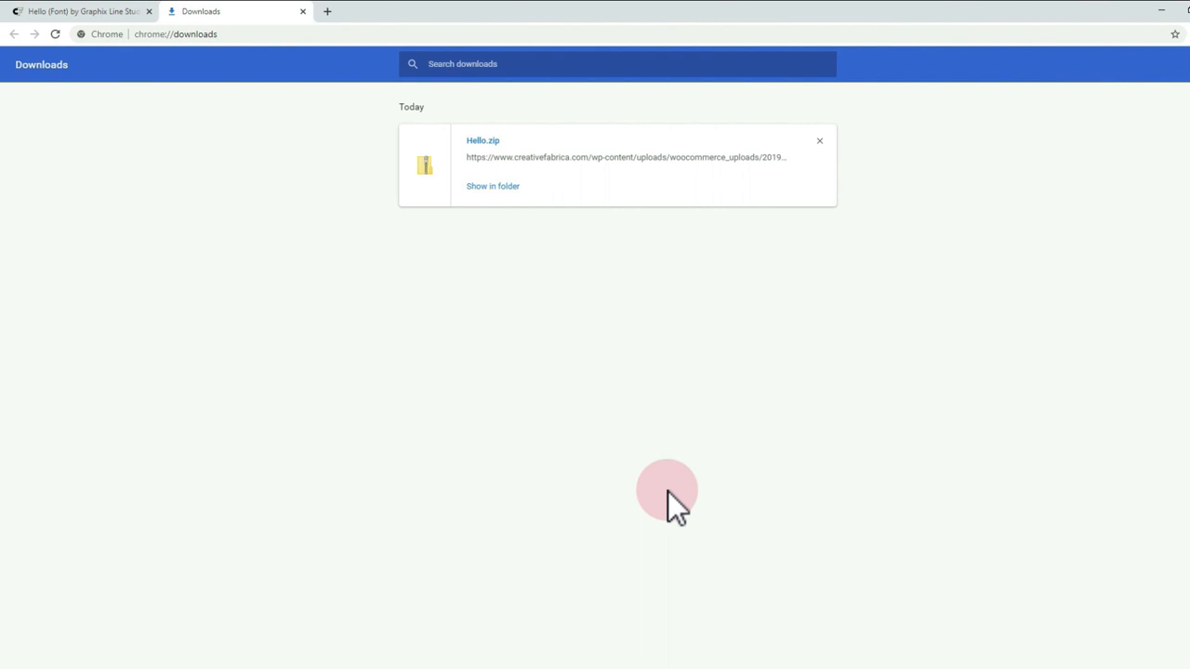
Reveal the downloaded Hello.zip in its Downloads folder
{"action": "left_click", "coordinate": [493, 186]}
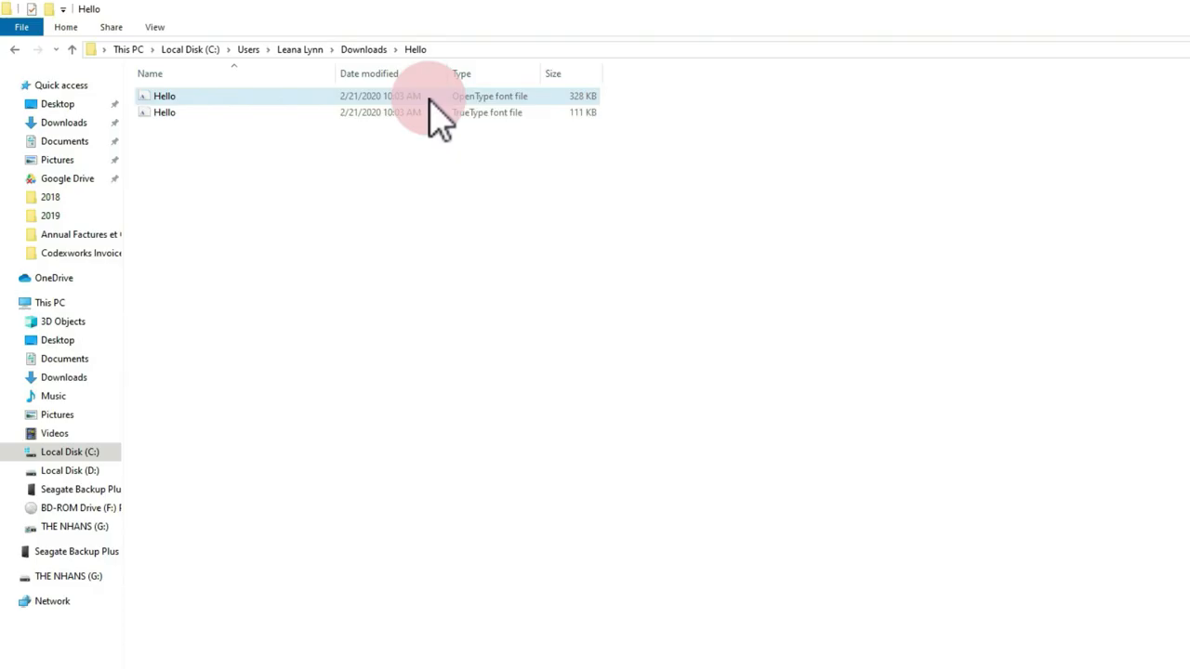
Install the Hello OpenType font via Windows Font Viewer and close the preview
{"action": "double_click", "coordinate": [164, 97]}
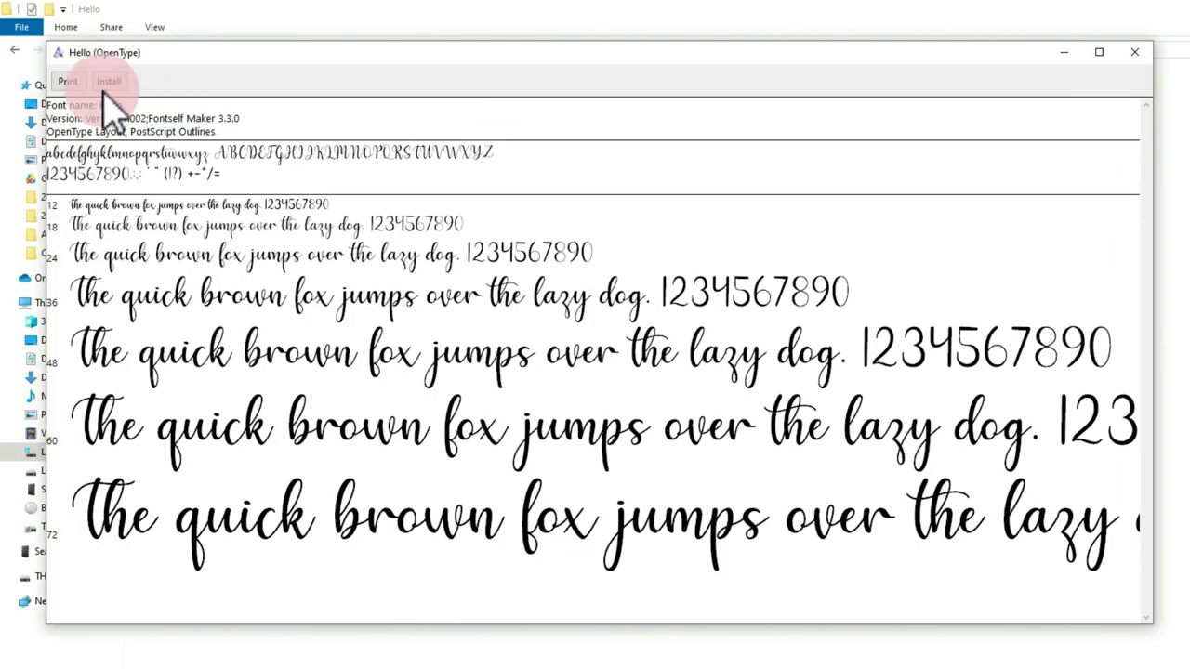
{"action": "left_click", "coordinate": [108, 81]}
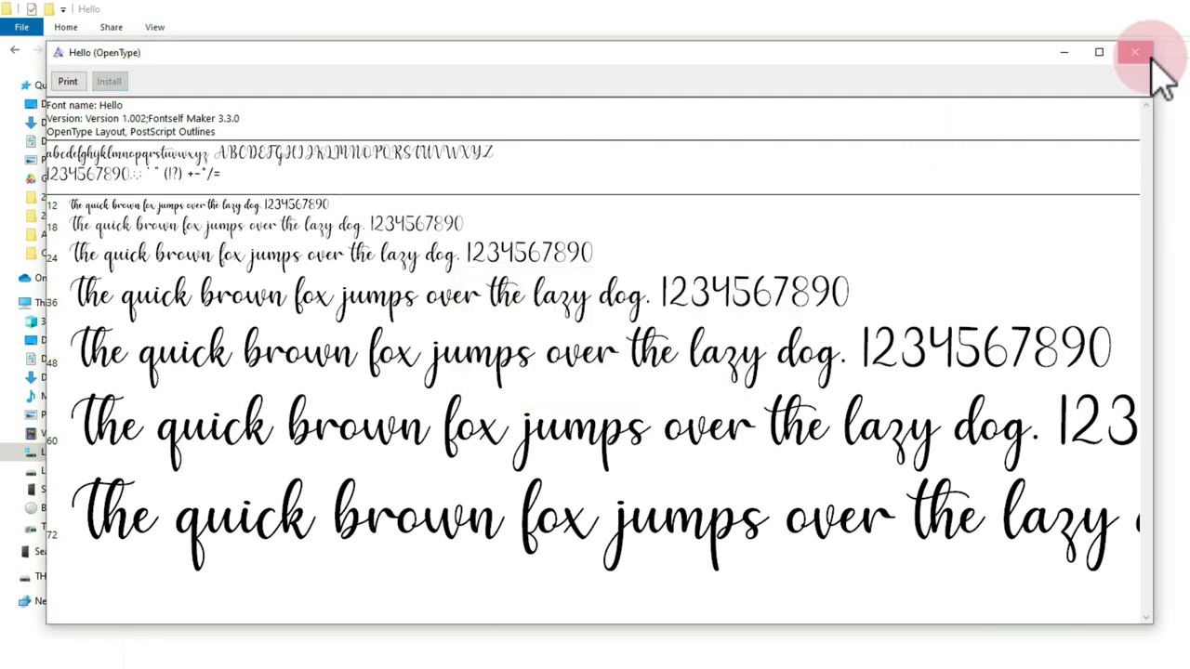
{"action": "left_click", "coordinate": [1134, 52]}
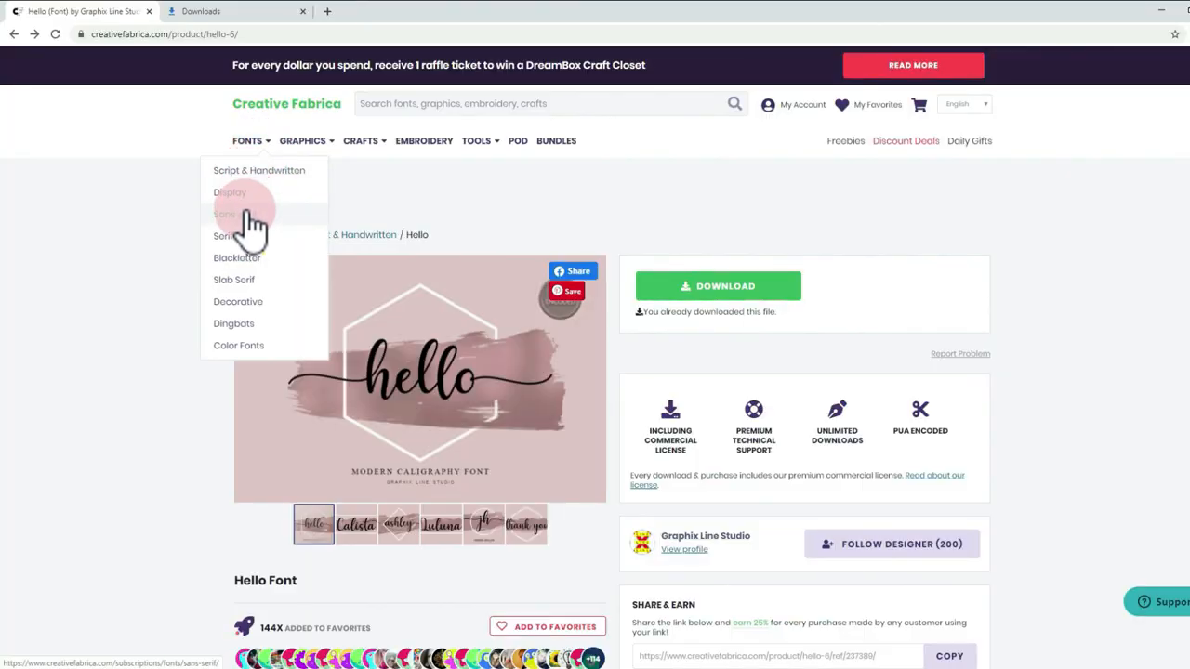
Download the Mensionery Medium font from the Sans Serif collection
{"action": "left_click", "coordinate": [223, 214]}
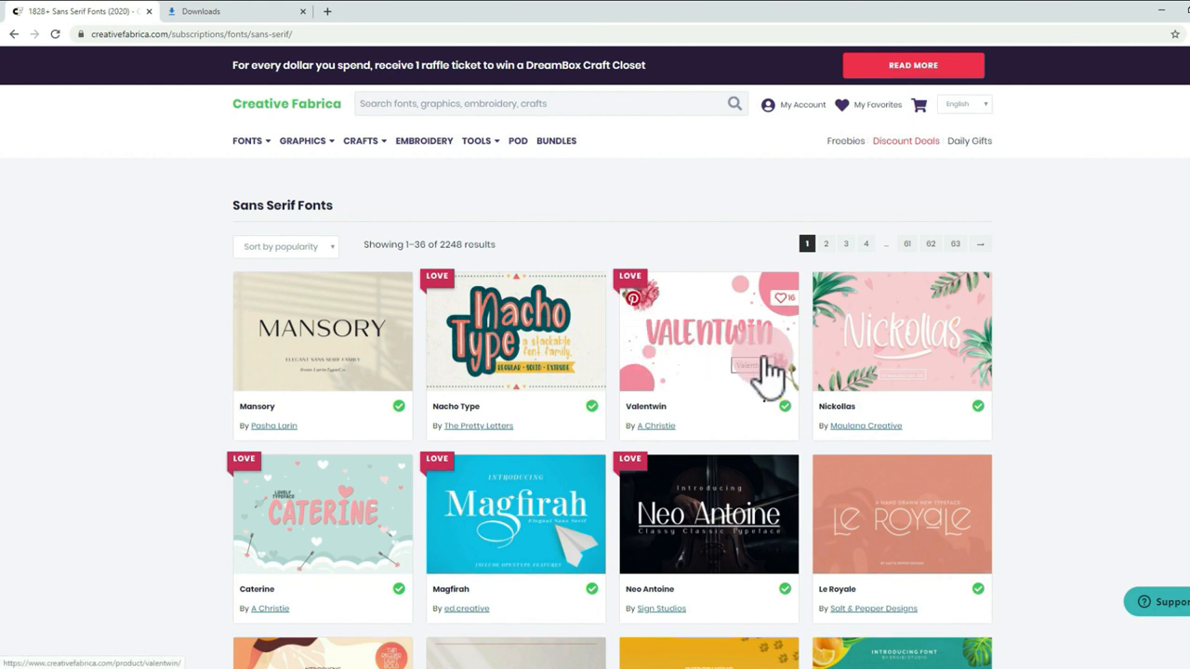
{"action": "scroll", "scroll_direction": "down", "scroll_amount": 3}
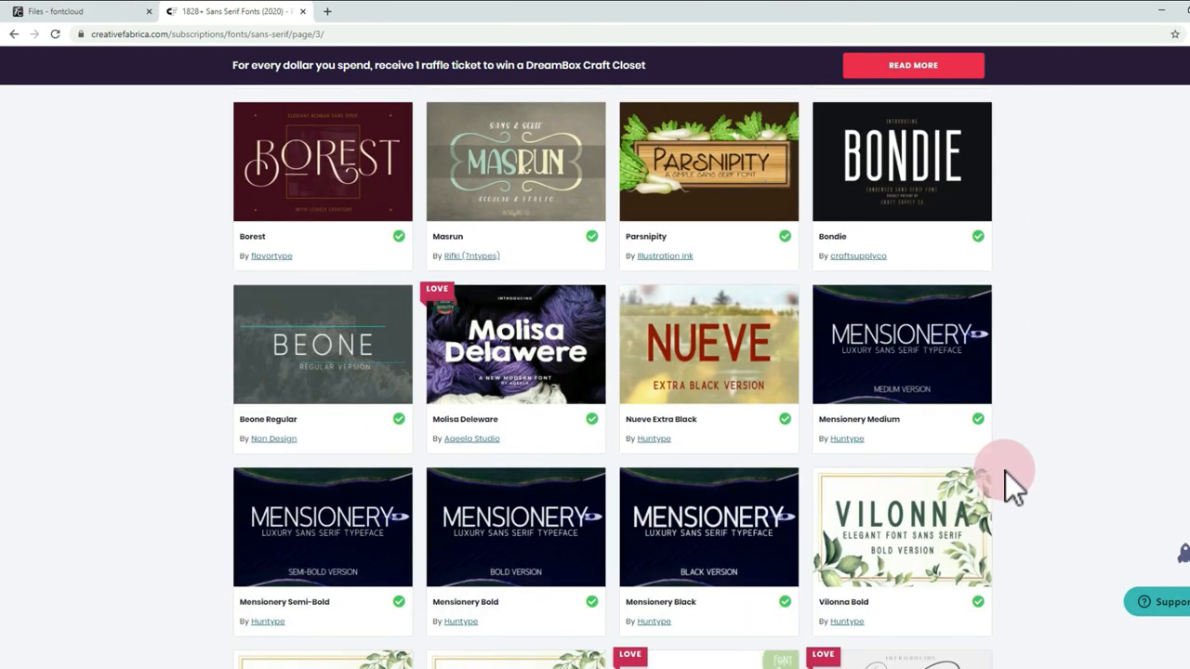
{"action": "left_click", "coordinate": [900, 344]}
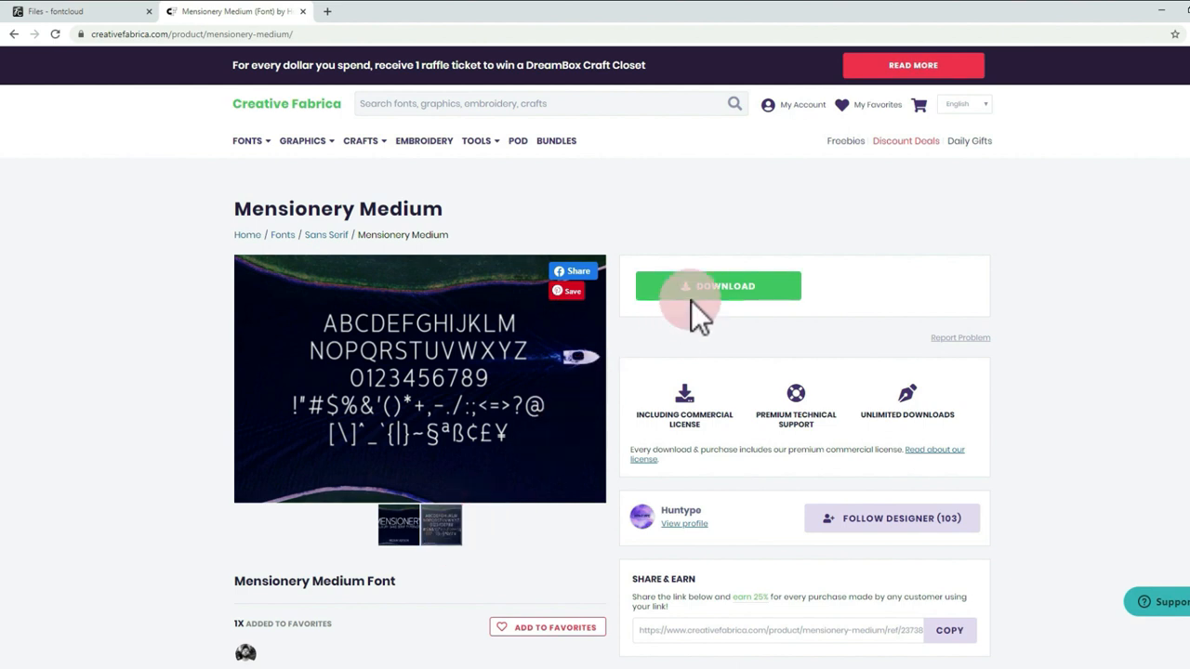
{"action": "left_click", "coordinate": [718, 286]}
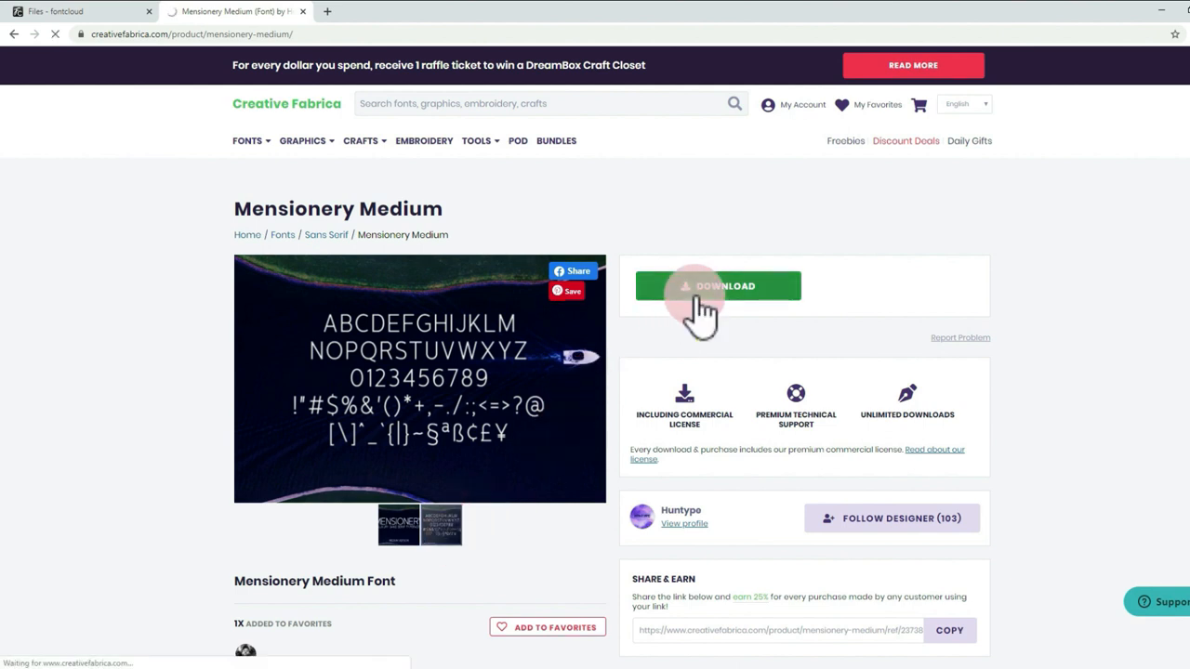
{"action": "left_click", "coordinate": [717, 287]}
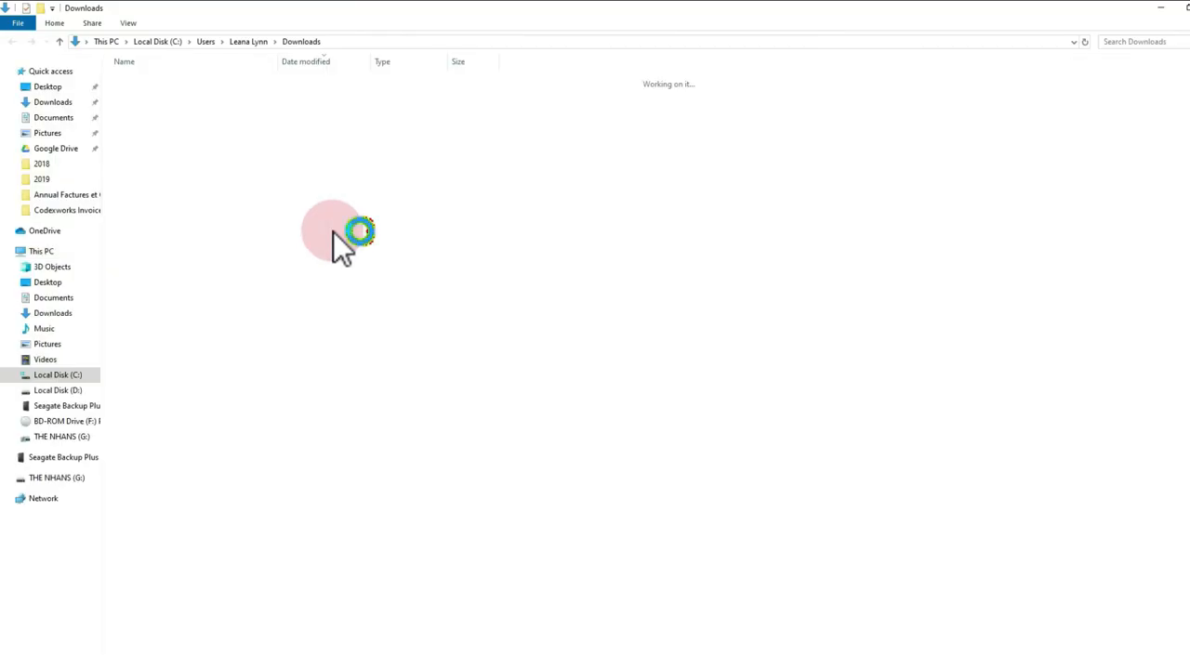
Extract the Mensionery Medium zip archive in Downloads
{"action": "right_click", "coordinate": [177, 96]}
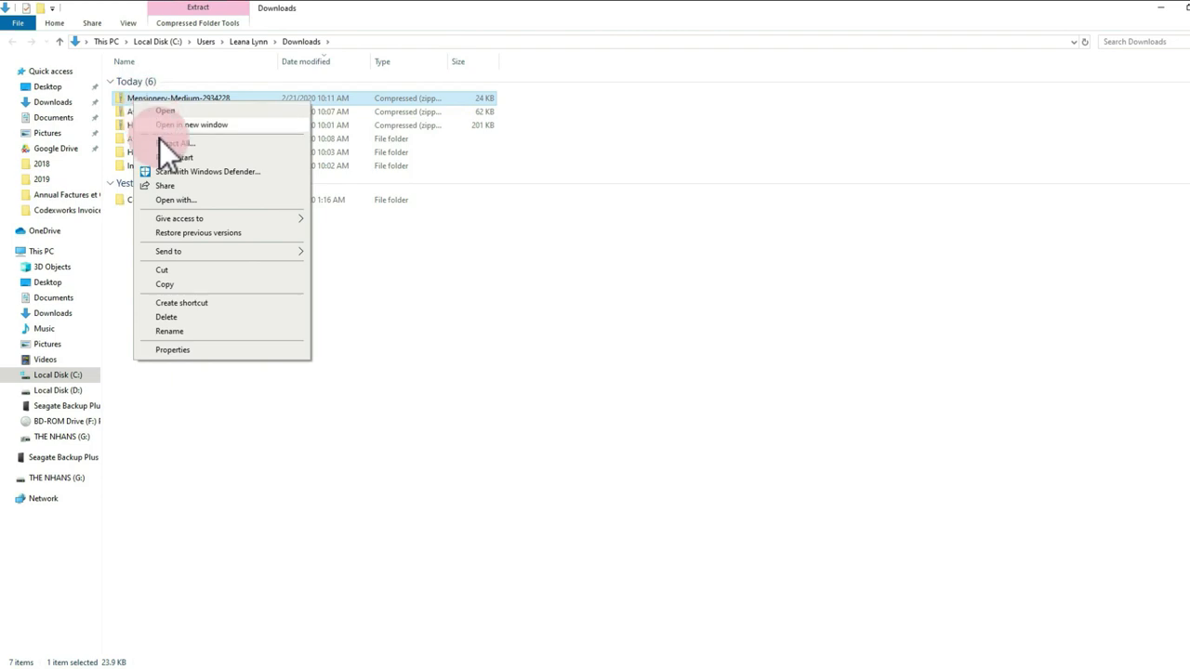
{"action": "left_click", "coordinate": [182, 141]}
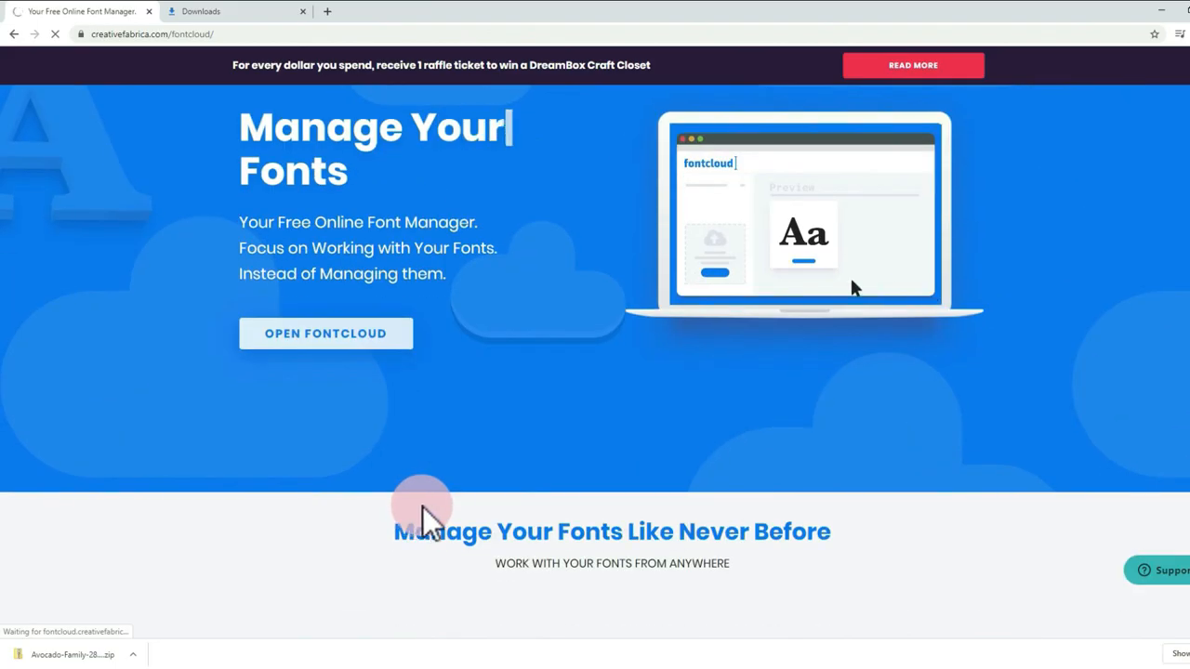
Upload the Mensionery Medium OpenType file from Downloads to FontCloud
{"action": "scroll", "scroll_direction": "down", "scroll_amount": 3}
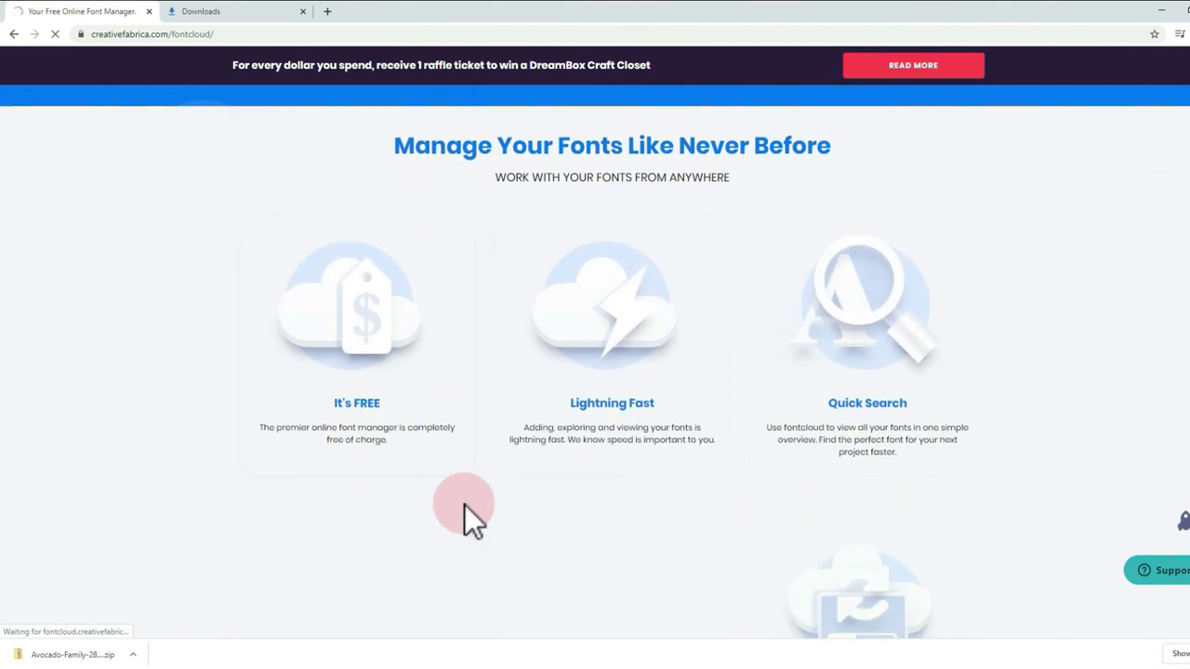
{"action": "scroll", "scroll_direction": "down", "scroll_amount": 3}
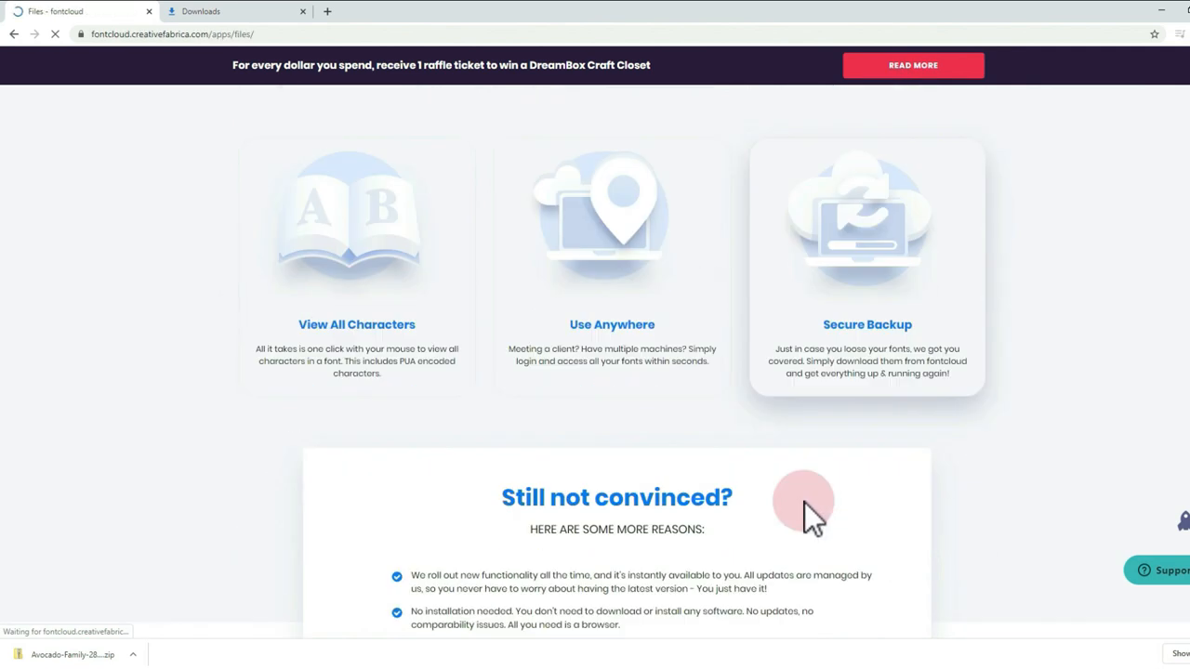
{"action": "left_click", "coordinate": [90, 632]}
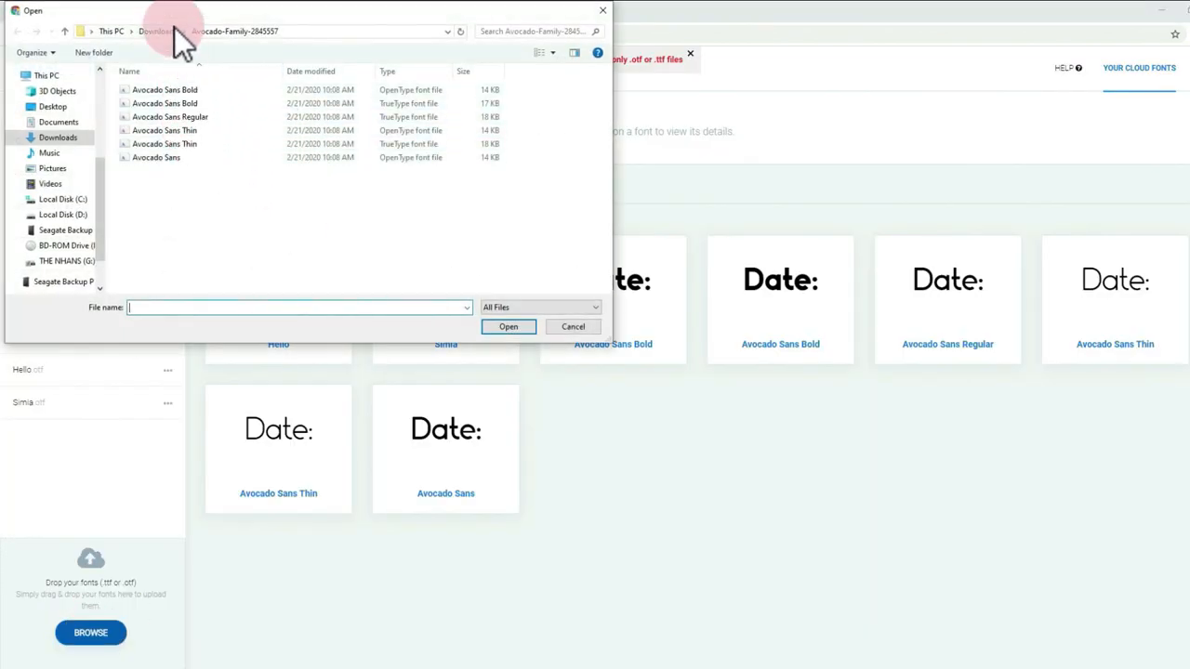
{"action": "left_click", "coordinate": [156, 30]}
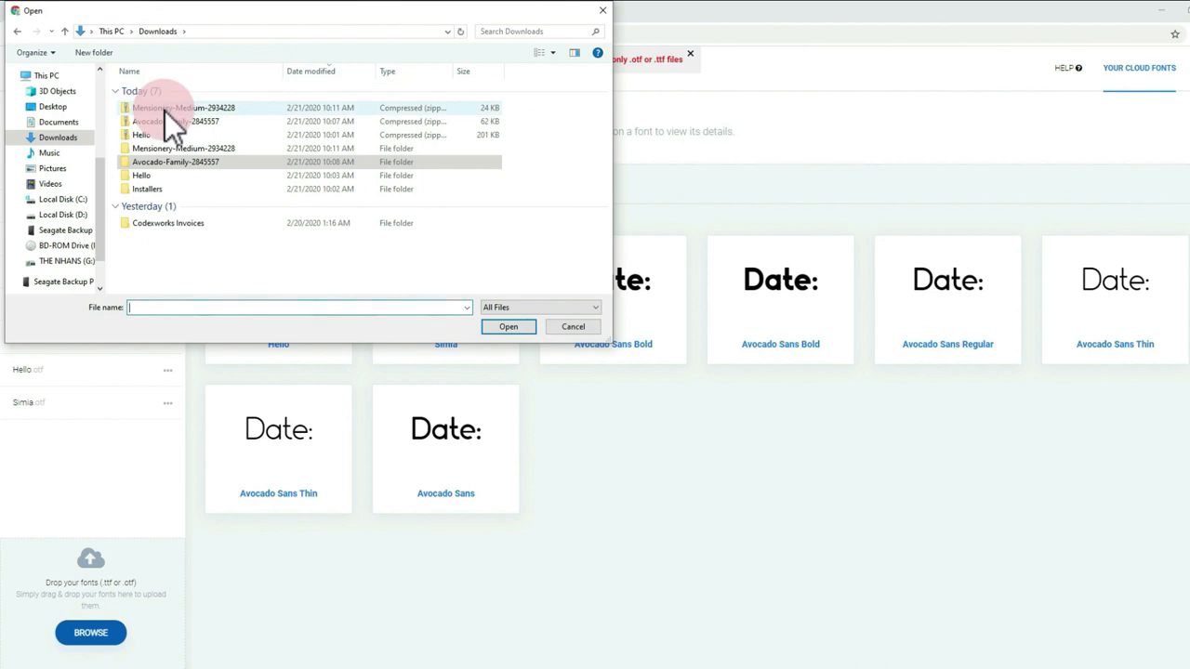
{"action": "double_click", "coordinate": [182, 106]}
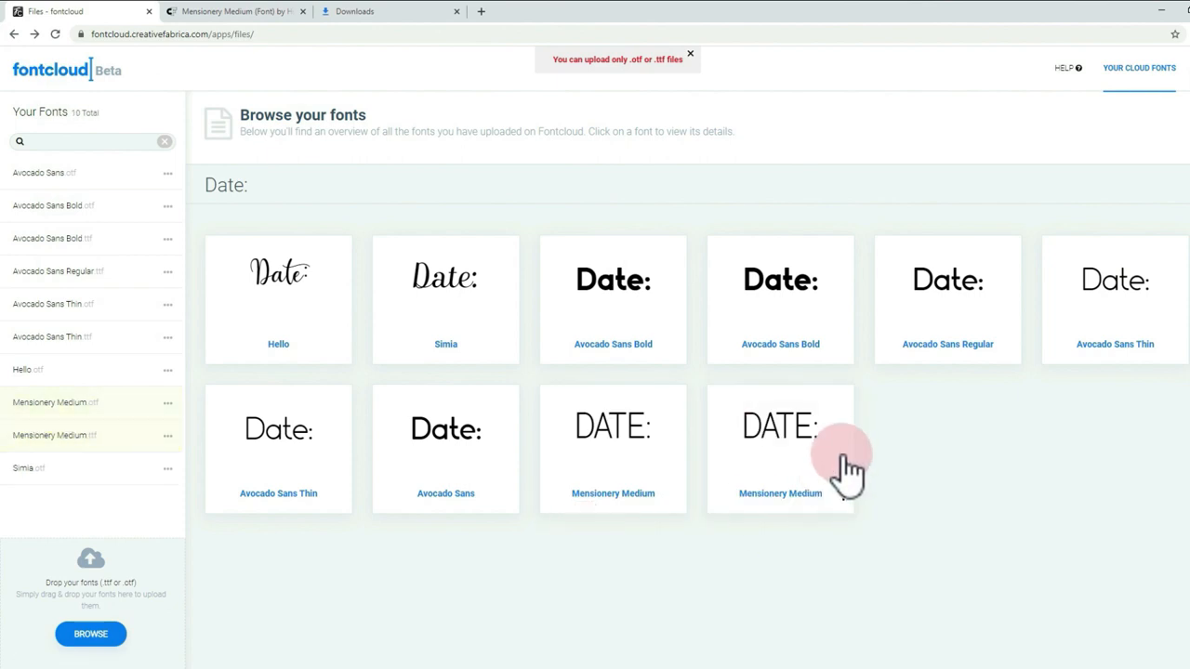
{"action": "mouse_move", "coordinate": [908, 456]}
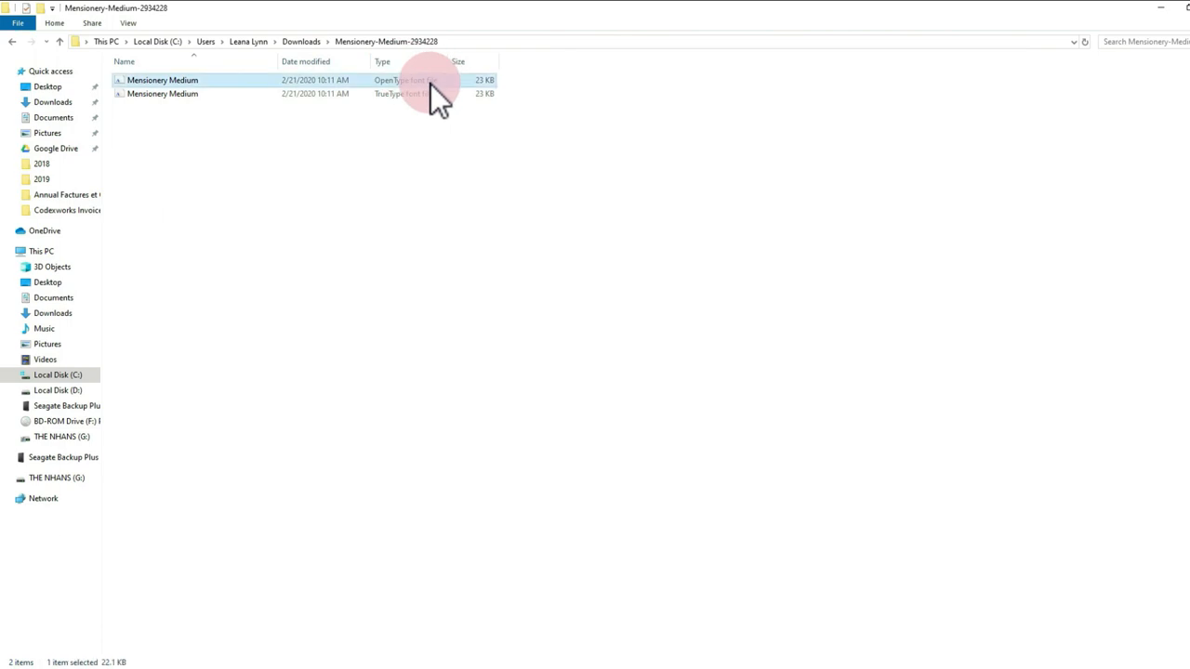
{"action": "left_click", "coordinate": [106, 86]}
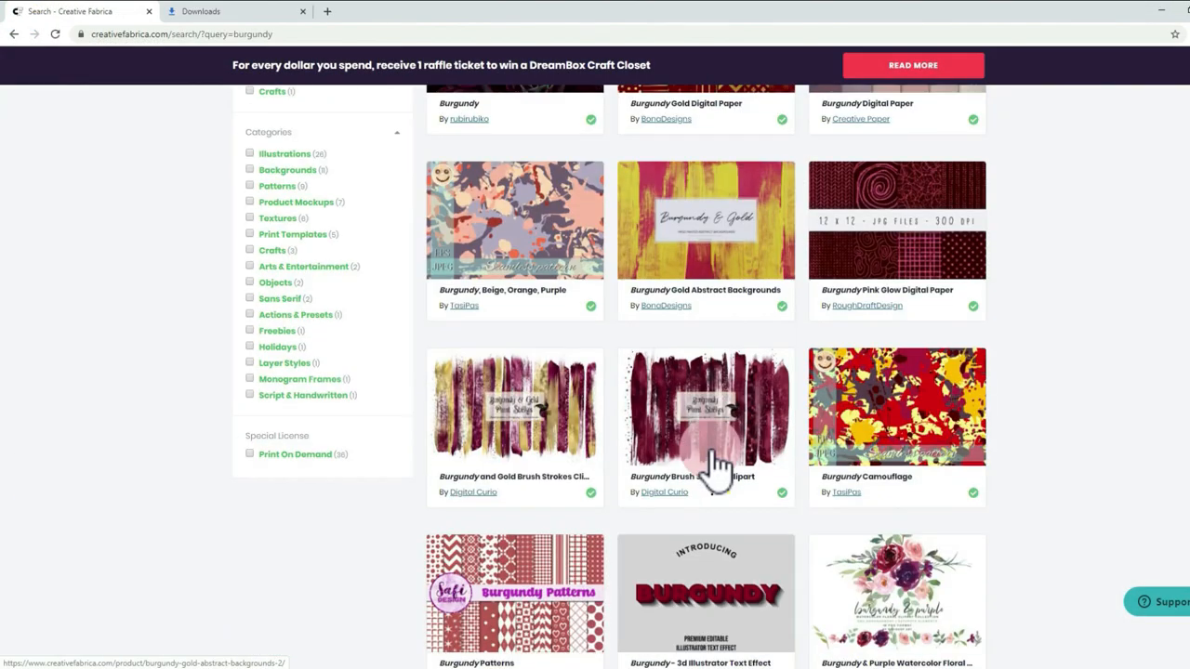
Scroll through the burgundy search results to the end of the first page
{"action": "scroll", "scroll_direction": "down", "scroll_amount": 3}
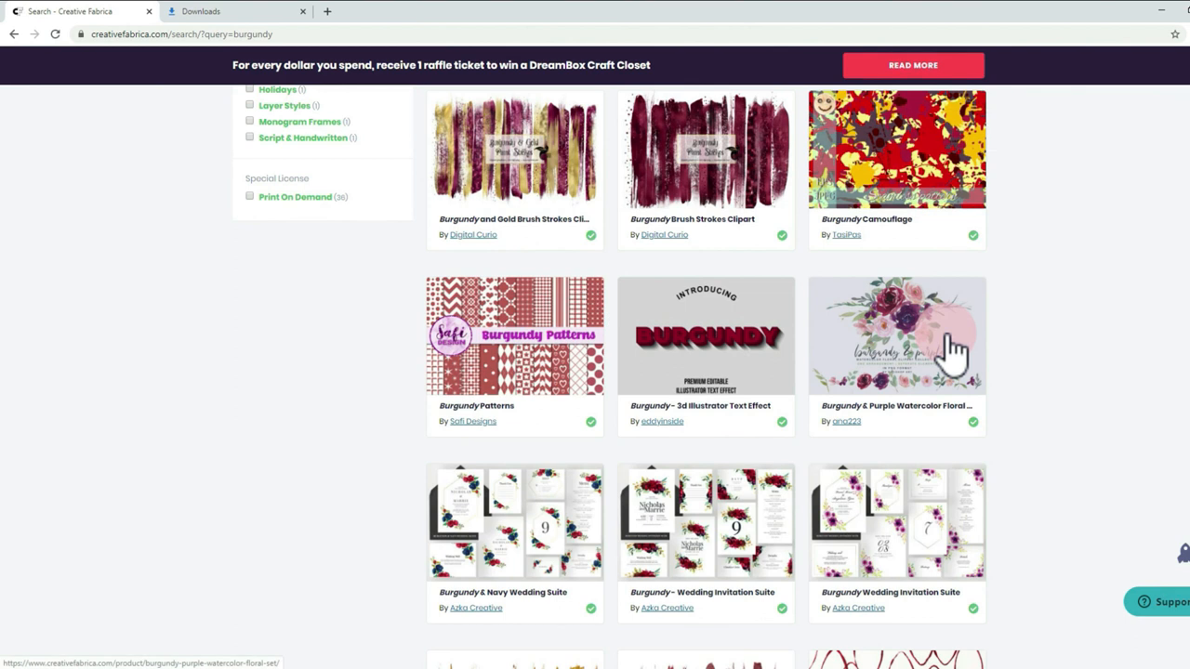
{"action": "scroll", "scroll_direction": "down", "scroll_amount": 3}
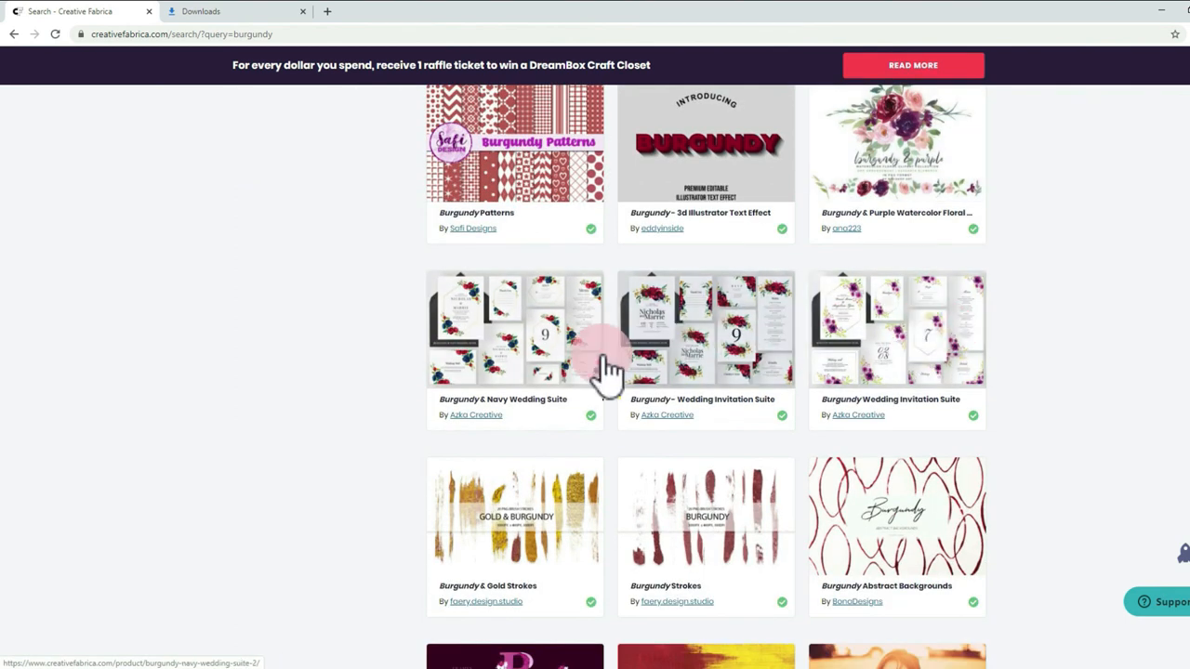
{"action": "scroll", "scroll_direction": "down", "scroll_amount": 3}
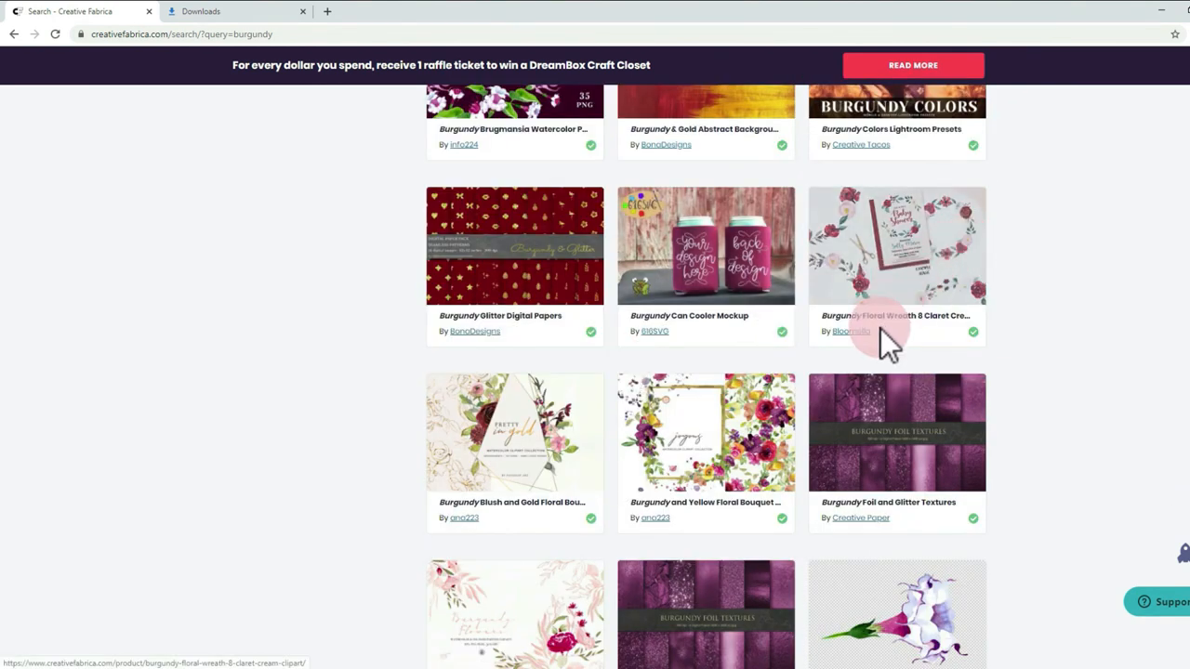
{"action": "scroll", "scroll_direction": "down", "scroll_amount": 3}
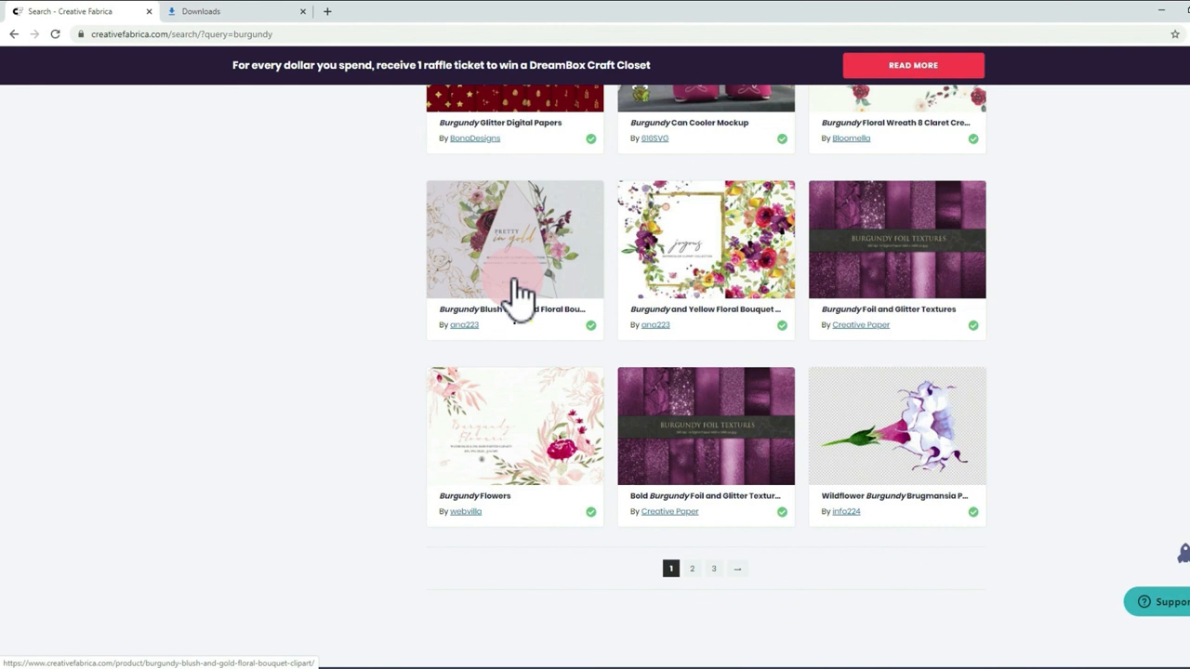
{"action": "mouse_move", "coordinate": [517, 288]}
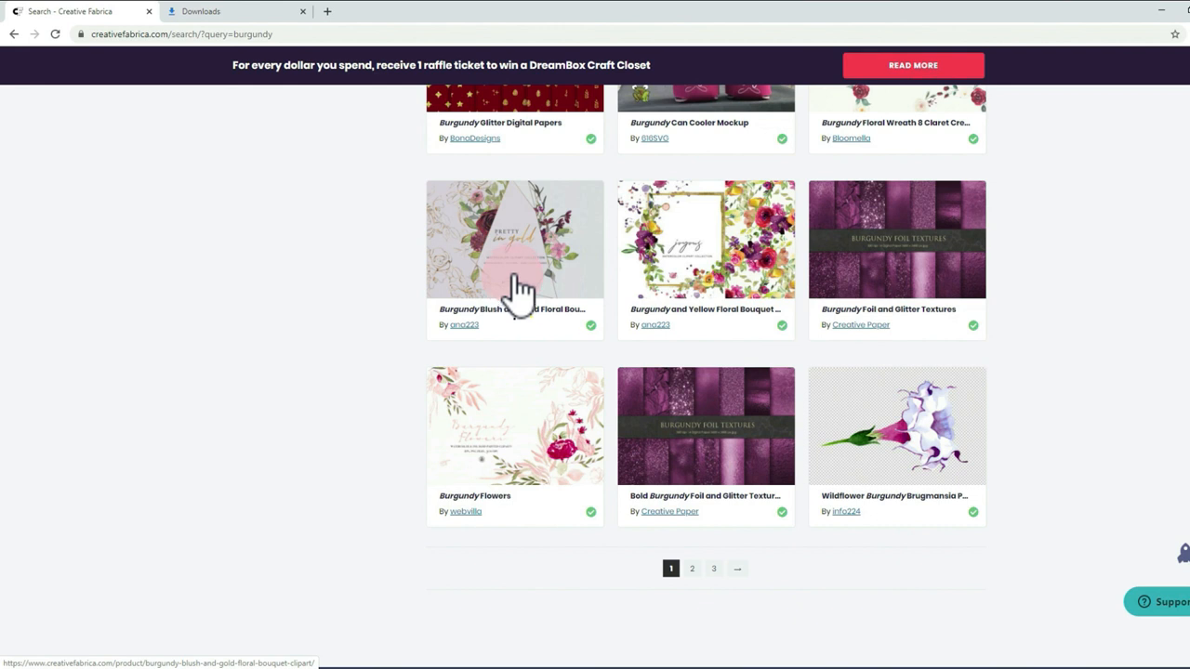
Download the Burgundy Blush and Gold Floral Bouquet Clipart
{"action": "left_click", "coordinate": [515, 239]}
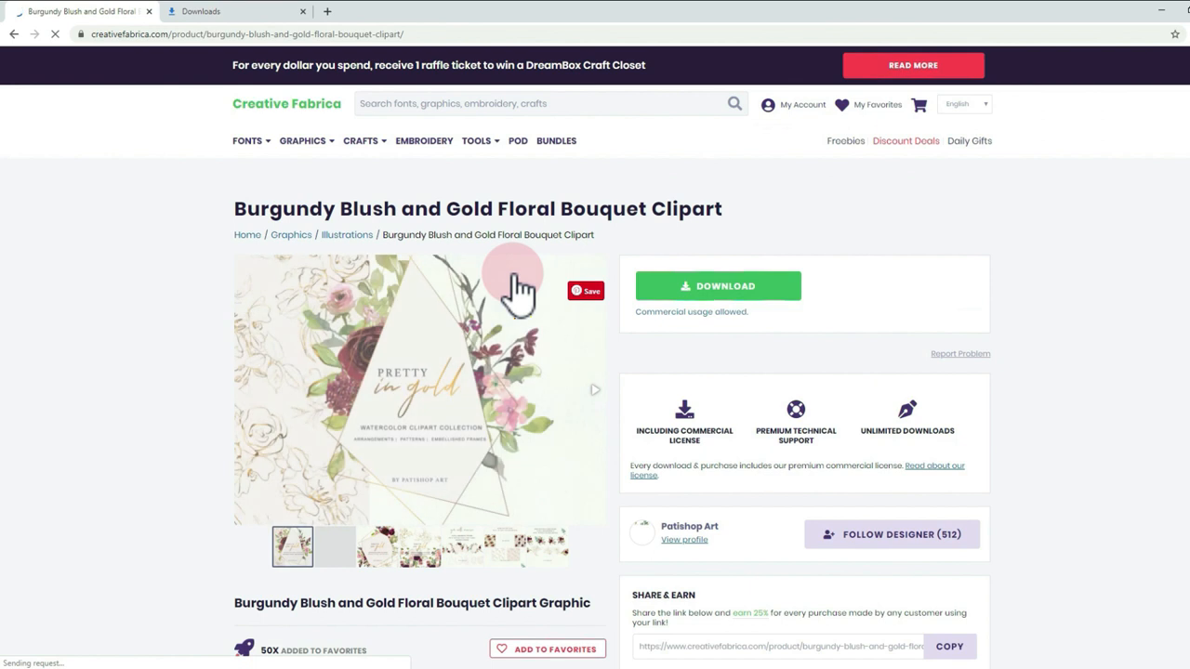
{"action": "left_click", "coordinate": [718, 286]}
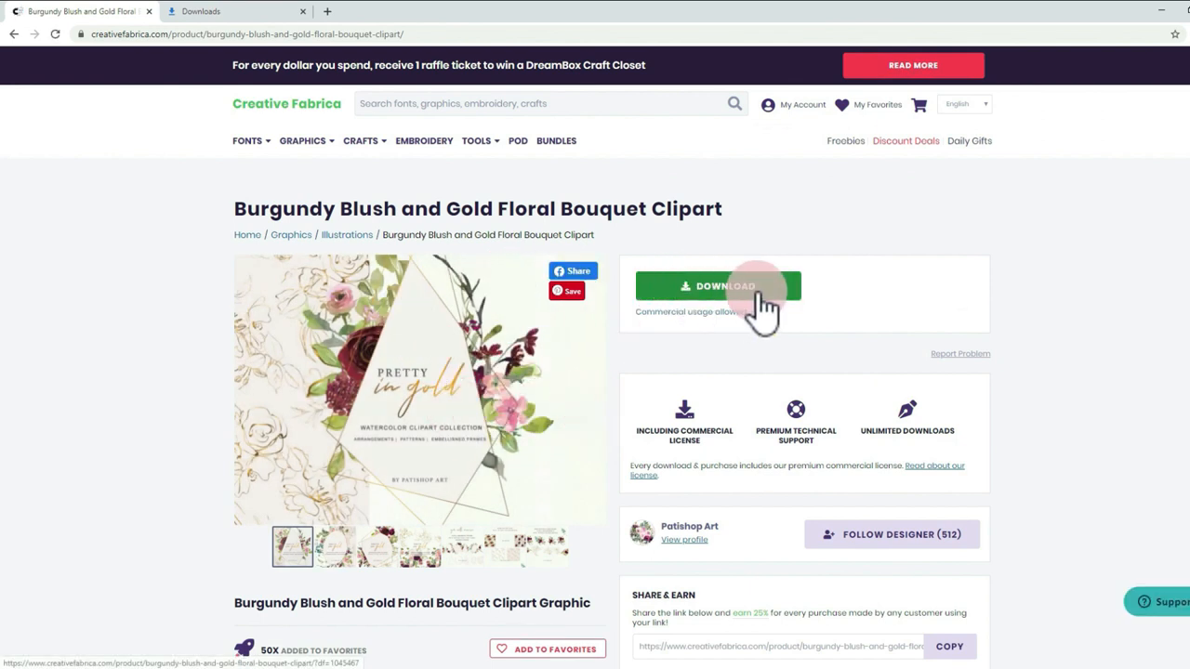
{"action": "left_click", "coordinate": [717, 286]}
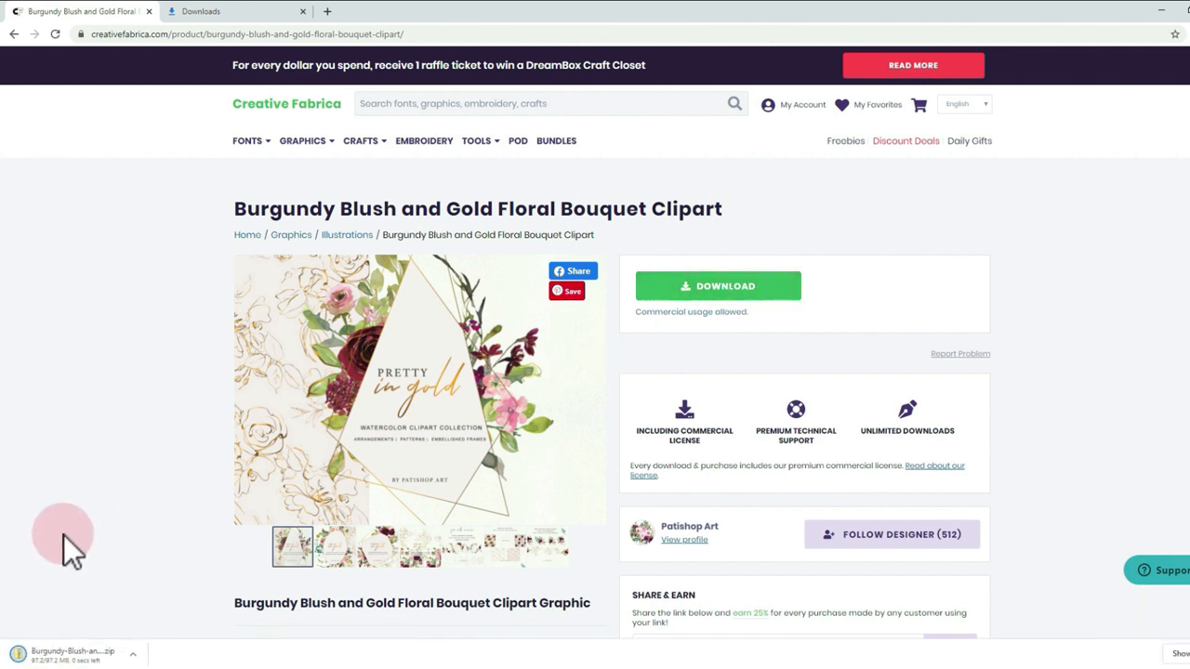
{"action": "mouse_move", "coordinate": [982, 498]}
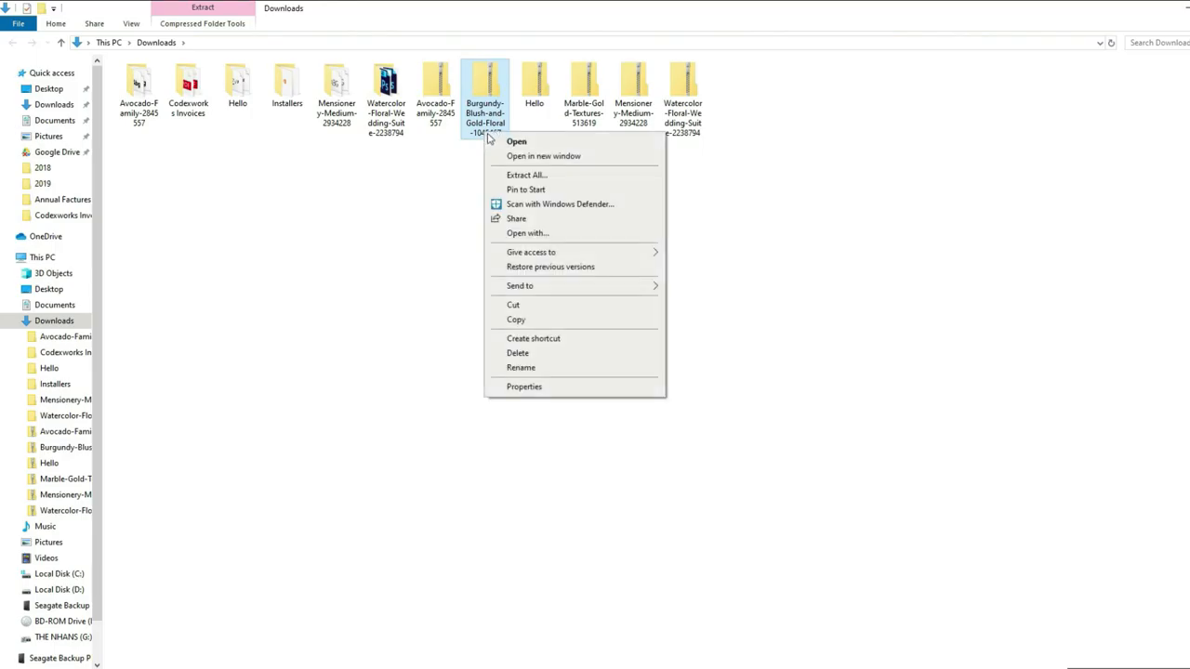
{"action": "mouse_move", "coordinate": [526, 175]}
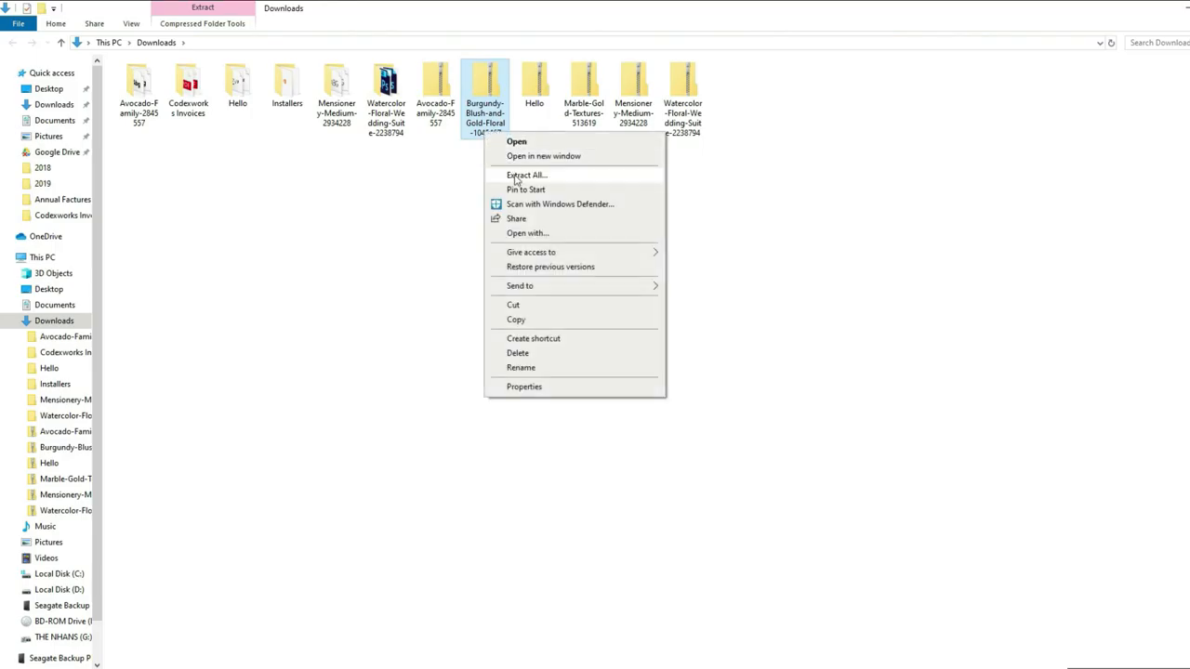
Extract the clipart zip archive into Downloads
{"action": "left_click", "coordinate": [528, 175]}
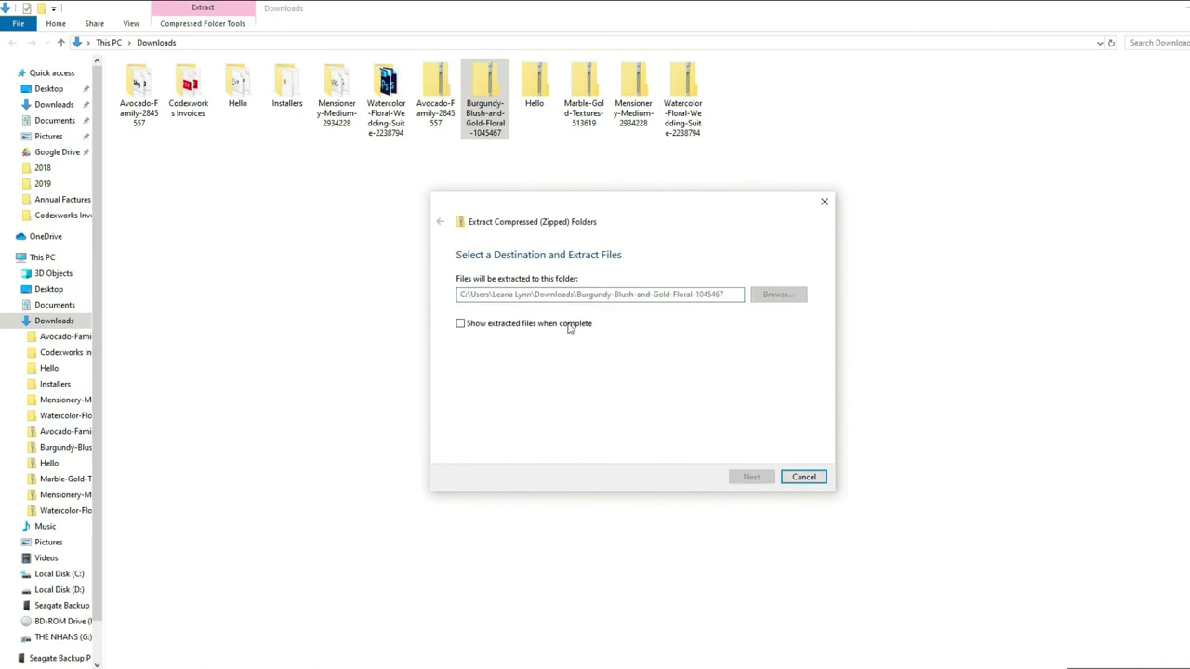
{"action": "left_click", "coordinate": [751, 476]}
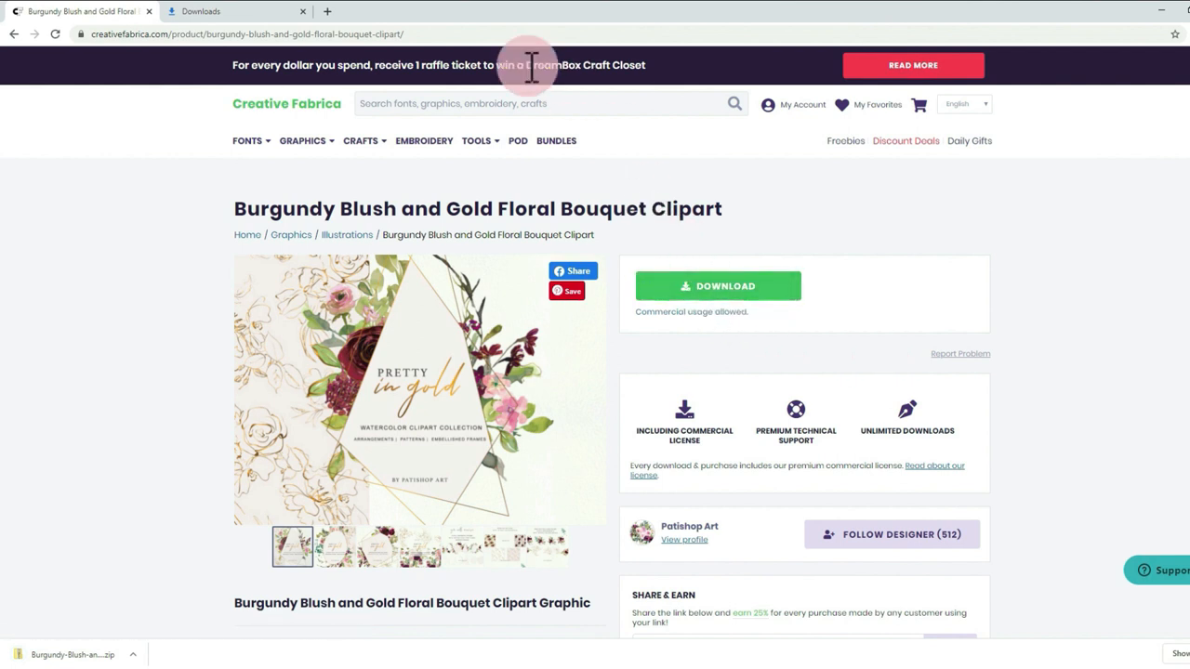
Search for marble gold texture and download the Marble, Gold Textures zip
{"action": "type", "text": "marble textu"}
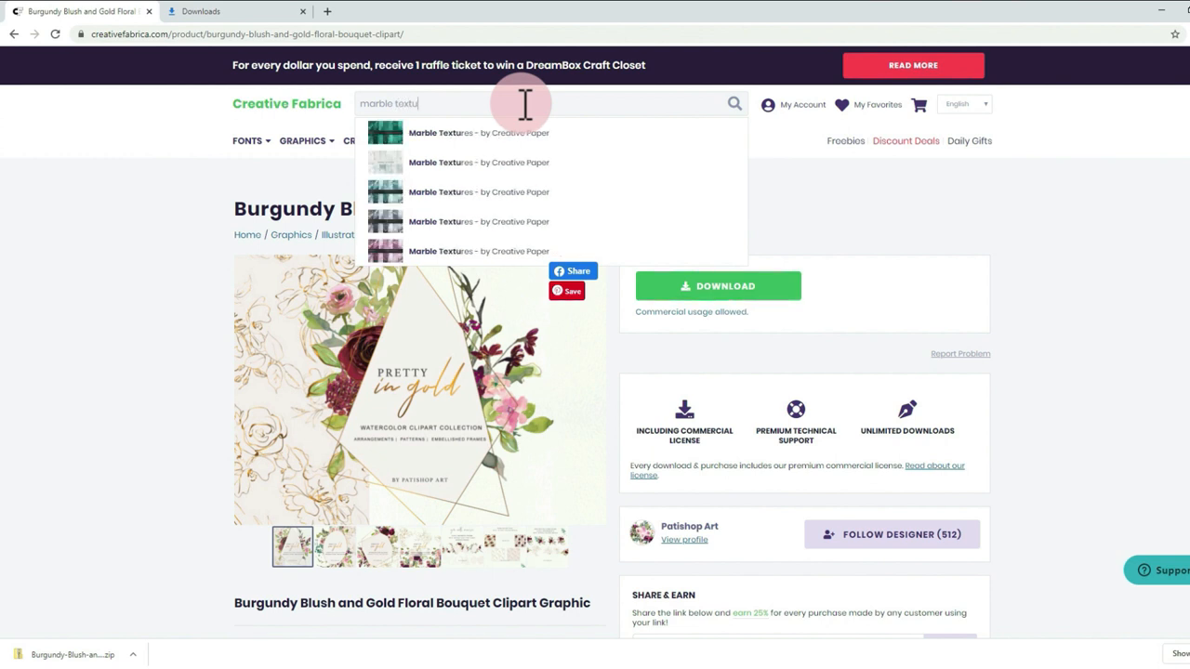
{"action": "key", "text": "Enter"}
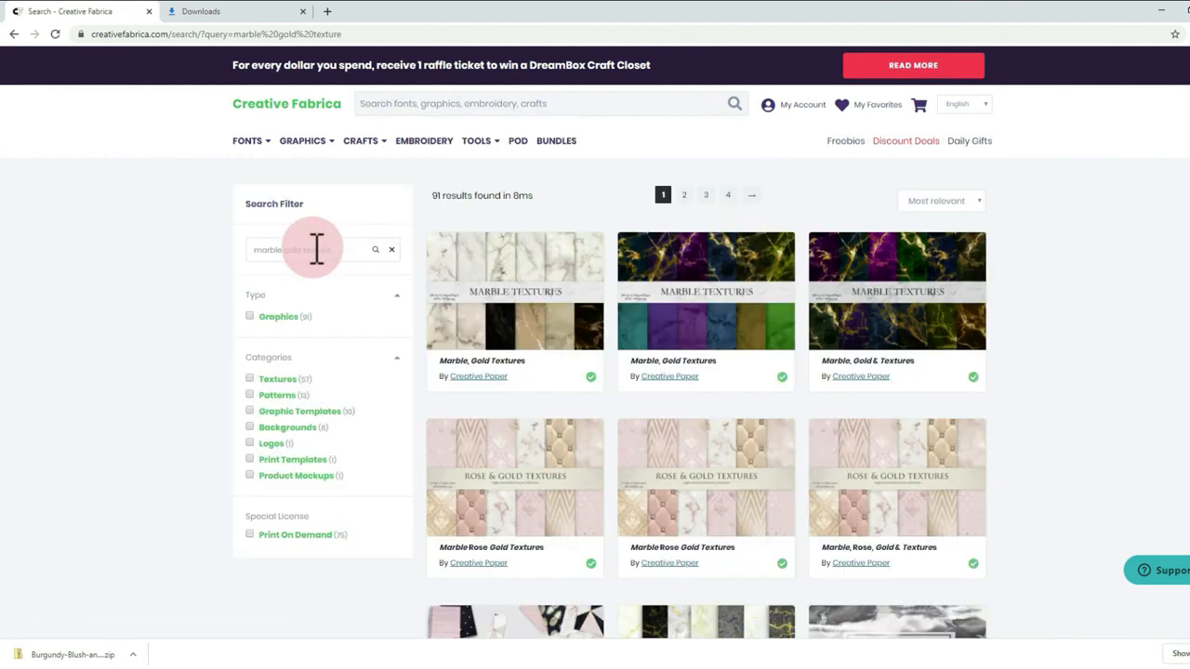
{"action": "mouse_move", "coordinate": [538, 350]}
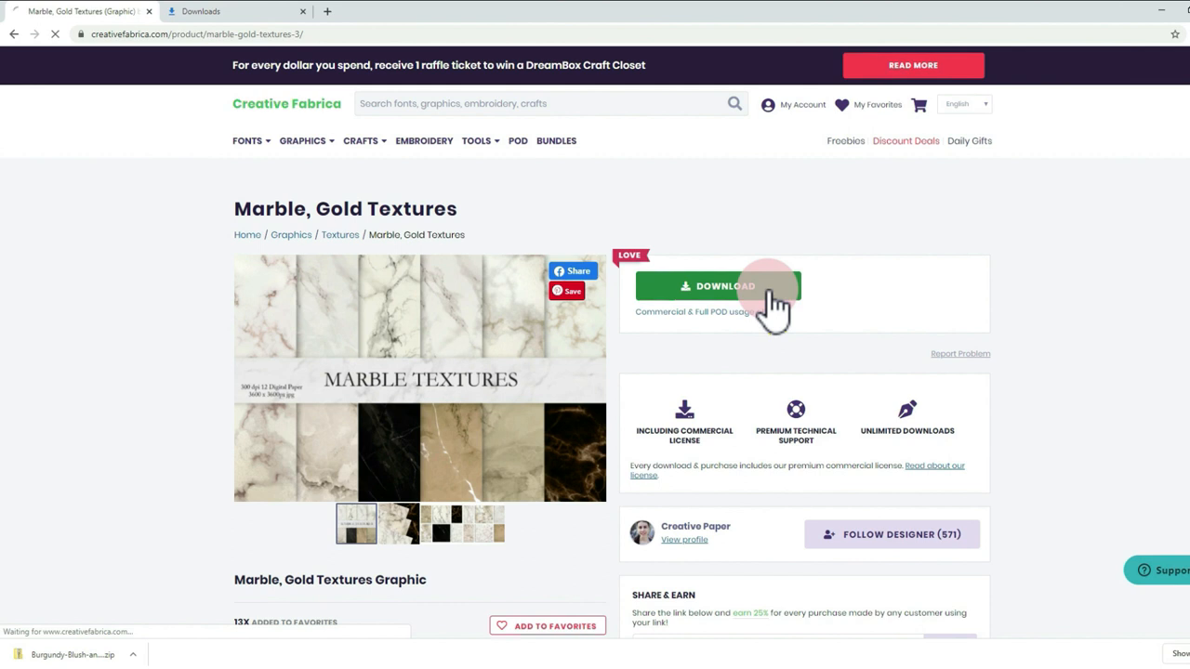
{"action": "left_click", "coordinate": [718, 286]}
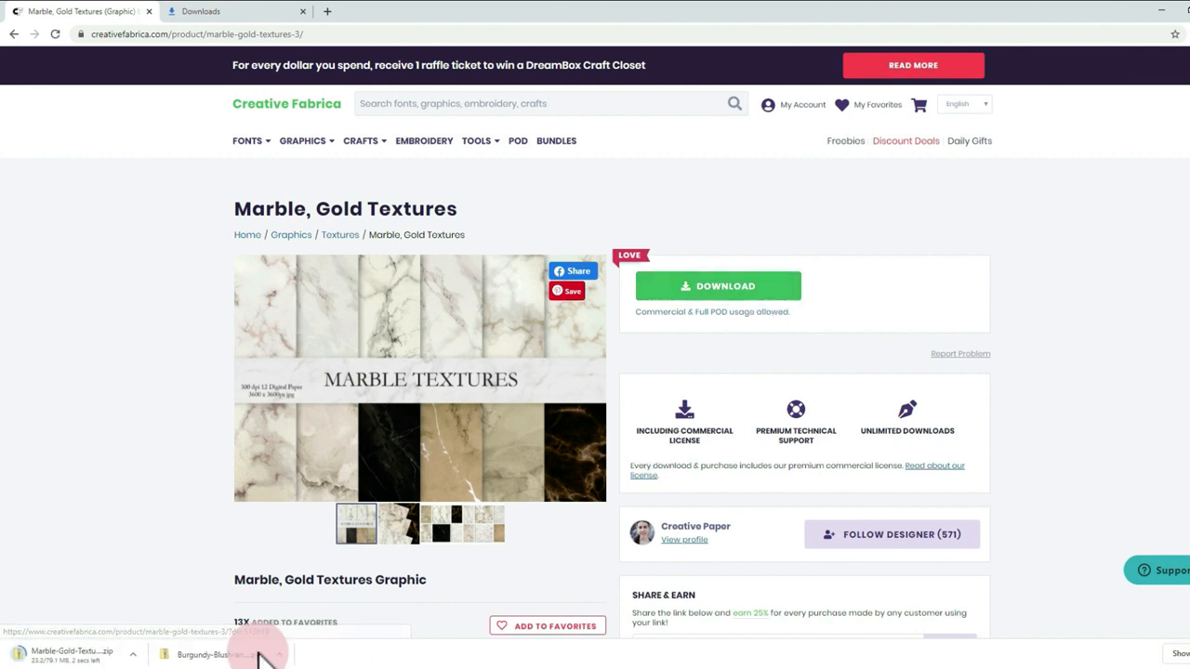
{"action": "left_click", "coordinate": [201, 11]}
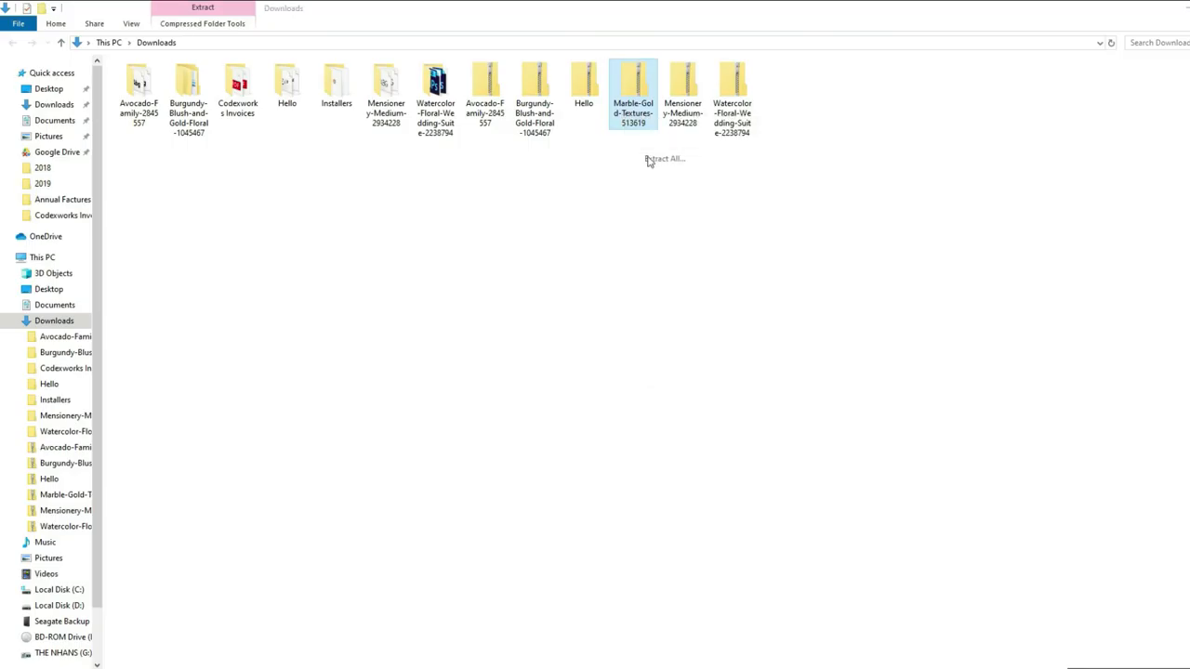
Extract the marble textures zip into the Downloads folder
{"action": "left_click", "coordinate": [664, 160]}
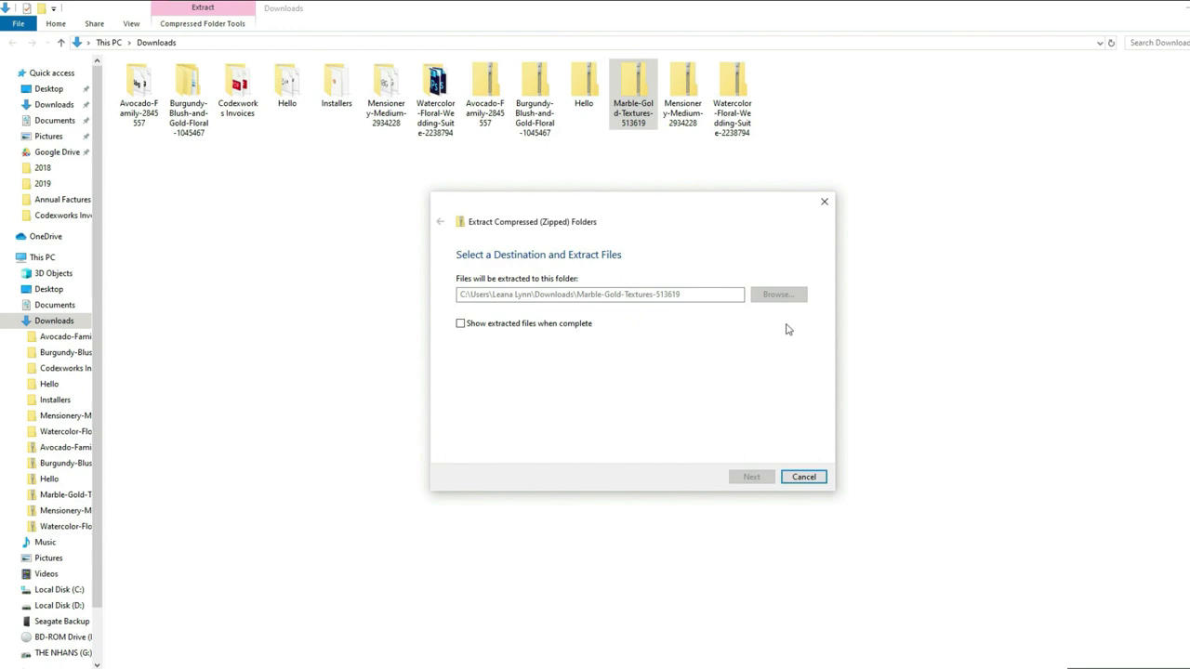
{"action": "left_click", "coordinate": [804, 476]}
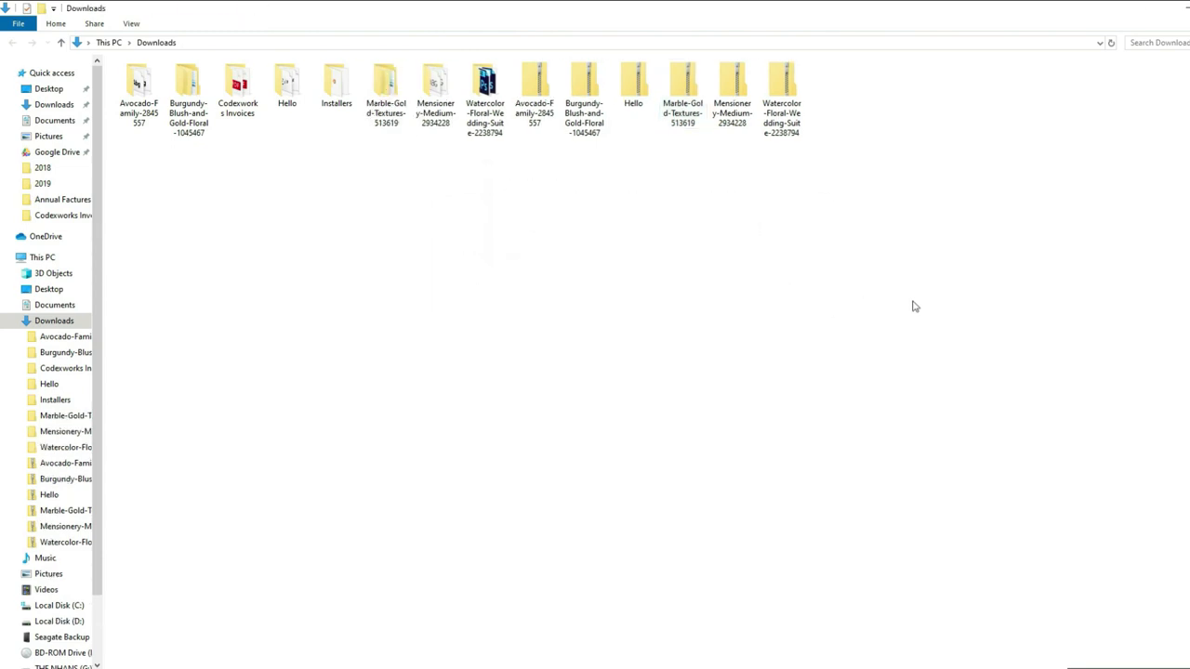
Browse the Burgundy-Blush-and-Gold-Floral A101 arrangement folders
{"action": "double_click", "coordinate": [188, 89]}
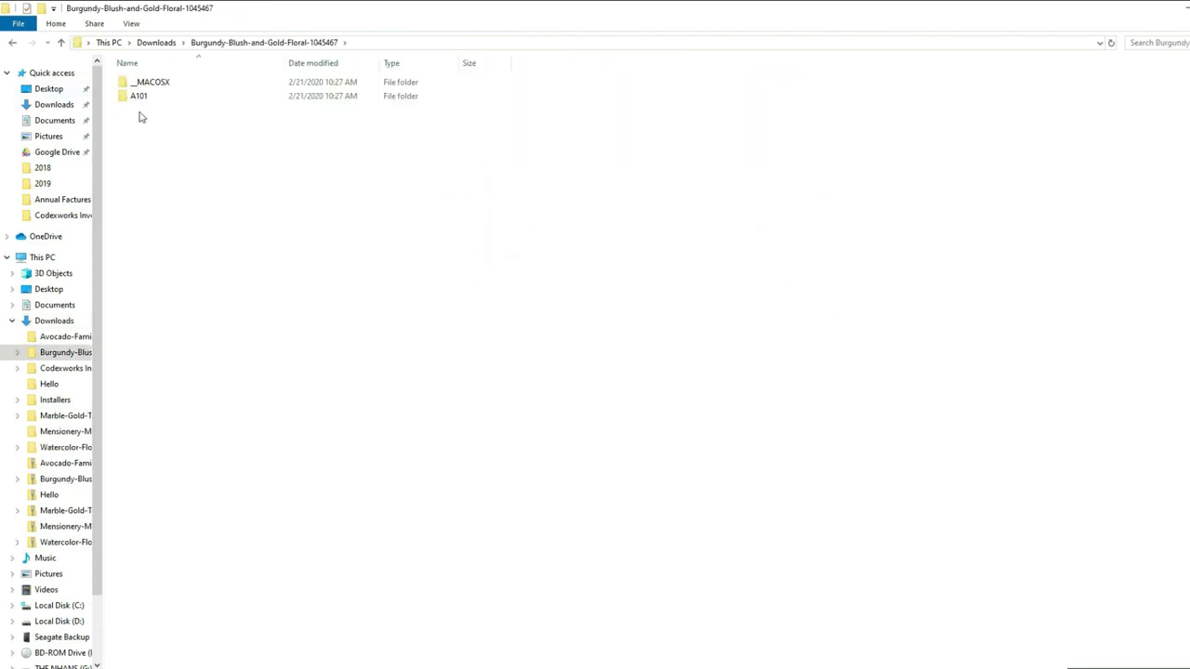
{"action": "double_click", "coordinate": [138, 97]}
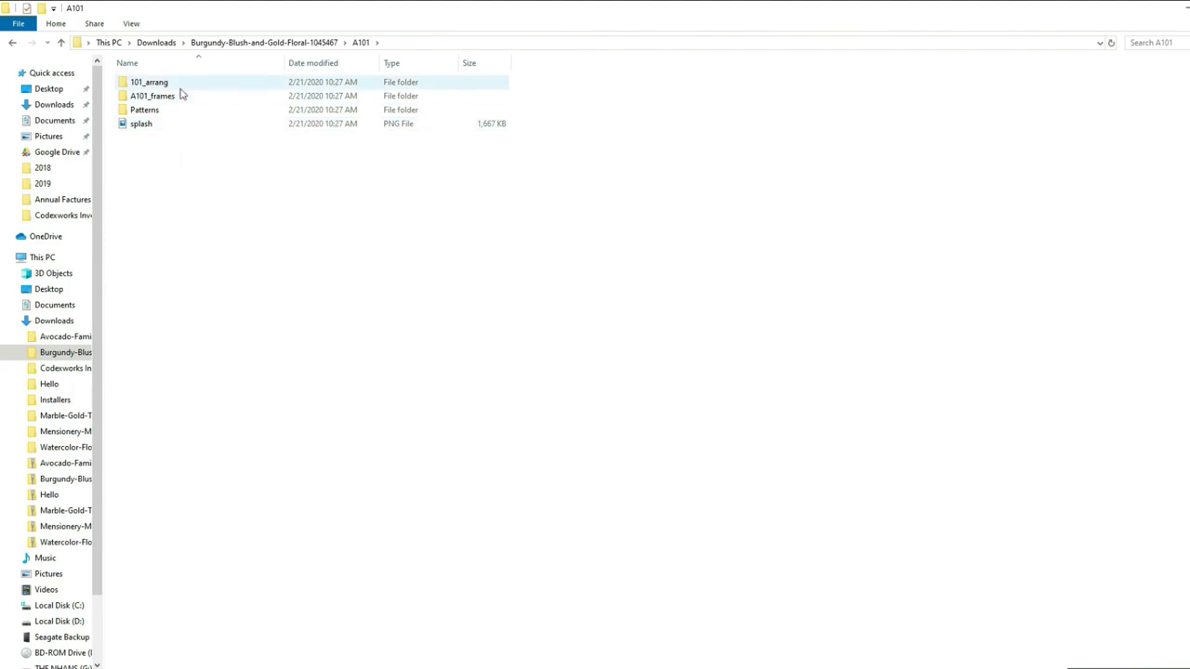
{"action": "double_click", "coordinate": [149, 81]}
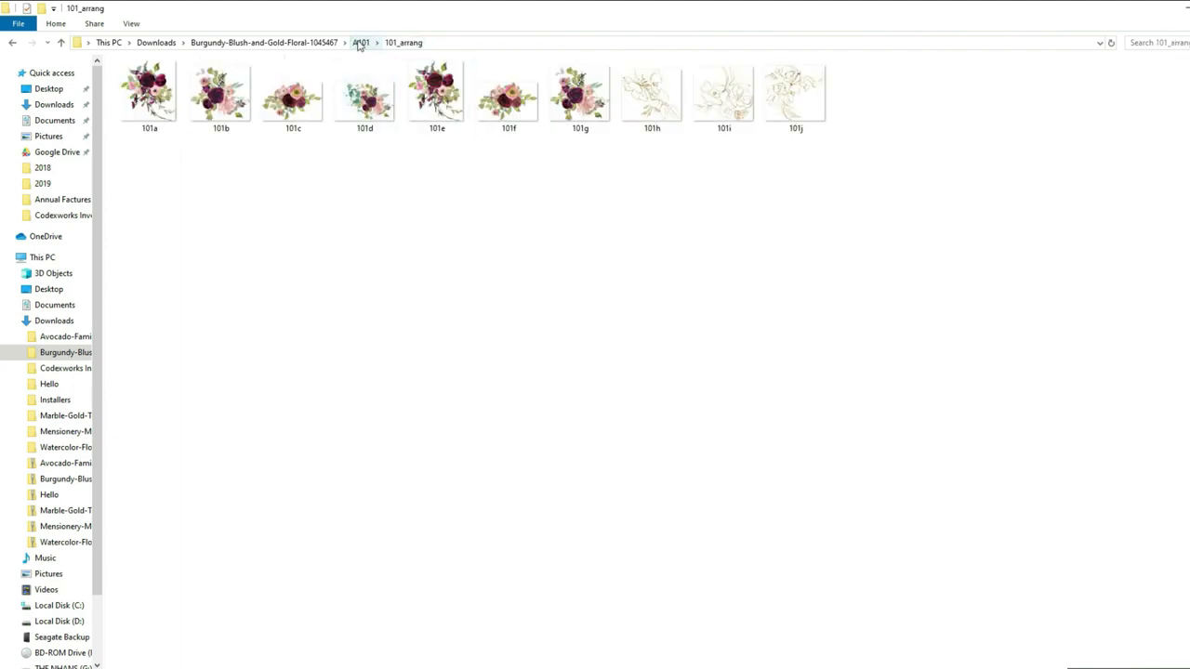
{"action": "left_click", "coordinate": [148, 93]}
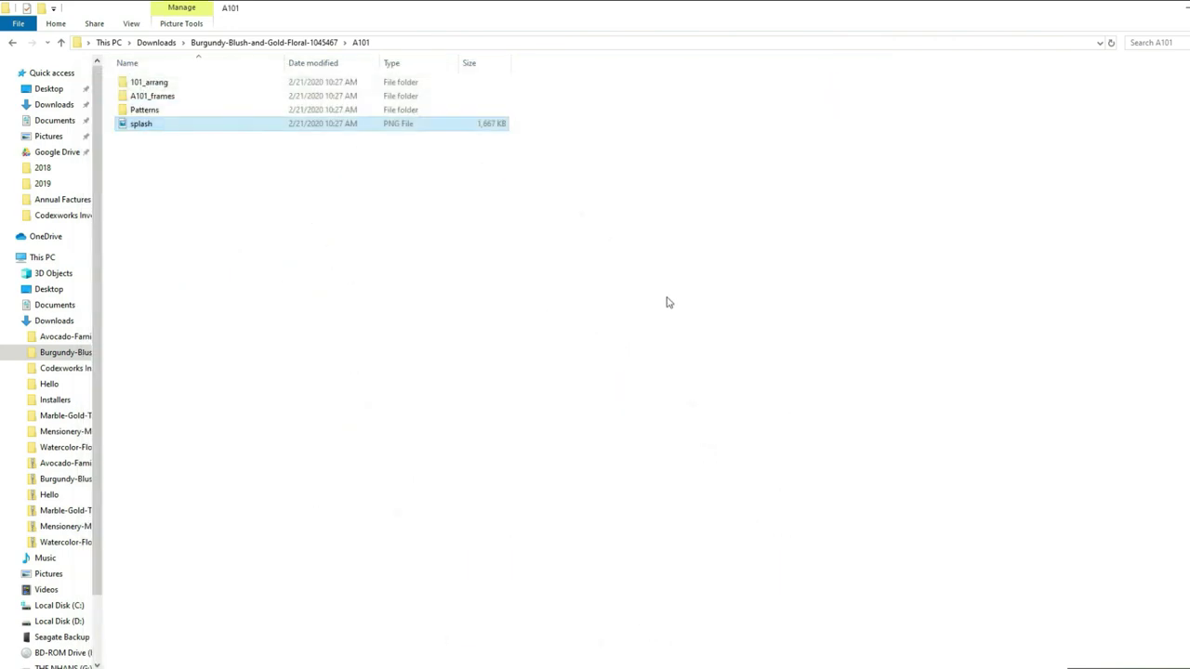
{"action": "left_click", "coordinate": [264, 41]}
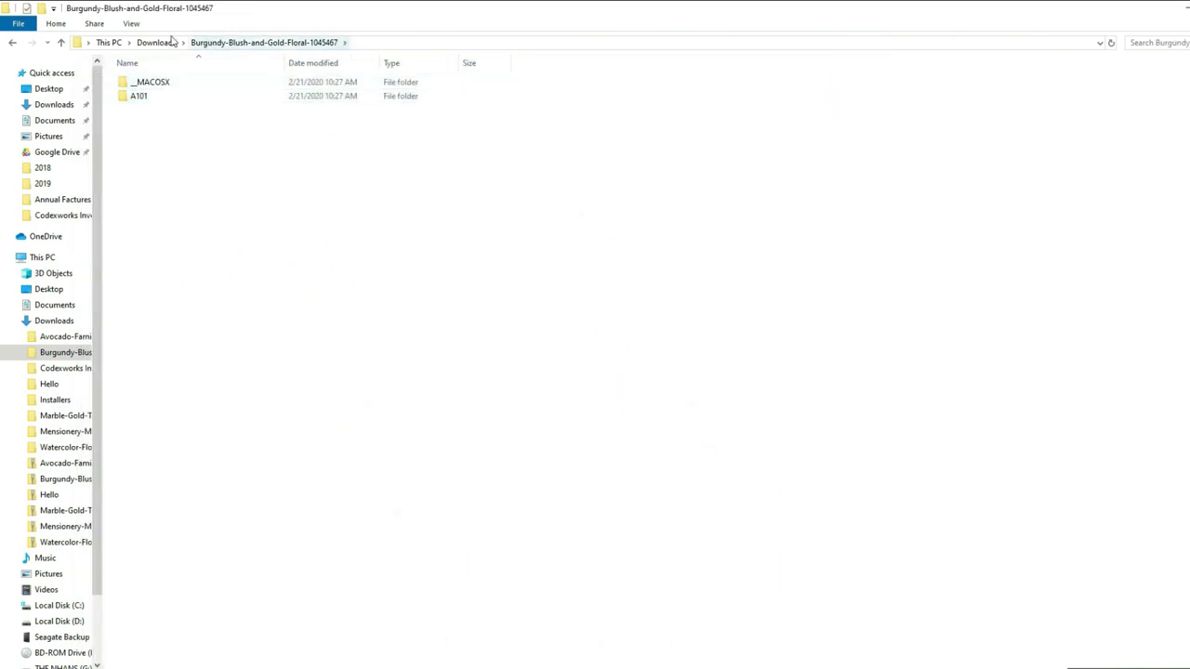
Browse the Marble Textures folder and preview texture 03 and the next images in Photos
{"action": "left_click", "coordinate": [65, 416]}
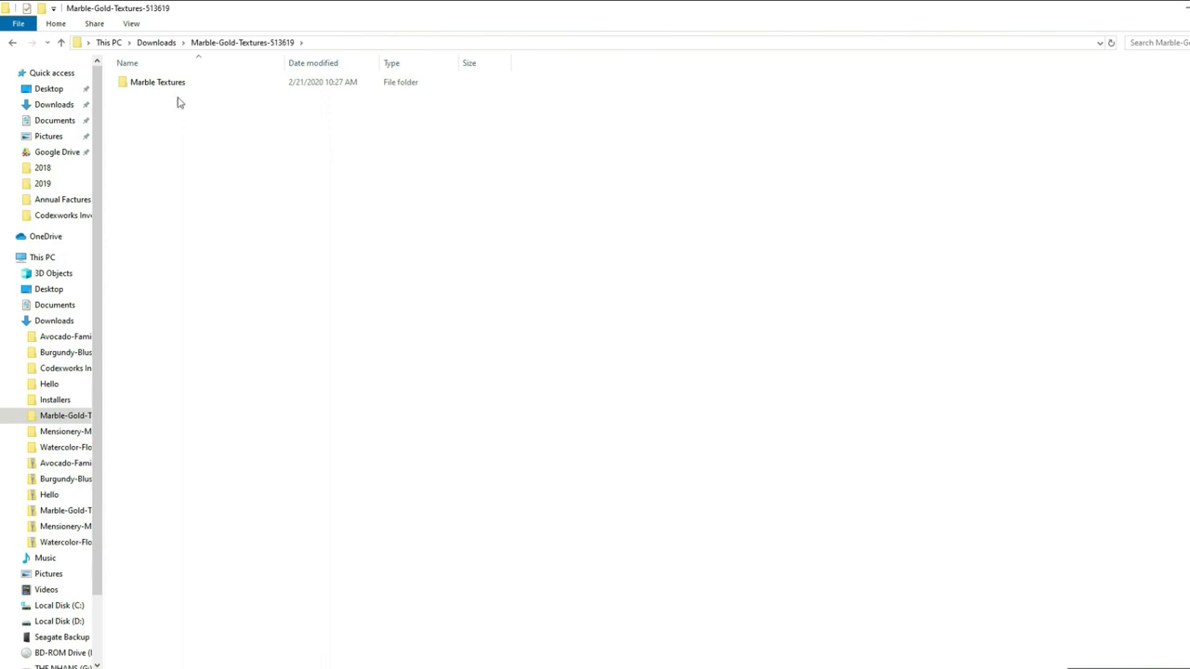
{"action": "double_click", "coordinate": [156, 82]}
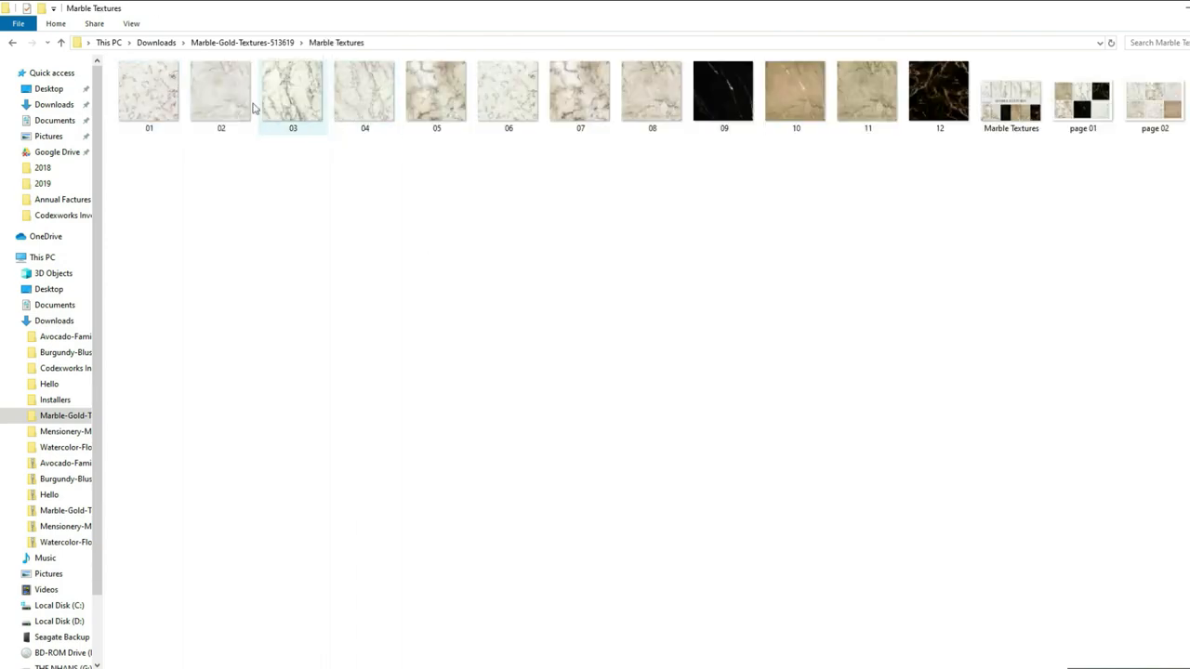
{"action": "double_click", "coordinate": [294, 89]}
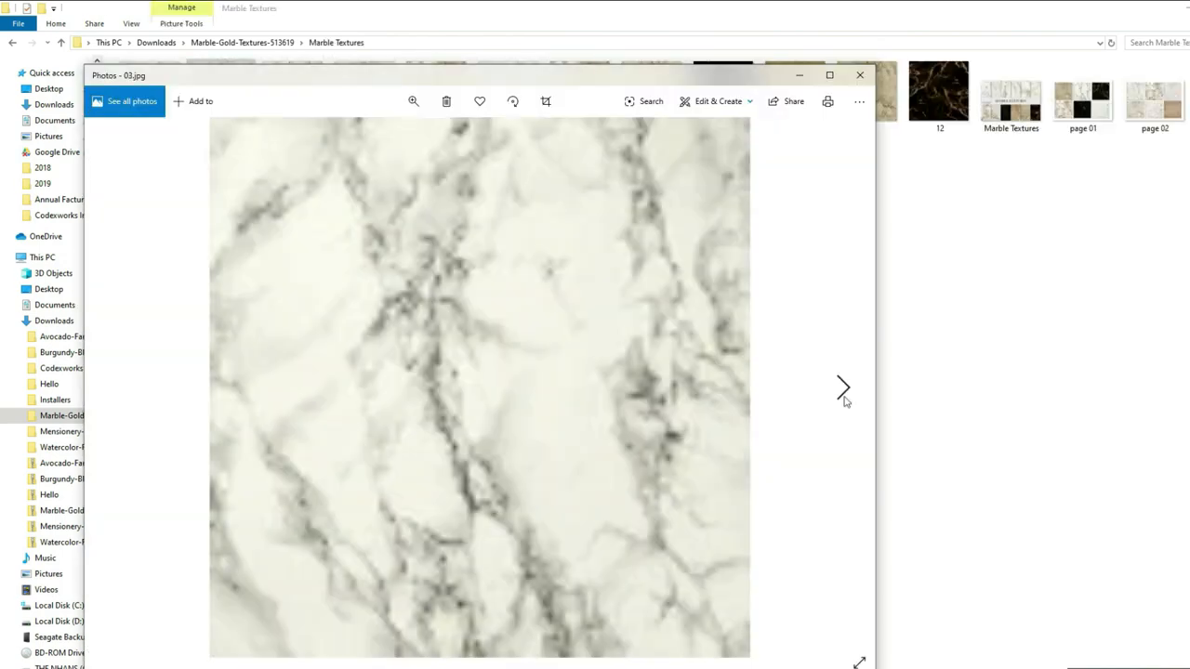
{"action": "left_click", "coordinate": [842, 388]}
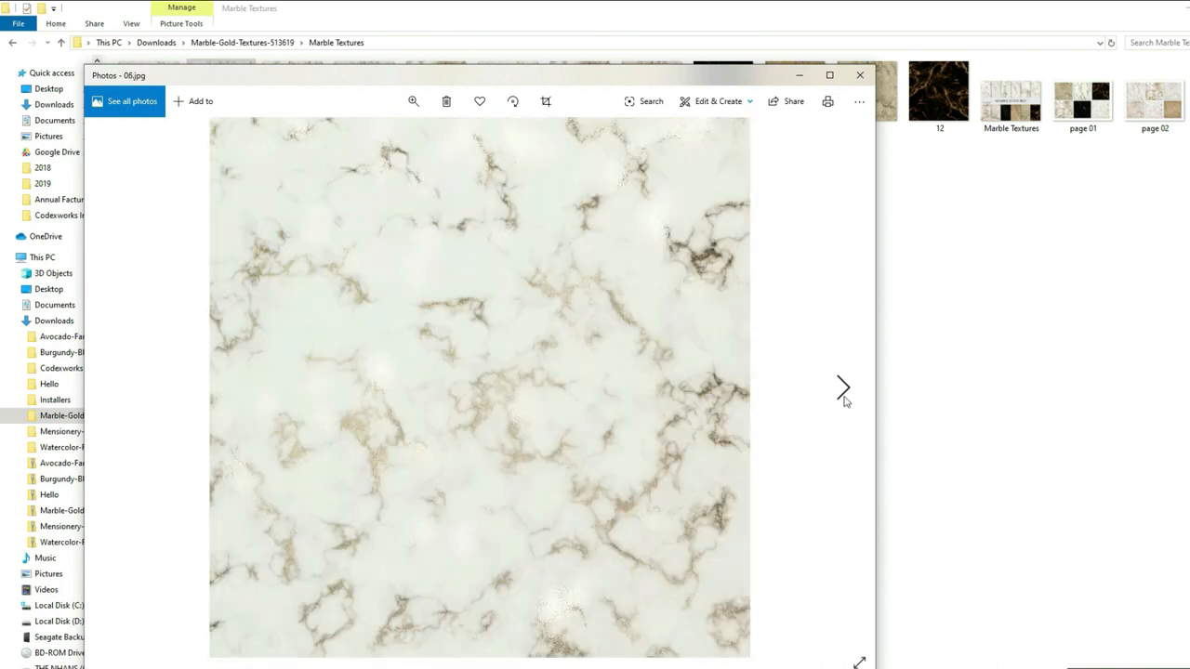
{"action": "left_click", "coordinate": [842, 386]}
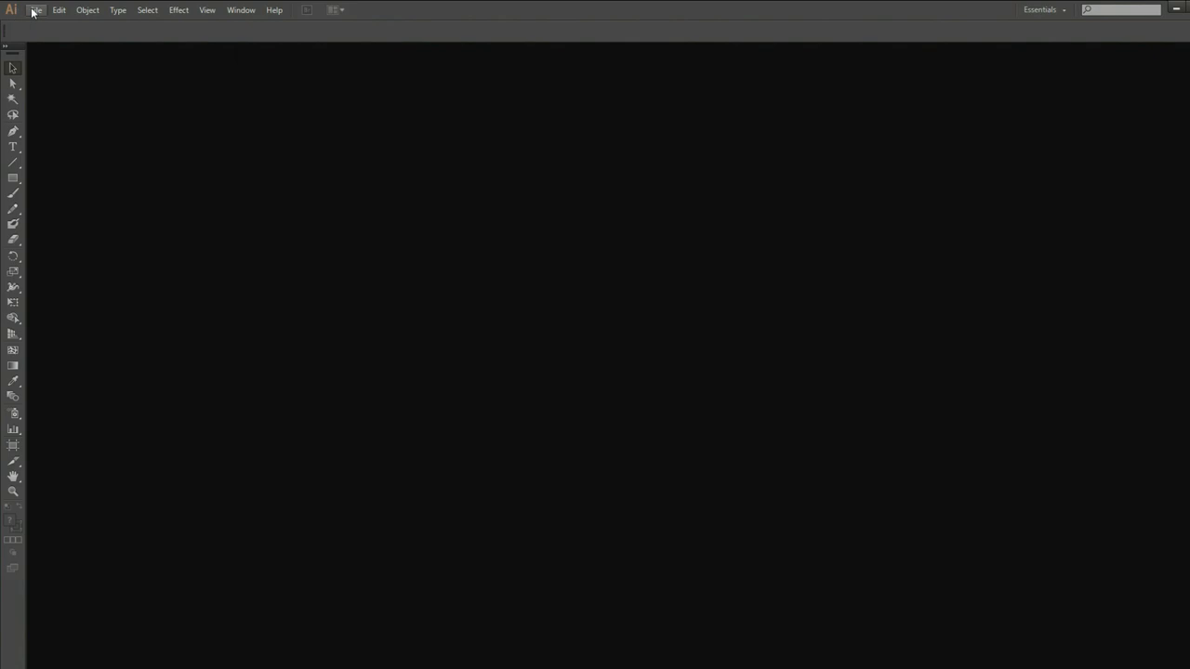
{"action": "mouse_move", "coordinate": [67, 26]}
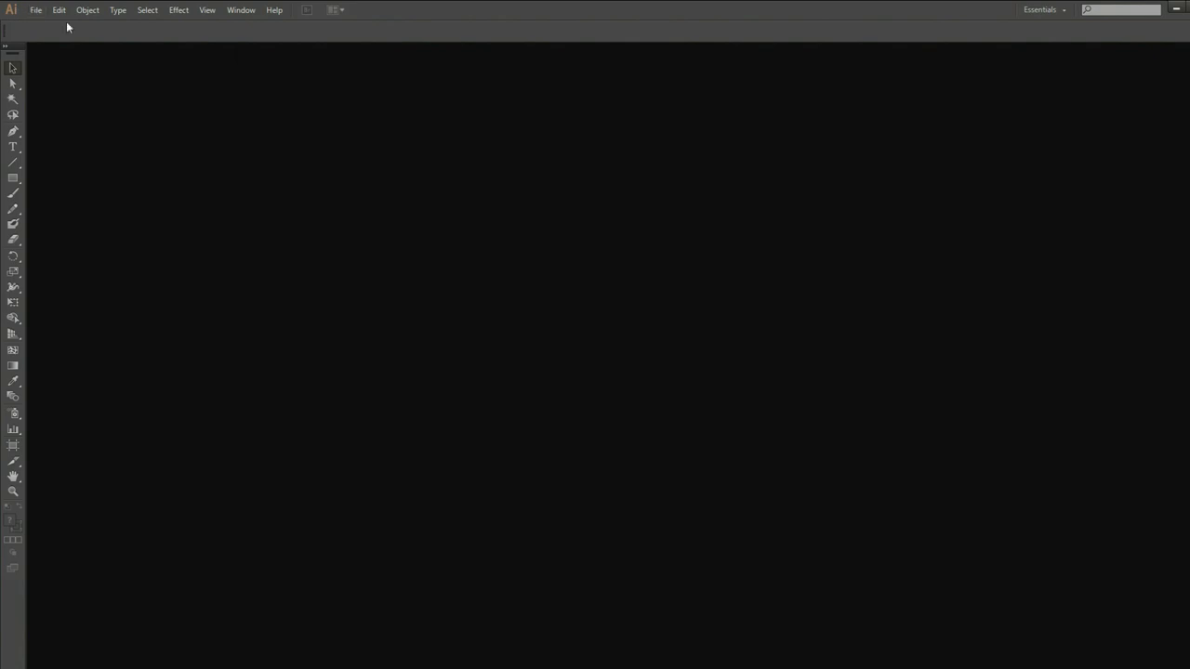
{"action": "mouse_move", "coordinate": [585, 209]}
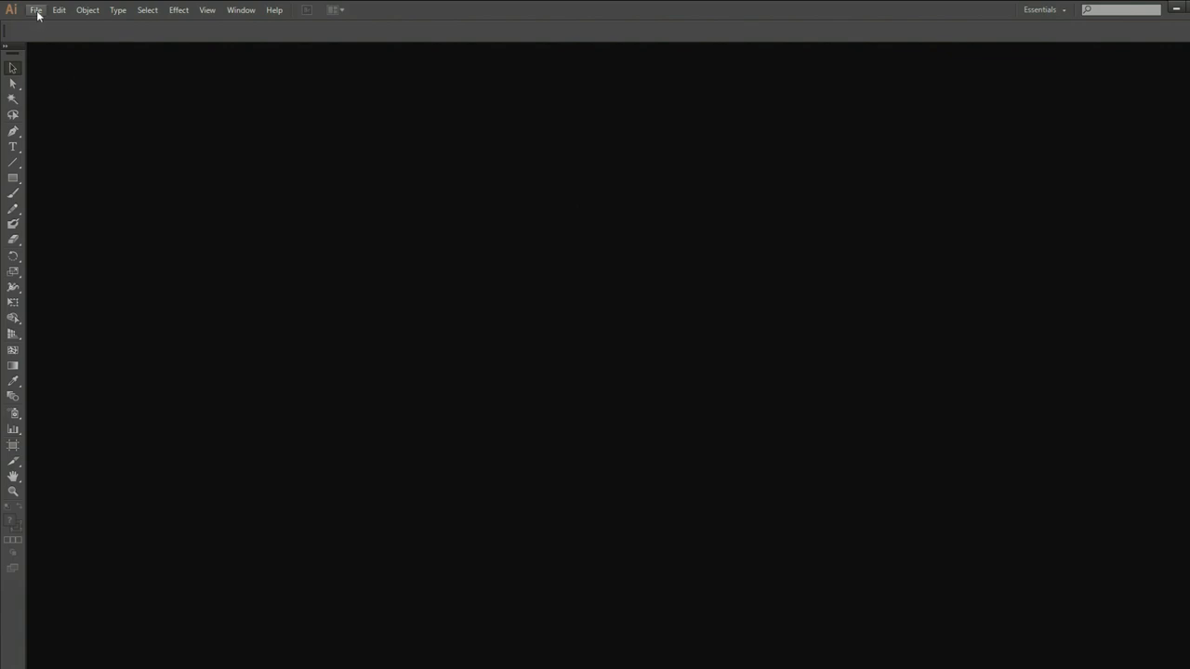
Start a new document named Modern Floral Wedding Invitation
{"action": "left_click", "coordinate": [35, 9]}
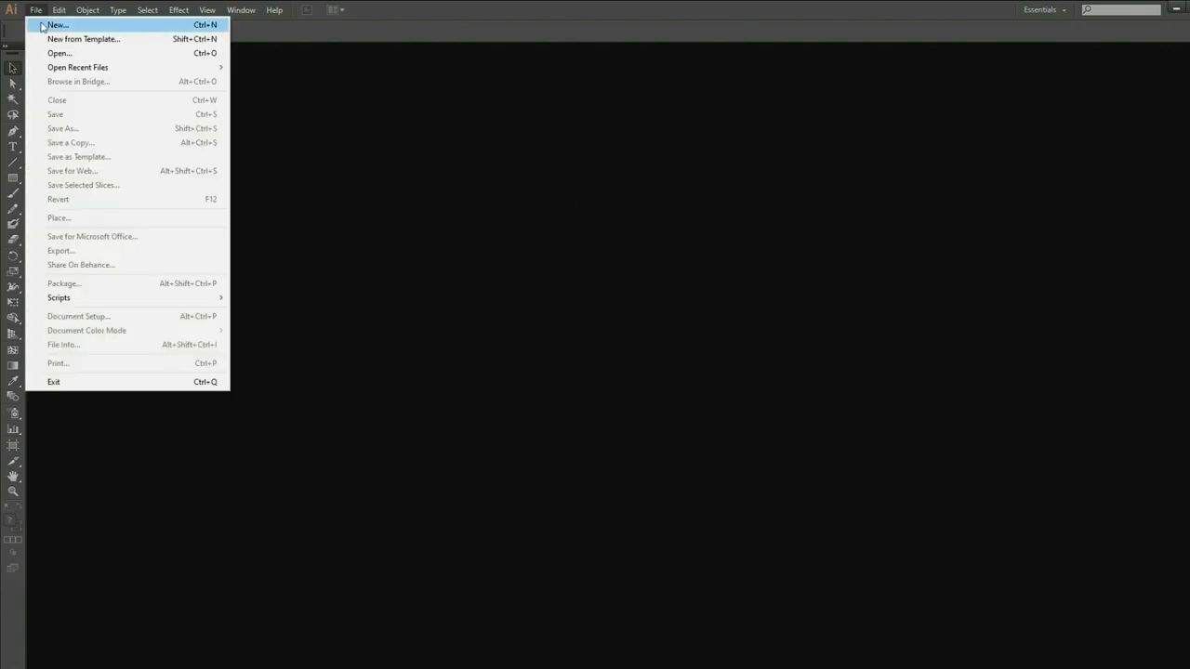
{"action": "left_click", "coordinate": [58, 26]}
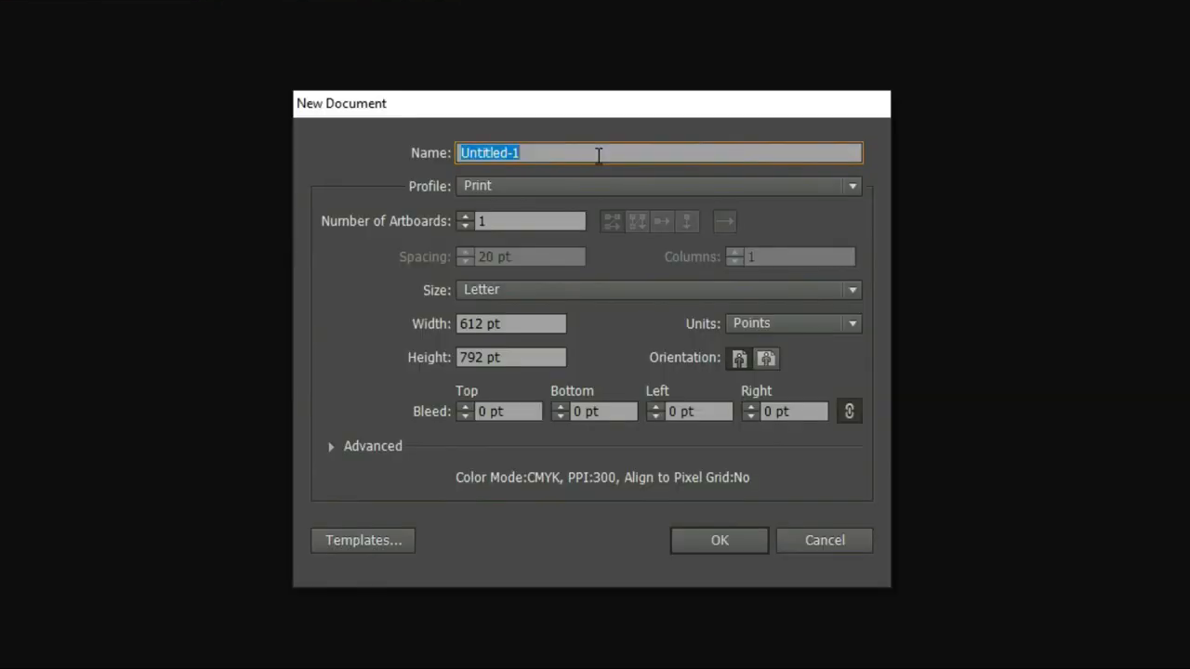
{"action": "type", "text": "Model"}
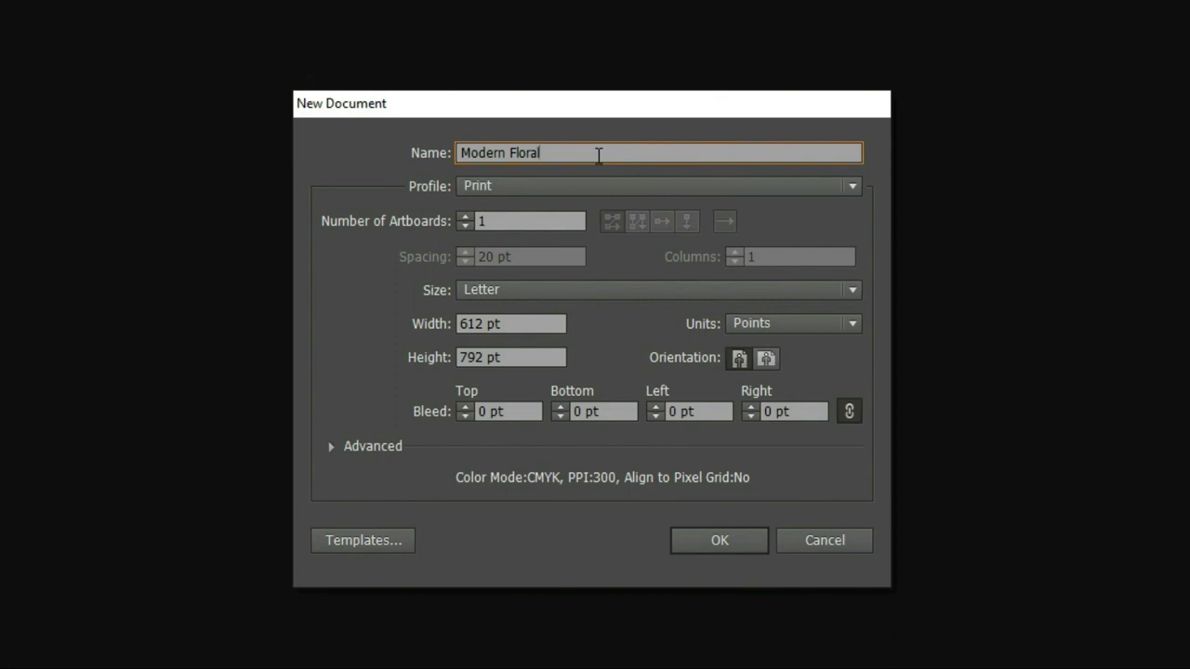
{"action": "type", "text": "Wedding"}
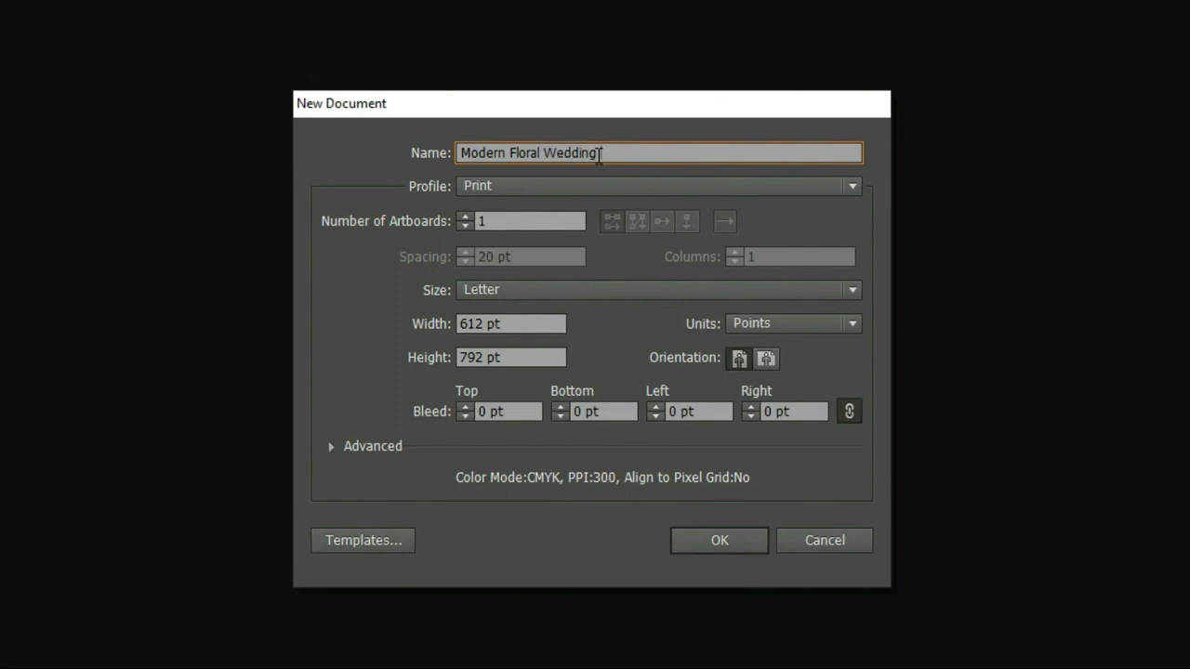
{"action": "type", "text": "Invitation"}
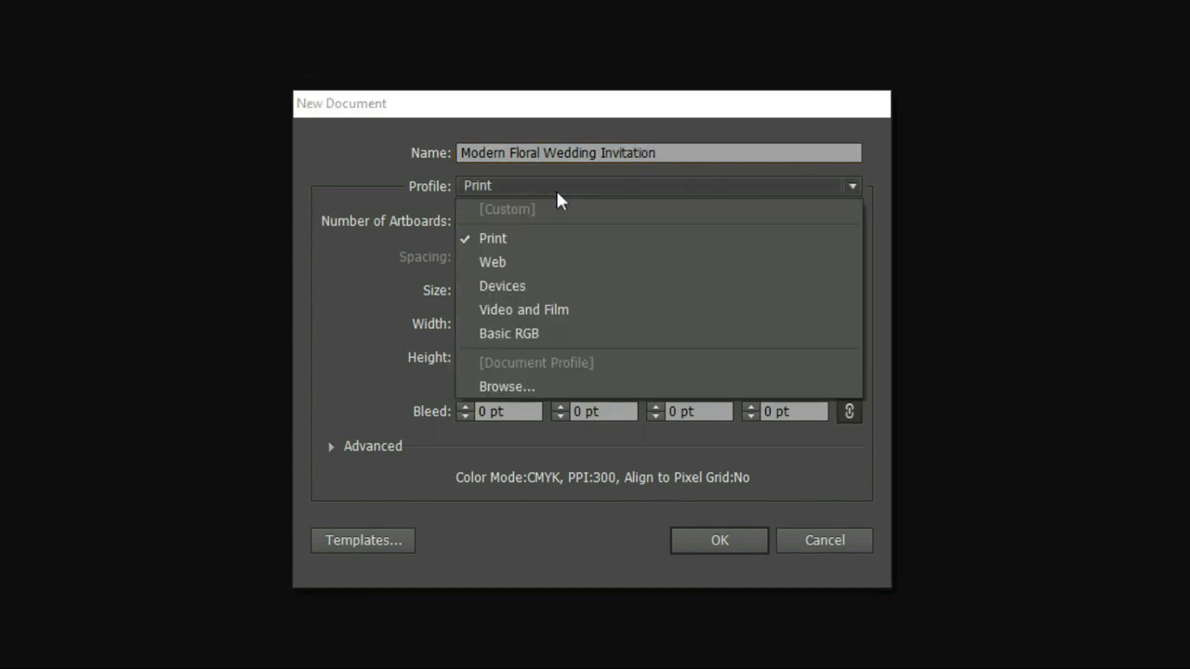
Keep the Print profile, set width 5 in and CMYK colour mode
{"action": "left_click", "coordinate": [493, 238]}
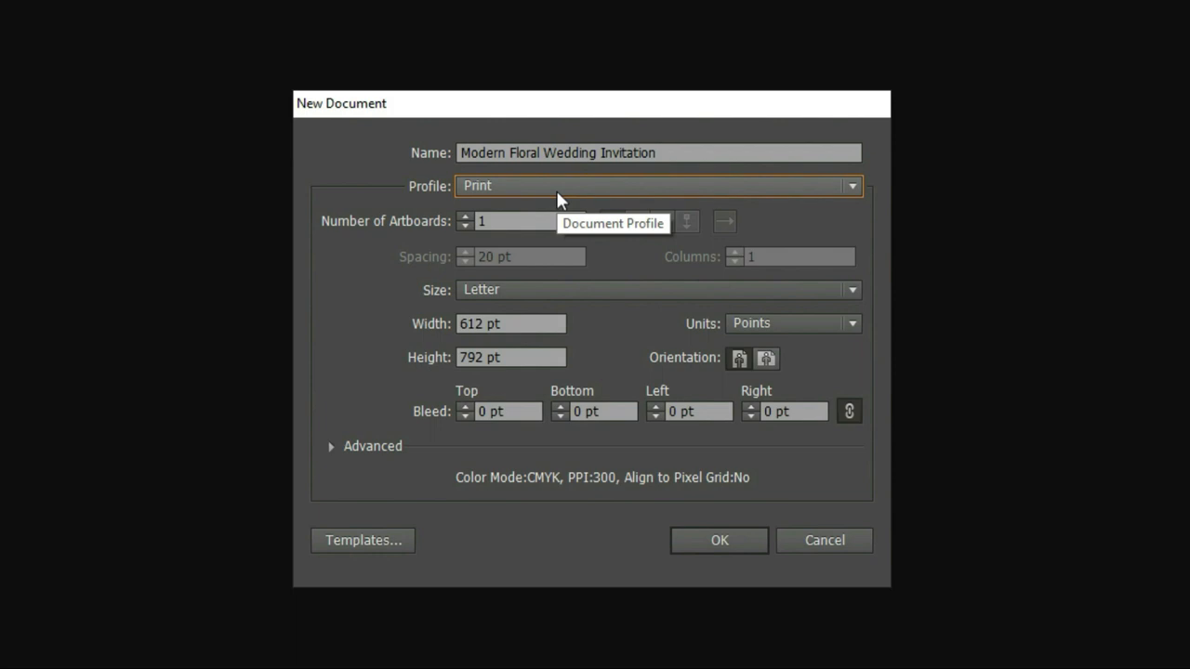
{"action": "left_click", "coordinate": [530, 221]}
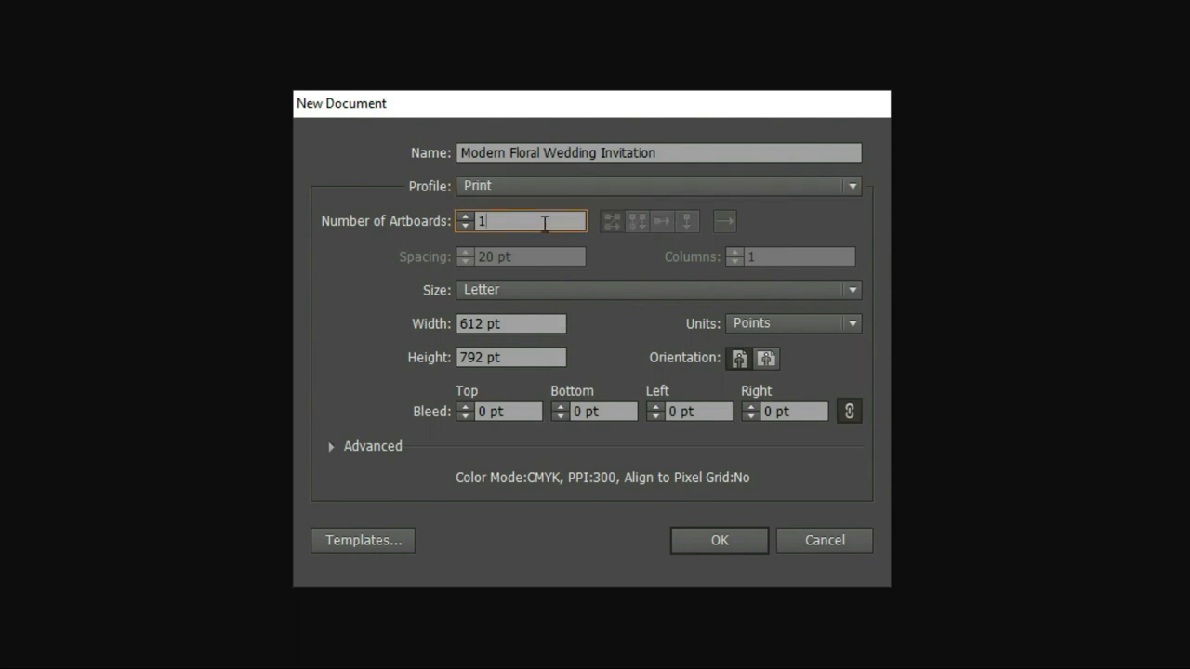
{"action": "mouse_move", "coordinate": [544, 298]}
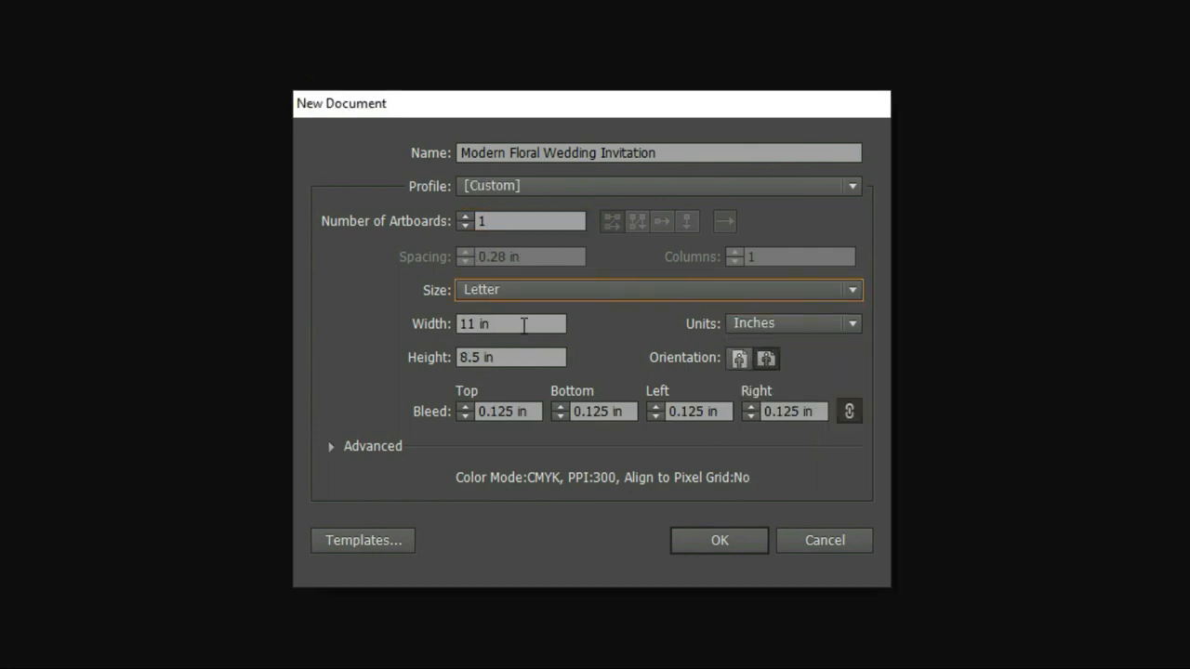
{"action": "left_click", "coordinate": [509, 324]}
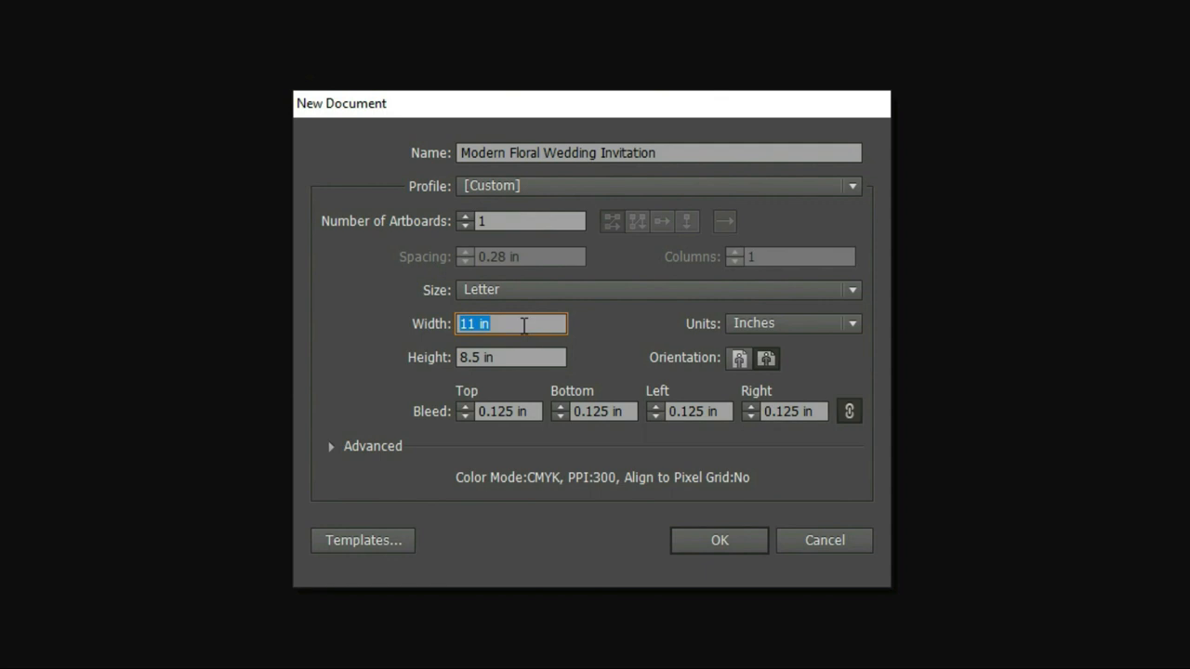
{"action": "type", "text": "5"}
{"action": "left_click", "coordinate": [509, 357]}
{"action": "type", "text": "7"}
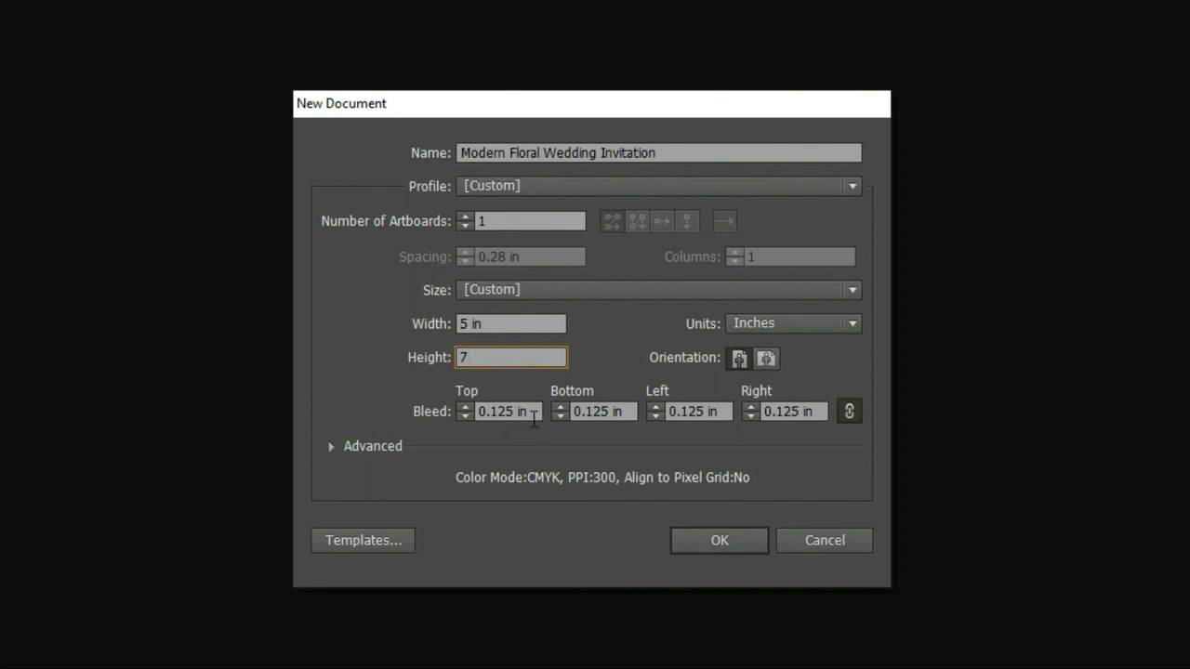
{"action": "mouse_move", "coordinate": [828, 447]}
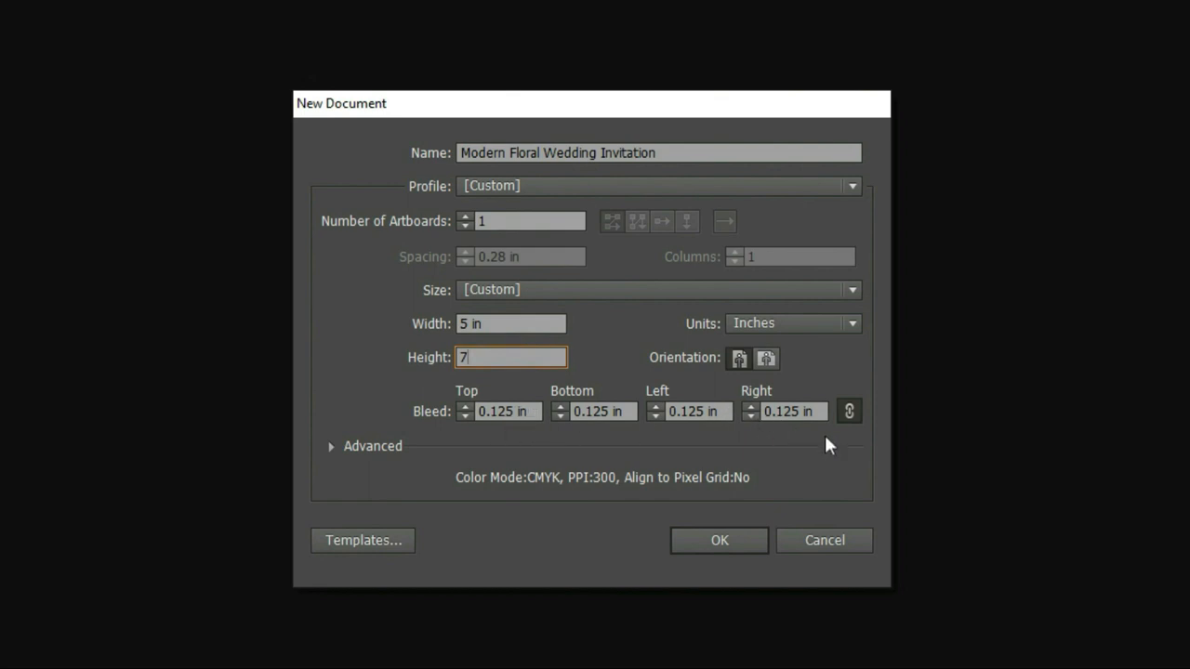
{"action": "mouse_move", "coordinate": [517, 439]}
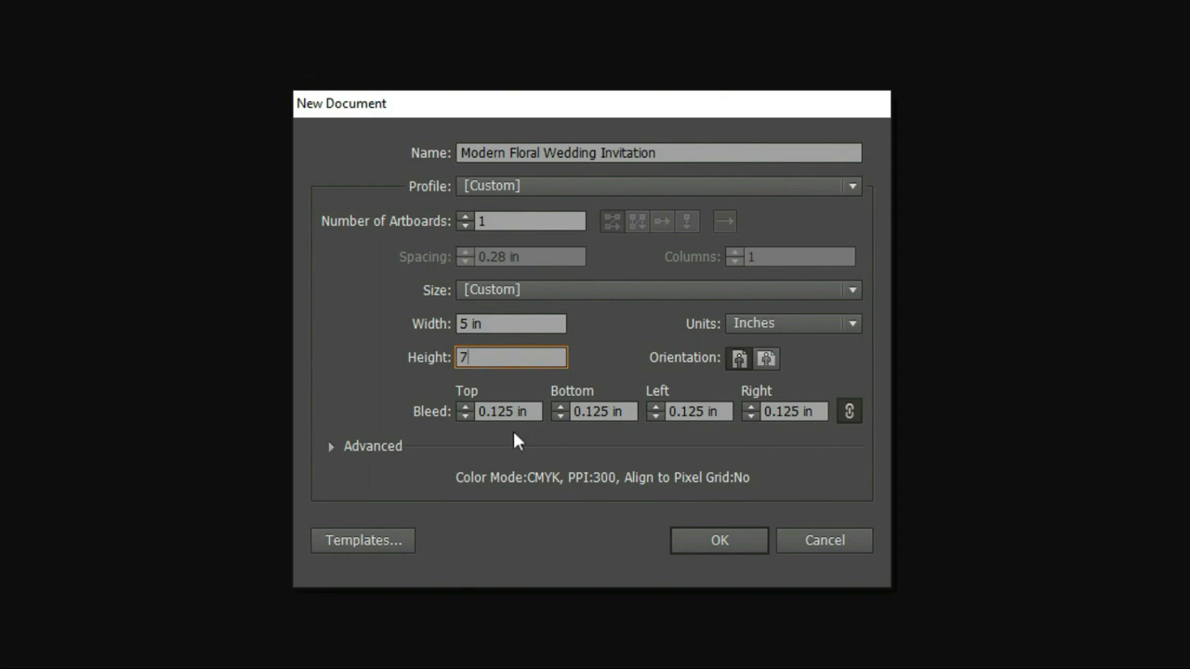
{"action": "mouse_move", "coordinate": [510, 430]}
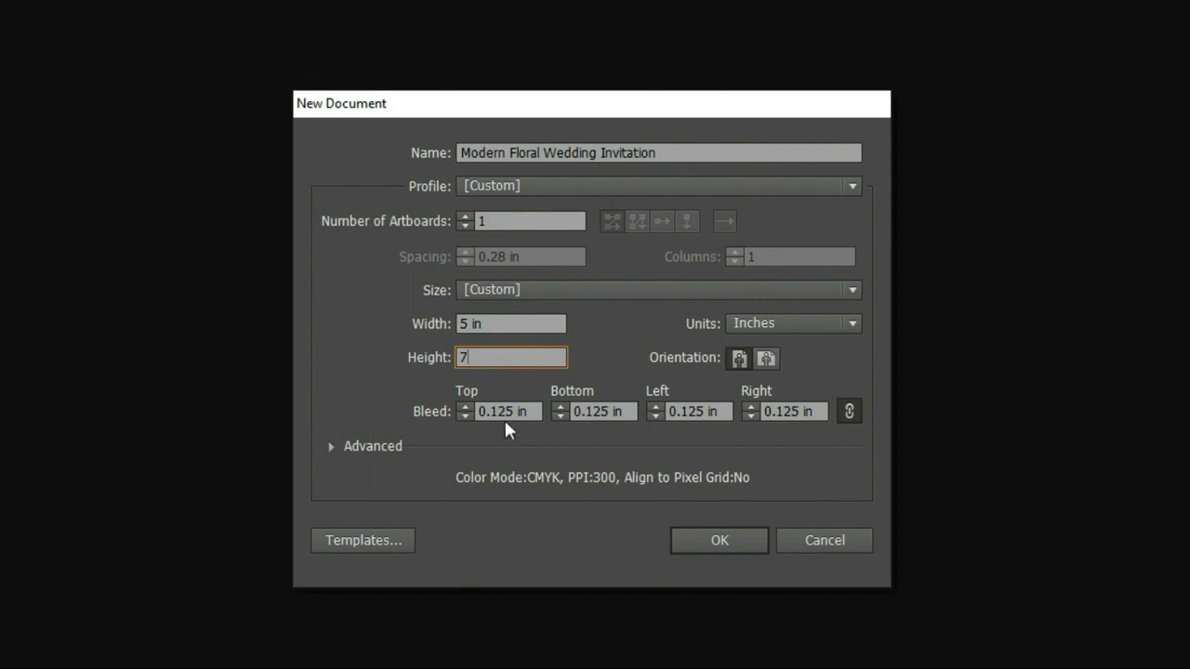
{"action": "mouse_move", "coordinate": [495, 435]}
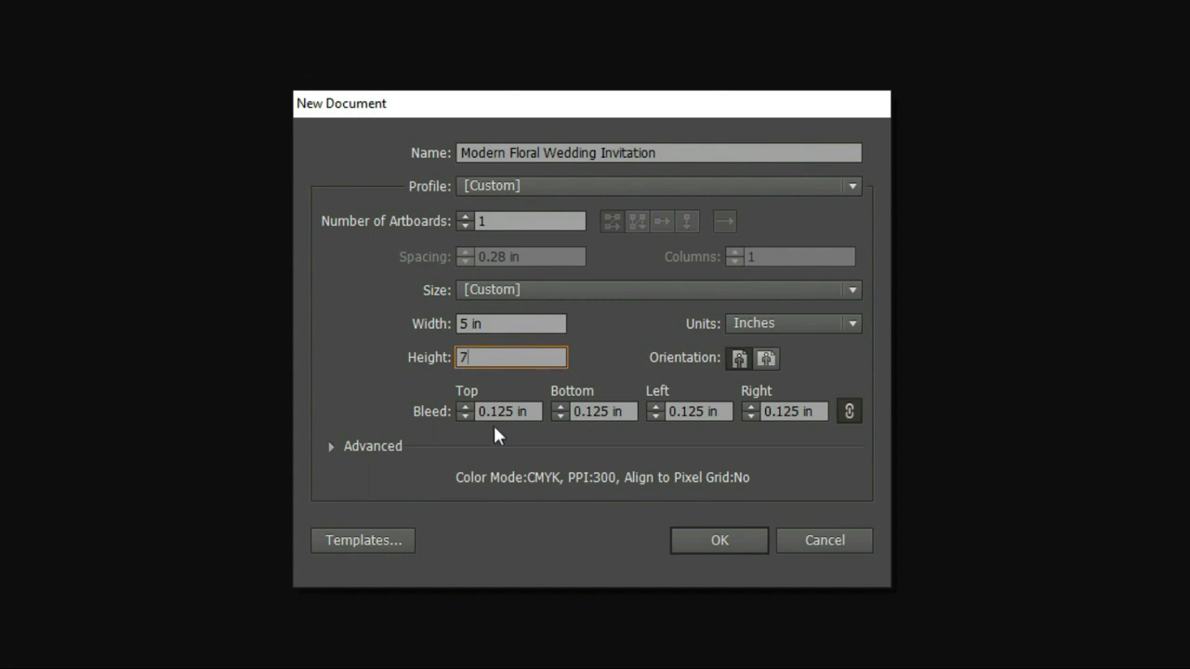
{"action": "left_click", "coordinate": [331, 446]}
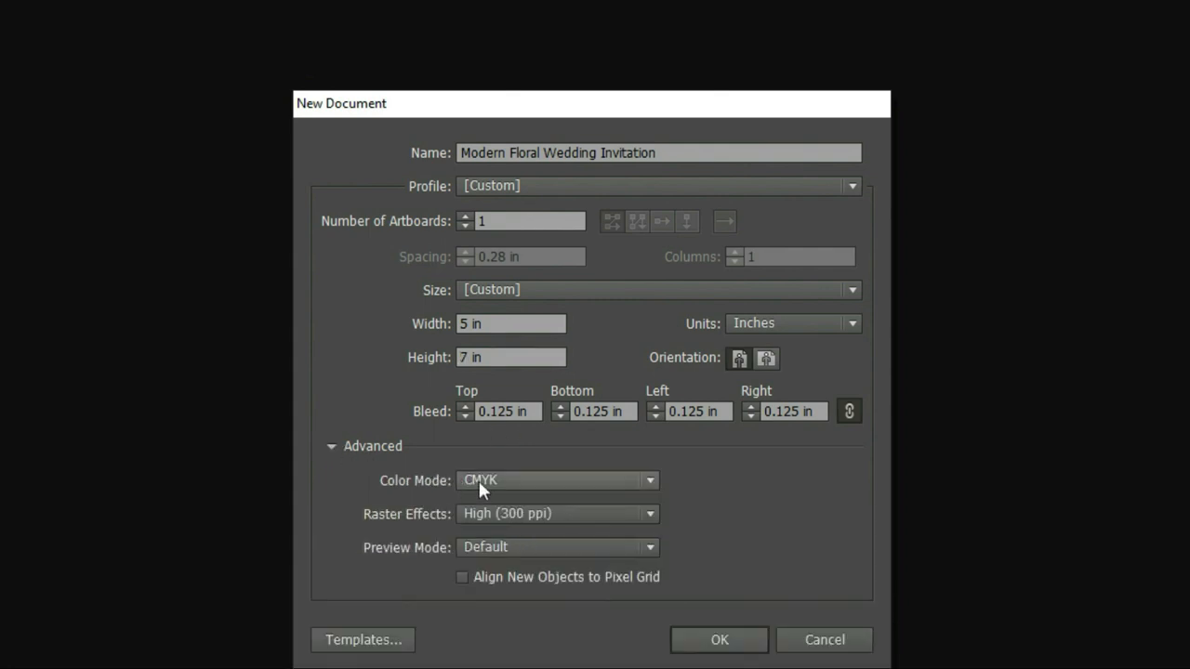
{"action": "mouse_move", "coordinate": [535, 520]}
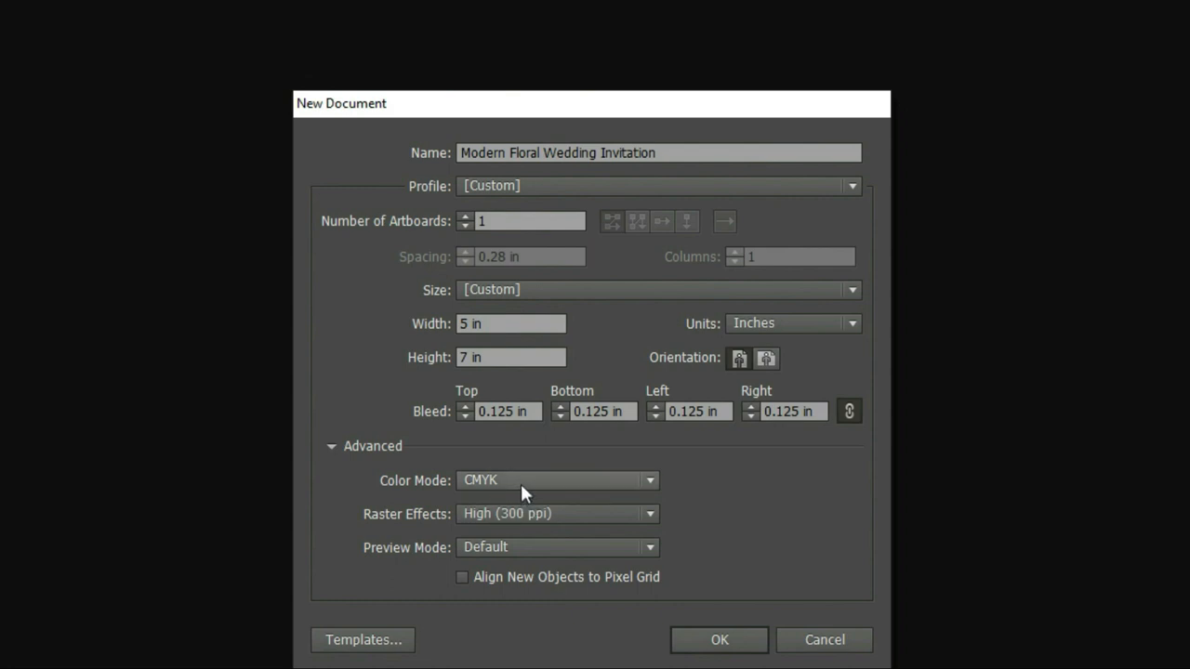
{"action": "mouse_move", "coordinate": [521, 521]}
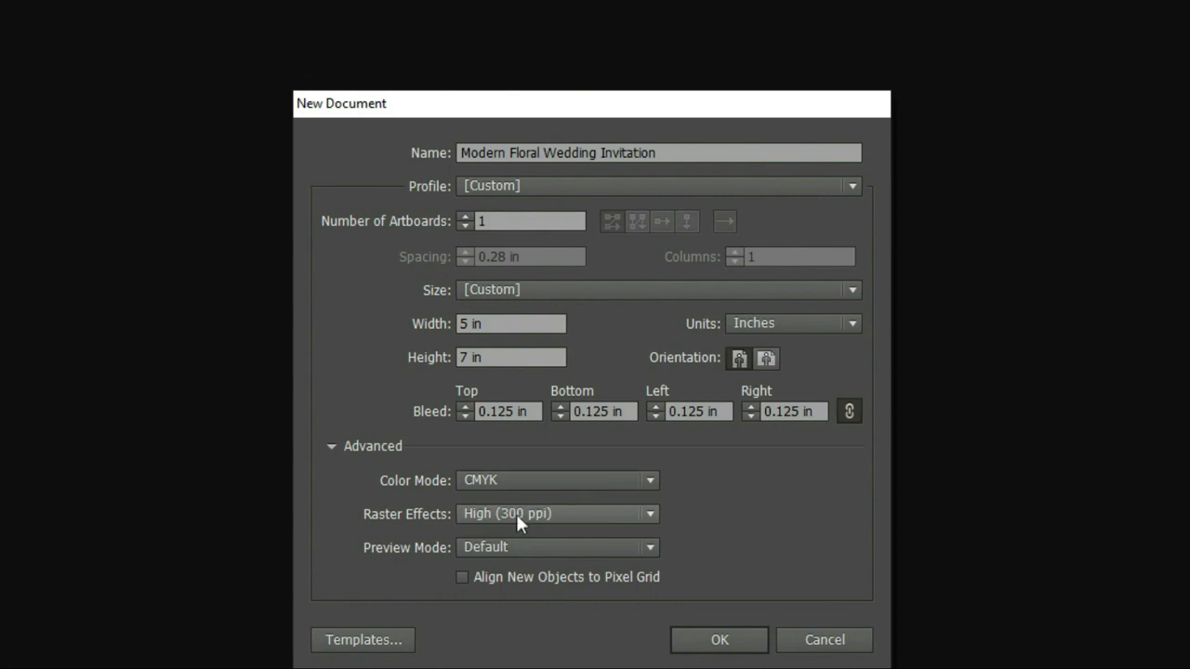
{"action": "mouse_move", "coordinate": [519, 532]}
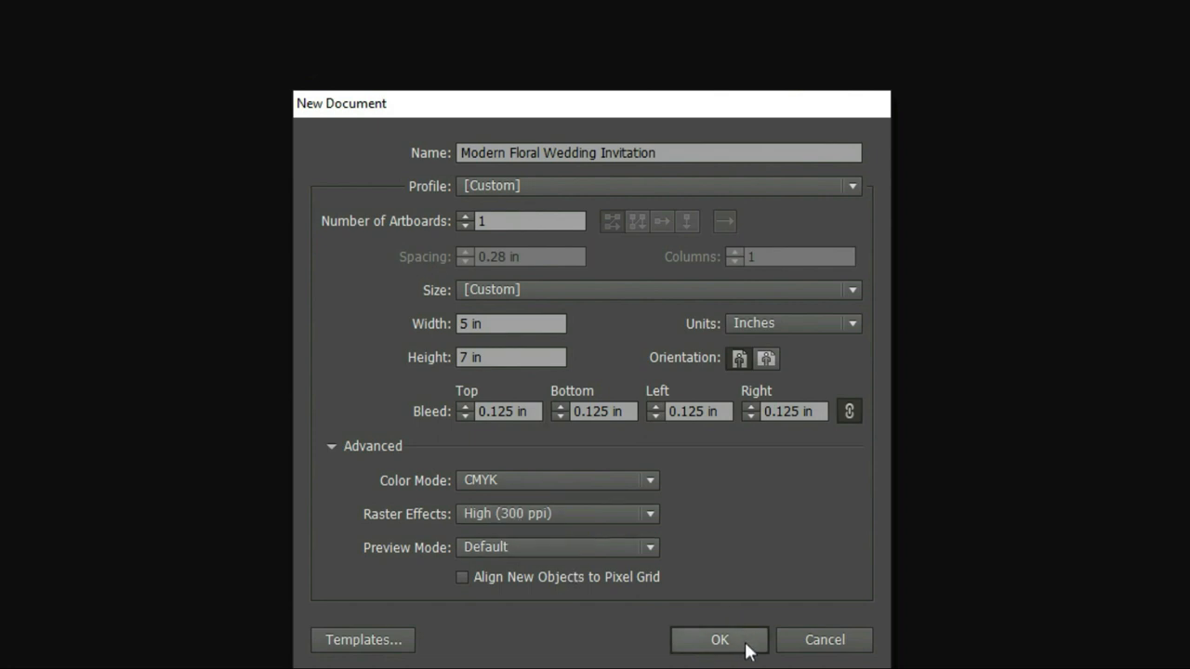
Create the blank invitation document and bring up the Open dialog
{"action": "left_click", "coordinate": [717, 640]}
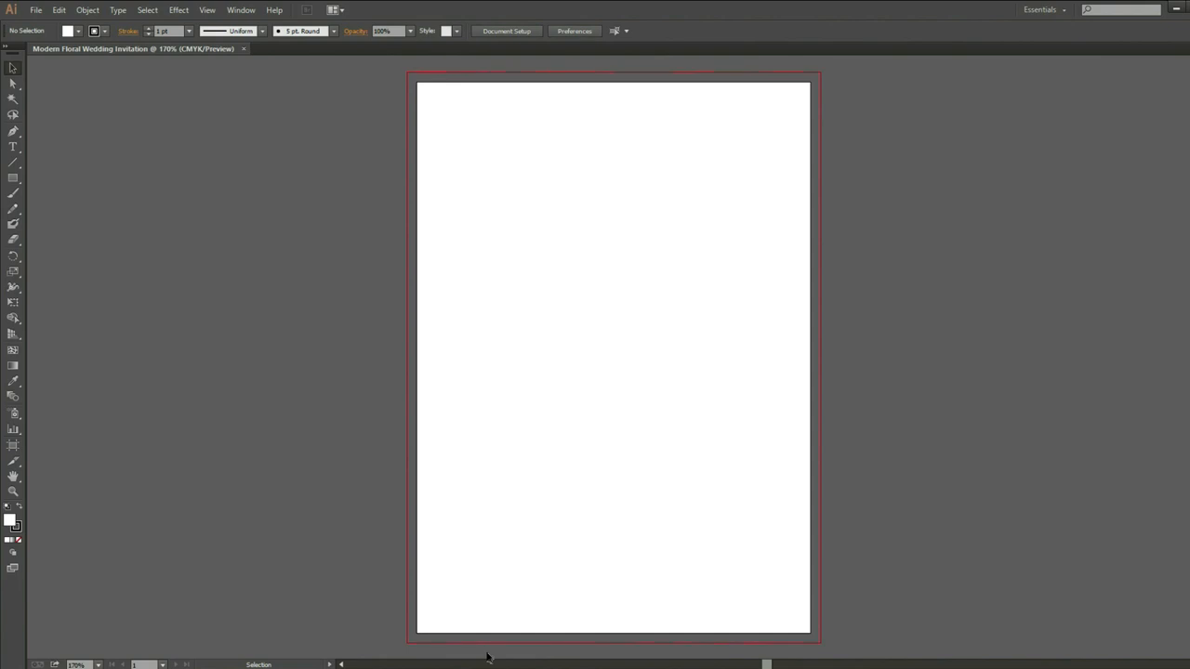
{"action": "mouse_move", "coordinate": [421, 160]}
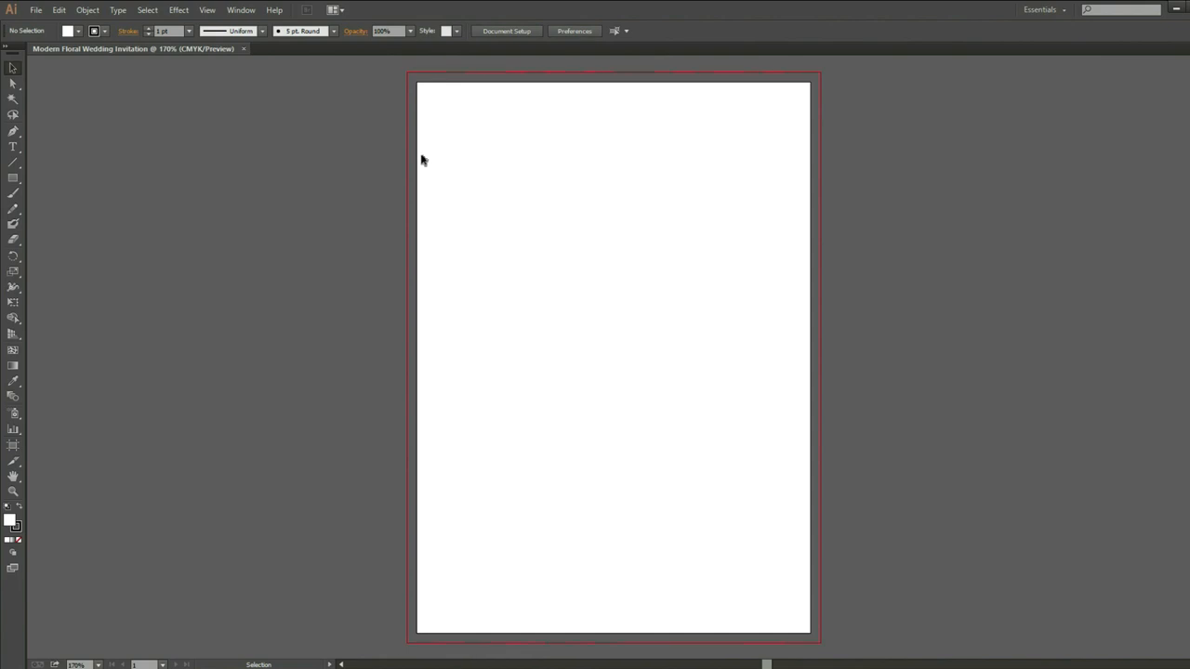
{"action": "mouse_move", "coordinate": [825, 84]}
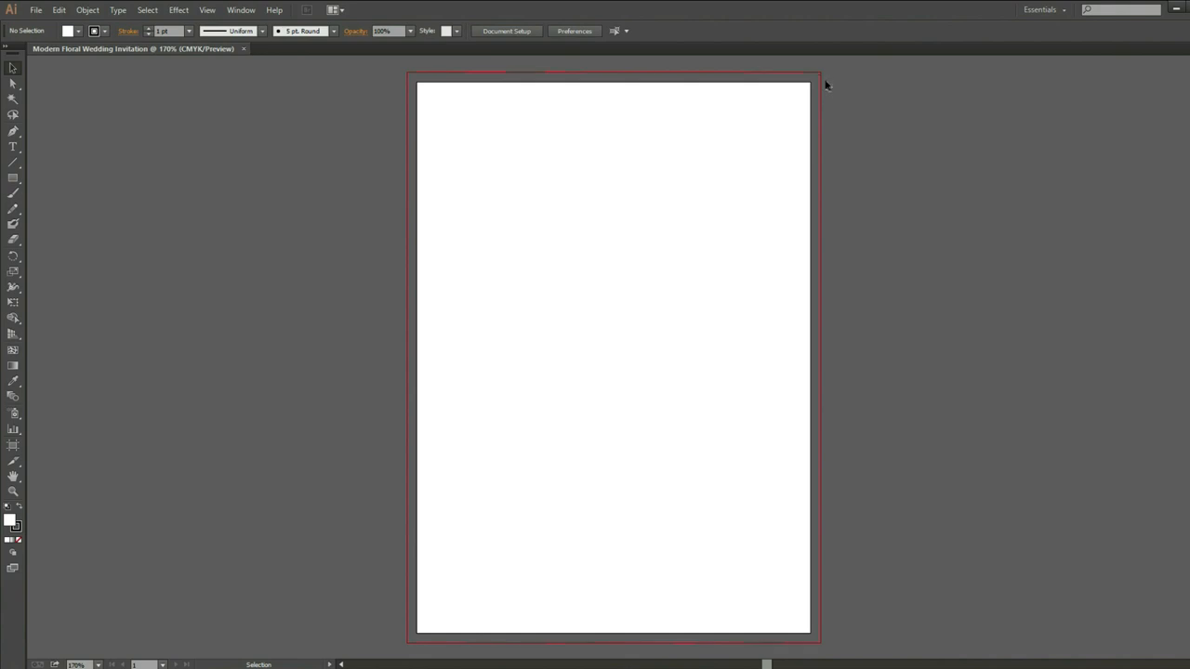
{"action": "mouse_move", "coordinate": [978, 108]}
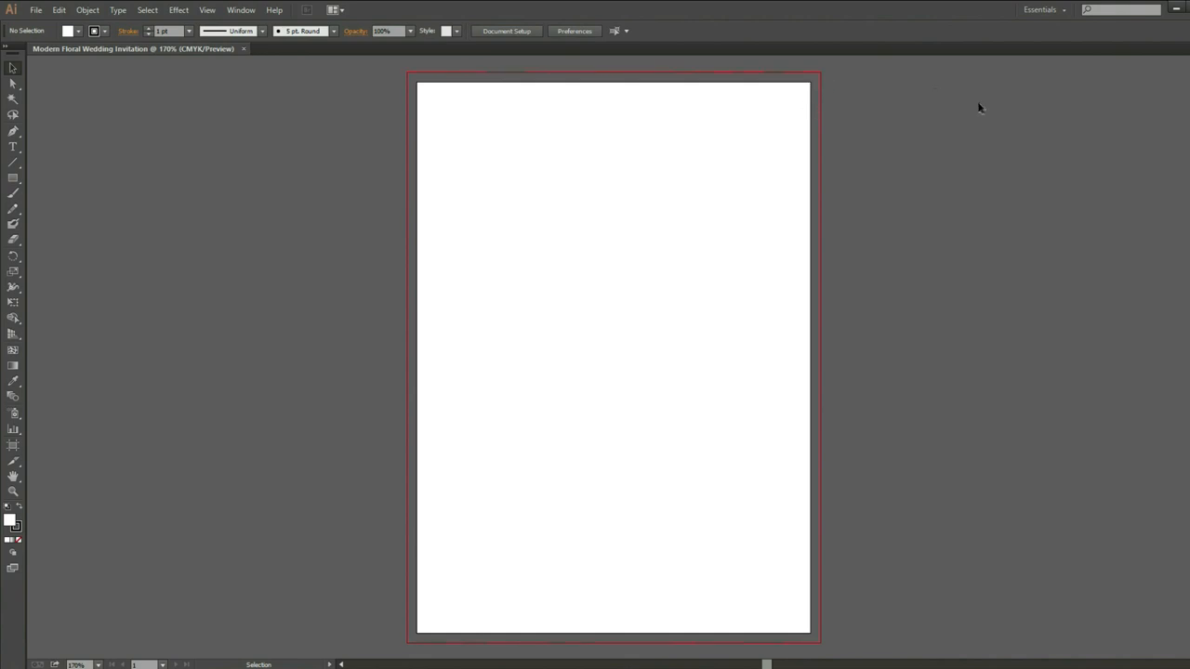
{"action": "left_click", "coordinate": [36, 9]}
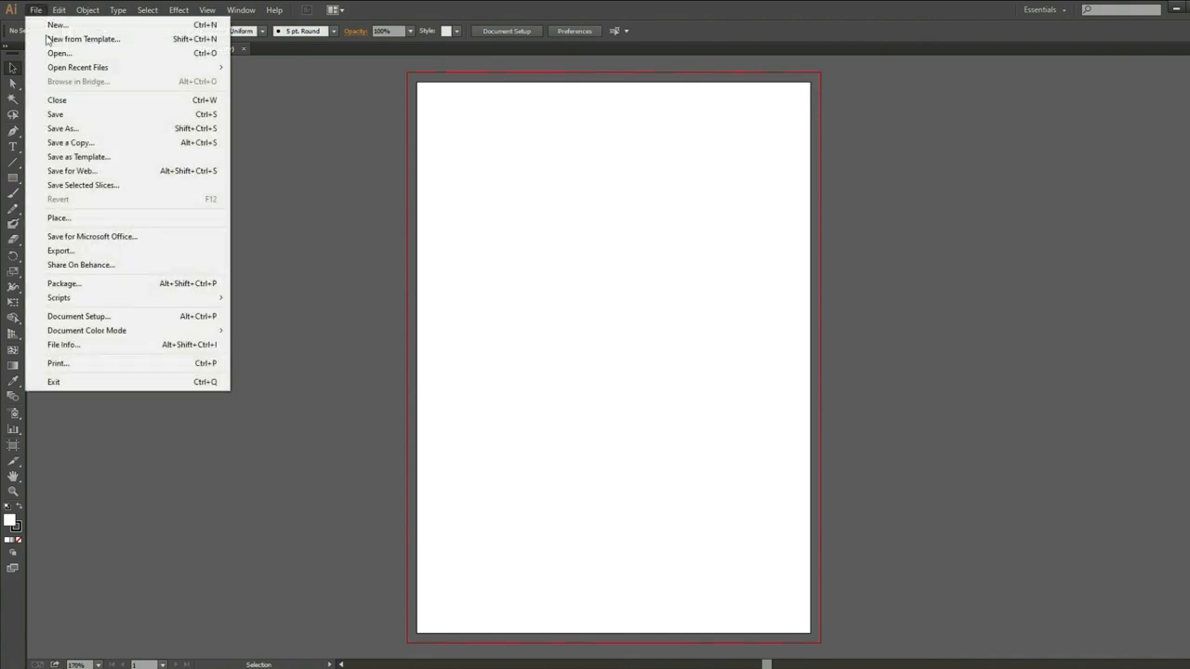
{"action": "left_click", "coordinate": [60, 52]}
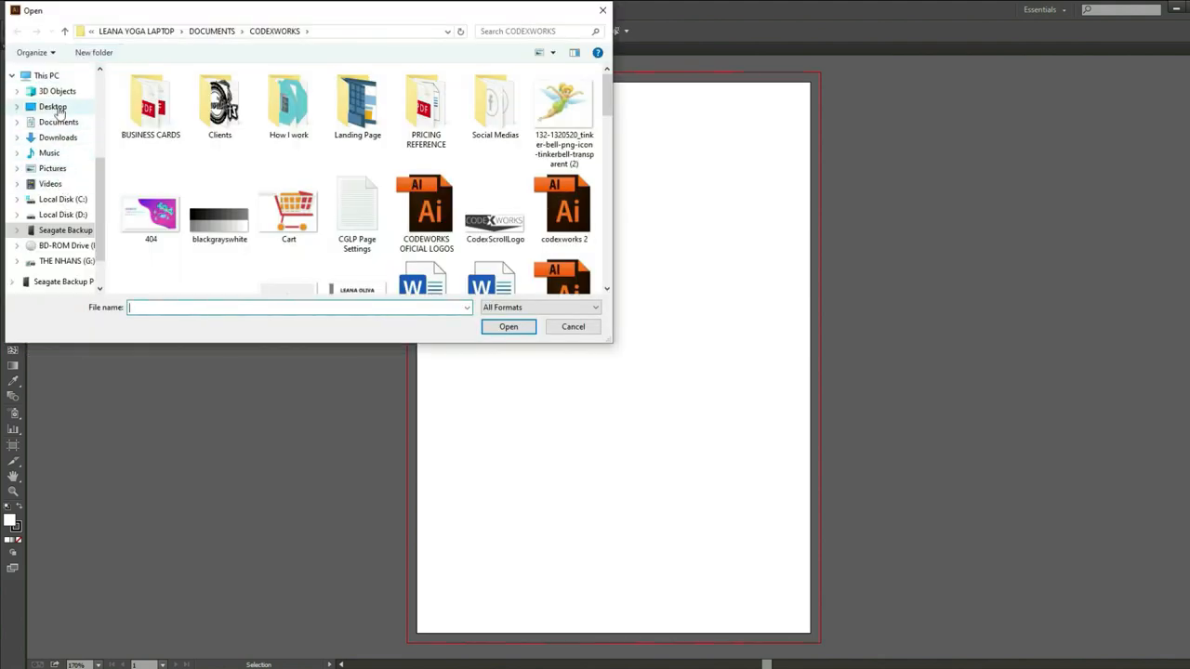
Browse Downloads > Burgundy-Blush-and-Gold-Floral > A101 > A101_frames for the gold frame
{"action": "left_click", "coordinate": [58, 137]}
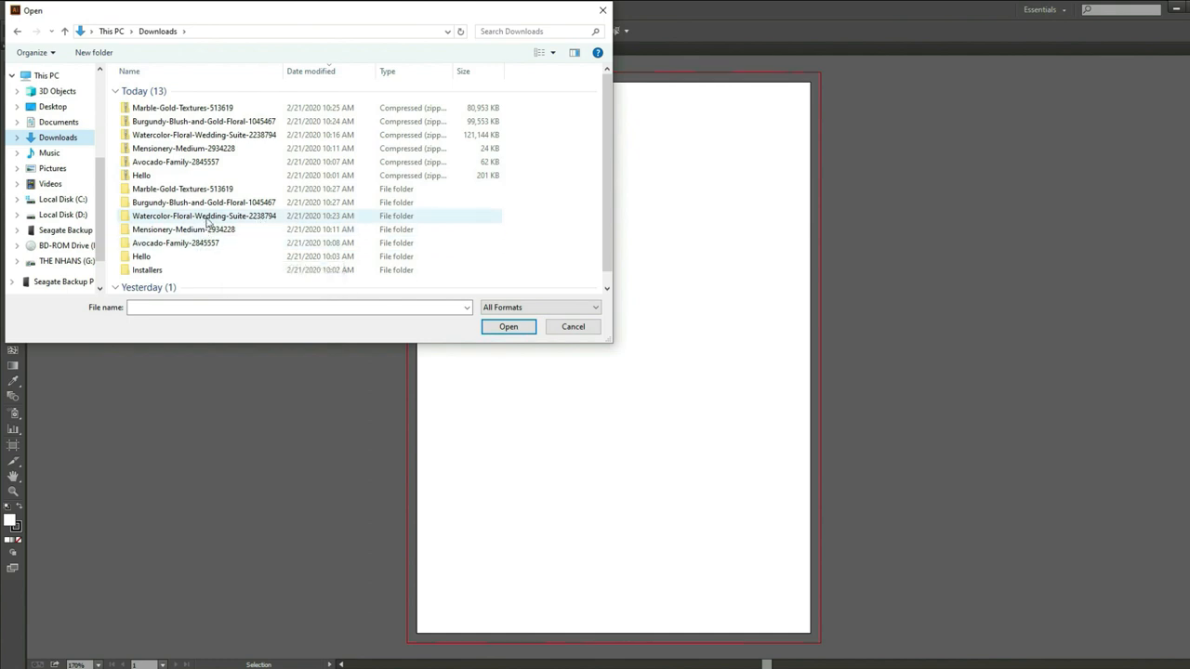
{"action": "left_click", "coordinate": [205, 201]}
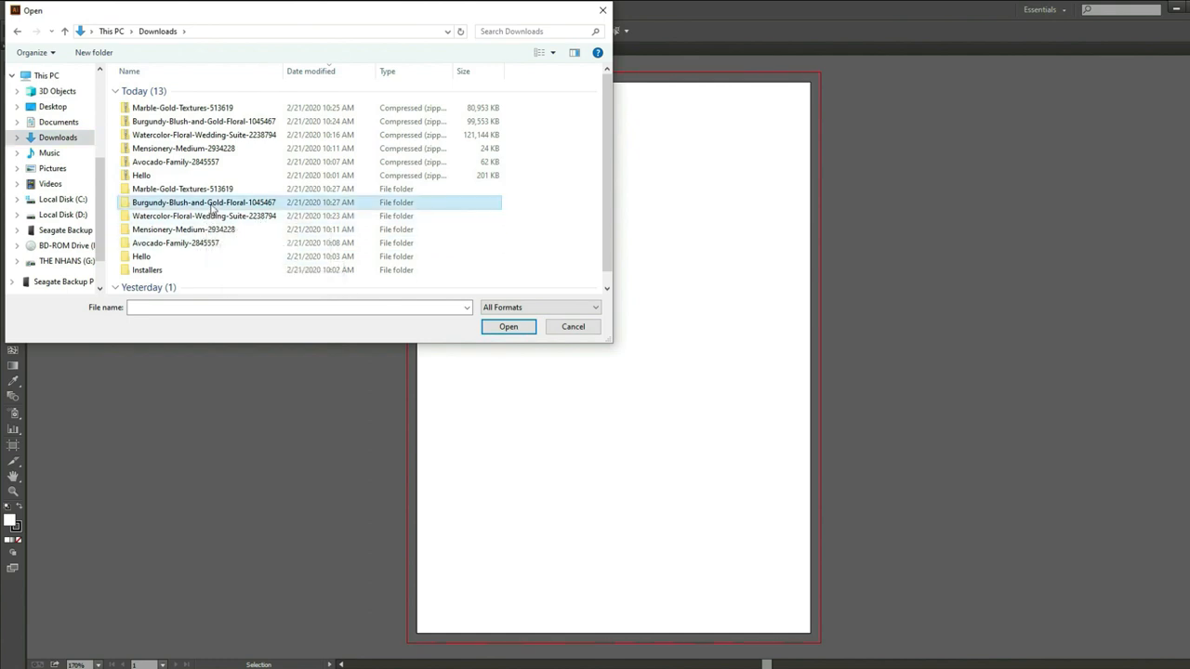
{"action": "double_click", "coordinate": [205, 201]}
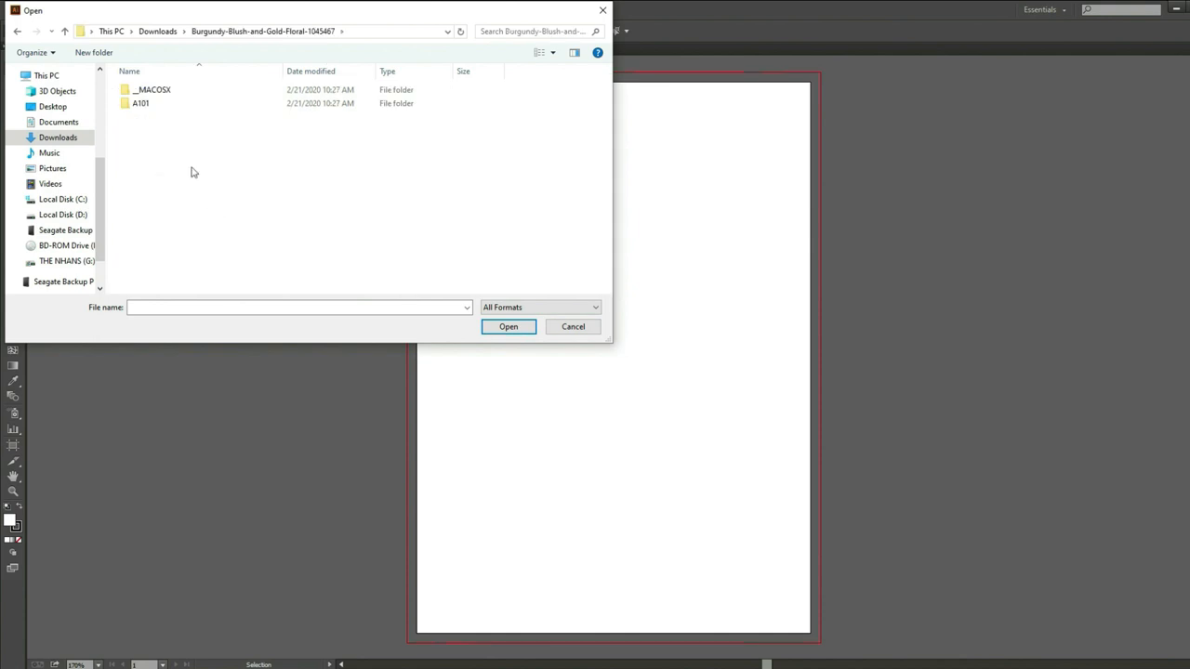
{"action": "double_click", "coordinate": [141, 104]}
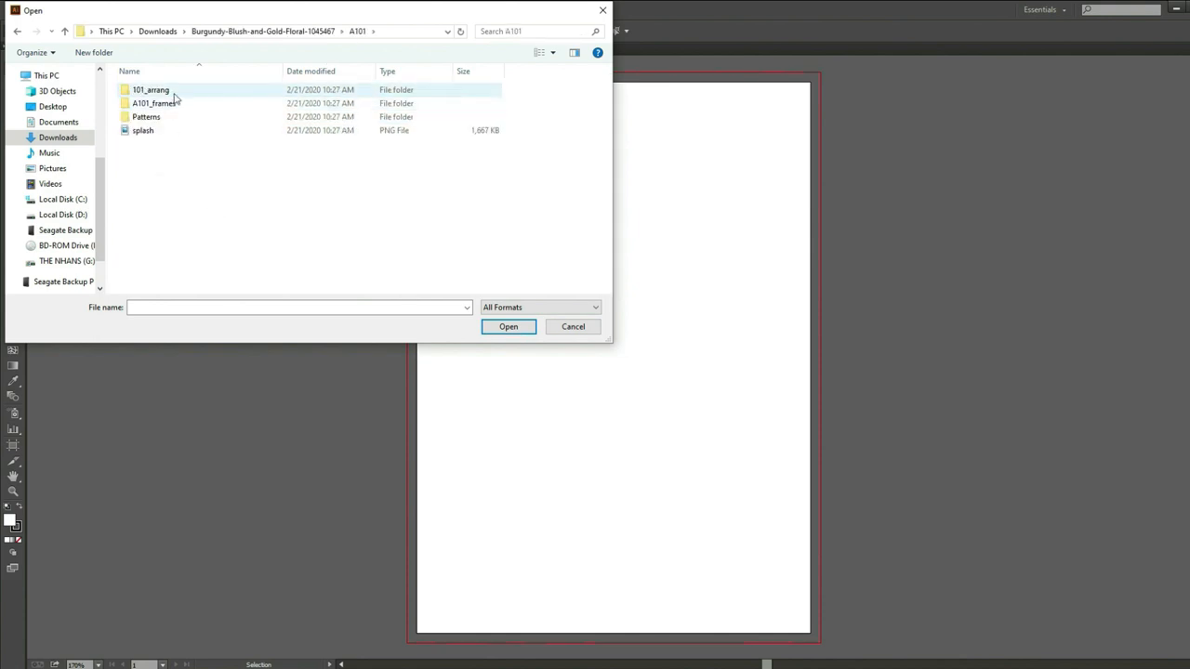
{"action": "double_click", "coordinate": [156, 105]}
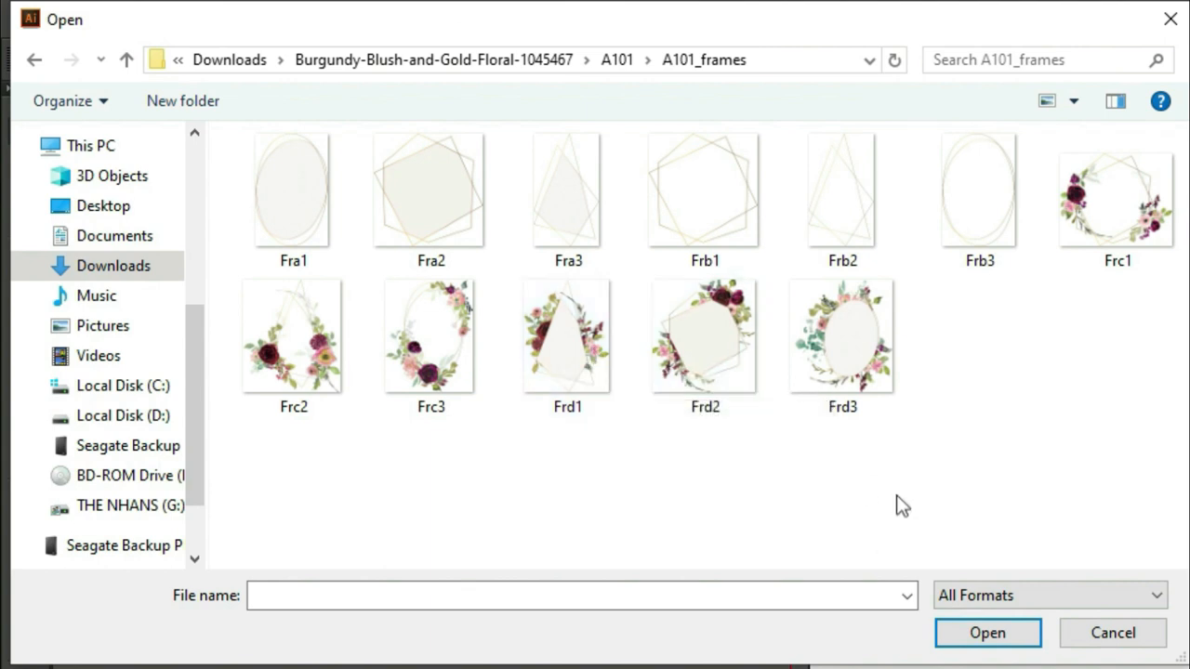
{"action": "mouse_move", "coordinate": [874, 494]}
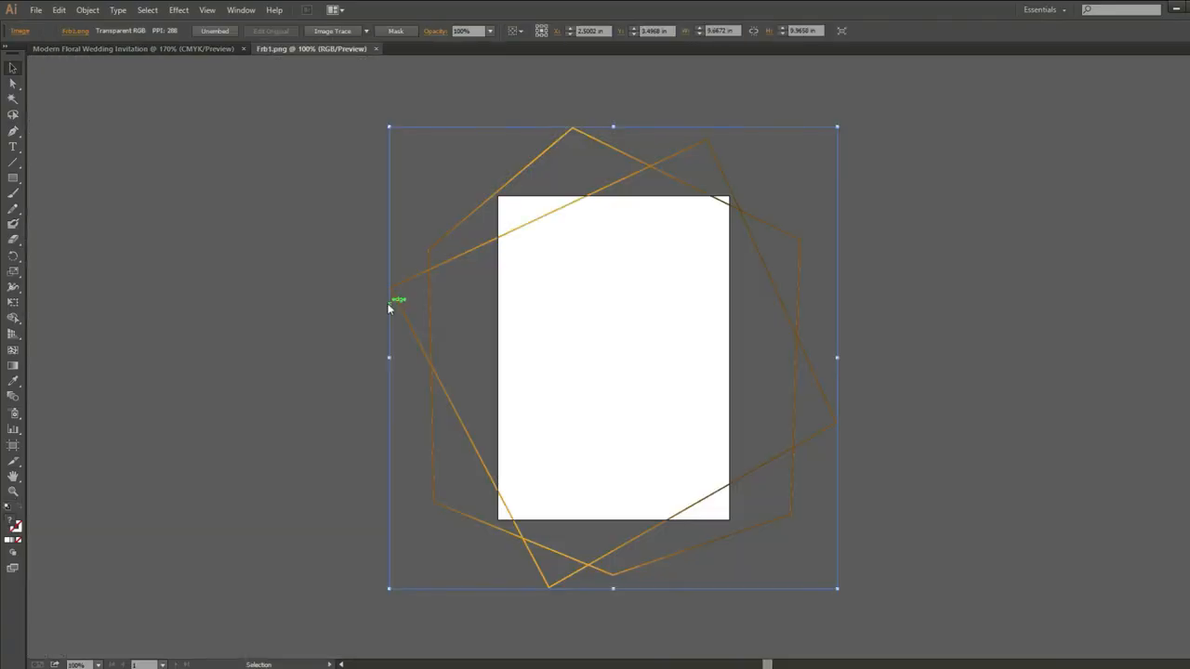
{"action": "mouse_move", "coordinate": [889, 201]}
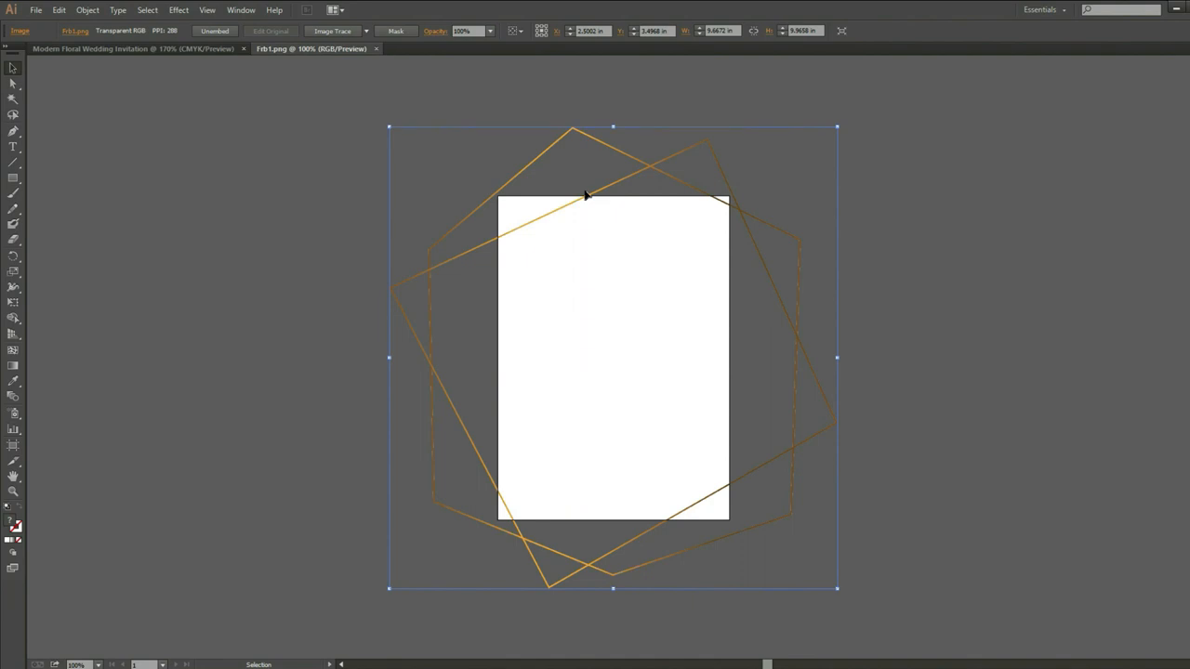
{"action": "mouse_move", "coordinate": [835, 131]}
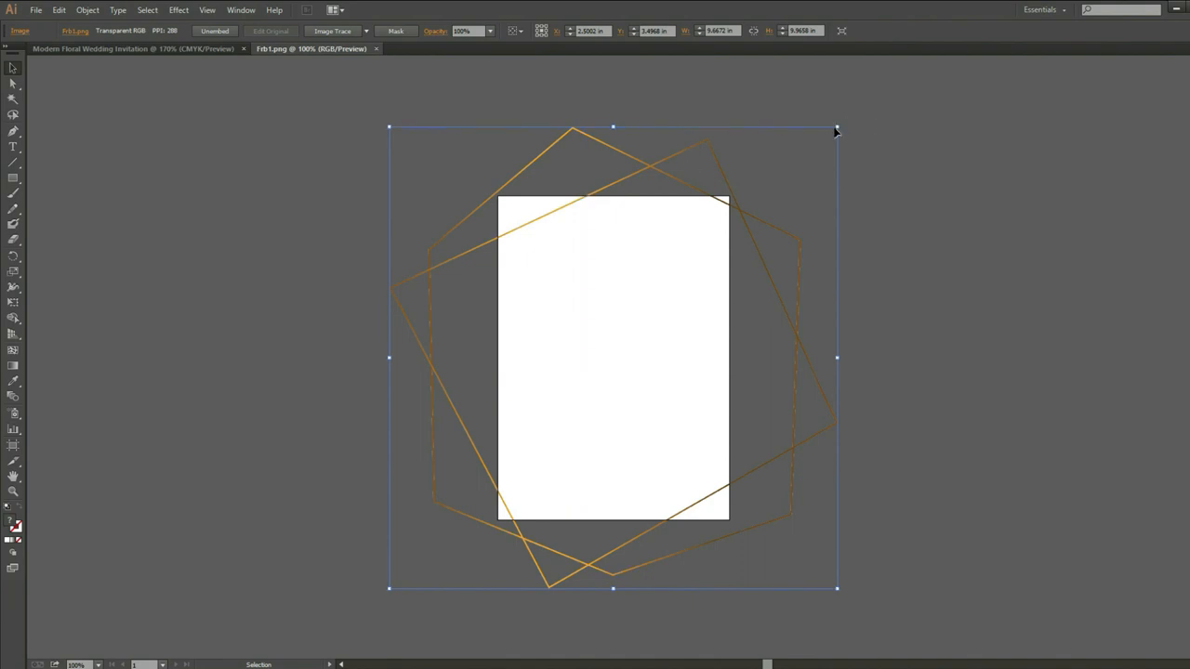
{"action": "mouse_move", "coordinate": [837, 128]}
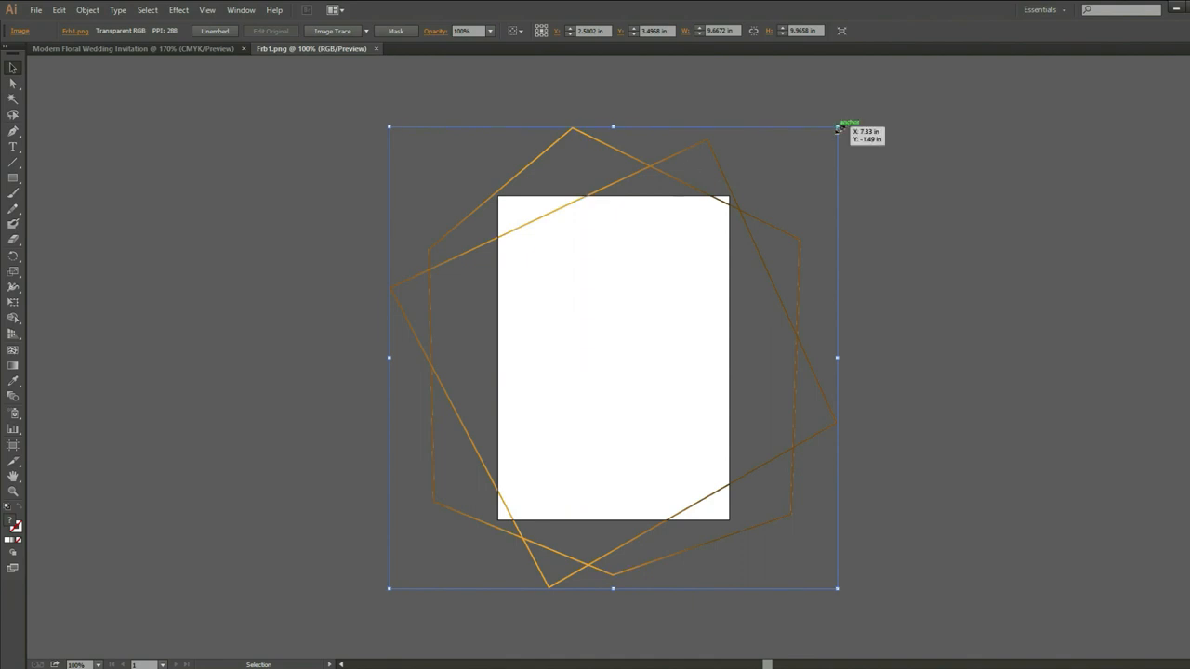
Scale the gold Frb1 frame image down so it fits within the white page
{"action": "left_click_drag", "start_coordinate": [837, 127], "coordinate": [778, 190]}
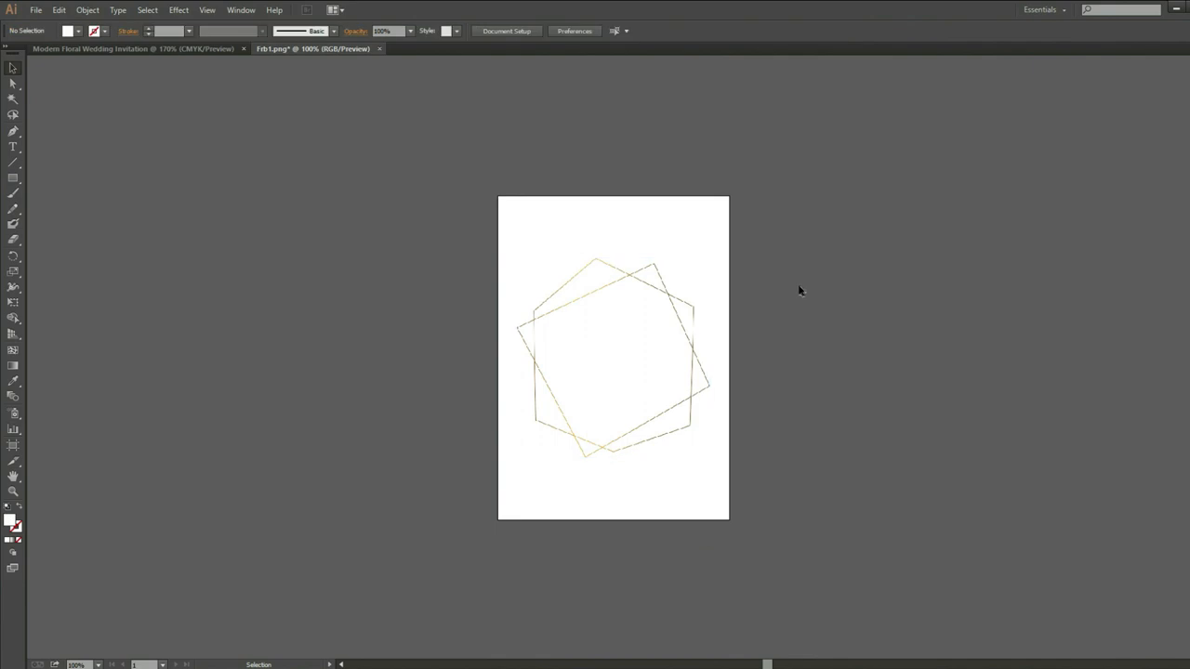
{"action": "mouse_move", "coordinate": [820, 312]}
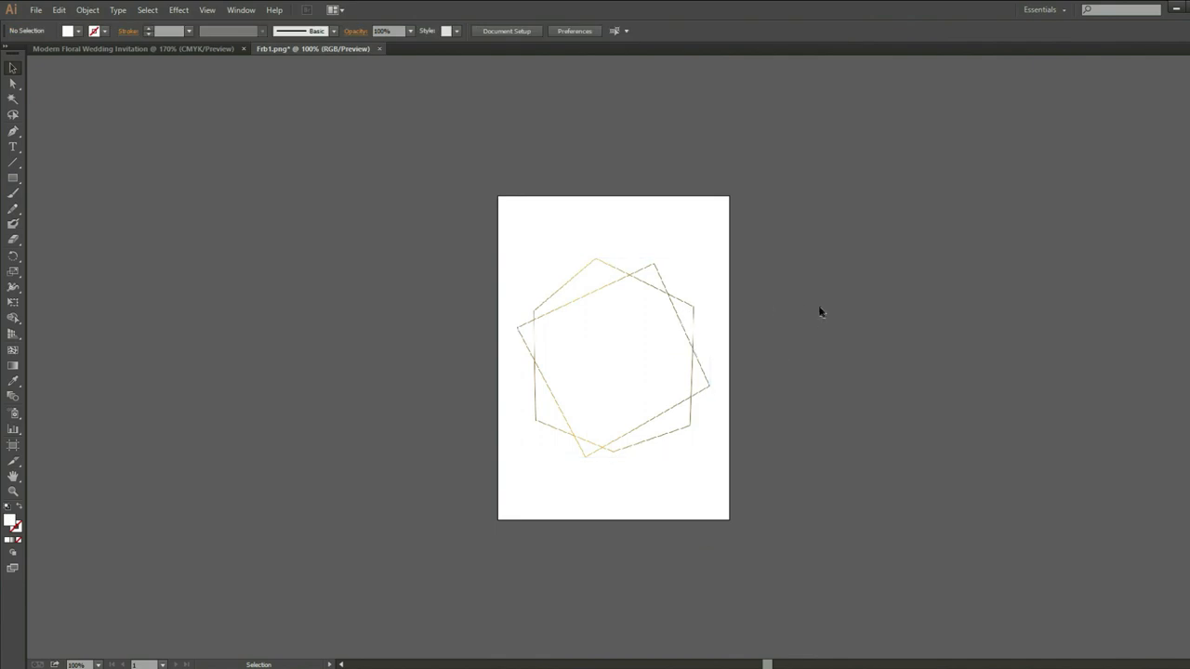
Open the 101_arrang floral PNGs and shrink the large watercolour bouquet
{"action": "left_click", "coordinate": [36, 9]}
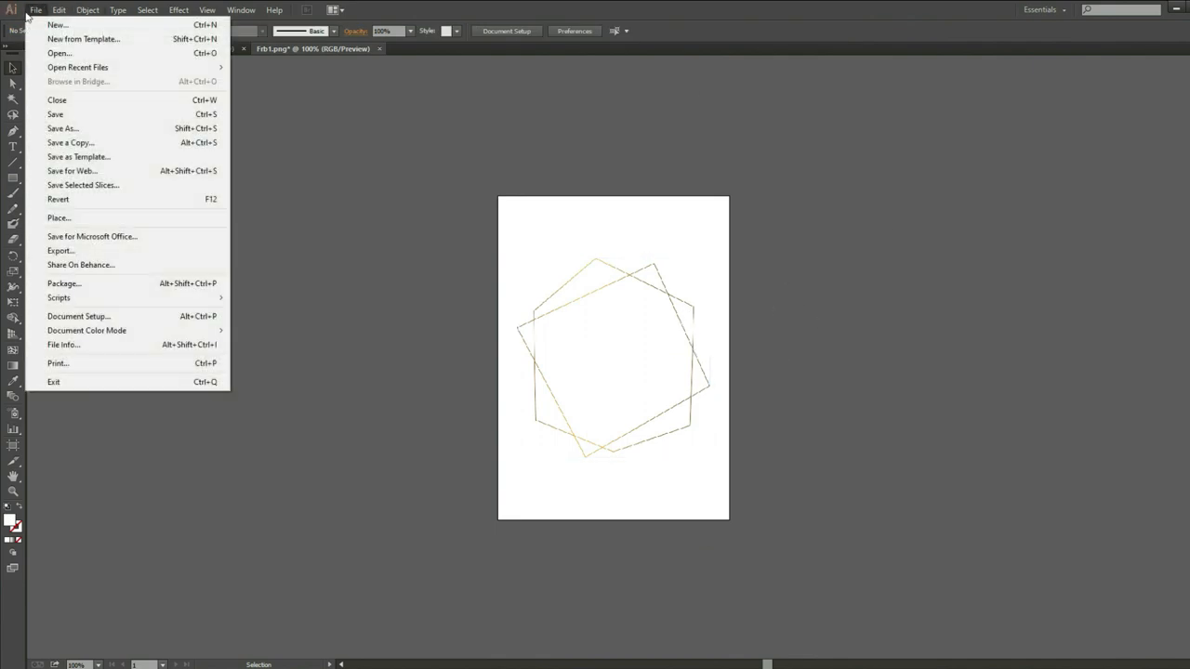
{"action": "left_click", "coordinate": [60, 52]}
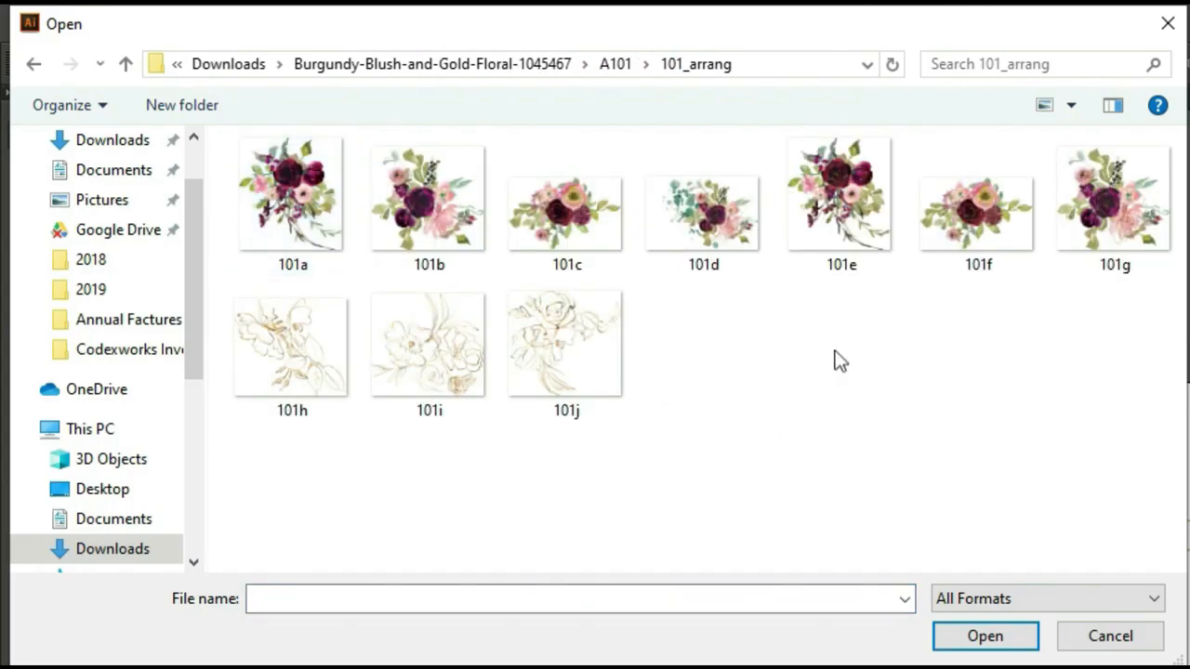
{"action": "left_click", "coordinate": [985, 636]}
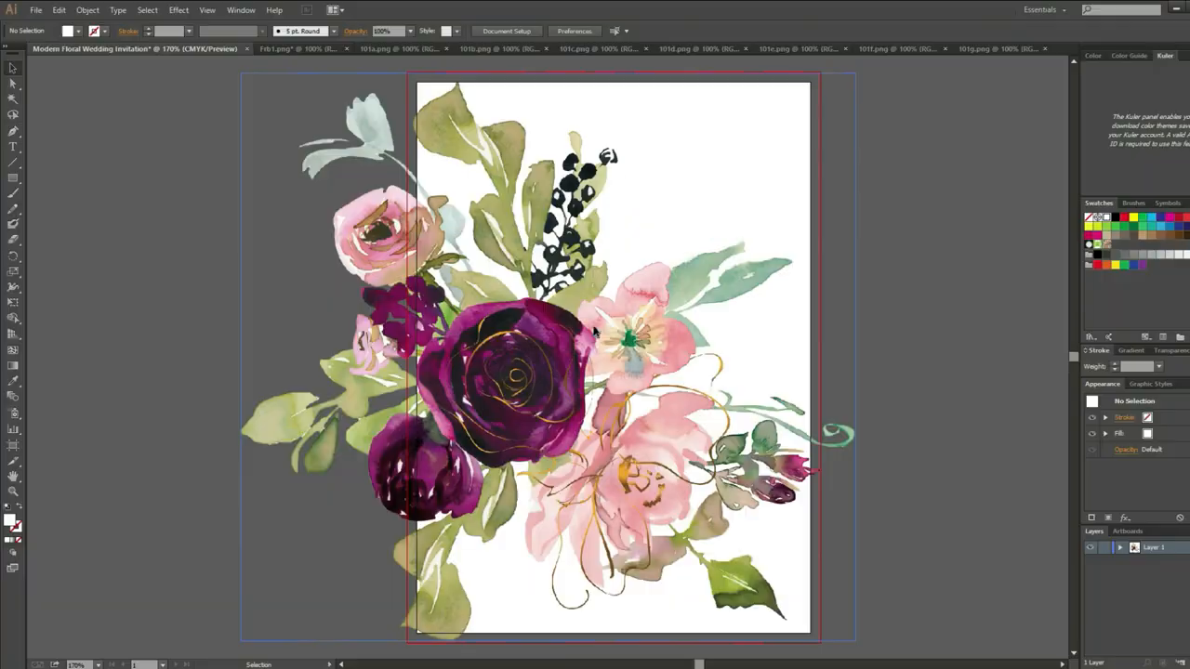
{"action": "left_click", "coordinate": [595, 333]}
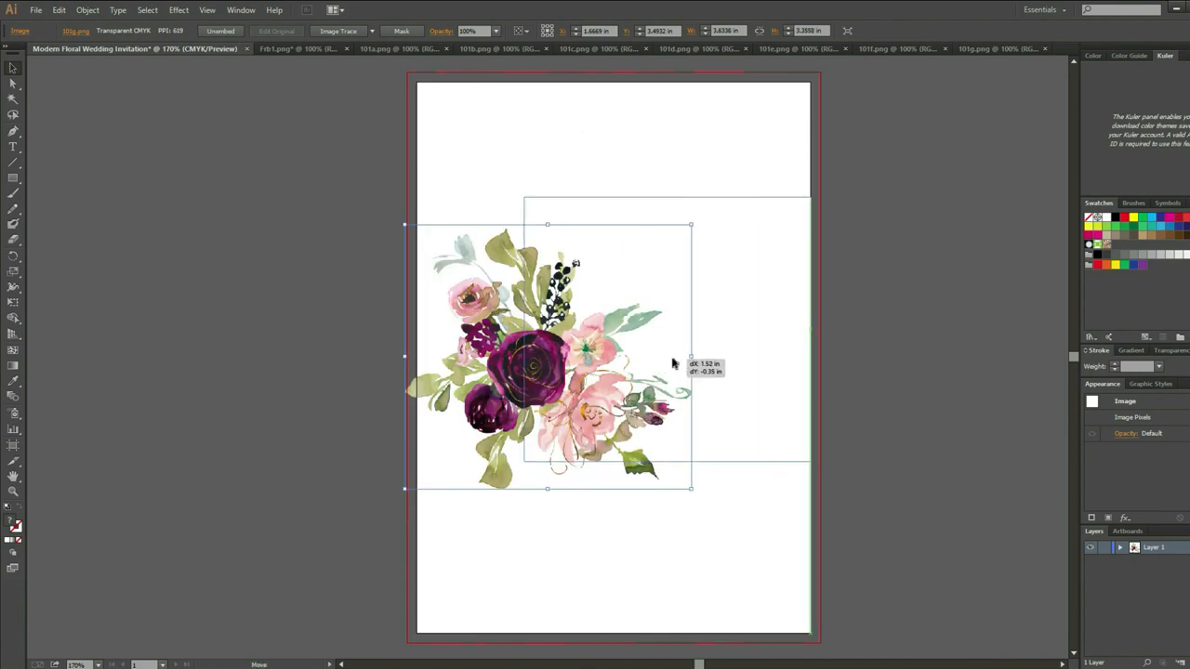
{"action": "left_click_drag", "start_coordinate": [692, 487], "coordinate": [721, 375]}
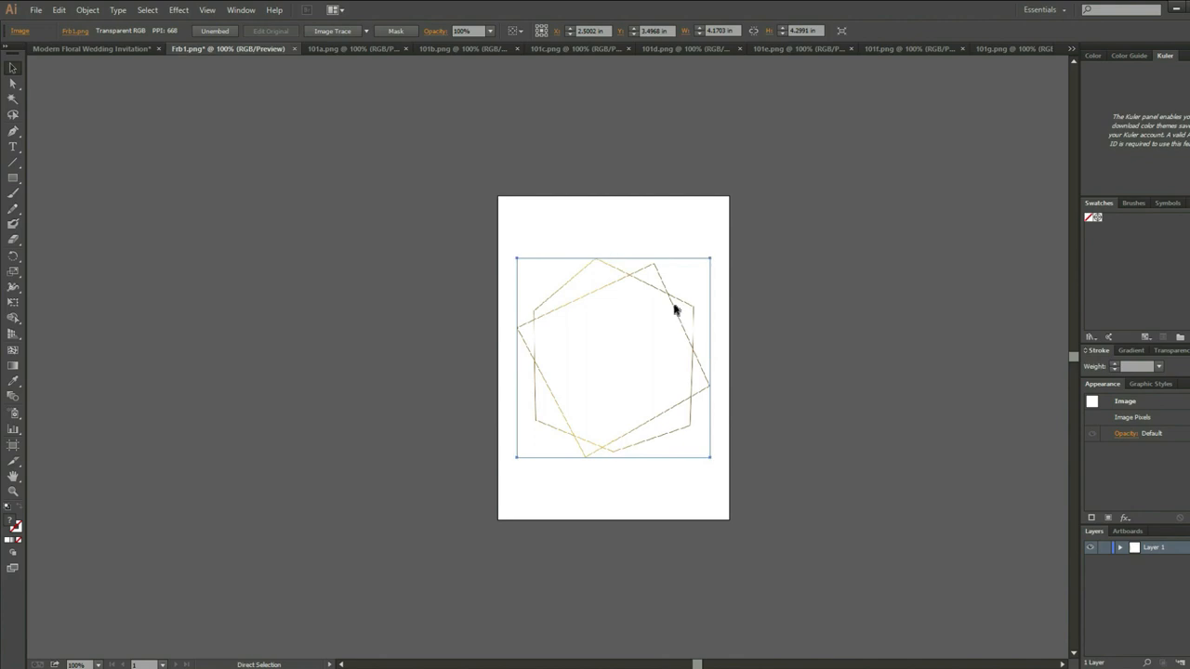
{"action": "mouse_move", "coordinate": [673, 308]}
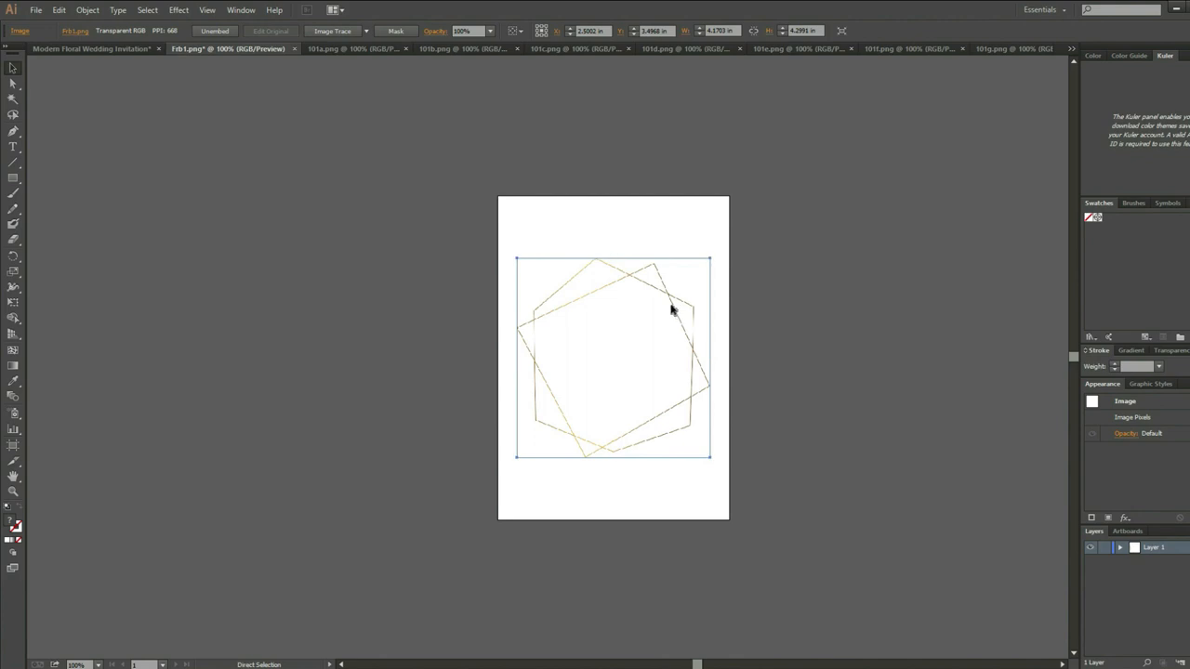
{"action": "mouse_move", "coordinate": [680, 312]}
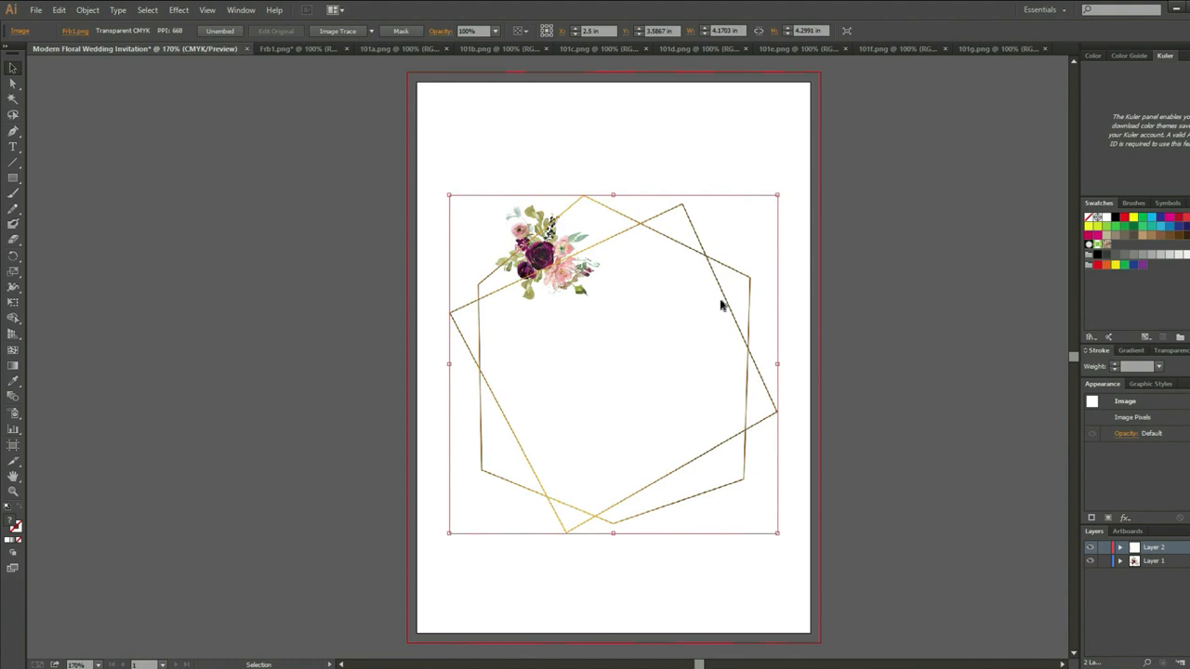
{"action": "mouse_move", "coordinate": [651, 268]}
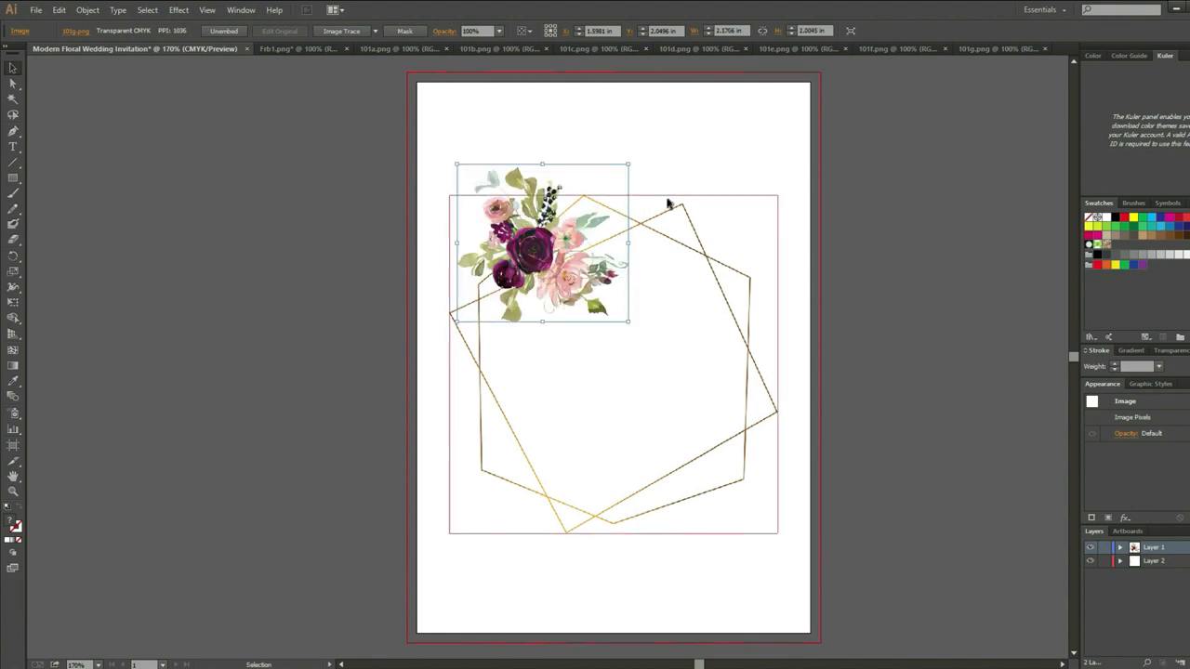
Move the bouquet onto the gold frame's upper-left corner and enlarge it slightly
{"action": "left_click_drag", "start_coordinate": [544, 242], "coordinate": [570, 232]}
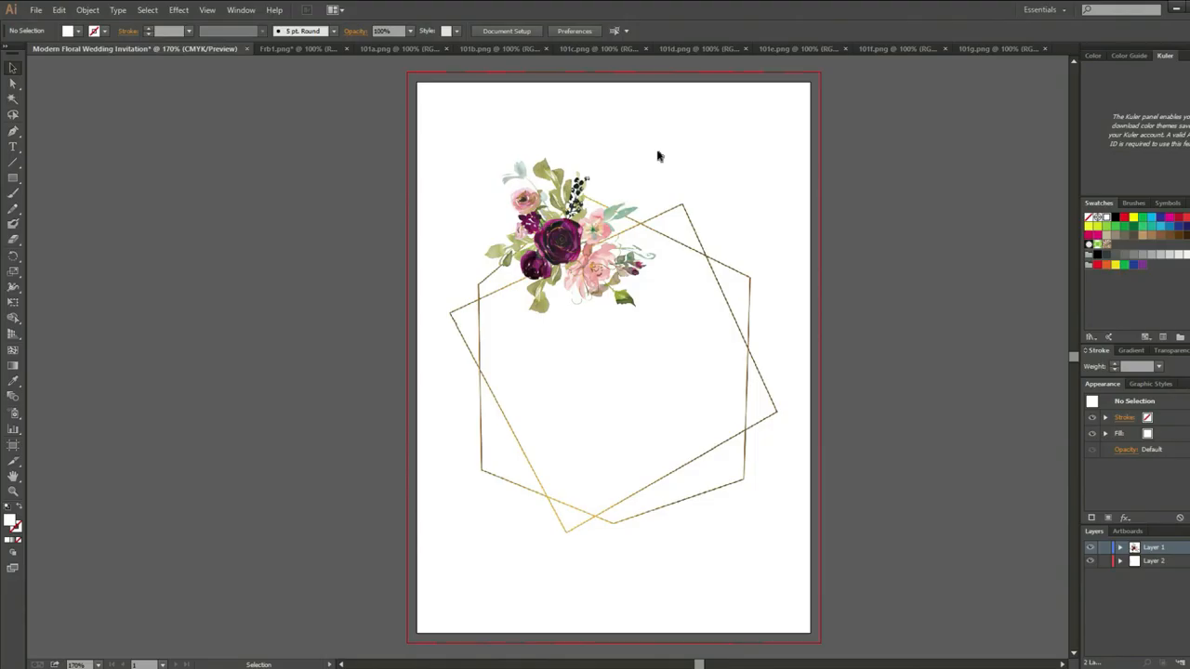
{"action": "left_click", "coordinate": [557, 233]}
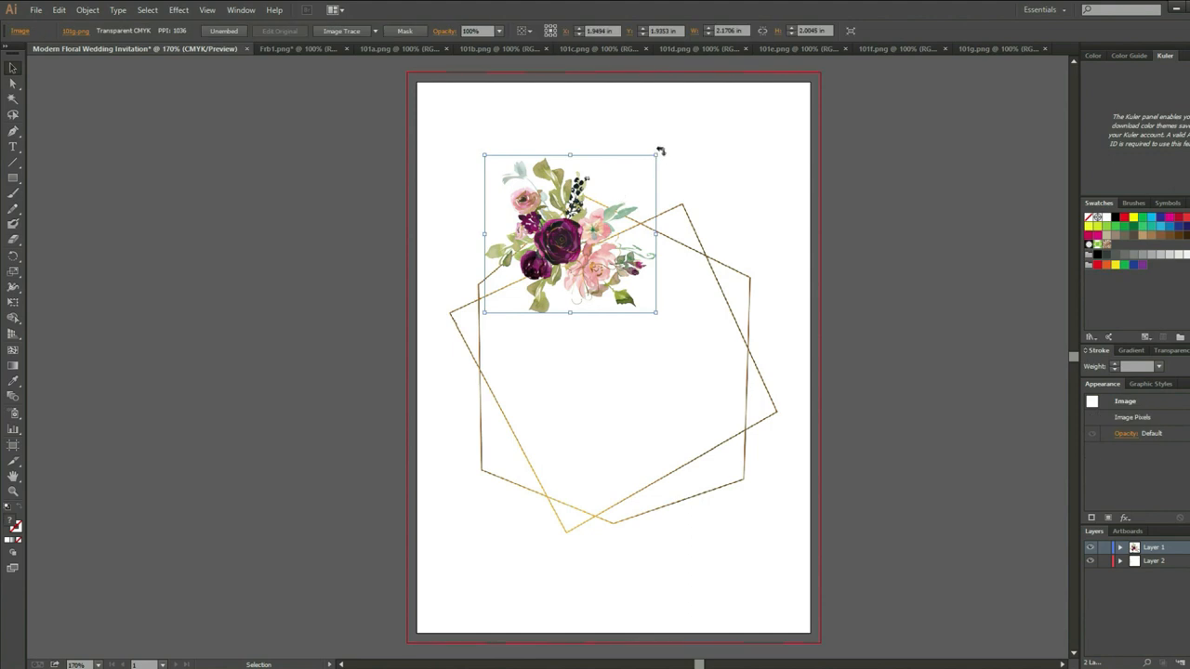
{"action": "left_click_drag", "start_coordinate": [659, 153], "coordinate": [672, 208]}
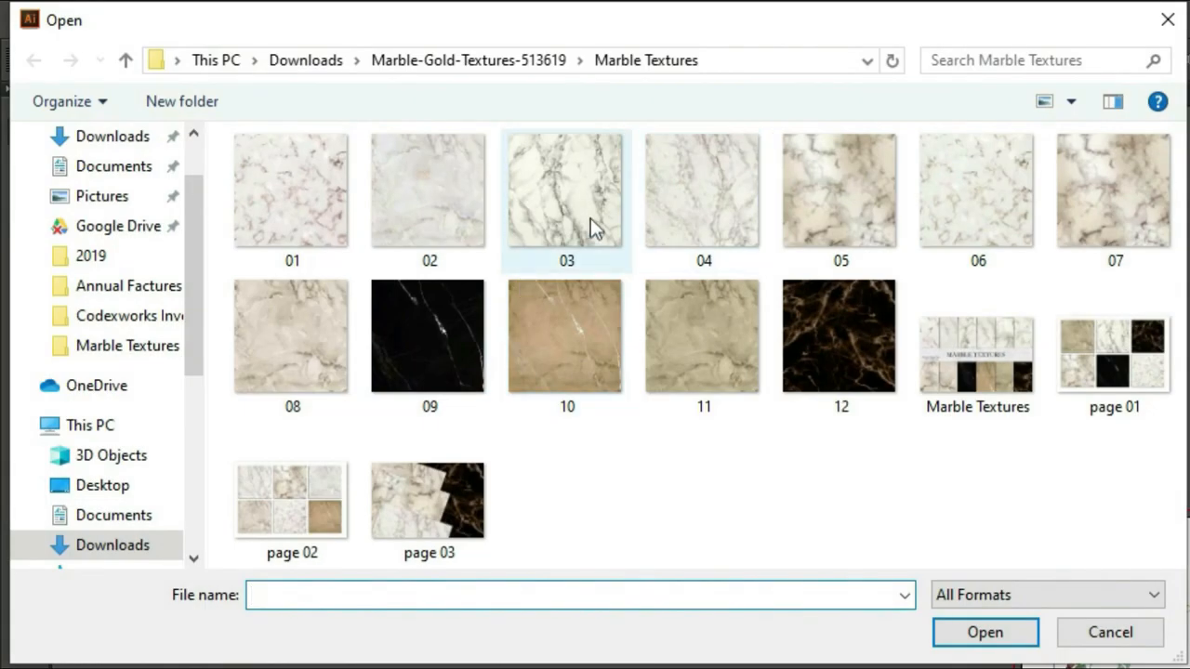
Open marble texture 03 as its own document
{"action": "left_click", "coordinate": [986, 632]}
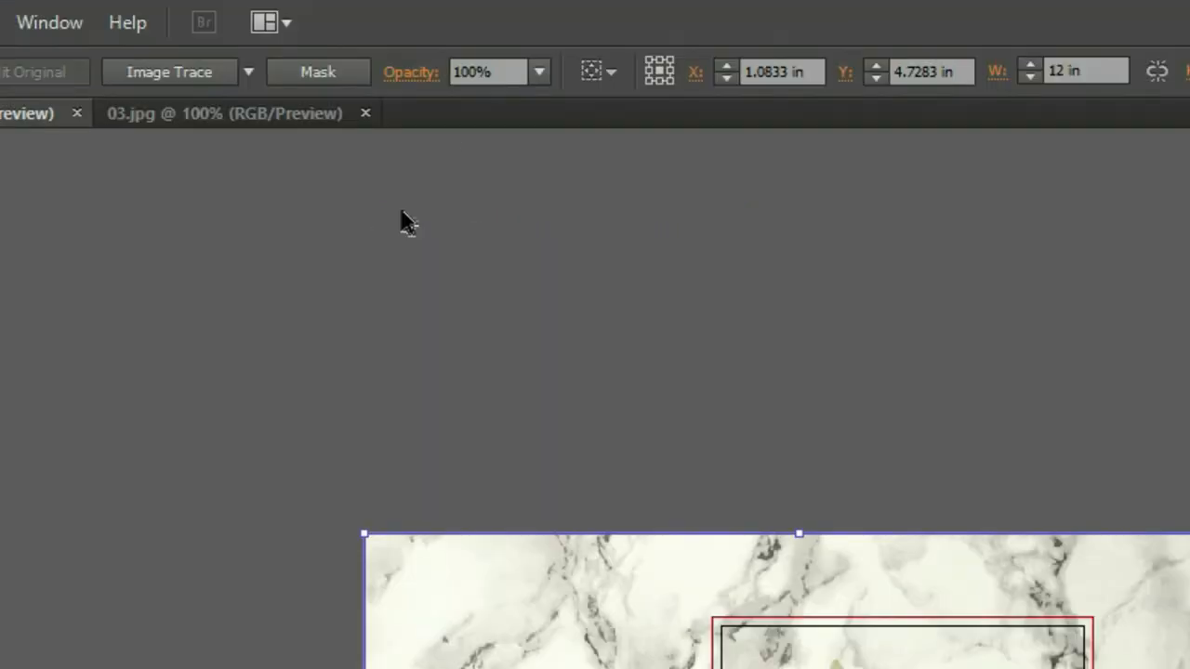
{"action": "mouse_move", "coordinate": [512, 96]}
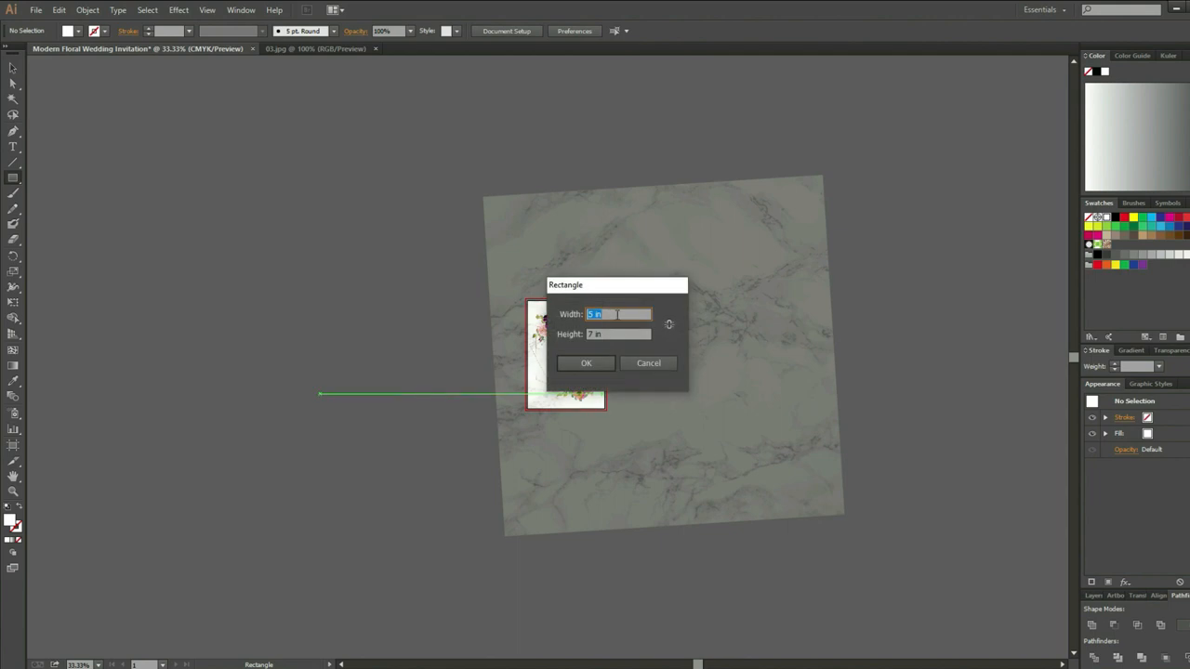
Create a card-sized rectangle over the rotated marble texture
{"action": "left_click", "coordinate": [586, 363]}
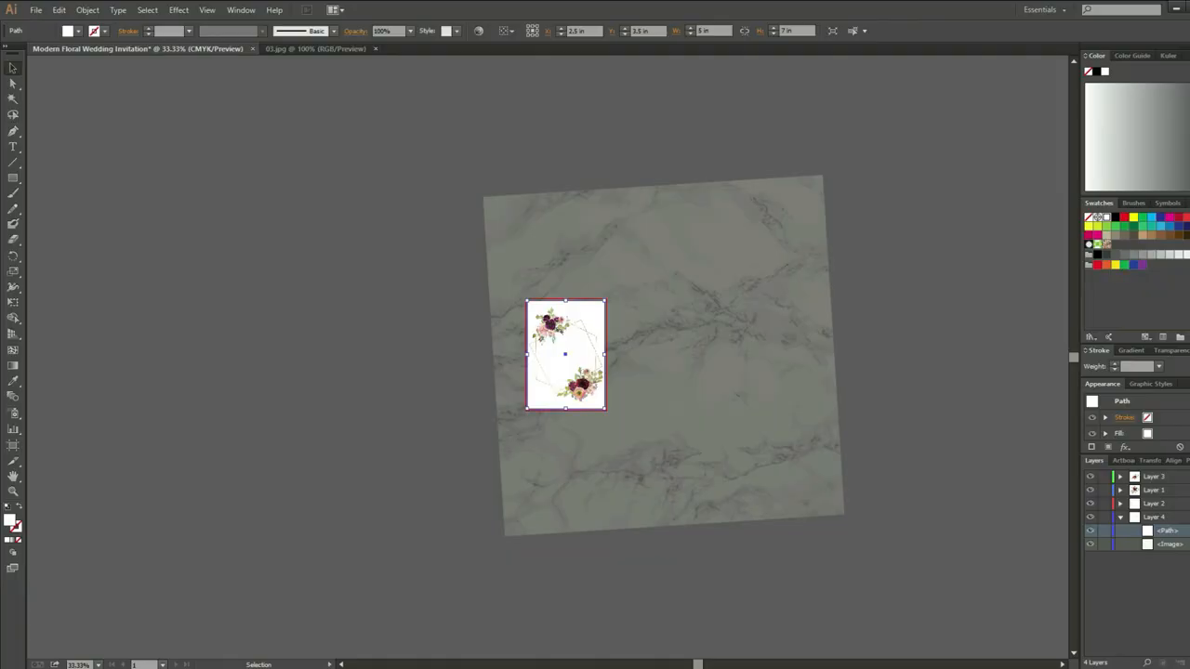
Clip the marble texture with the rectangle and type the name Albert in the frame
{"action": "right_click", "coordinate": [772, 362]}
{"action": "type", "text": "Bottom"}
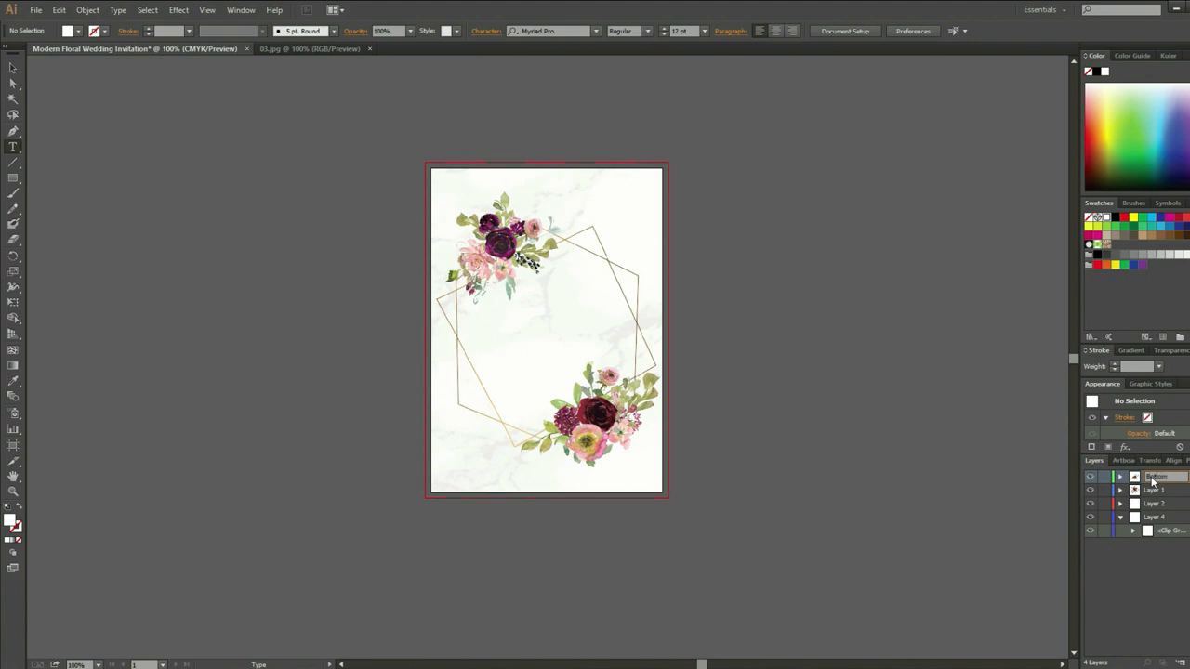
{"action": "double_click", "coordinate": [1156, 476]}
{"action": "type", "text": " Floral"}
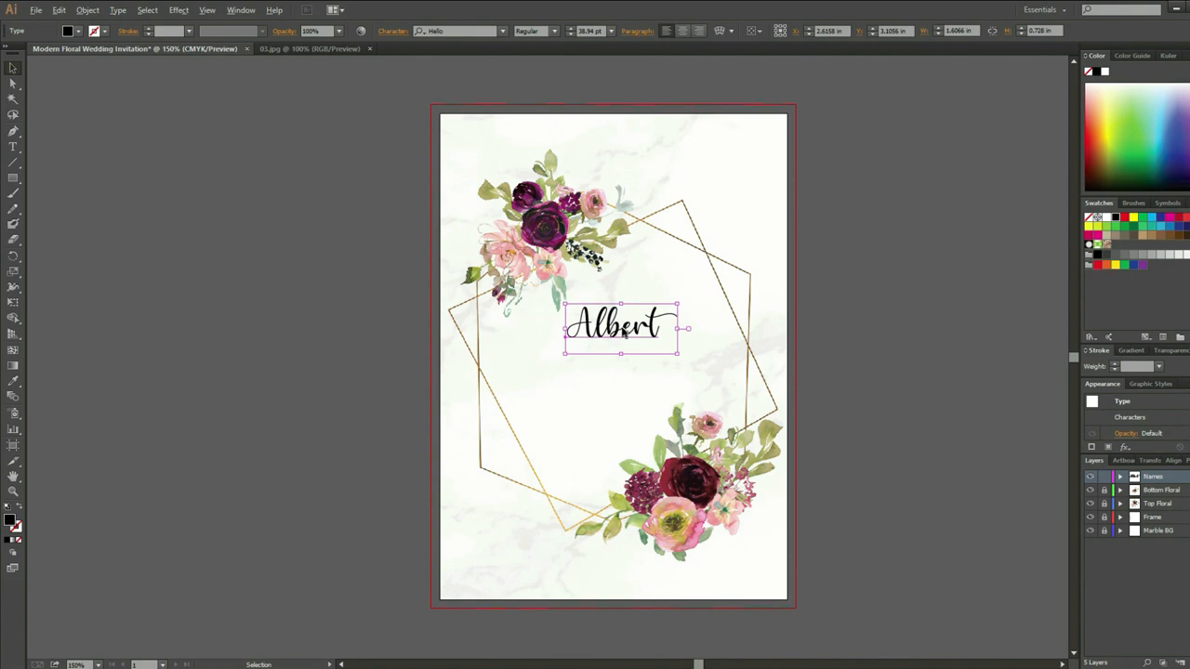
Centre Albert, add & and Leana, and stack them in the frame centre
{"action": "left_click_drag", "start_coordinate": [621, 328], "coordinate": [621, 395]}
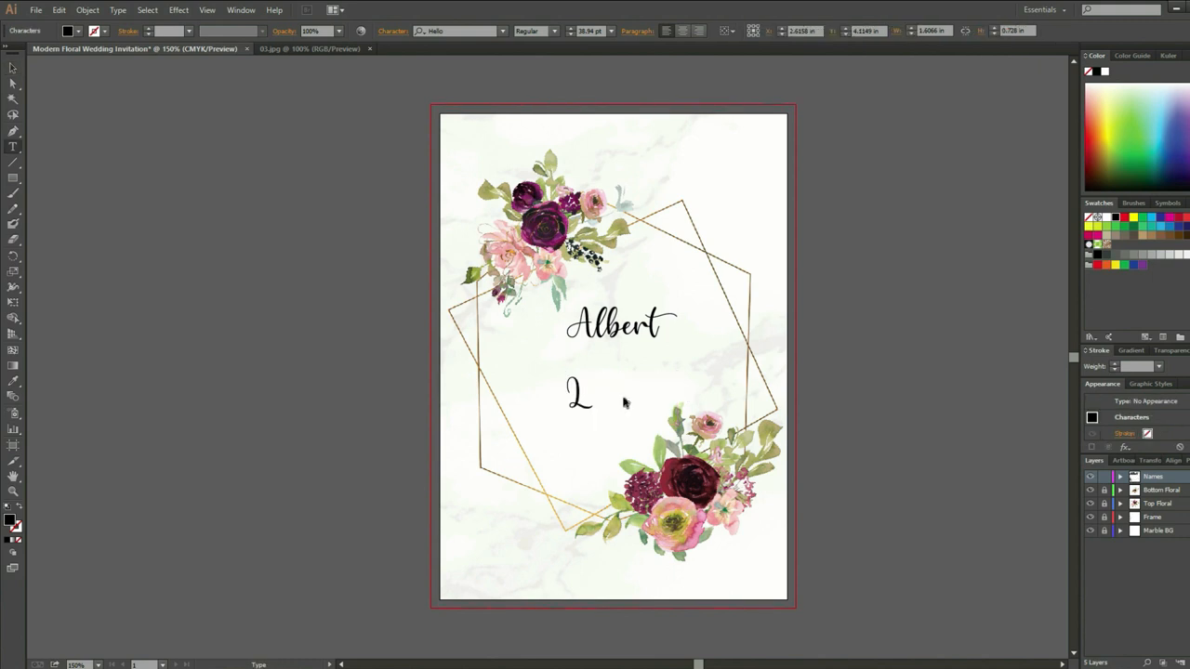
{"action": "type", "text": "Leana"}
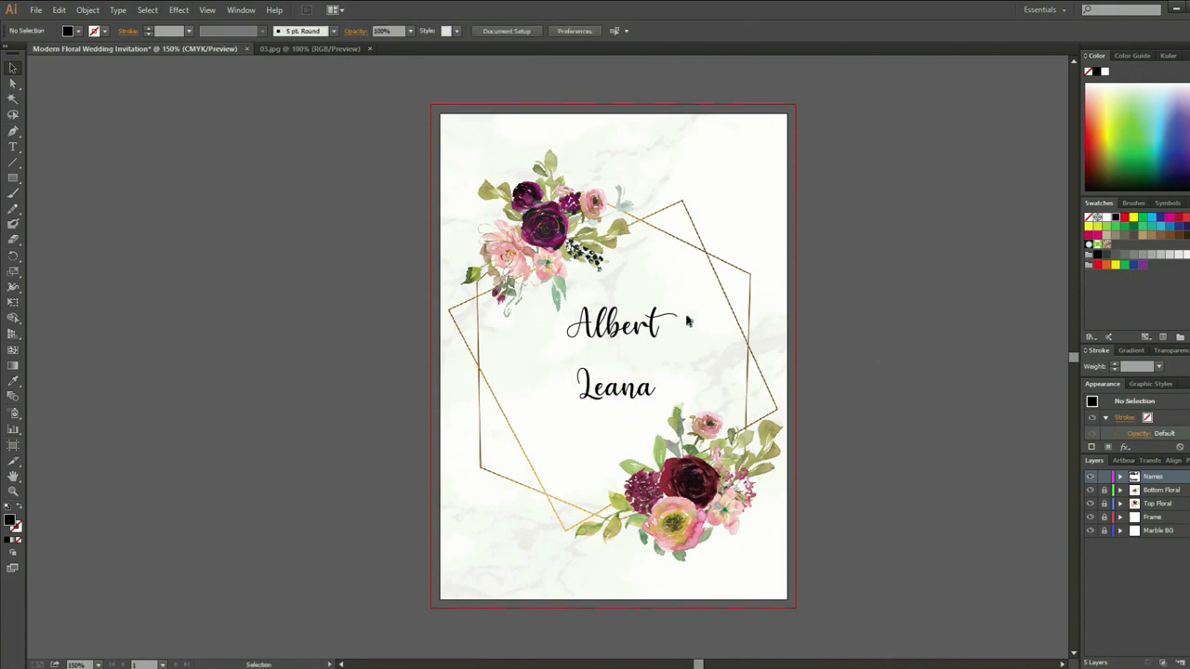
{"action": "type", "text": "&"}
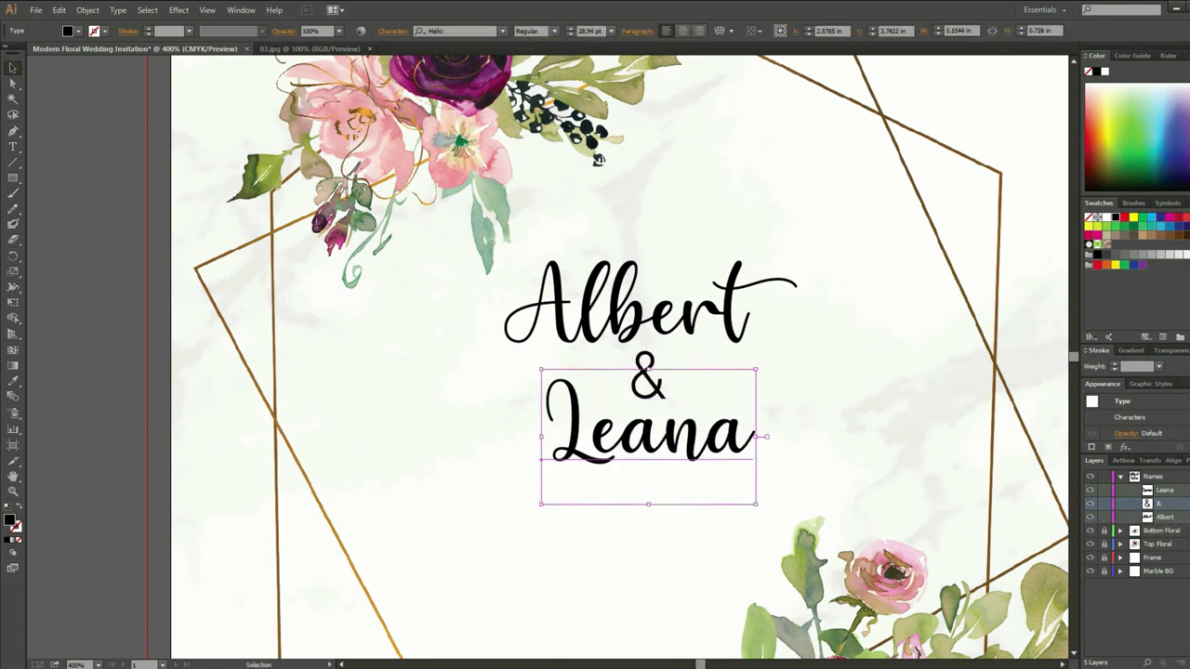
{"action": "left_click_drag", "start_coordinate": [647, 427], "coordinate": [744, 409]}
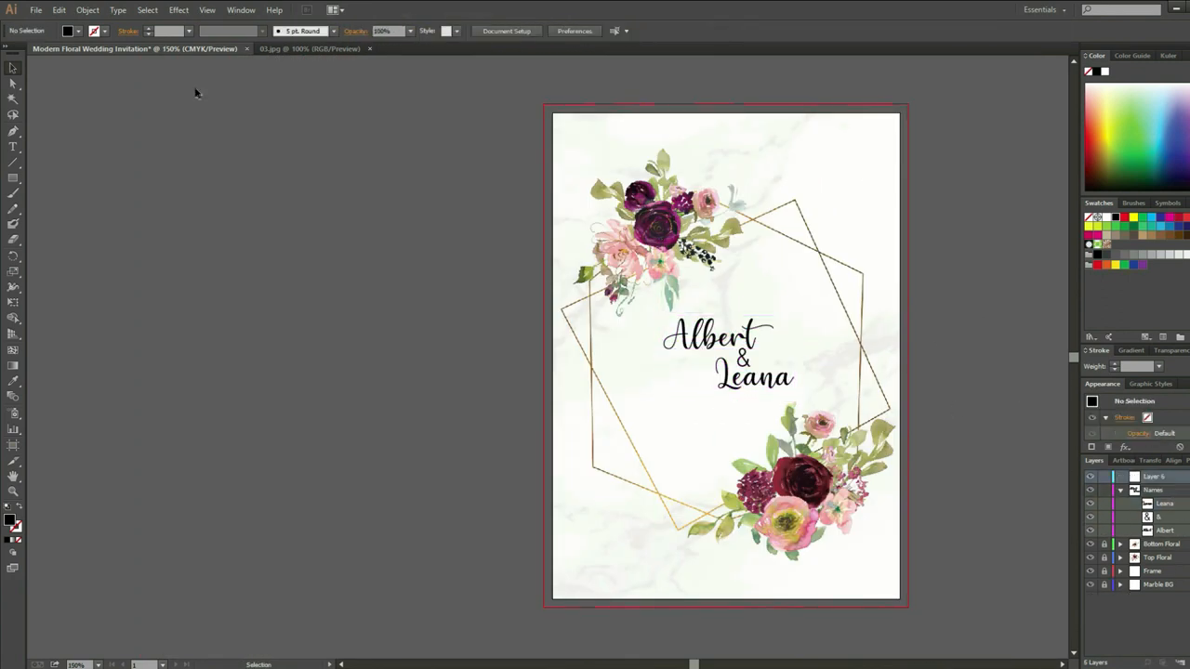
Add 'PLEASE JOIN US' above the names and the Richmonde Hotel date and address lines below
{"action": "type", "text": "PLEASE JOIN US AS WE TIE THE KNOT"}
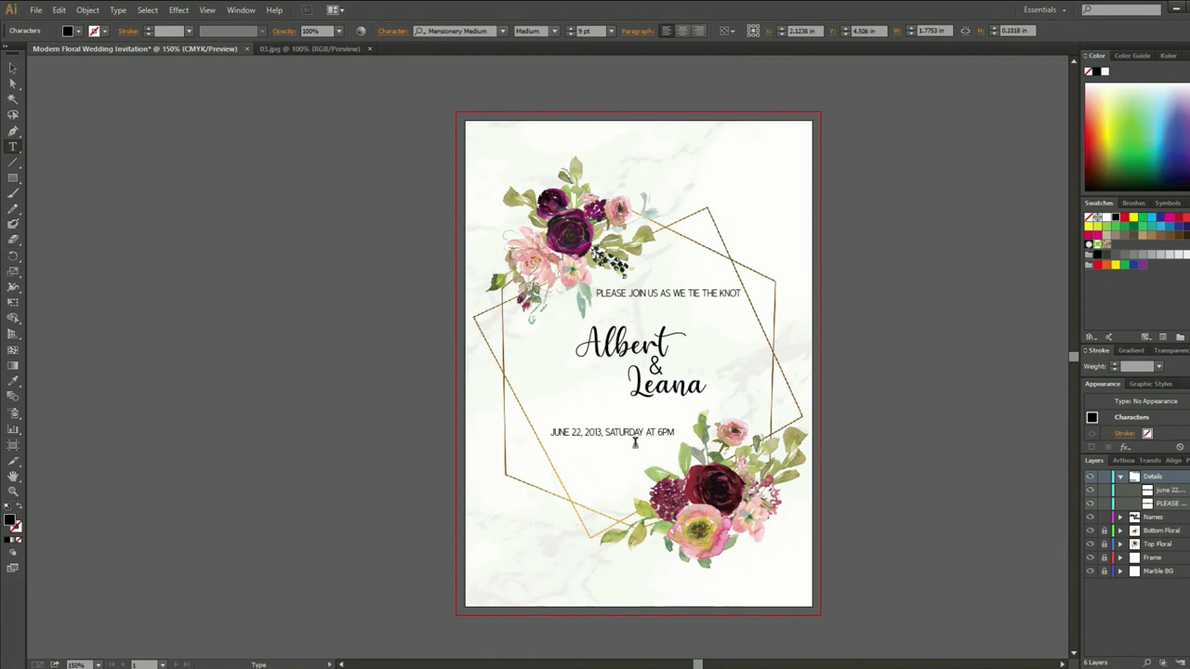
{"action": "type", "text": "RICHMONDE HOTEL,"}
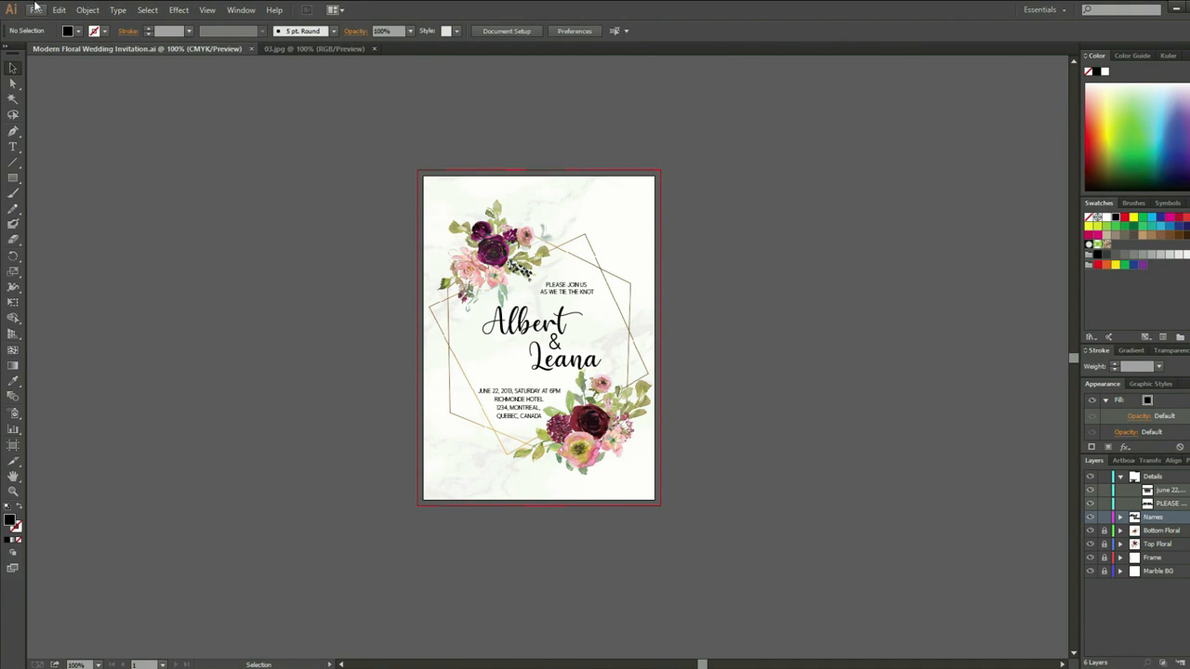
Export the invitation artboard as an RGB JPEG named Modern Floral Wedding Invitation
{"action": "left_click", "coordinate": [35, 10]}
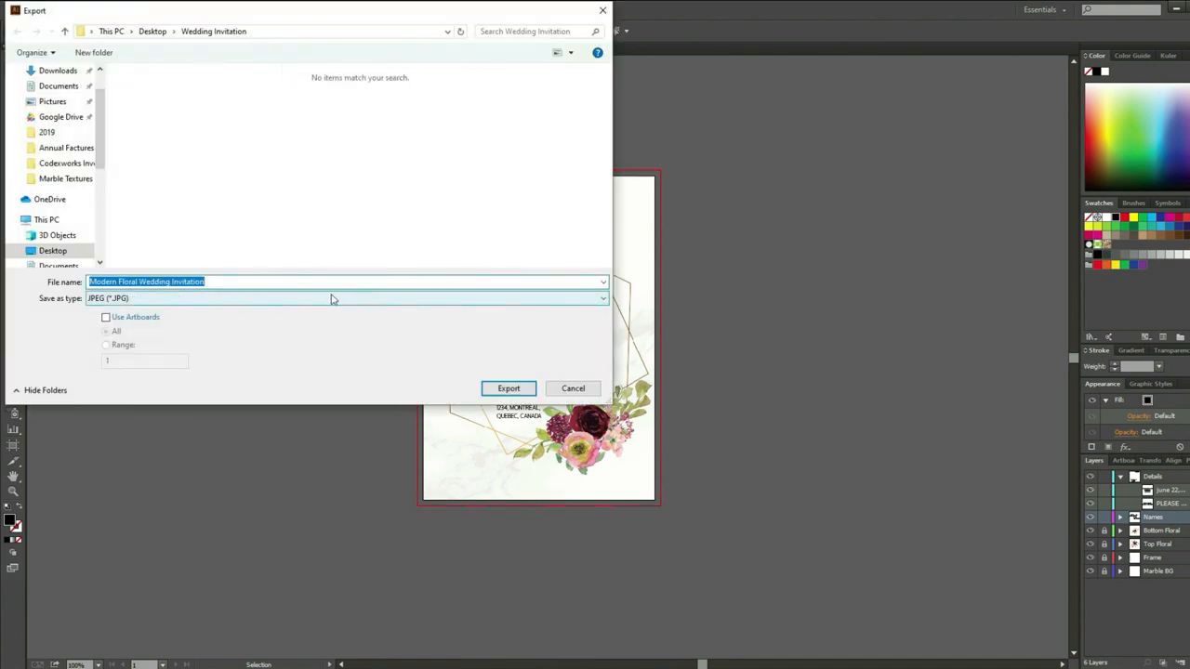
{"action": "left_click", "coordinate": [106, 316]}
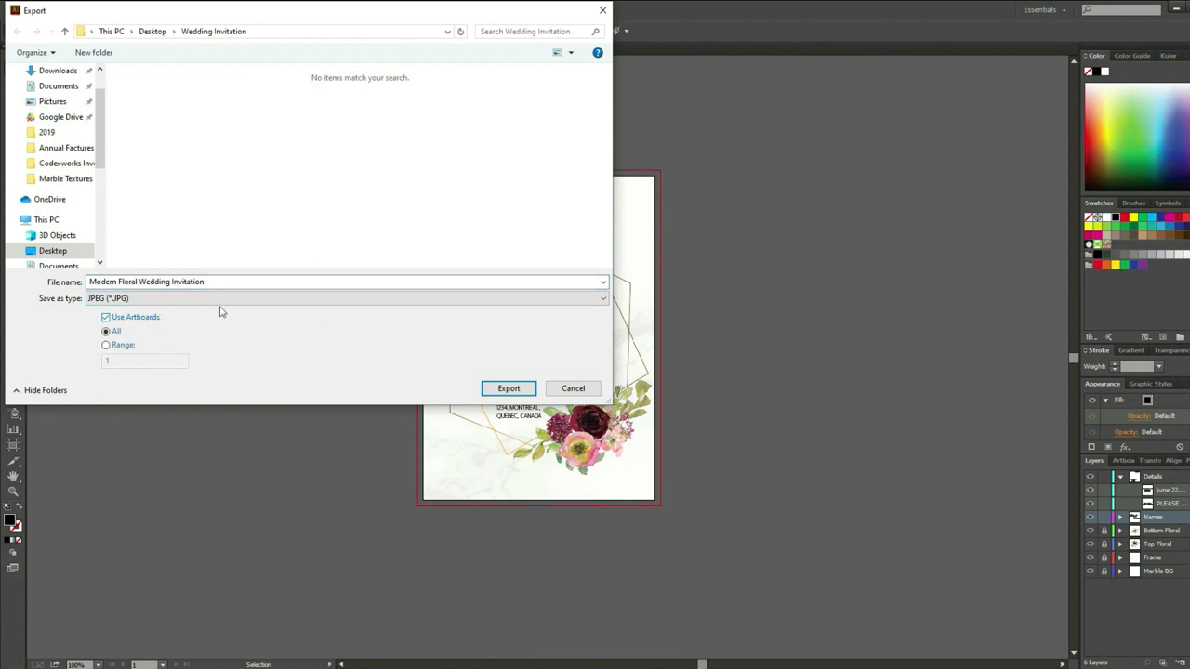
{"action": "left_click", "coordinate": [509, 389]}
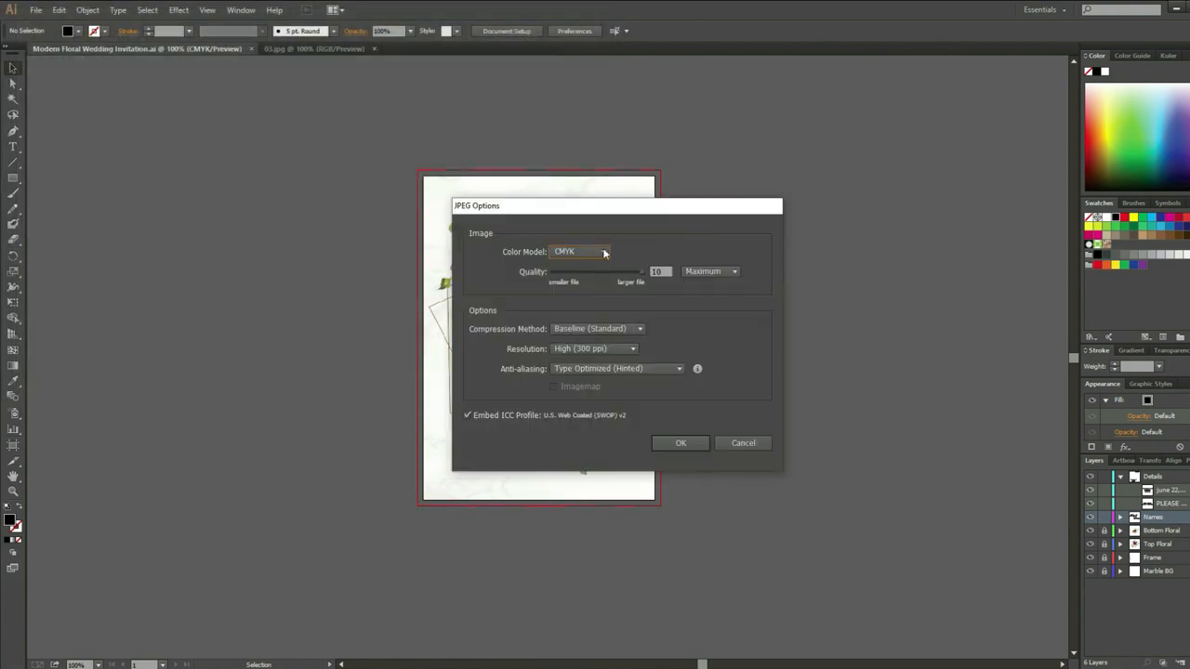
{"action": "left_click", "coordinate": [580, 251]}
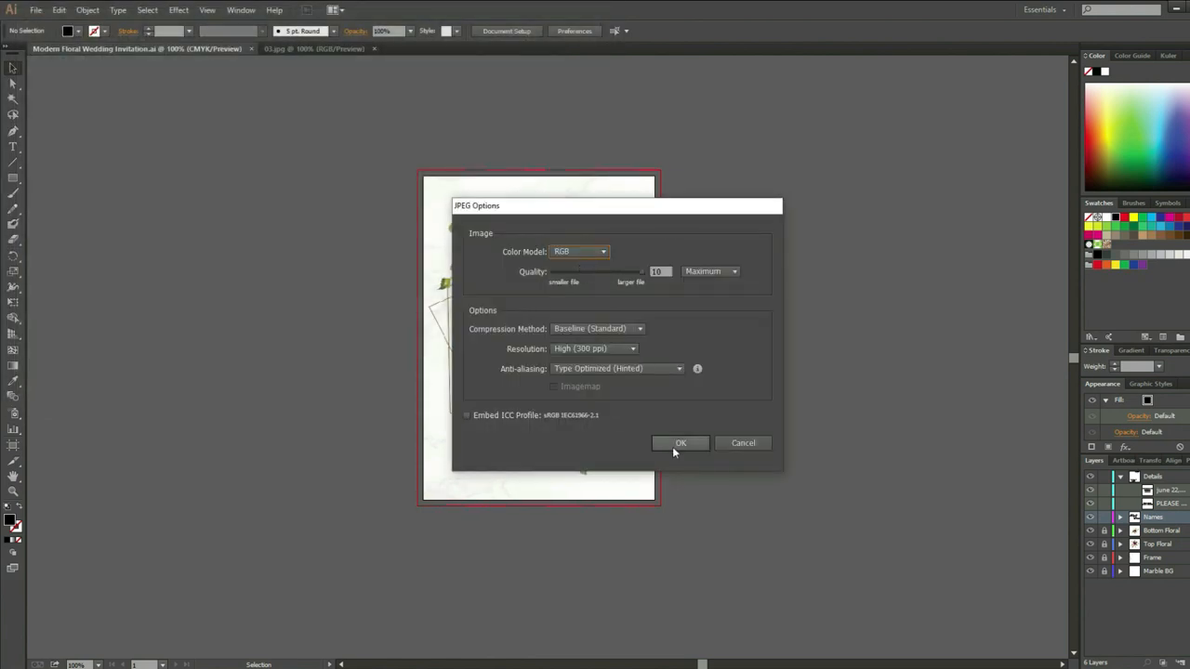
{"action": "left_click", "coordinate": [681, 443]}
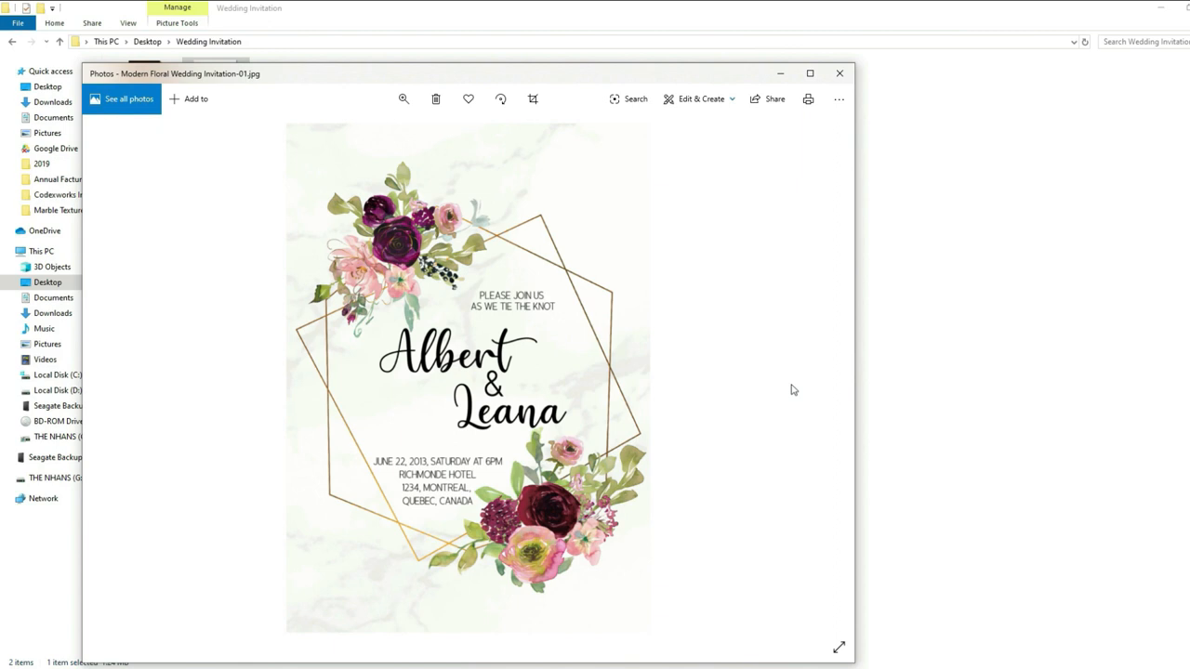
{"action": "mouse_move", "coordinate": [789, 401]}
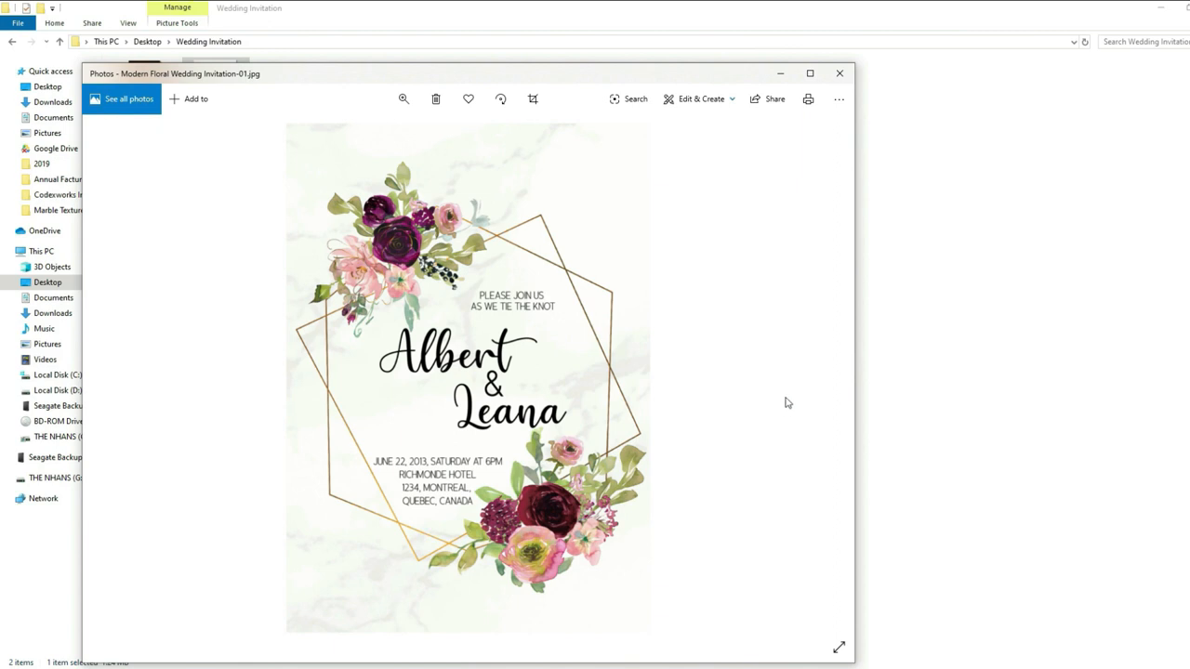
{"action": "mouse_move", "coordinate": [772, 426]}
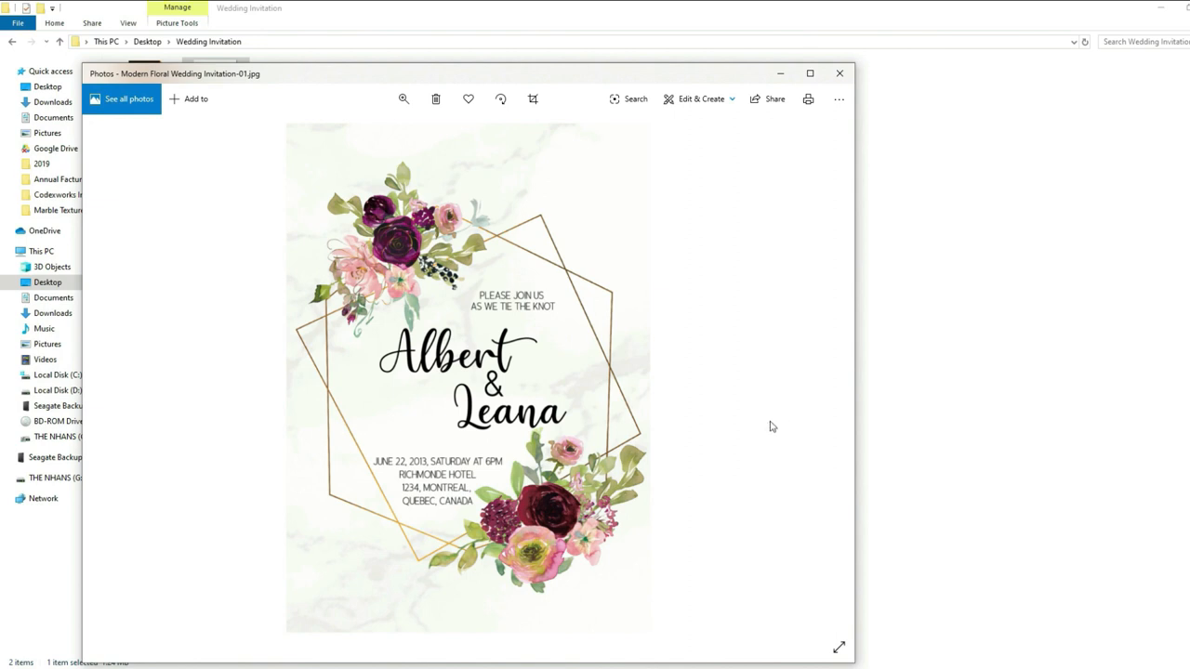
{"action": "mouse_move", "coordinate": [840, 75]}
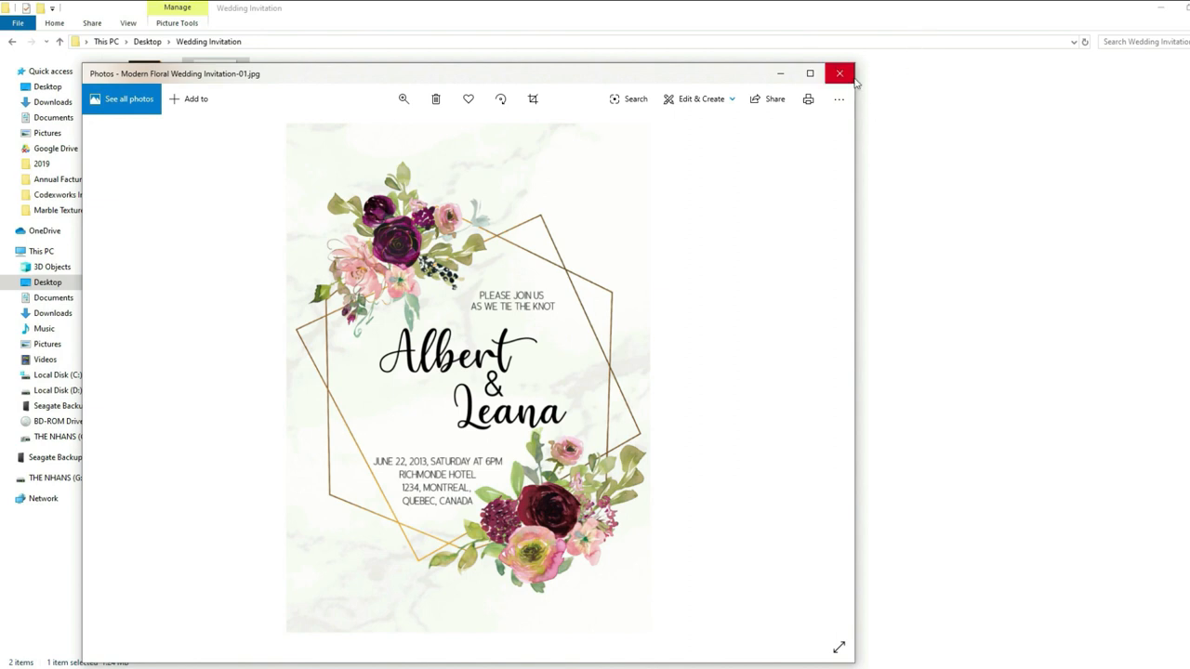
Print the invitation with trim marks enabled under Marks and Bleed
{"action": "left_click", "coordinate": [35, 10]}
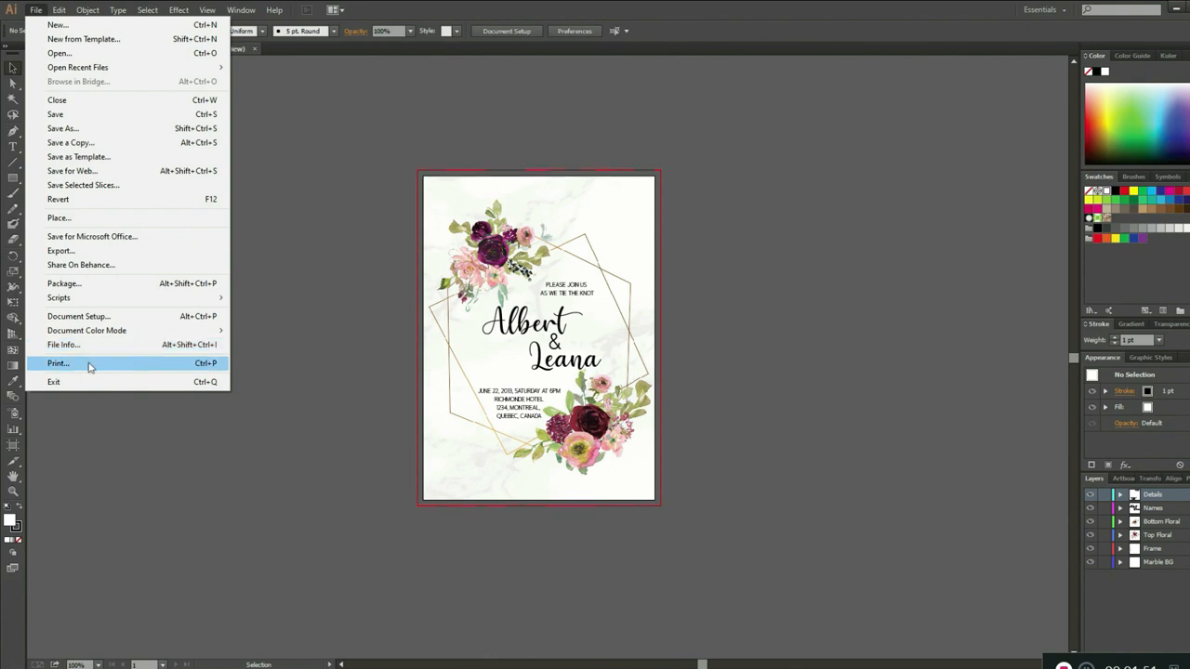
{"action": "left_click", "coordinate": [57, 362]}
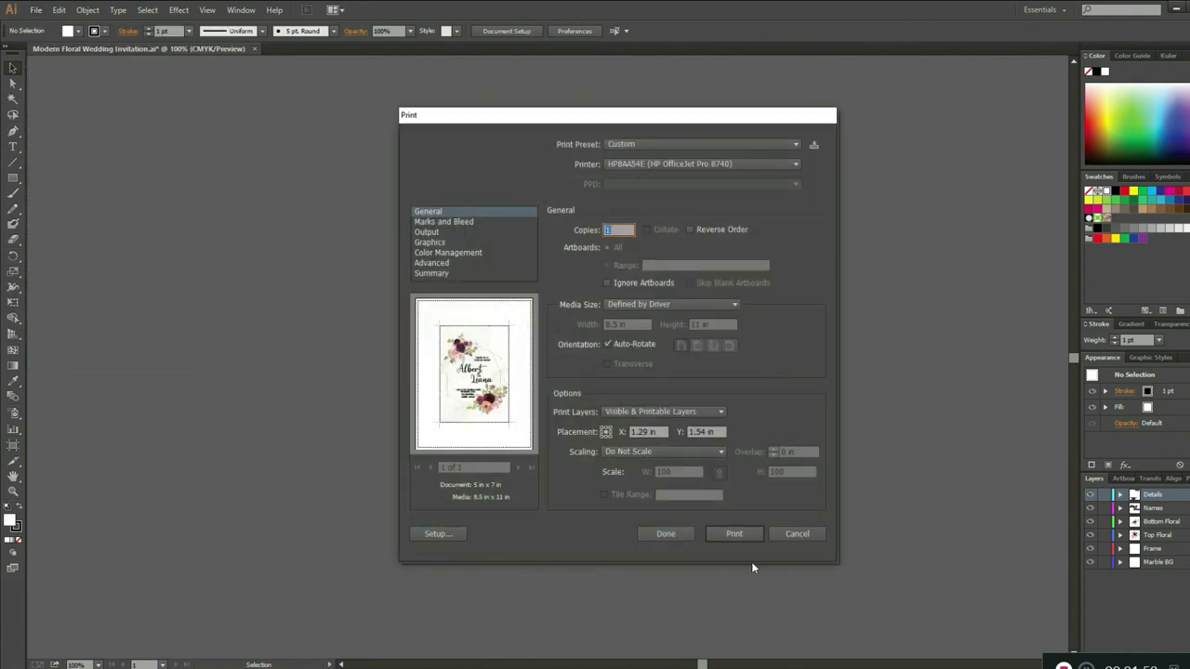
{"action": "left_click", "coordinate": [445, 221]}
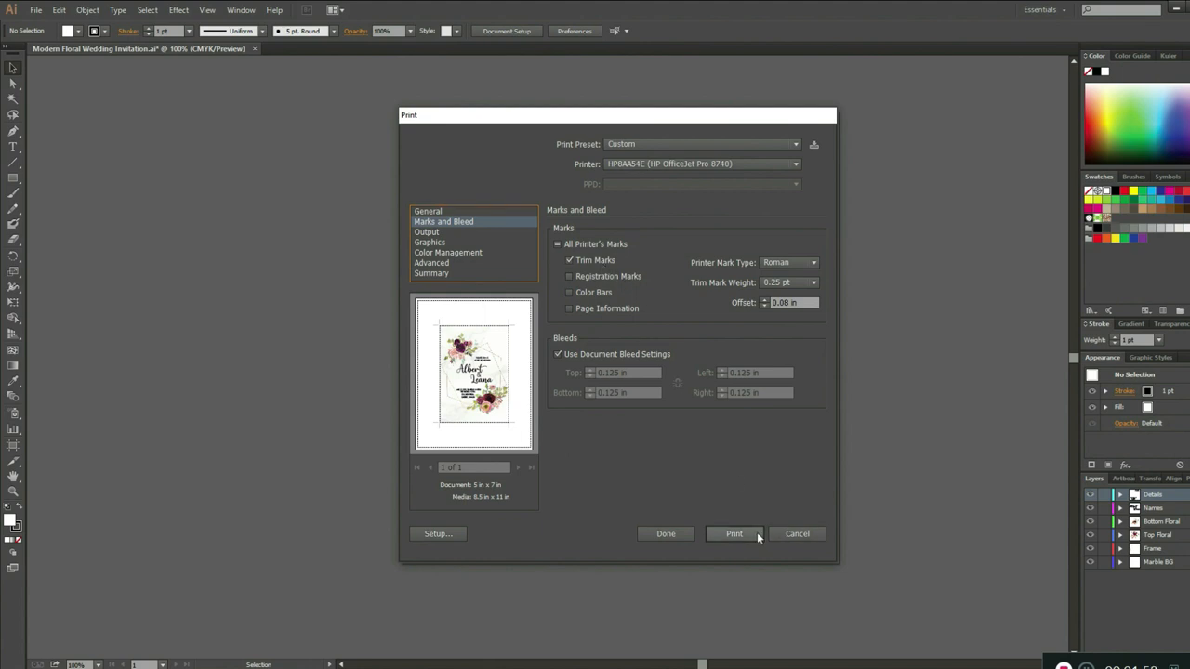
{"action": "left_click", "coordinate": [733, 534]}
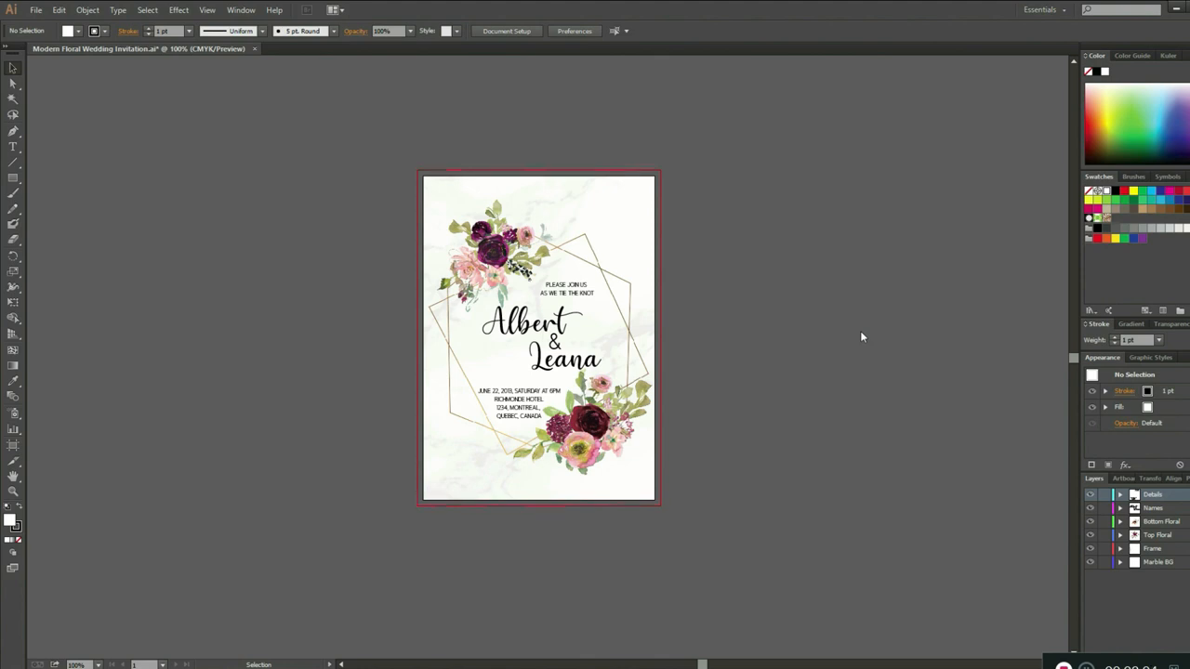
Create a new document named RSVP Card, 5.5 in wide by 4.25 in high
{"action": "left_click", "coordinate": [37, 9]}
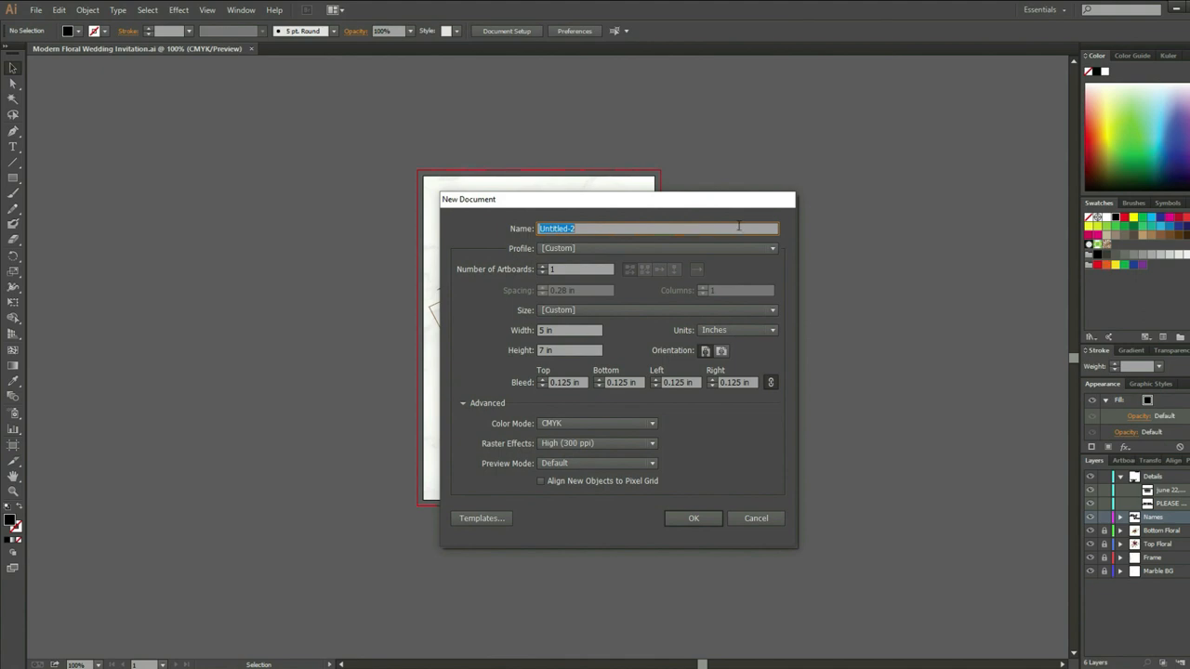
{"action": "mouse_move", "coordinate": [577, 331]}
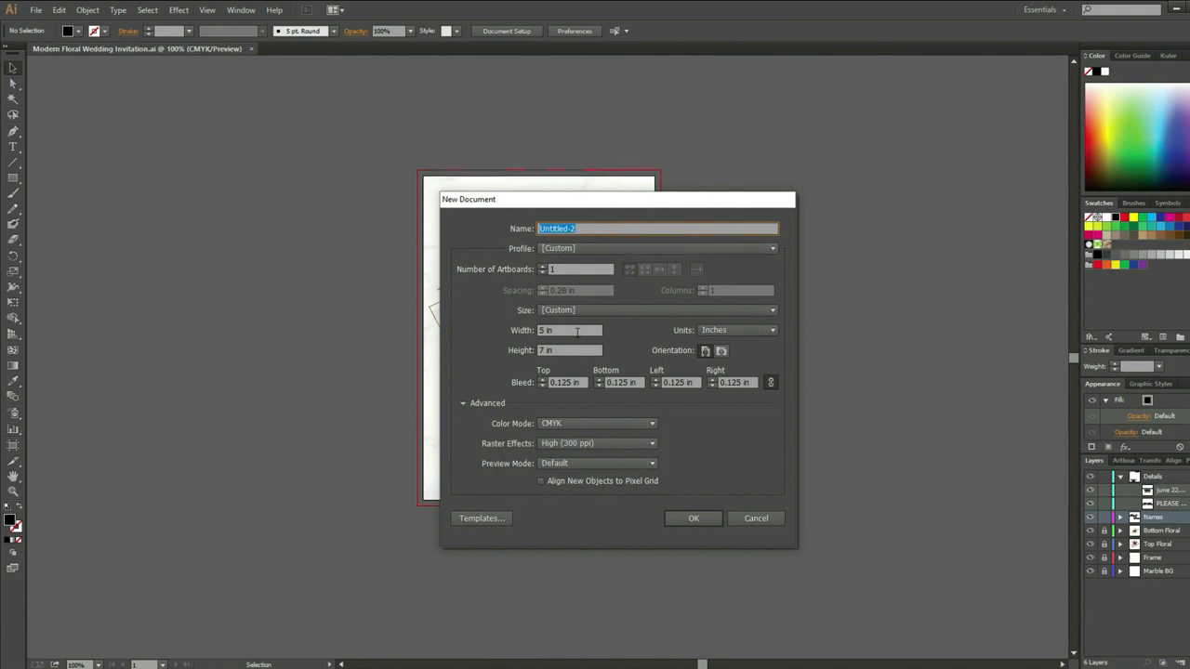
{"action": "type", "text": "5.5 in"}
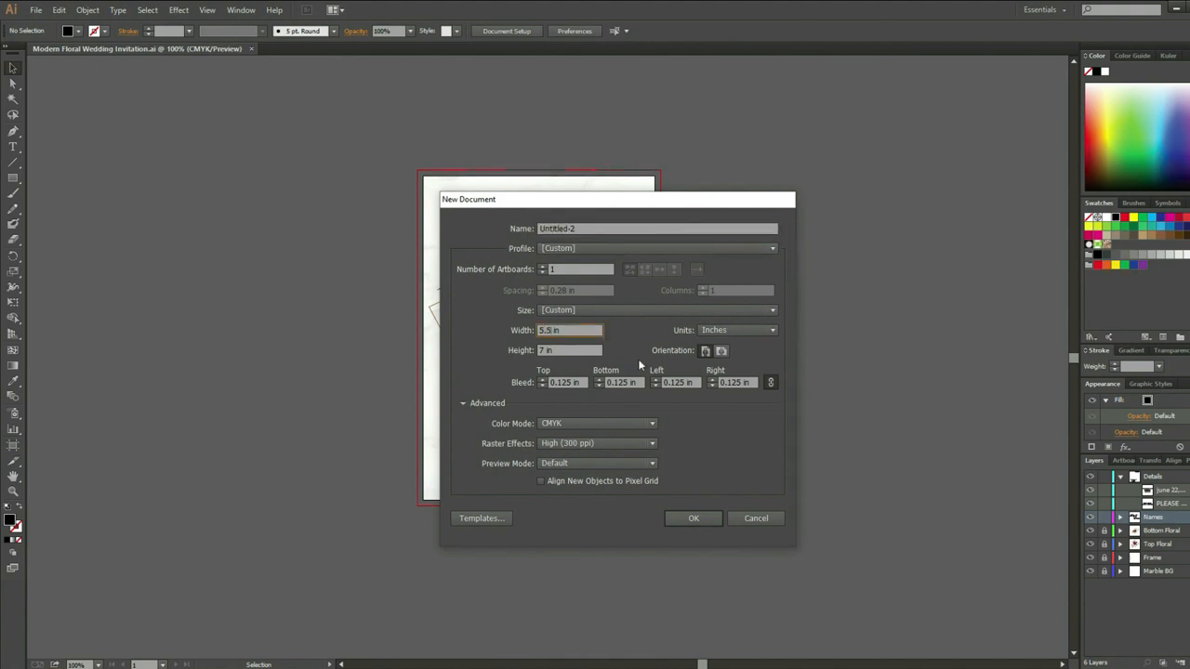
{"action": "left_click", "coordinate": [569, 350]}
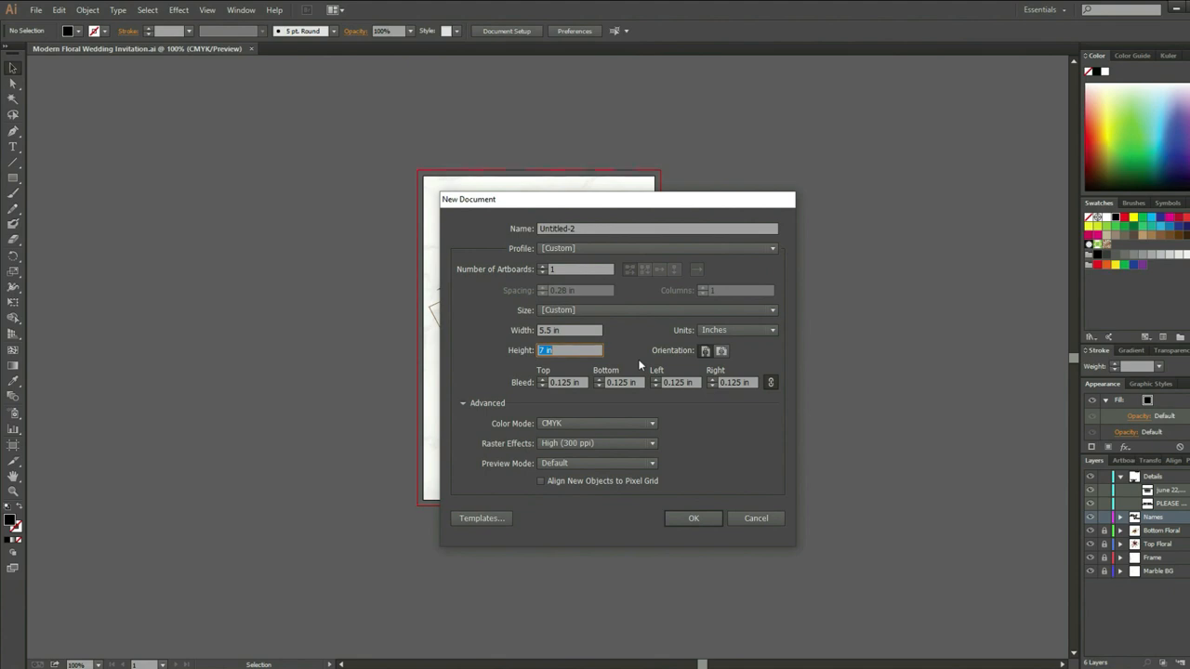
{"action": "type", "text": "4.25"}
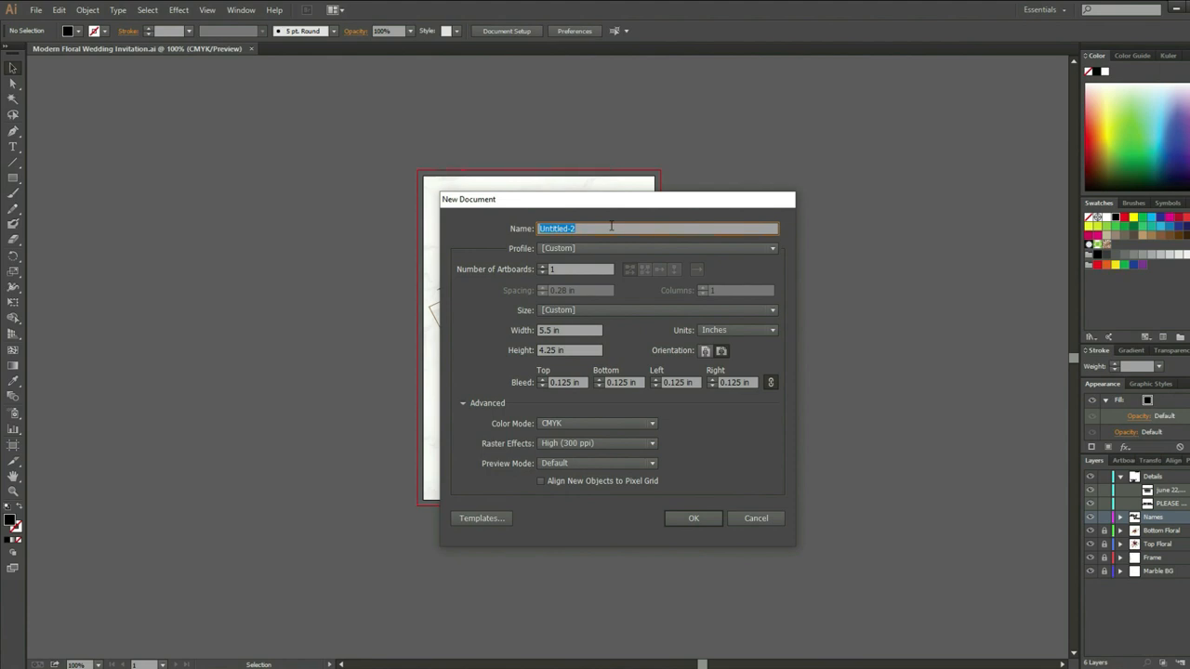
{"action": "type", "text": "RSVP Card"}
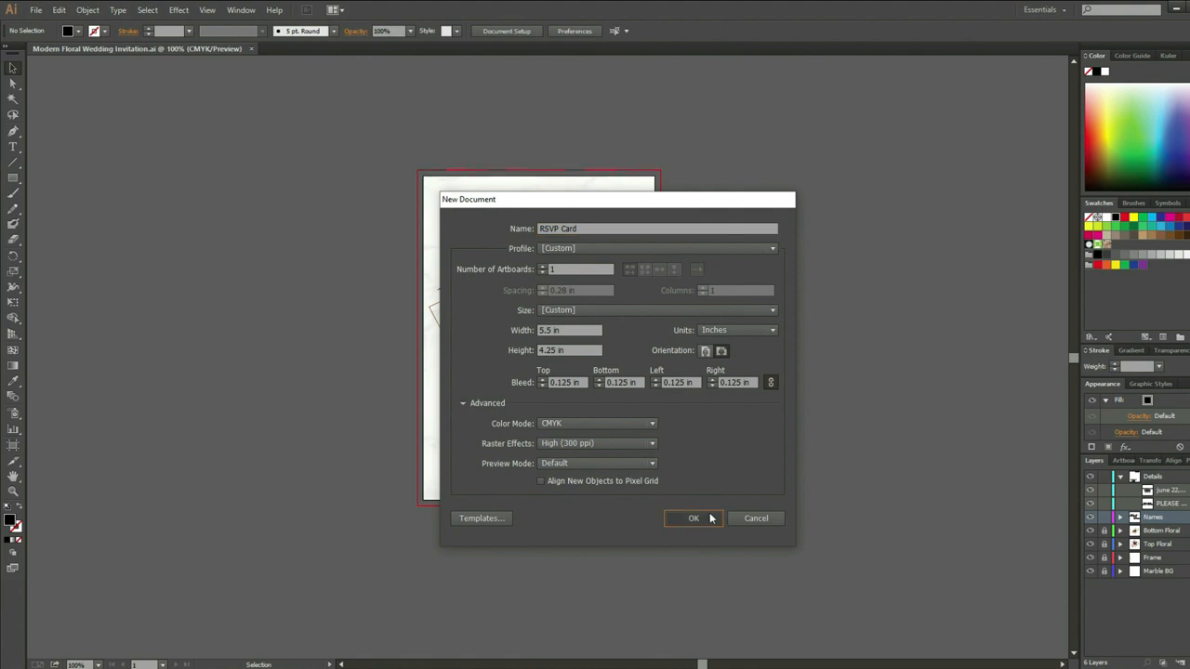
{"action": "left_click", "coordinate": [691, 517]}
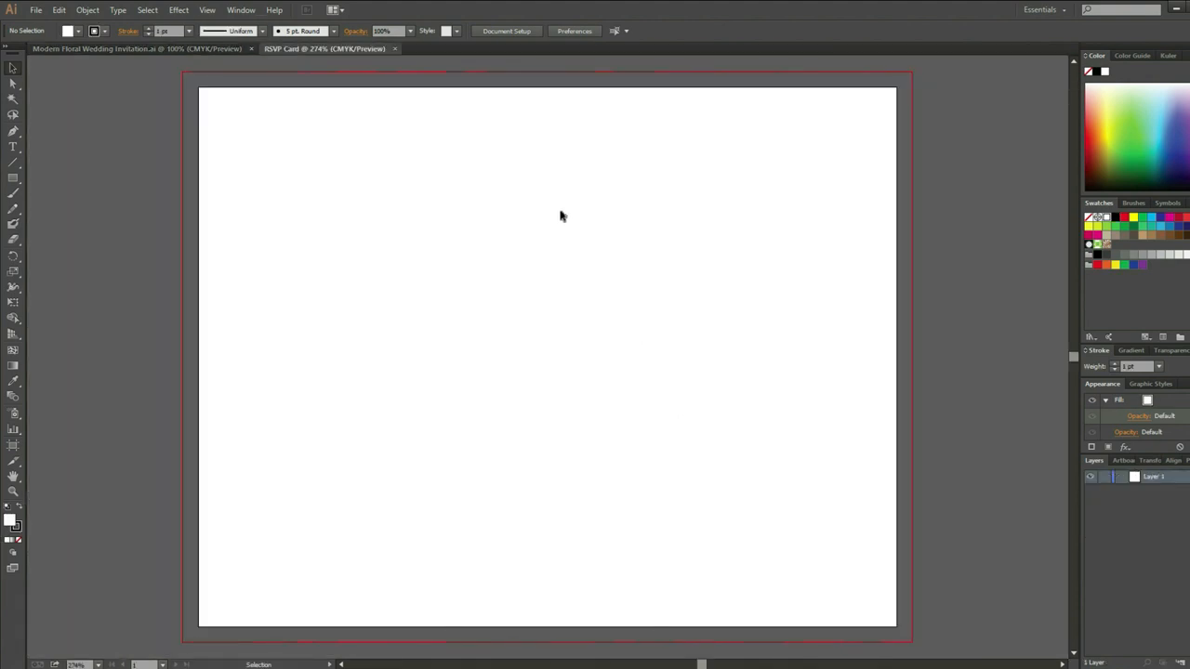
Bring the invitation's frame artwork into RSVP Card, rotate it 90° and fit it over the landscape artboard
{"action": "left_click", "coordinate": [140, 48]}
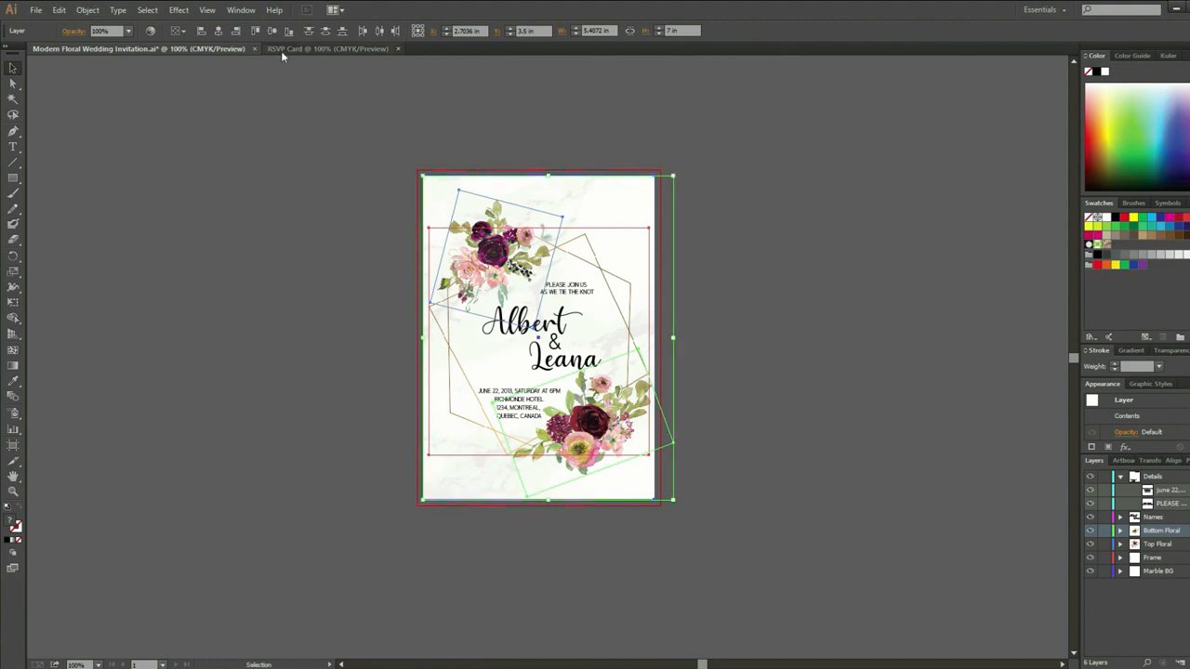
{"action": "left_click", "coordinate": [327, 49]}
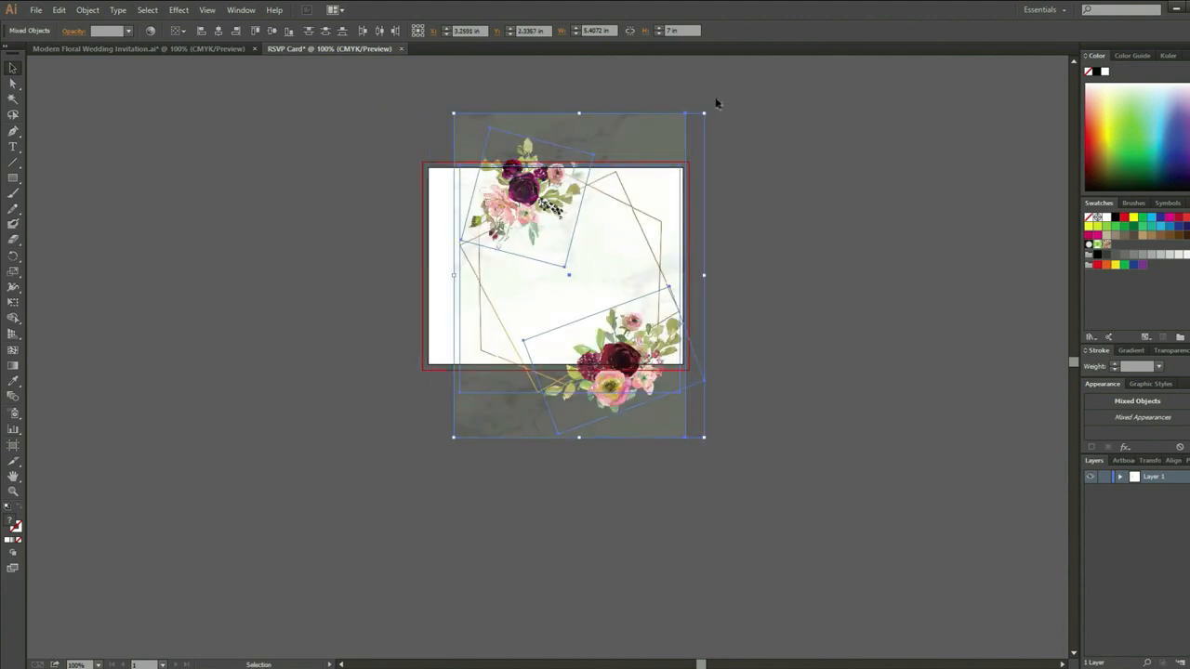
{"action": "mouse_move", "coordinate": [673, 101]}
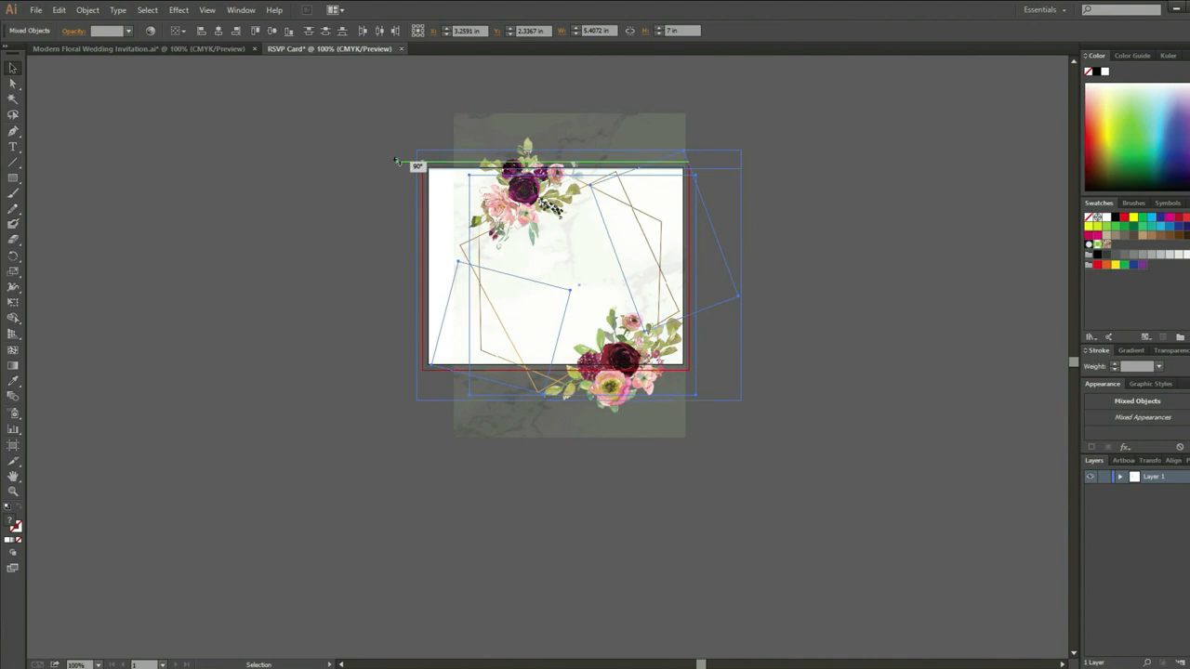
{"action": "left_click_drag", "start_coordinate": [569, 270], "coordinate": [555, 264]}
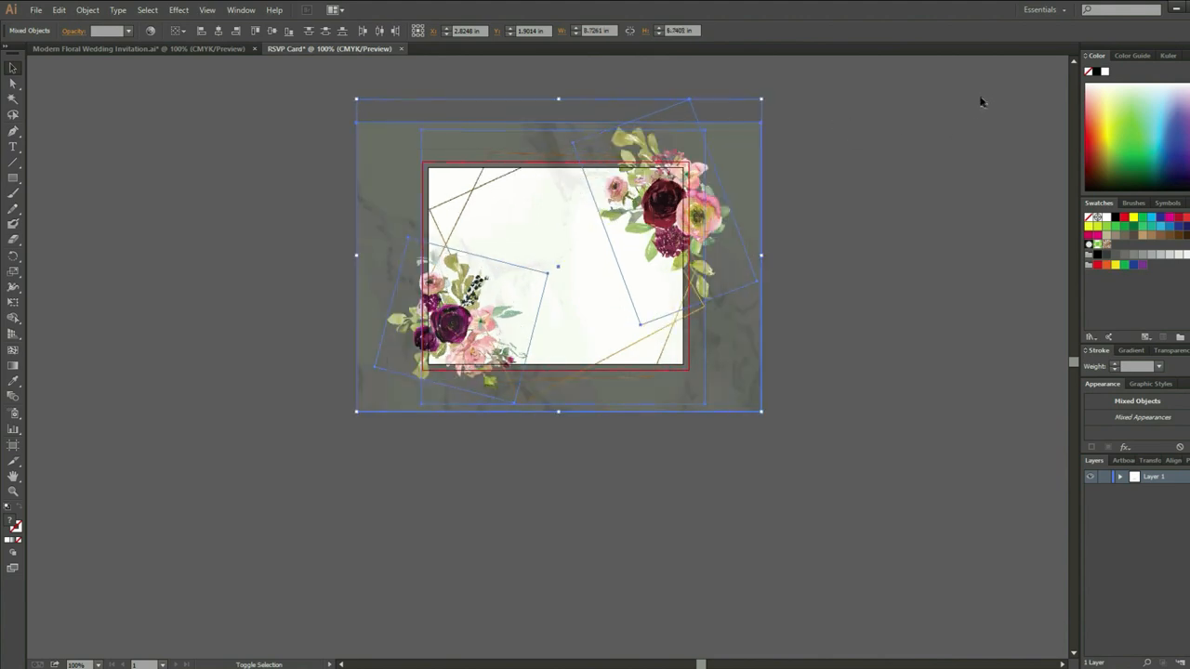
{"action": "left_click_drag", "start_coordinate": [557, 268], "coordinate": [558, 267]}
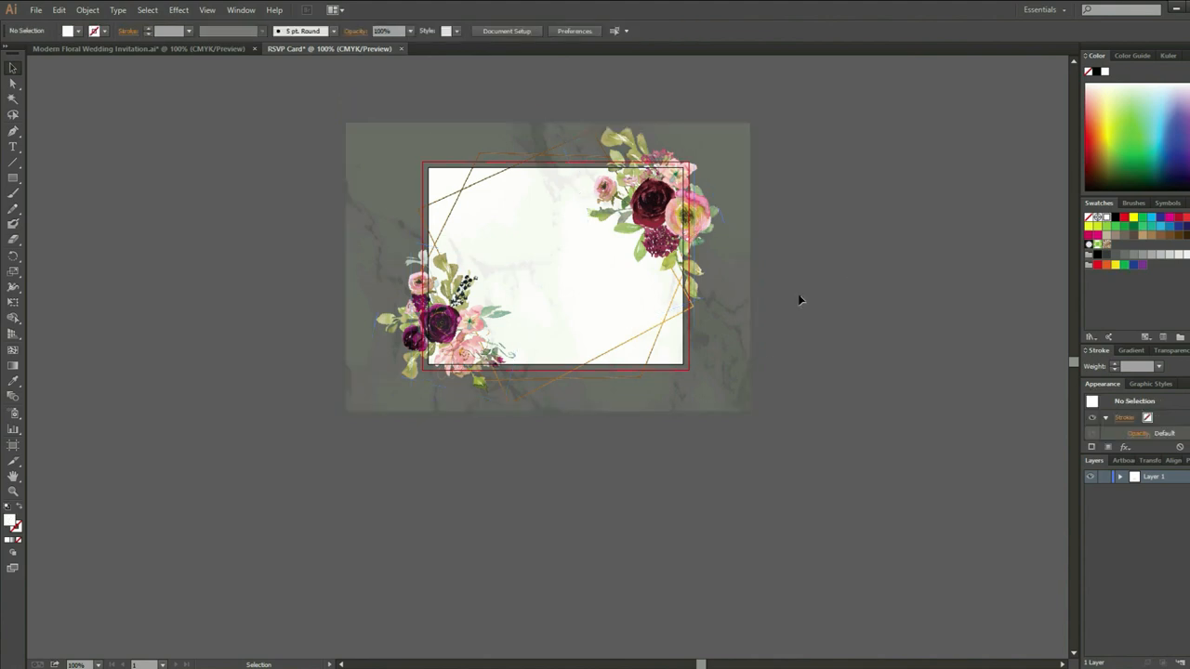
{"action": "mouse_move", "coordinate": [870, 504]}
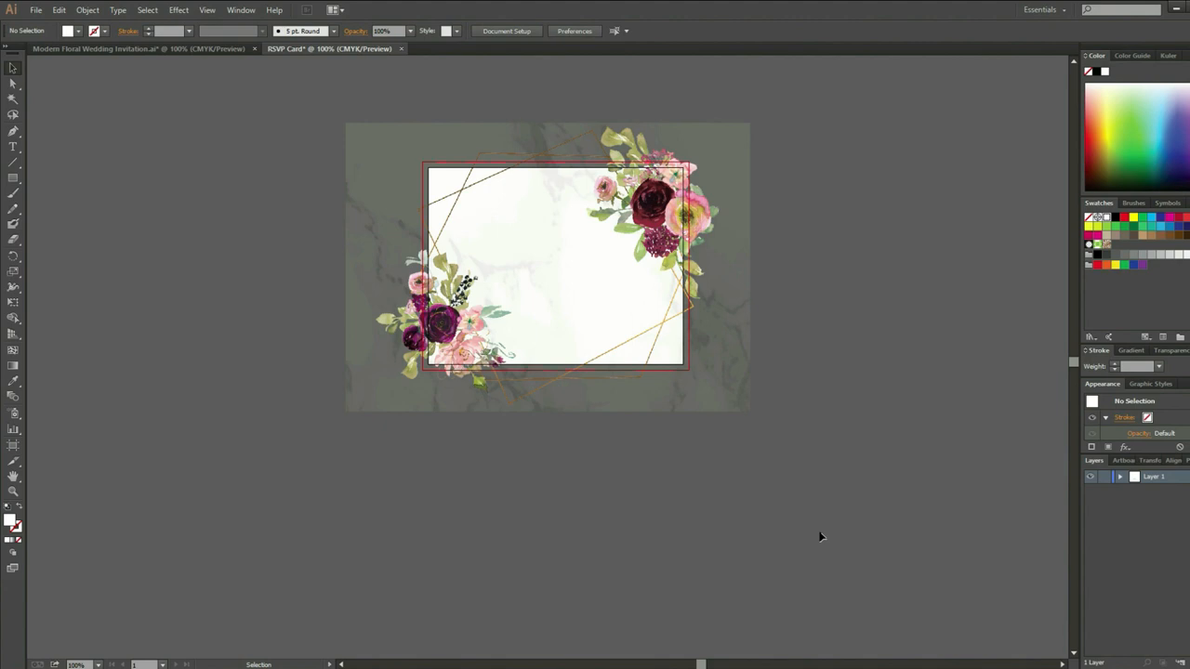
{"action": "mouse_move", "coordinate": [792, 350]}
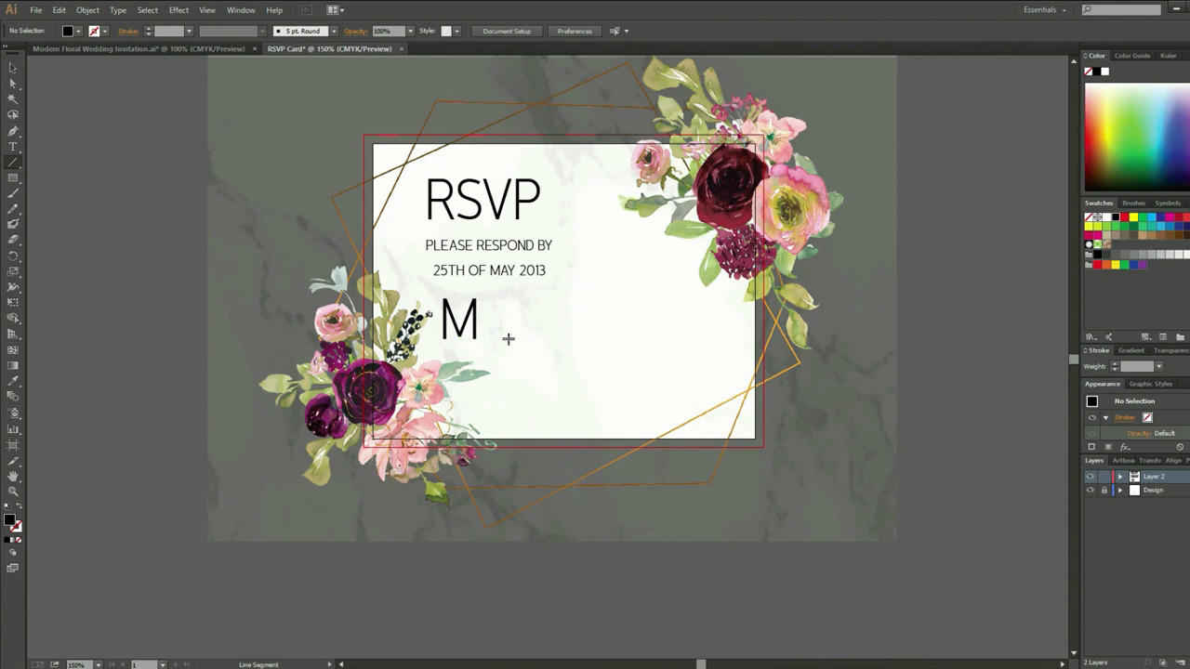
Draw the blank line beside the M and copy lines before the three reply options
{"action": "left_click_drag", "start_coordinate": [481, 338], "coordinate": [692, 339]}
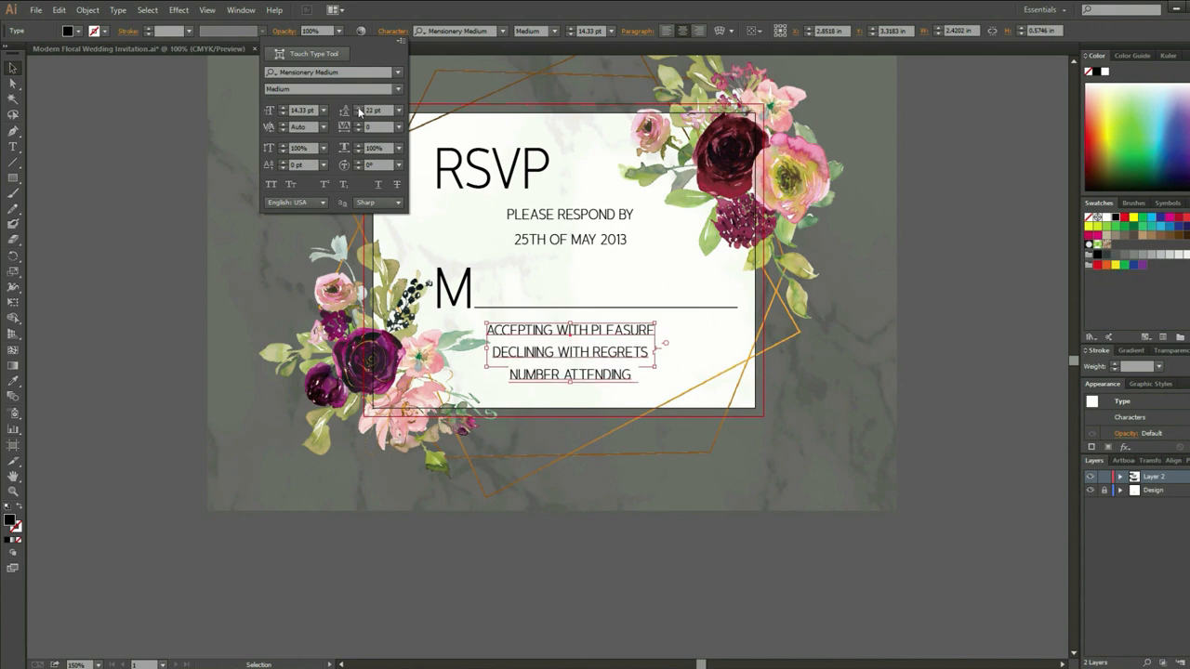
{"action": "mouse_move", "coordinate": [364, 179]}
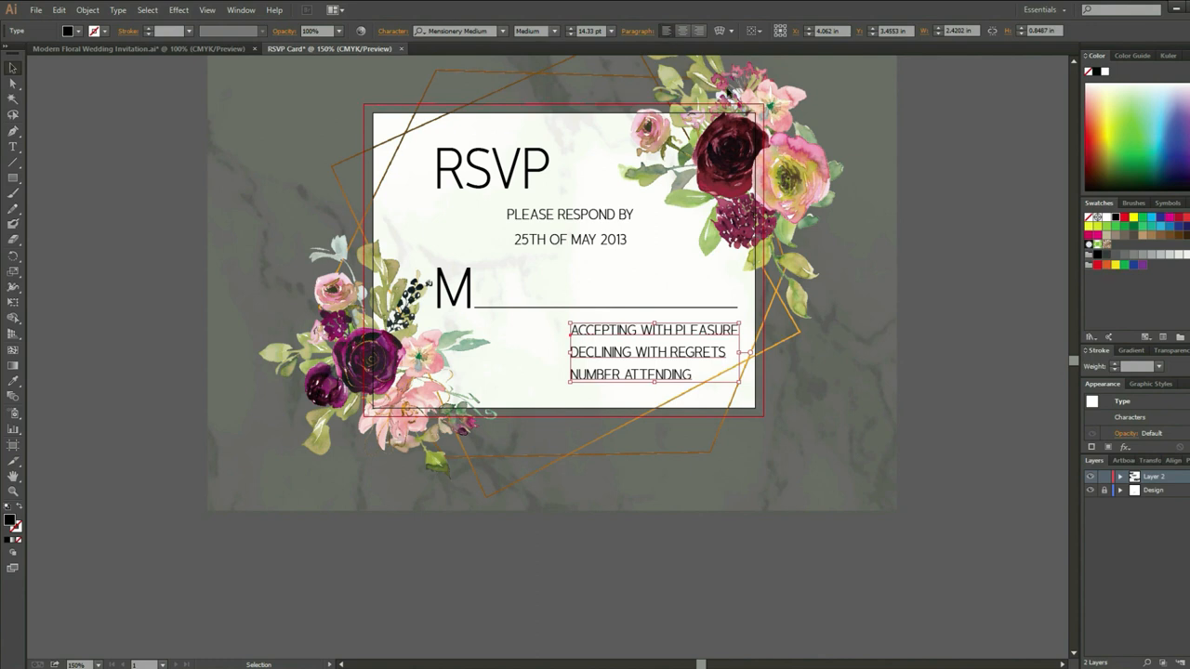
{"action": "left_click", "coordinate": [175, 231]}
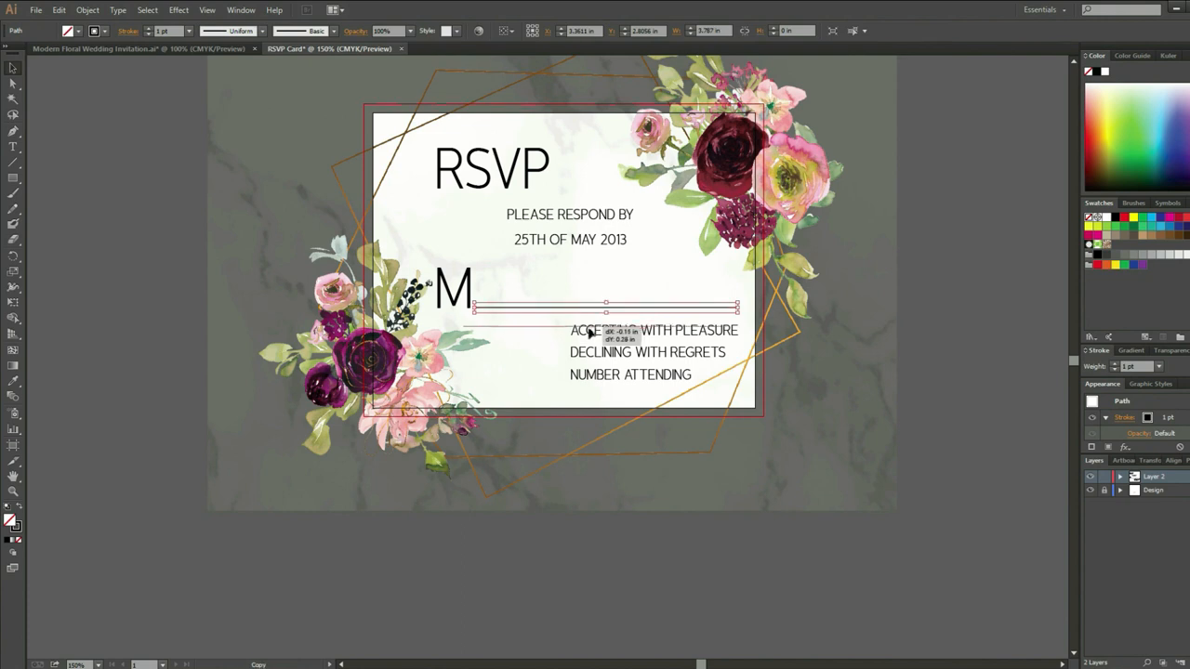
{"action": "left_click_drag", "start_coordinate": [587, 329], "coordinate": [613, 339]}
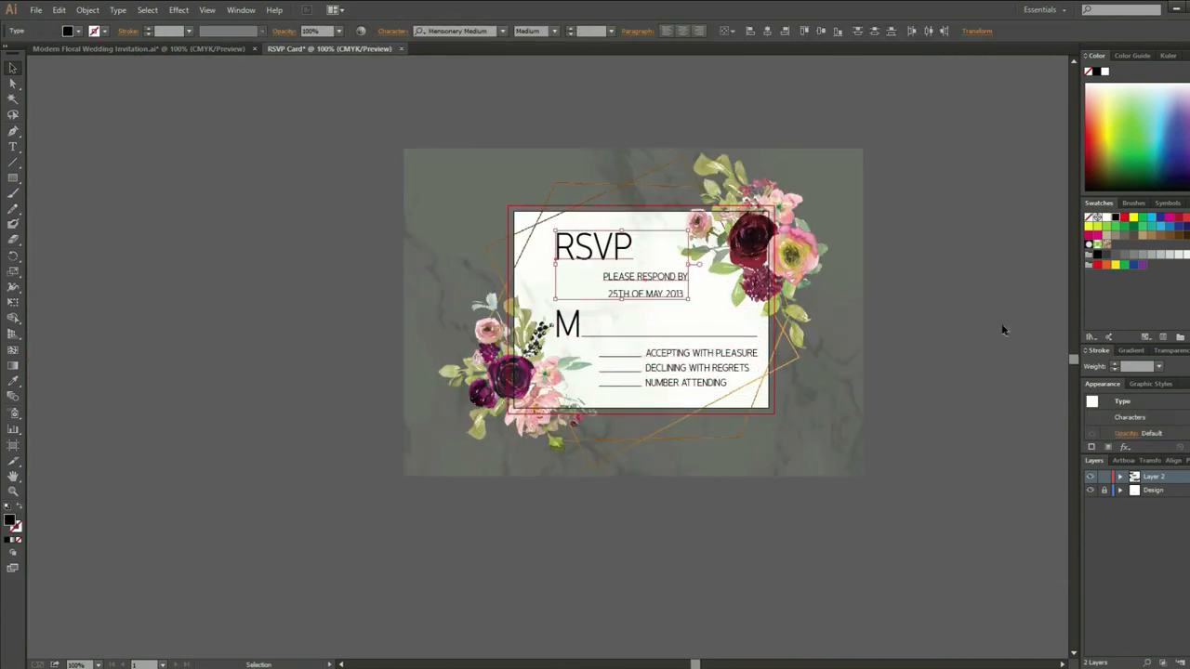
Export the RSVP card artboard as JPEG RSVP Card-01 and view the exported image
{"action": "left_click", "coordinate": [36, 9]}
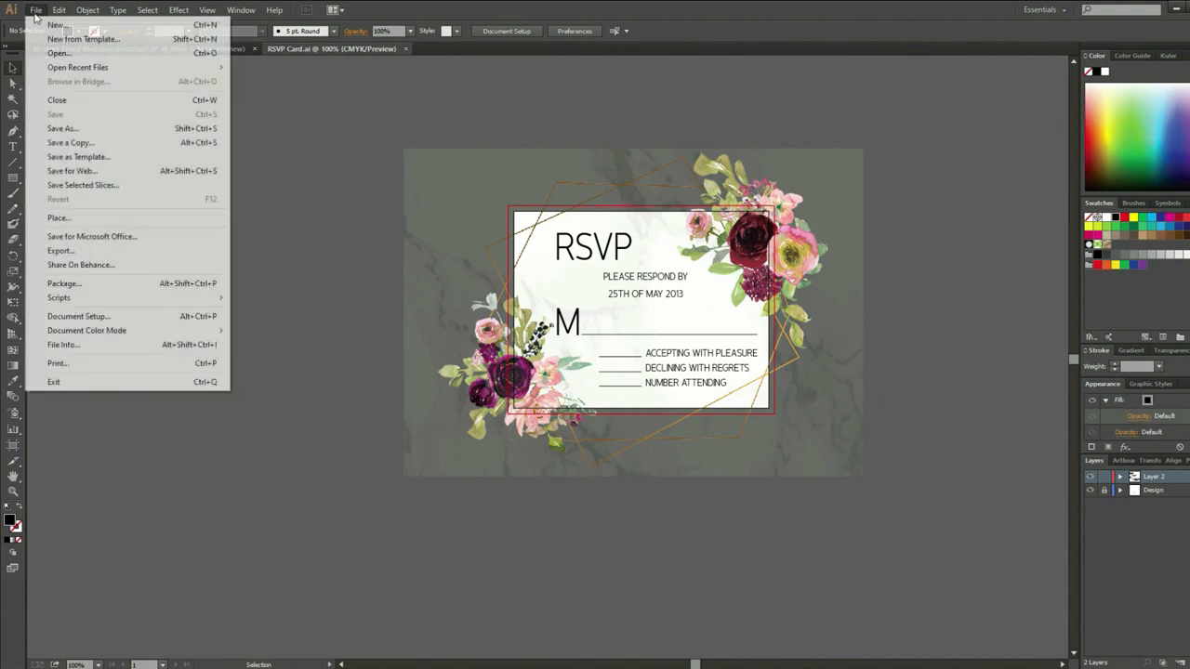
{"action": "mouse_move", "coordinate": [59, 251]}
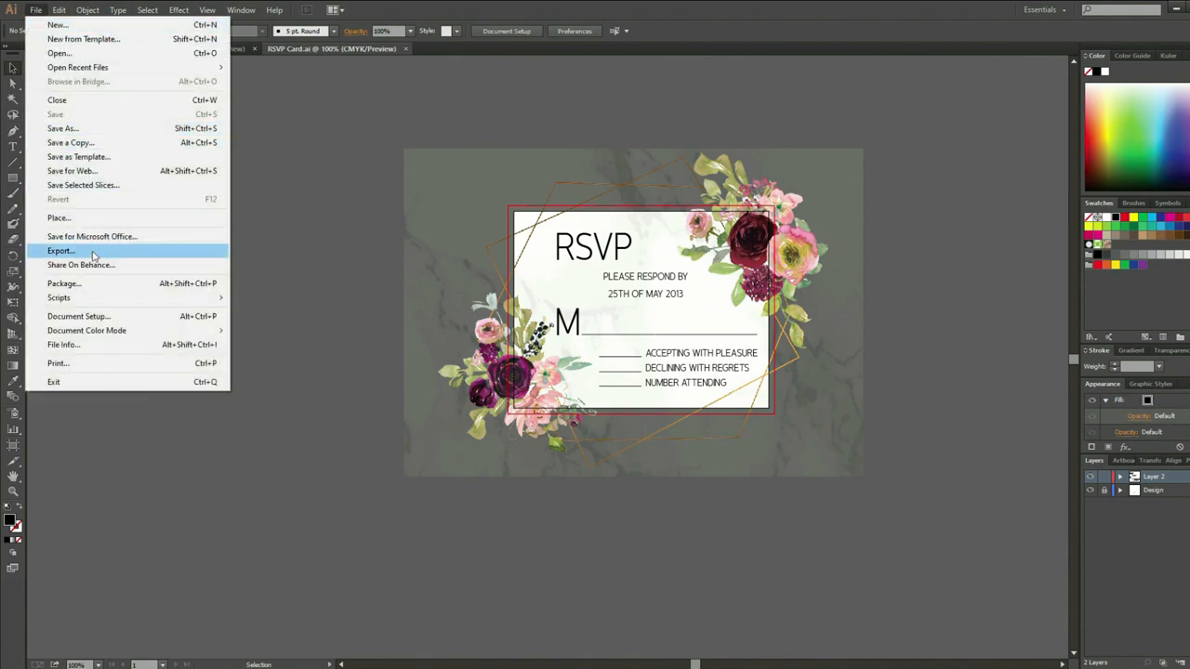
{"action": "left_click", "coordinate": [59, 252]}
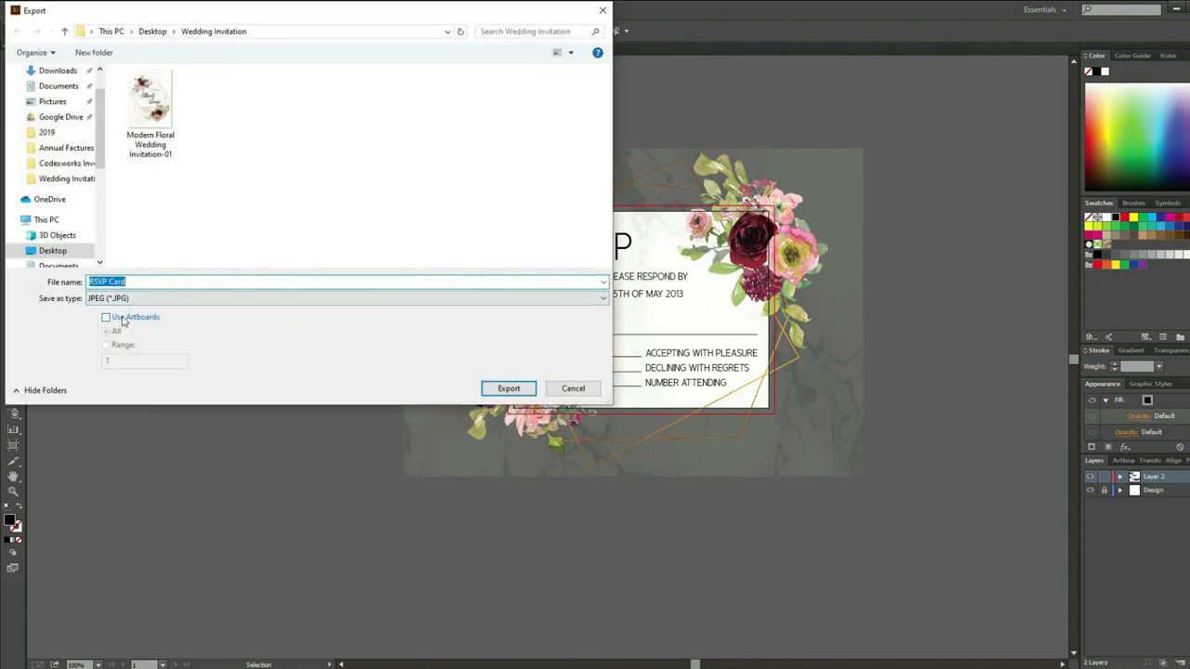
{"action": "left_click", "coordinate": [106, 316]}
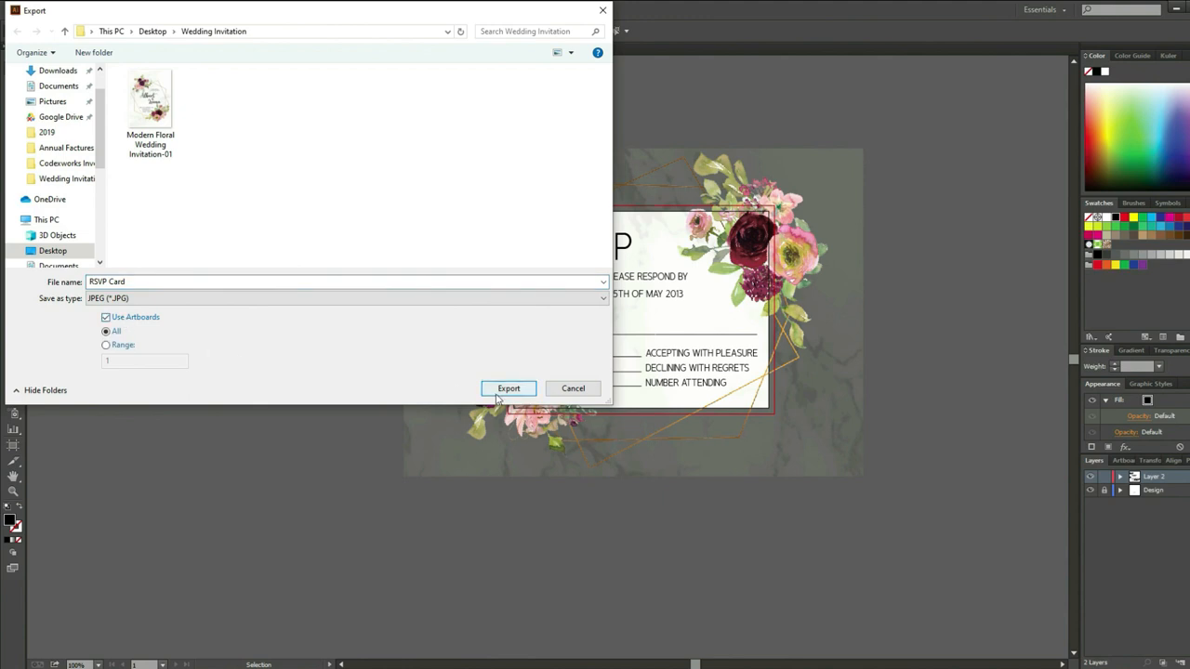
{"action": "left_click", "coordinate": [510, 388]}
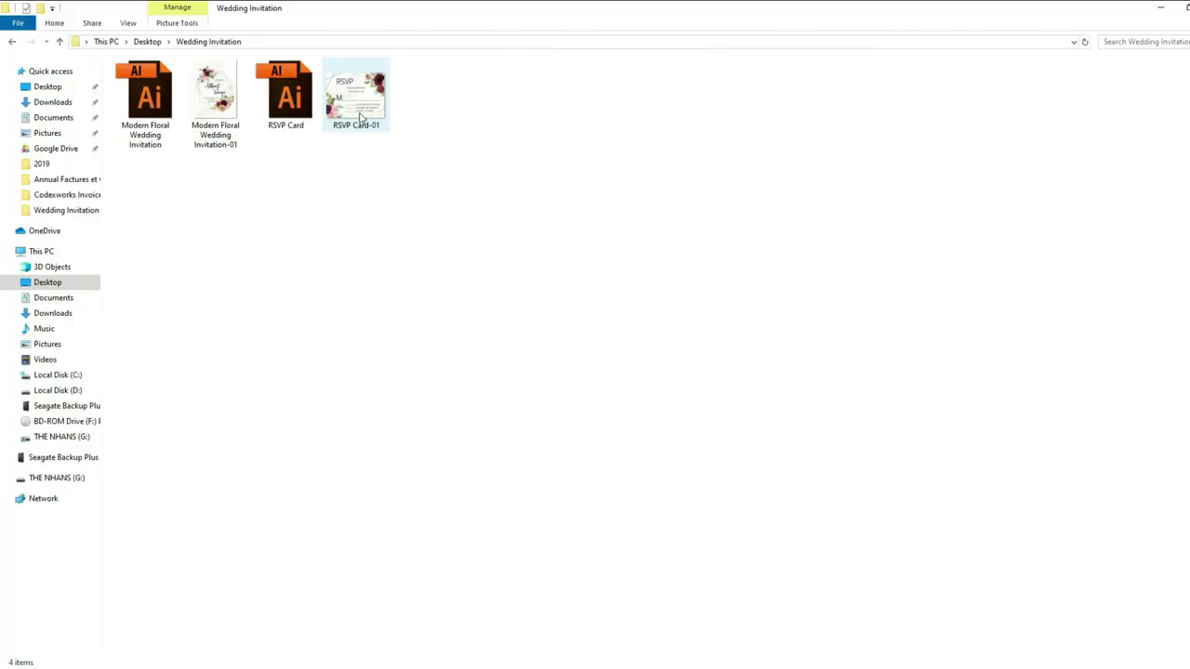
{"action": "double_click", "coordinate": [357, 93]}
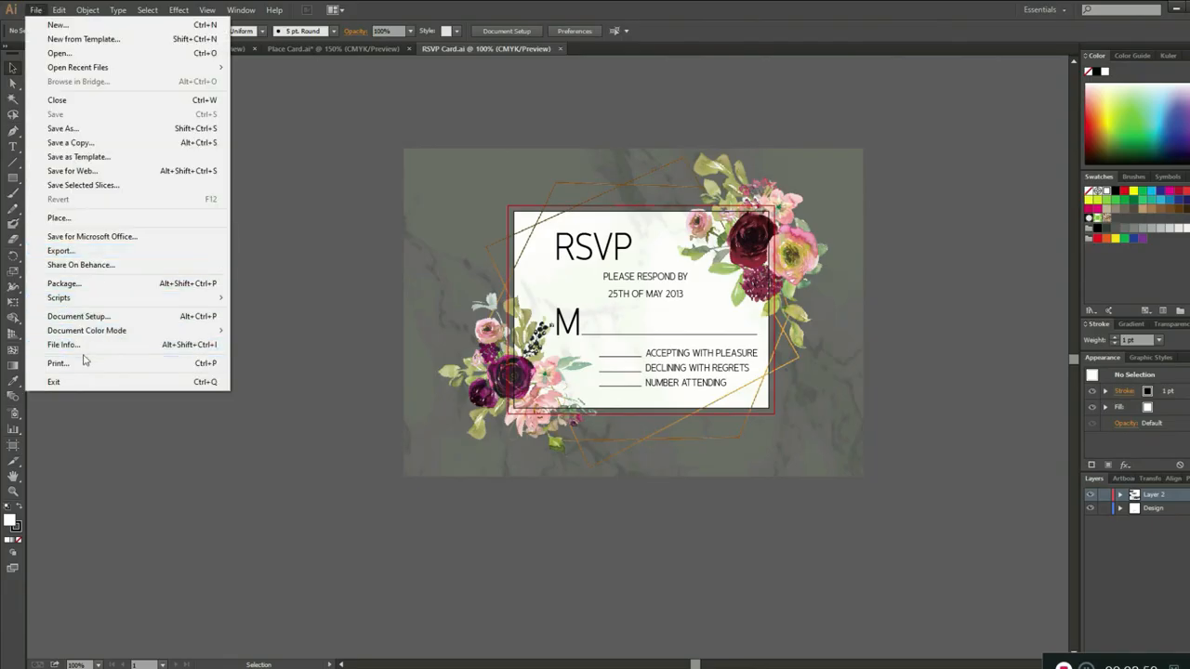
Print the RSVP card with trim marks enabled under Marks and Bleed
{"action": "left_click", "coordinate": [58, 363]}
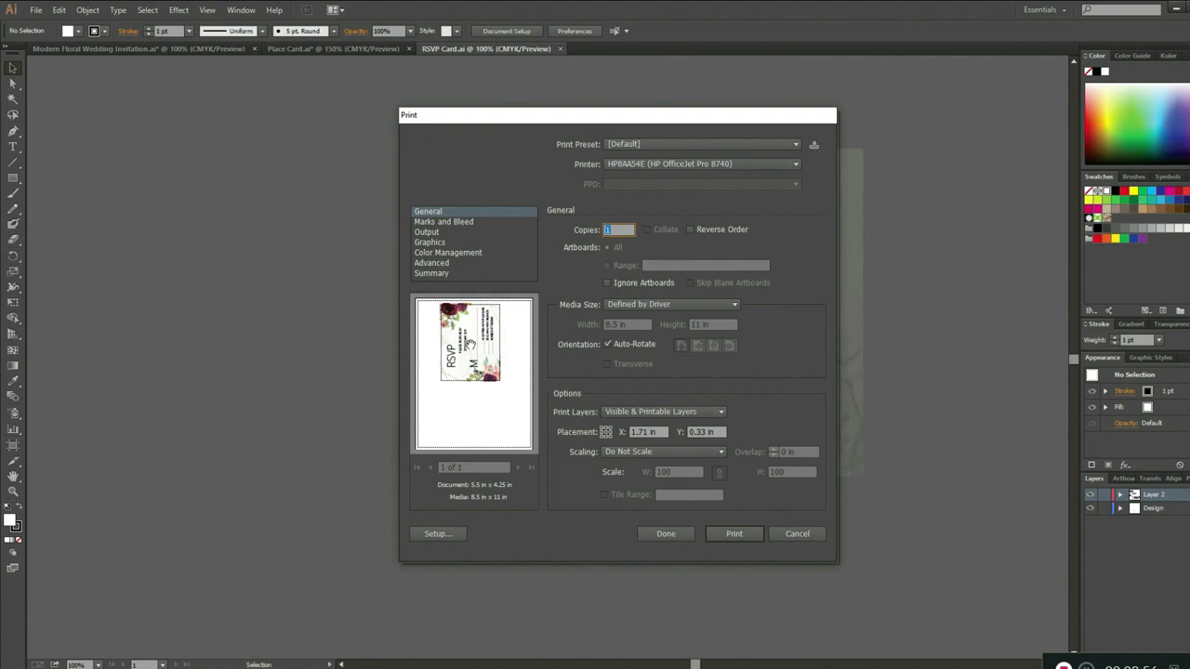
{"action": "mouse_move", "coordinate": [651, 415]}
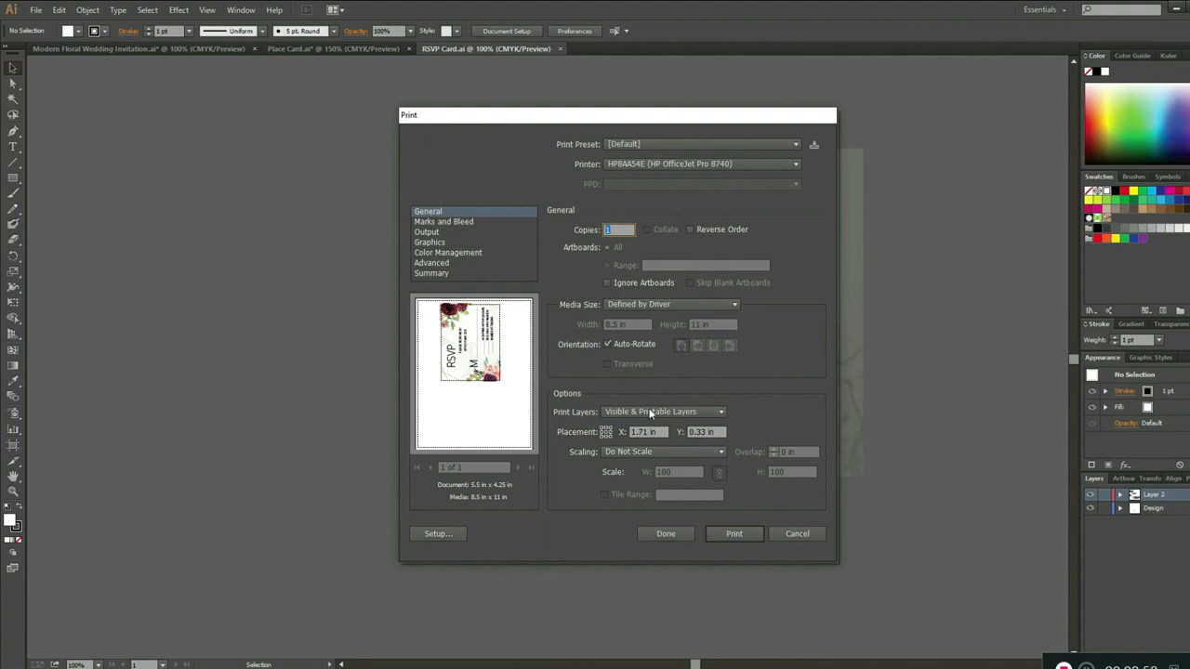
{"action": "left_click", "coordinate": [443, 222]}
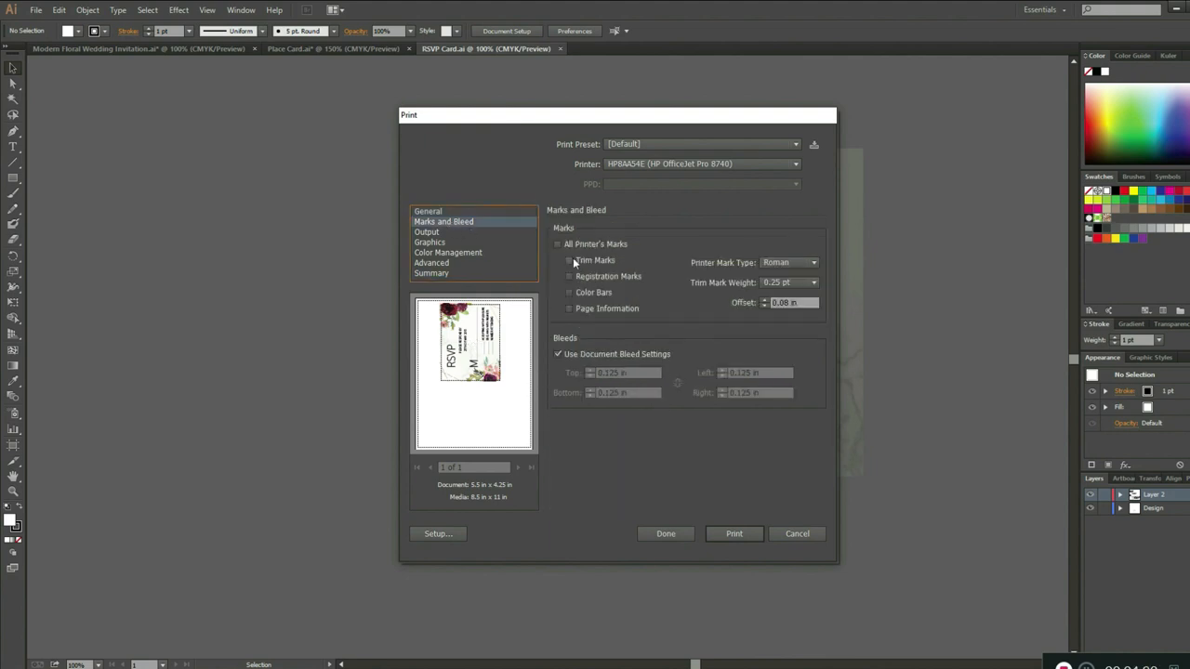
{"action": "left_click", "coordinate": [569, 260]}
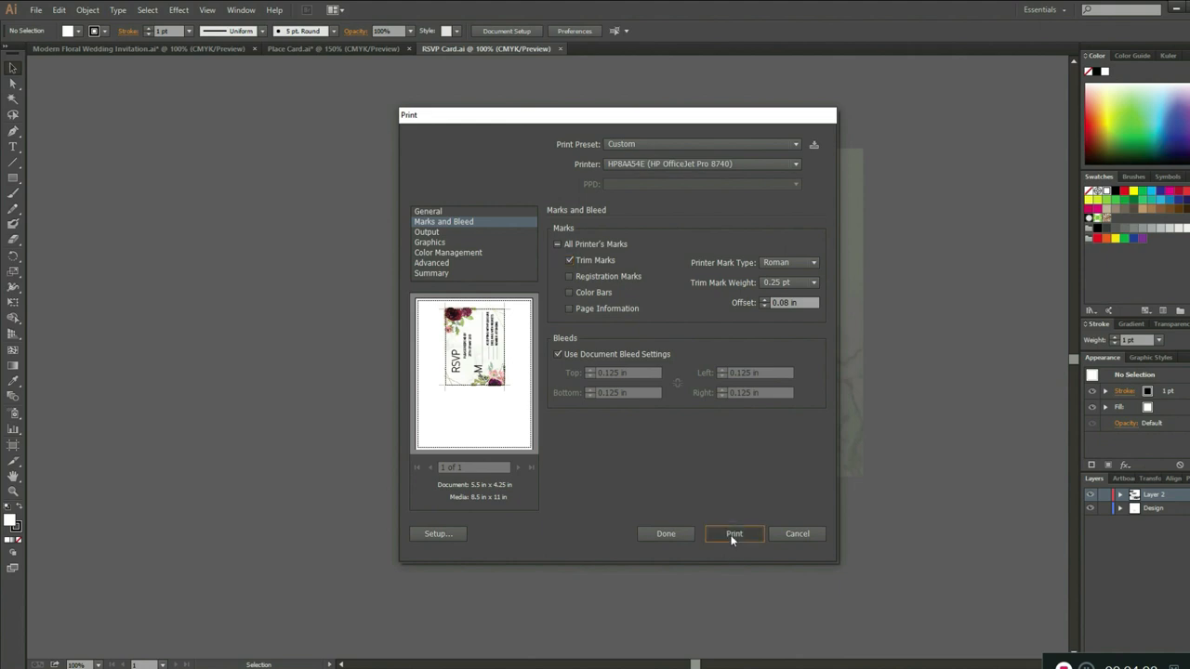
{"action": "left_click", "coordinate": [733, 534]}
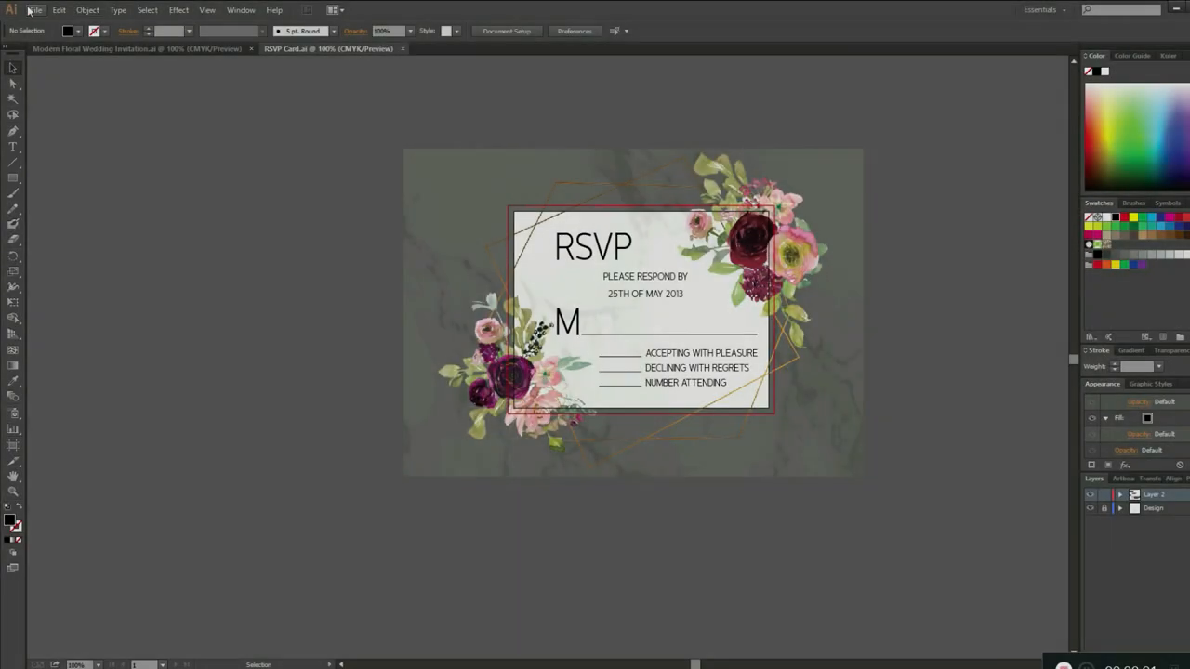
Create a new document named Place Card, 3.5 in wide by 2 in high
{"action": "left_click", "coordinate": [36, 10]}
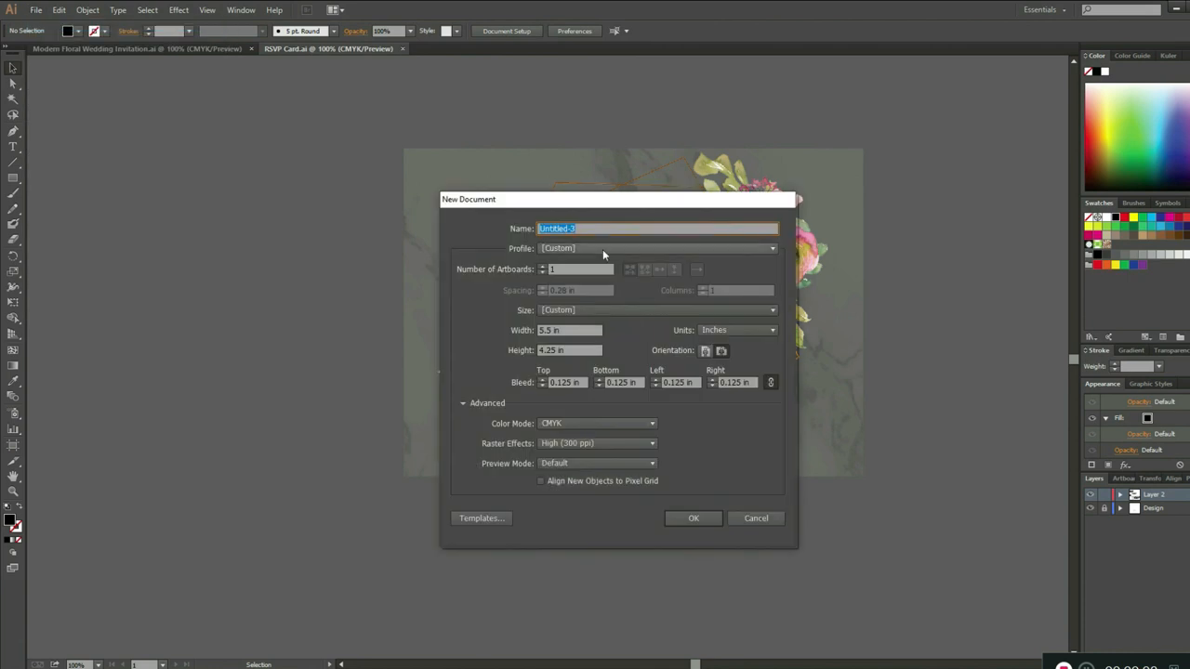
{"action": "type", "text": "Place Card"}
{"action": "left_click", "coordinate": [569, 329]}
{"action": "type", "text": "3.5"}
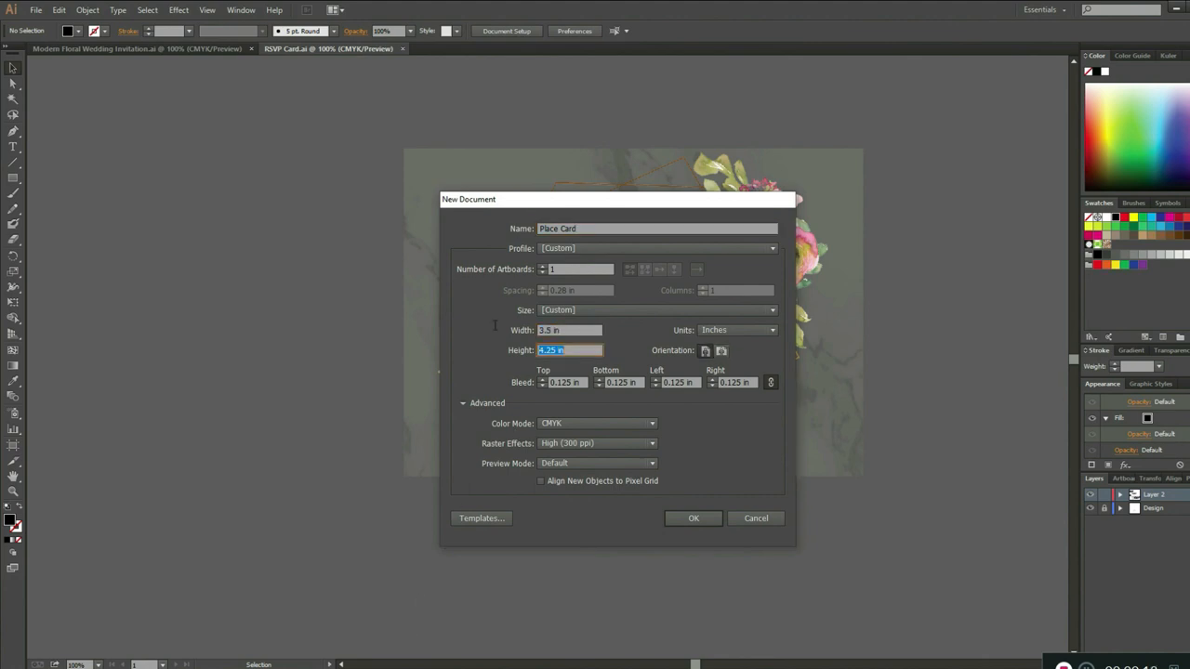
{"action": "type", "text": "2"}
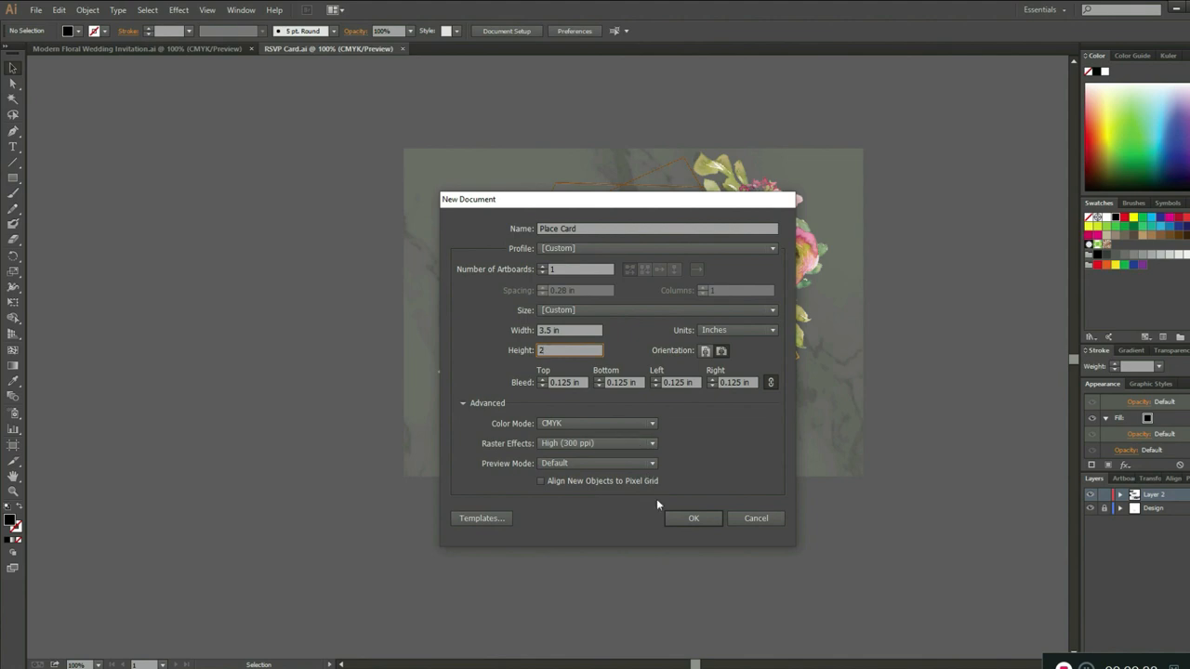
{"action": "left_click", "coordinate": [692, 517]}
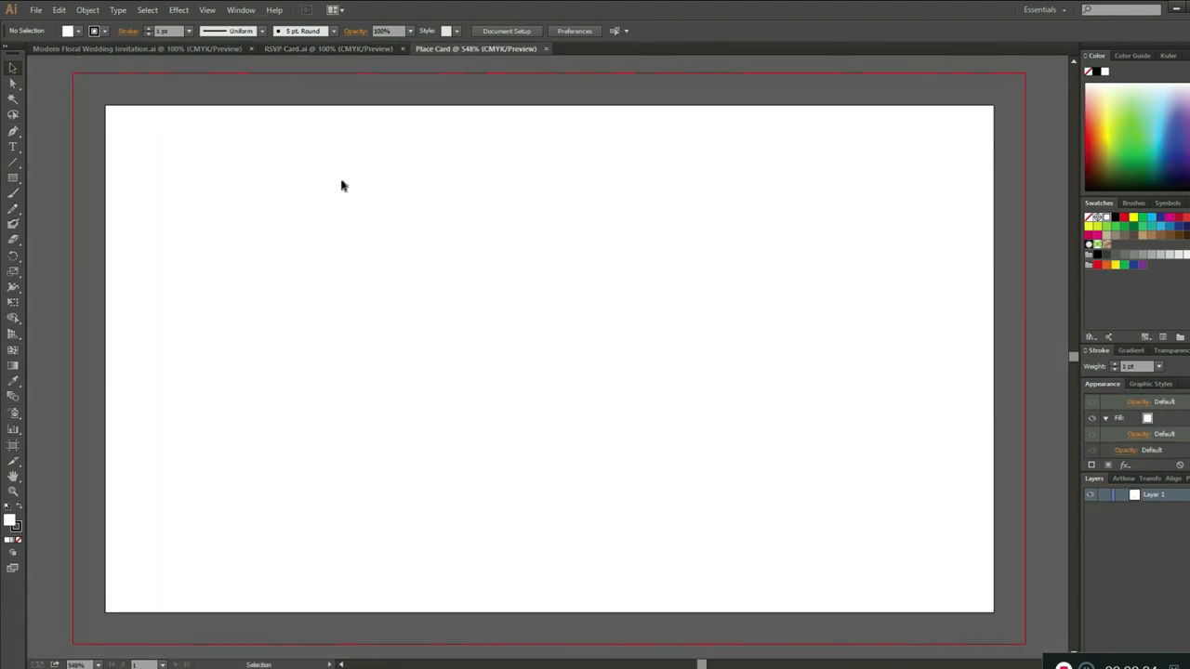
Select the RSVP card's Design layer artwork and switch to the Place Card document to paste it
{"action": "left_click", "coordinate": [329, 48]}
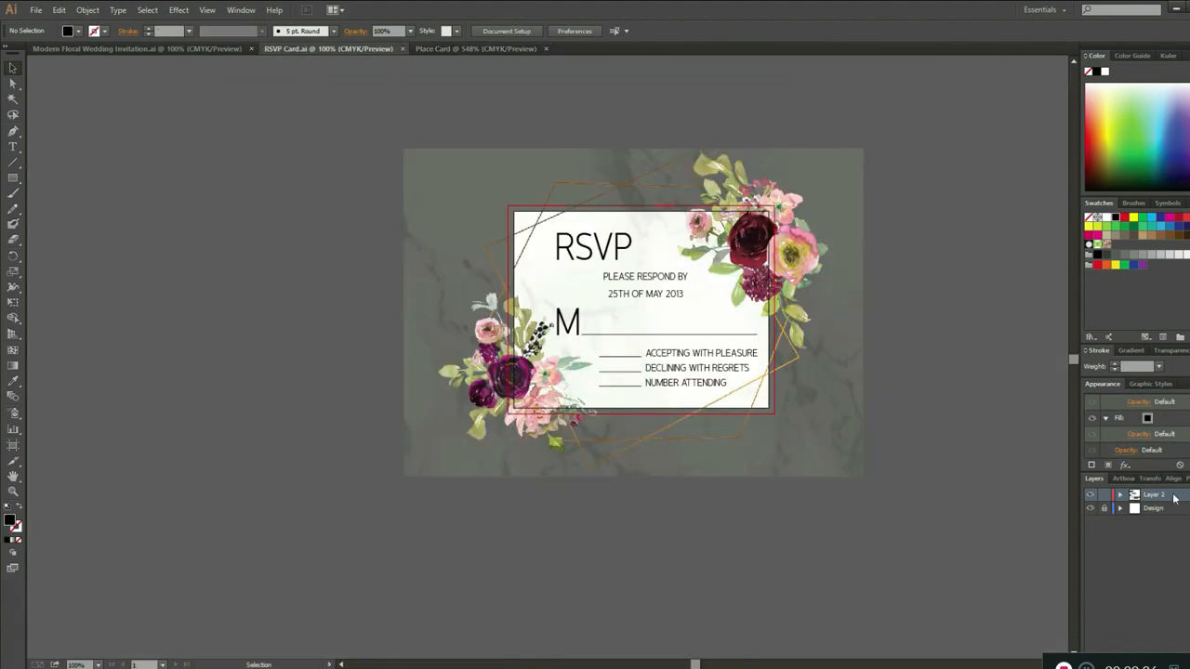
{"action": "left_click", "coordinate": [1153, 494]}
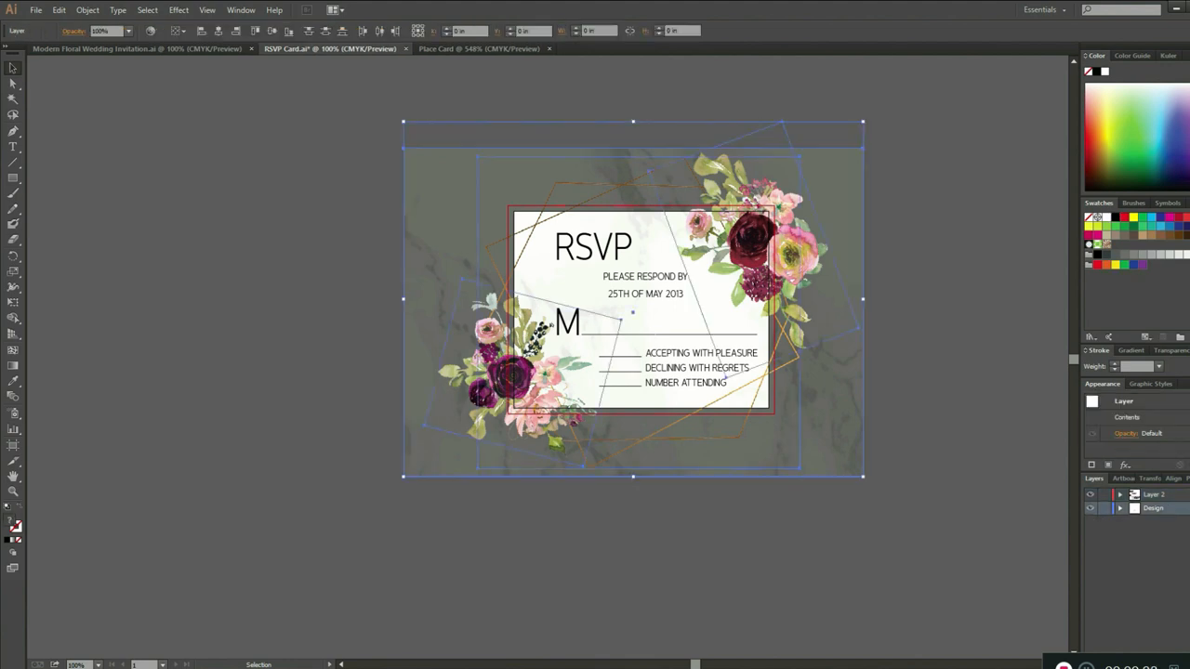
{"action": "left_click", "coordinate": [476, 48]}
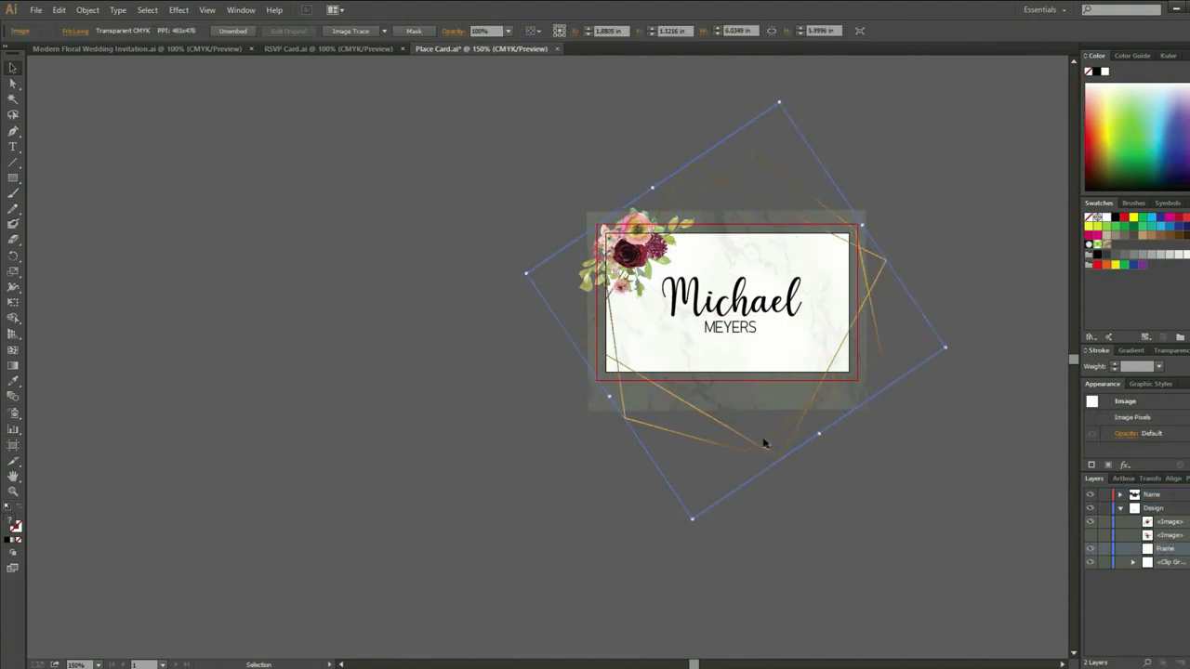
Export the Place Card as a JPEG using artboards into the Wedding Invitation folder
{"action": "left_click", "coordinate": [37, 9]}
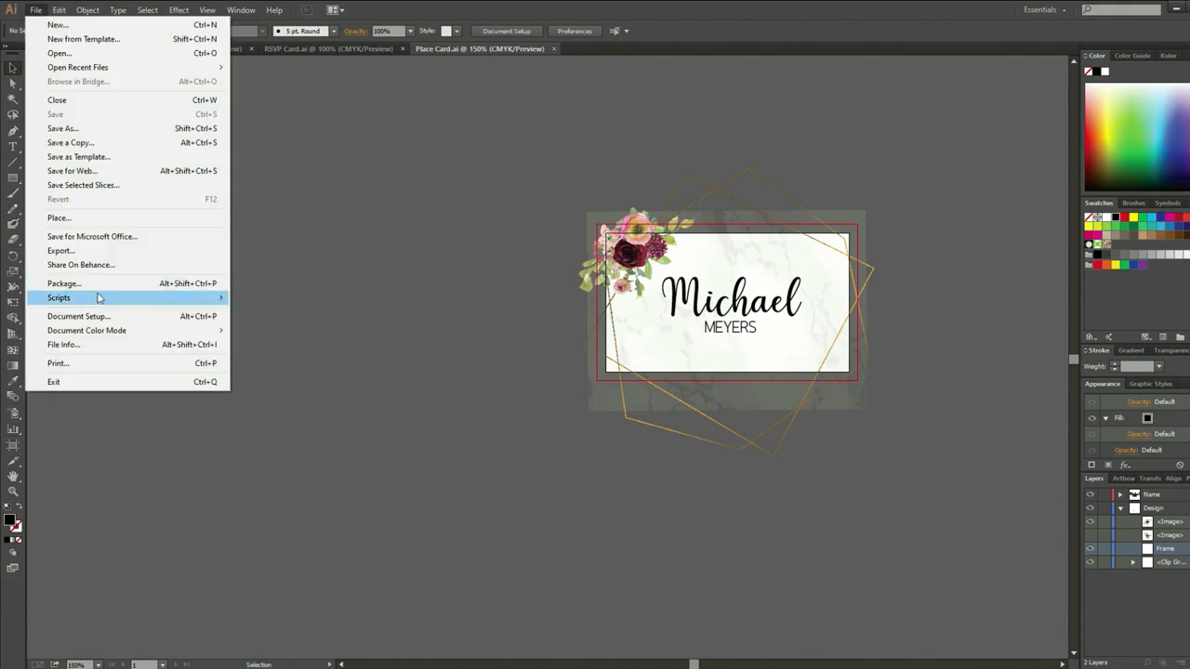
{"action": "left_click", "coordinate": [60, 249]}
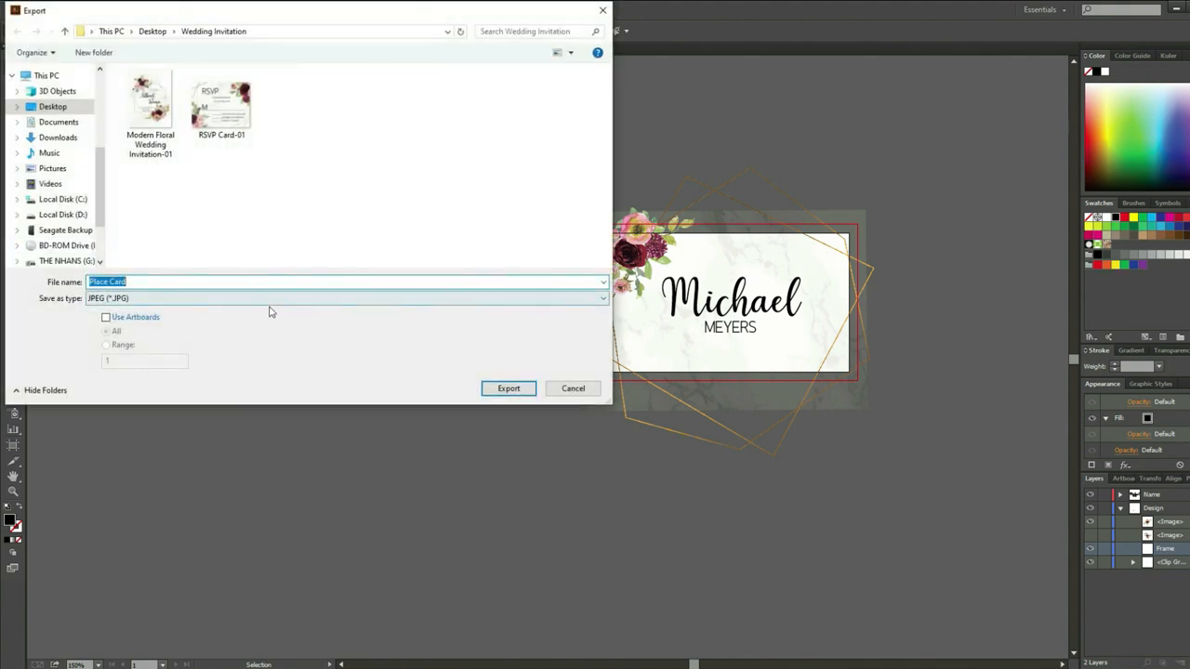
{"action": "left_click", "coordinate": [510, 389]}
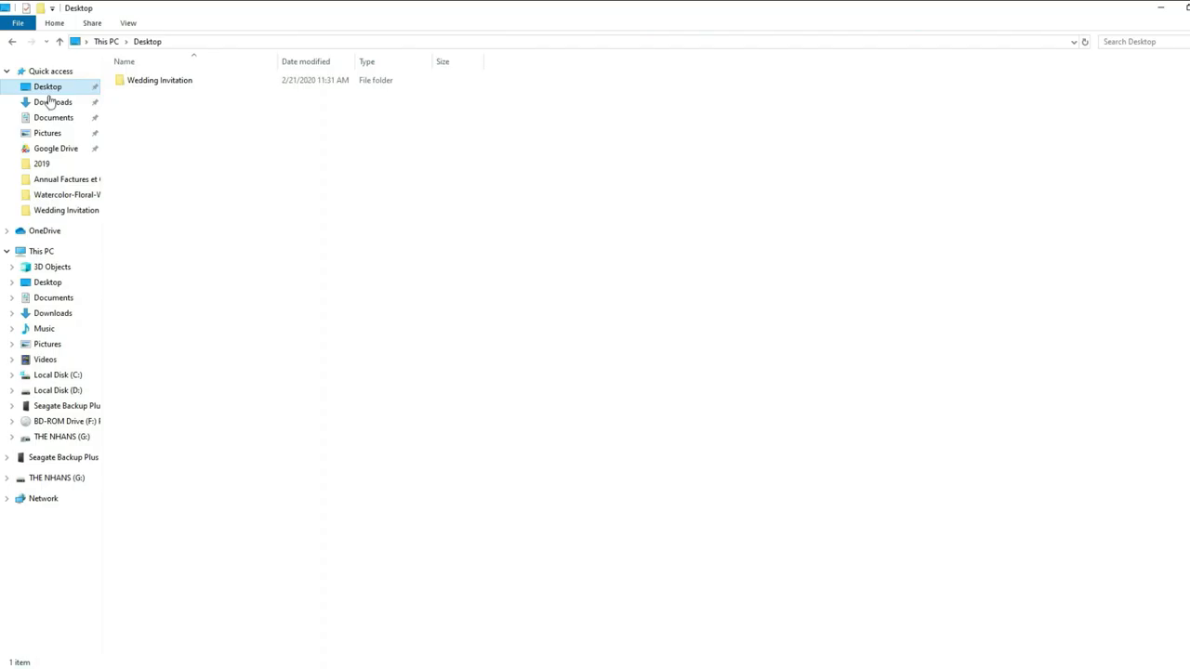
View the exported Place Card-01.jpg from the Wedding Invitation folder in Photos
{"action": "double_click", "coordinate": [160, 78]}
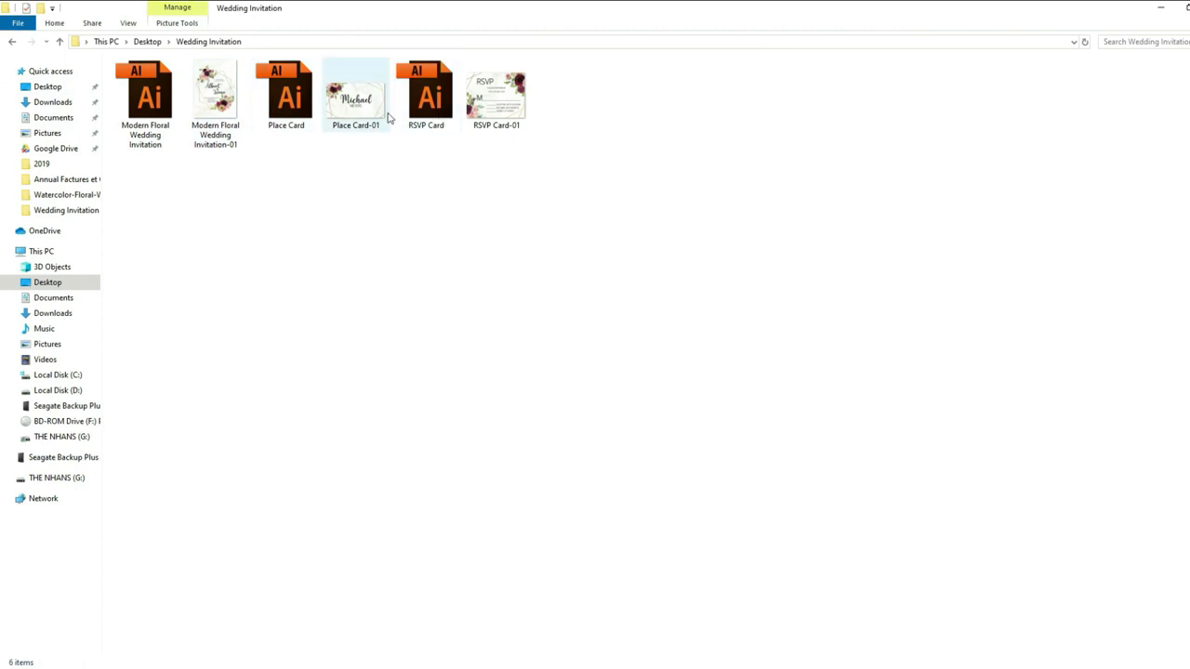
{"action": "double_click", "coordinate": [355, 93]}
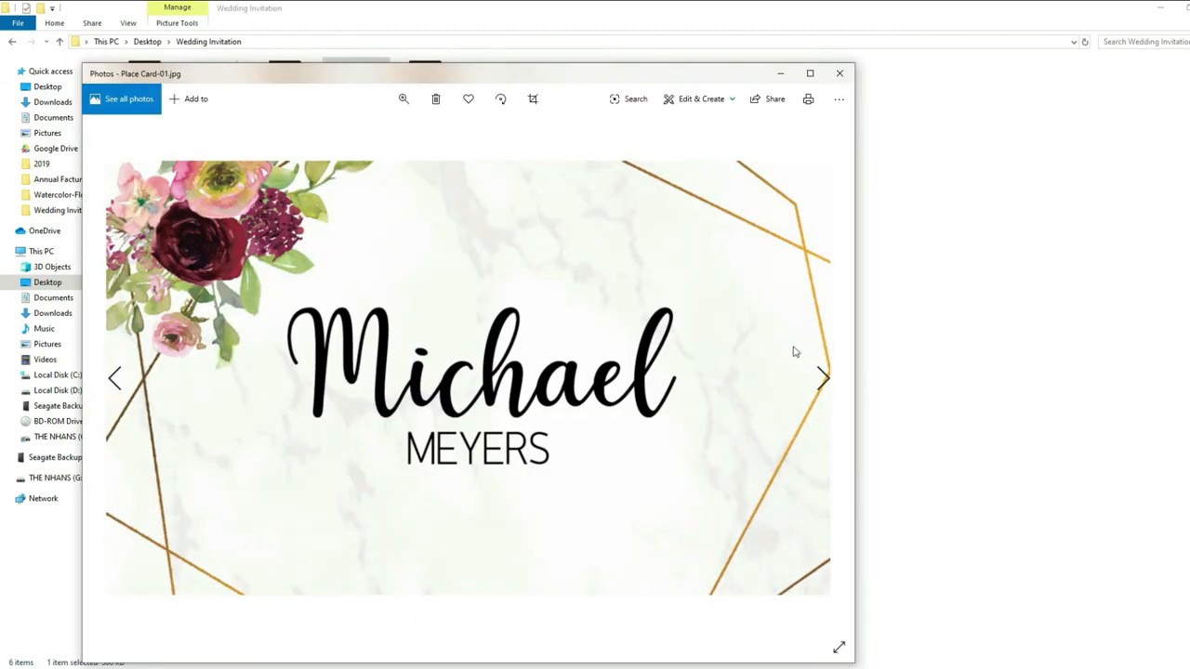
{"action": "left_click", "coordinate": [35, 9]}
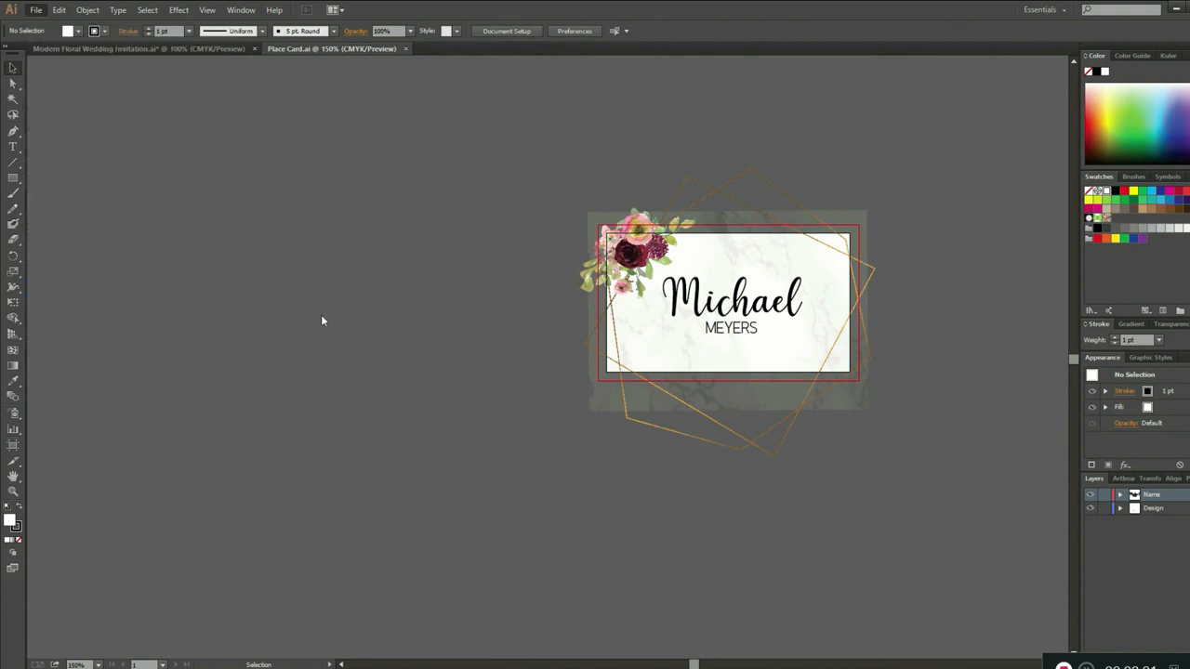
Print the place card via Ctrl+P with the default office printer settings
{"action": "key", "text": "ctrl+p"}
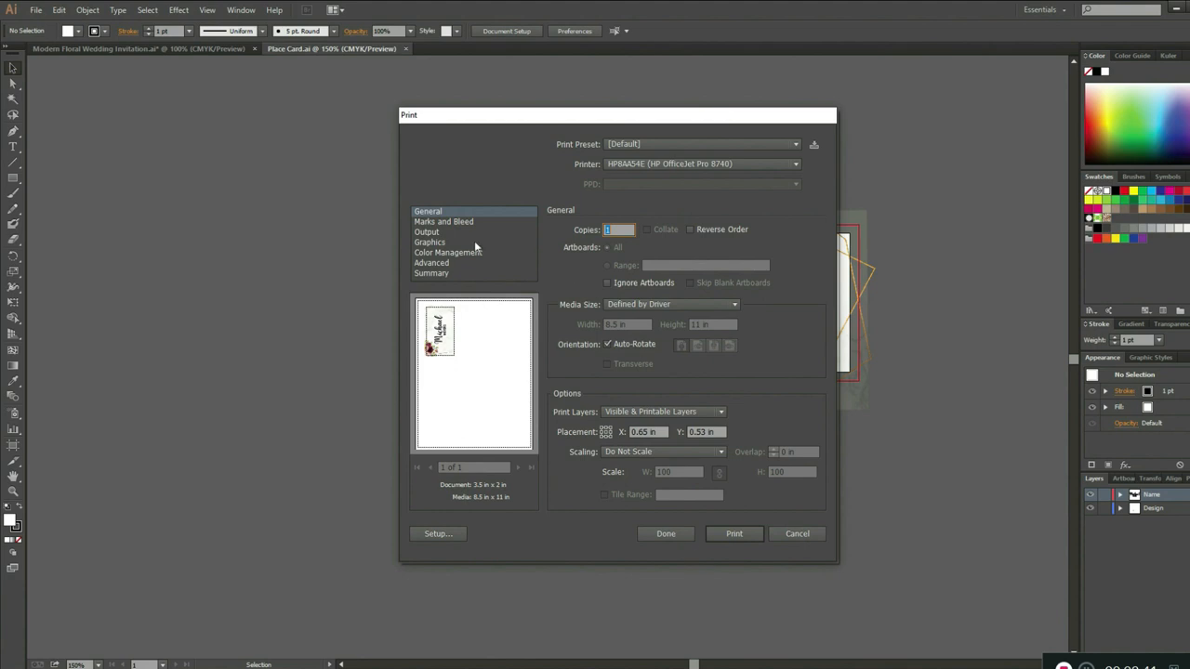
{"action": "left_click", "coordinate": [443, 221]}
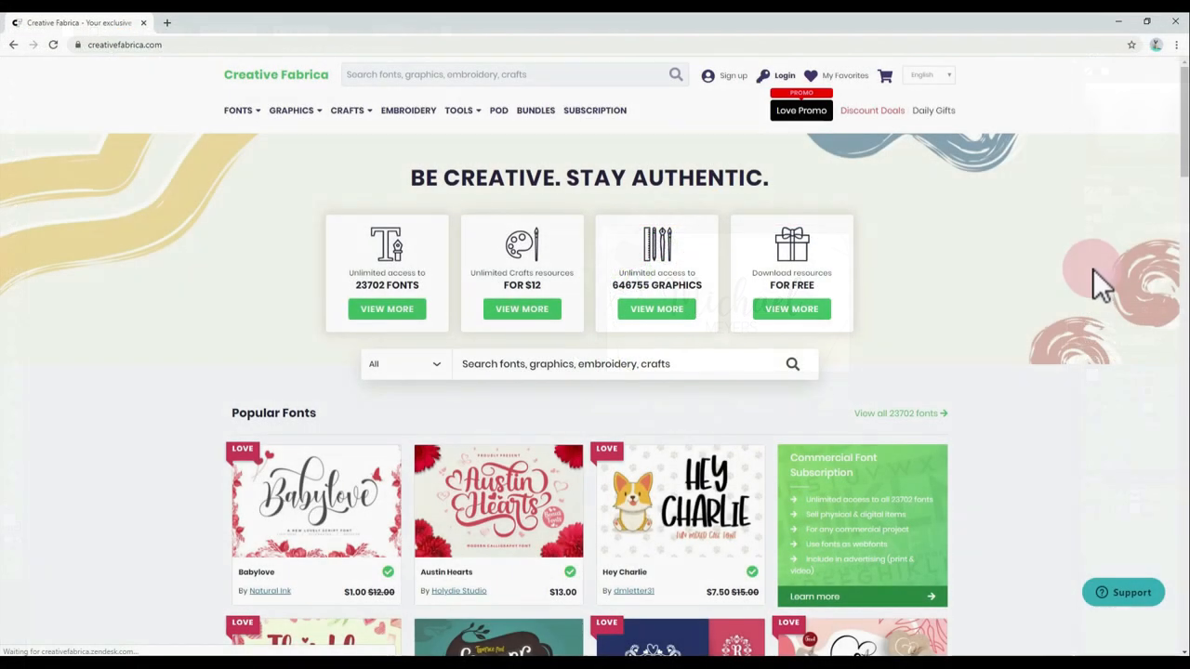
{"action": "mouse_move", "coordinate": [1008, 312]}
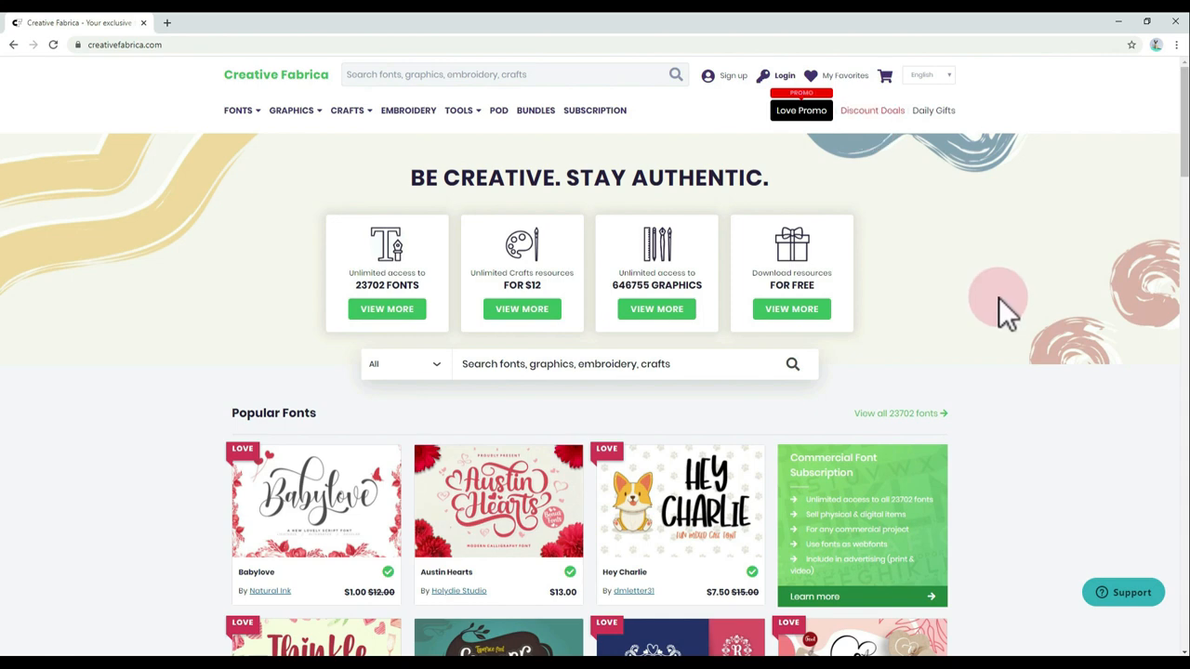
From the footer's Plans page, choose Get Access on the $29.00/month All Access plan
{"action": "scroll", "scroll_direction": "down", "scroll_amount": 3}
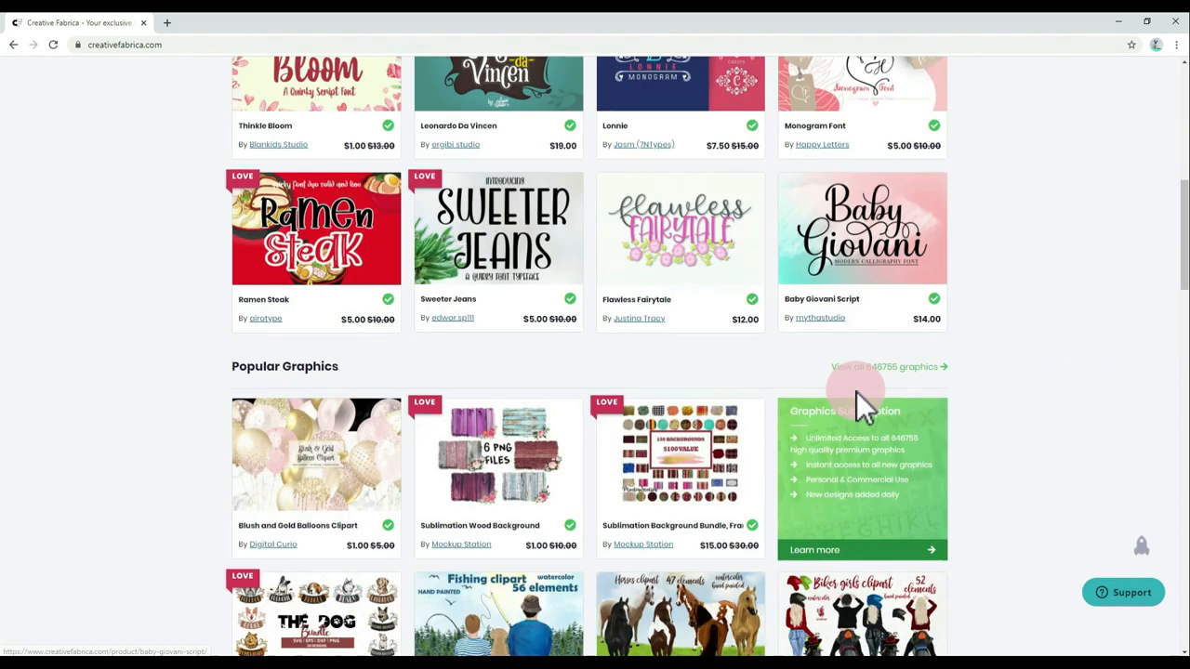
{"action": "scroll", "scroll_direction": "down", "scroll_amount": 3}
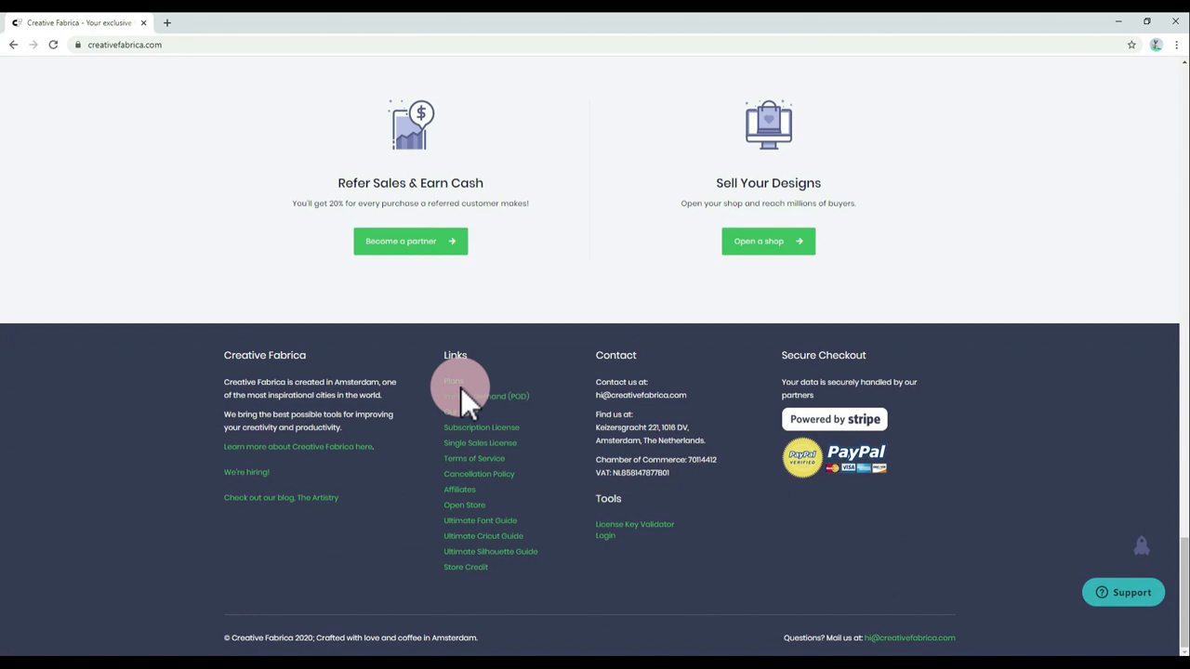
{"action": "left_click", "coordinate": [454, 381]}
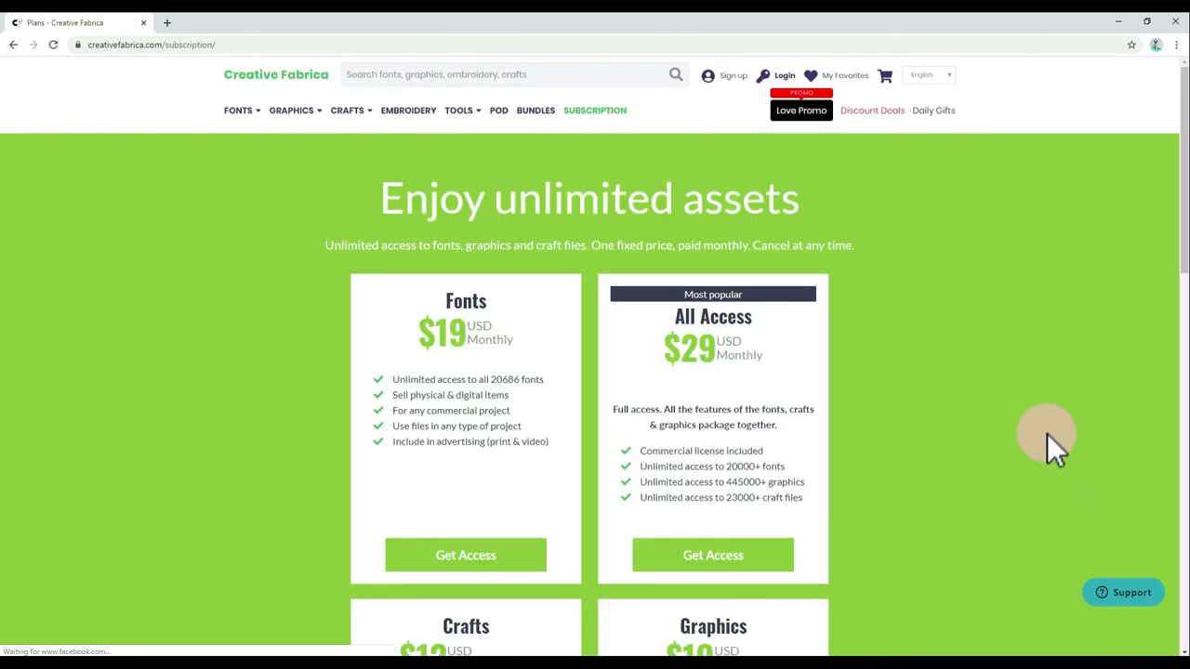
{"action": "mouse_move", "coordinate": [1023, 413]}
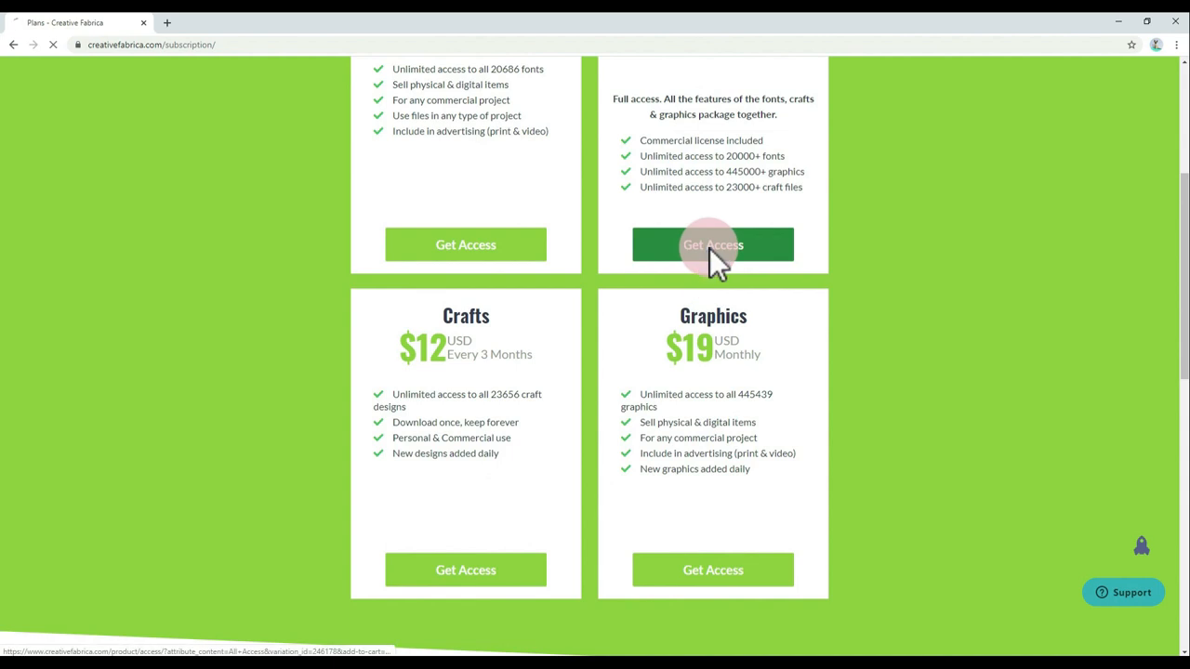
{"action": "left_click", "coordinate": [714, 245]}
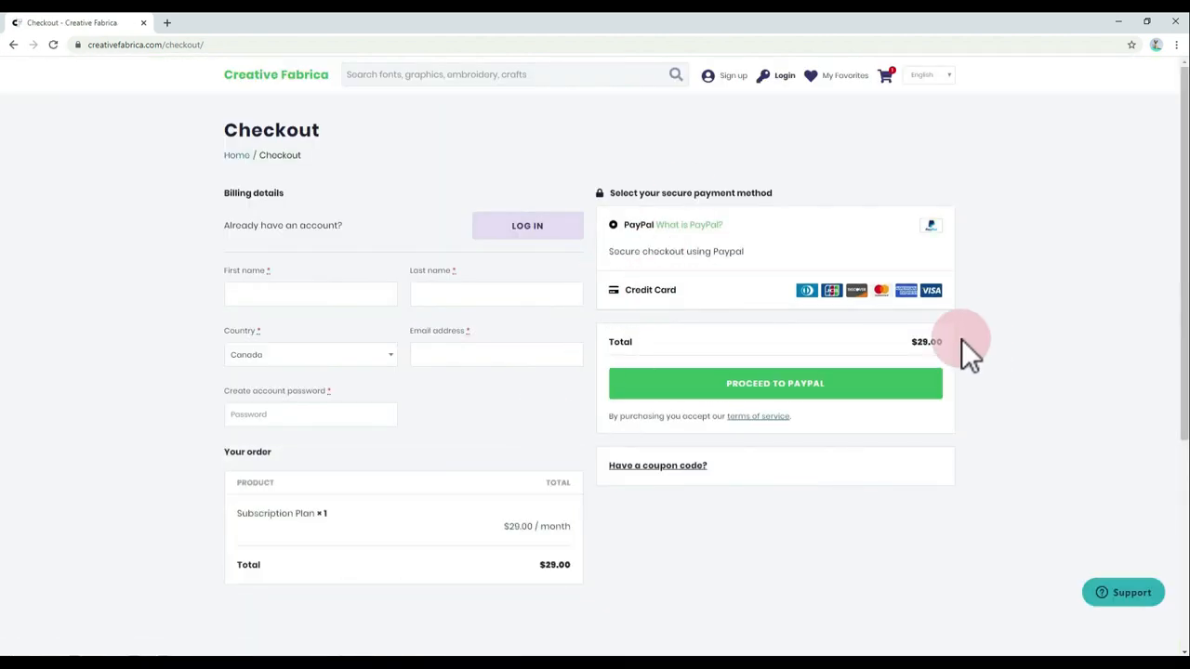
Apply coupon CRAFTWITHLOVE30, taking $8.70 off for a $20.30 order total
{"action": "left_click", "coordinate": [658, 465]}
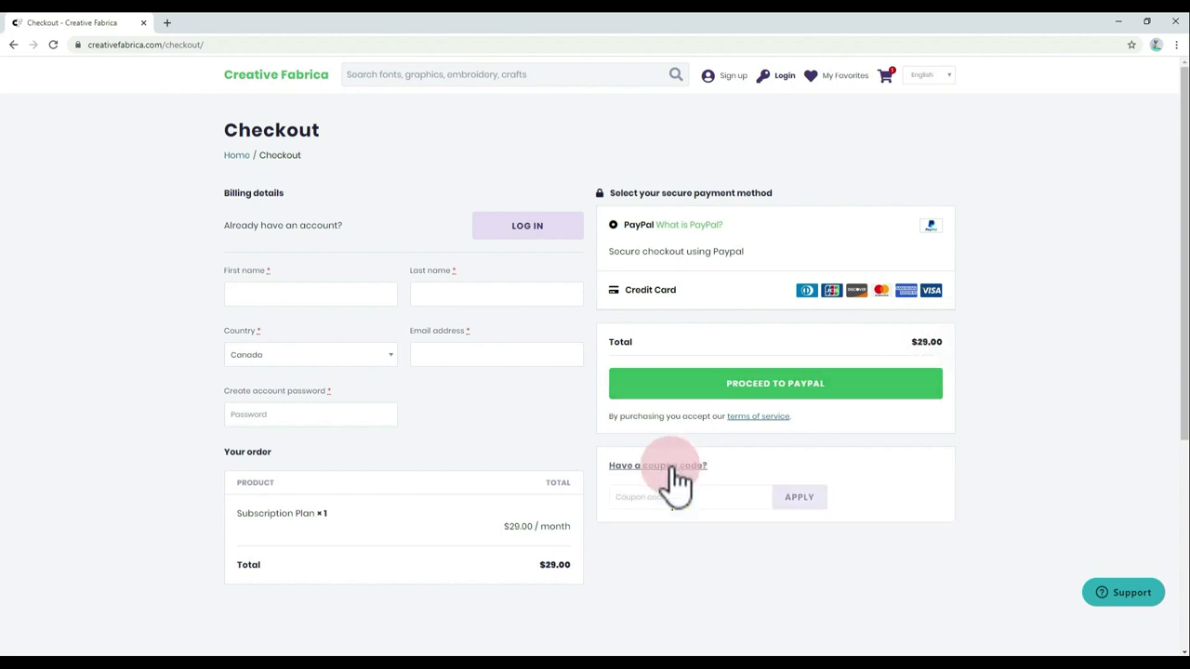
{"action": "left_click", "coordinate": [688, 496]}
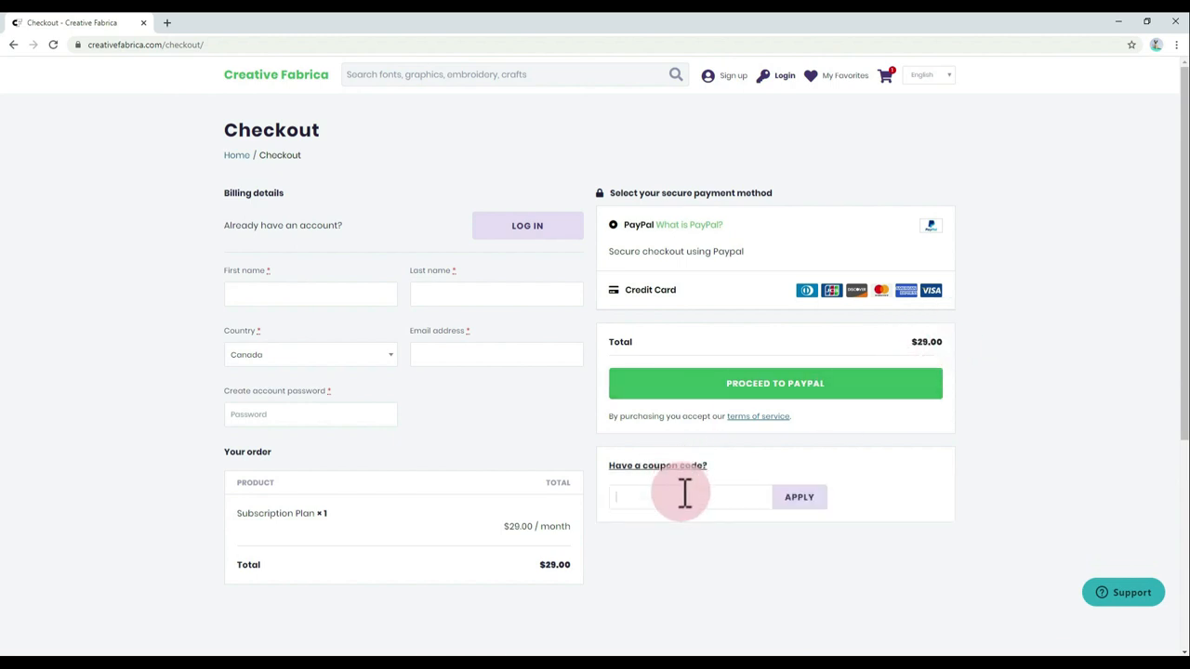
{"action": "type", "text": "CRAFTWITHLOVE30"}
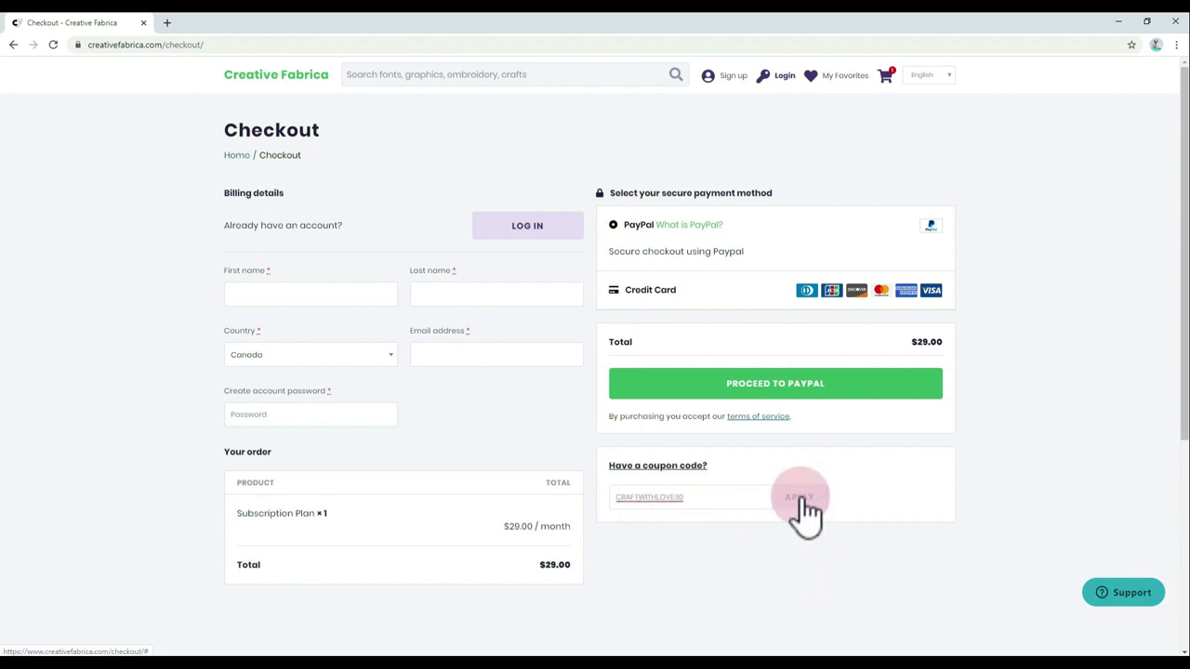
{"action": "left_click", "coordinate": [800, 496]}
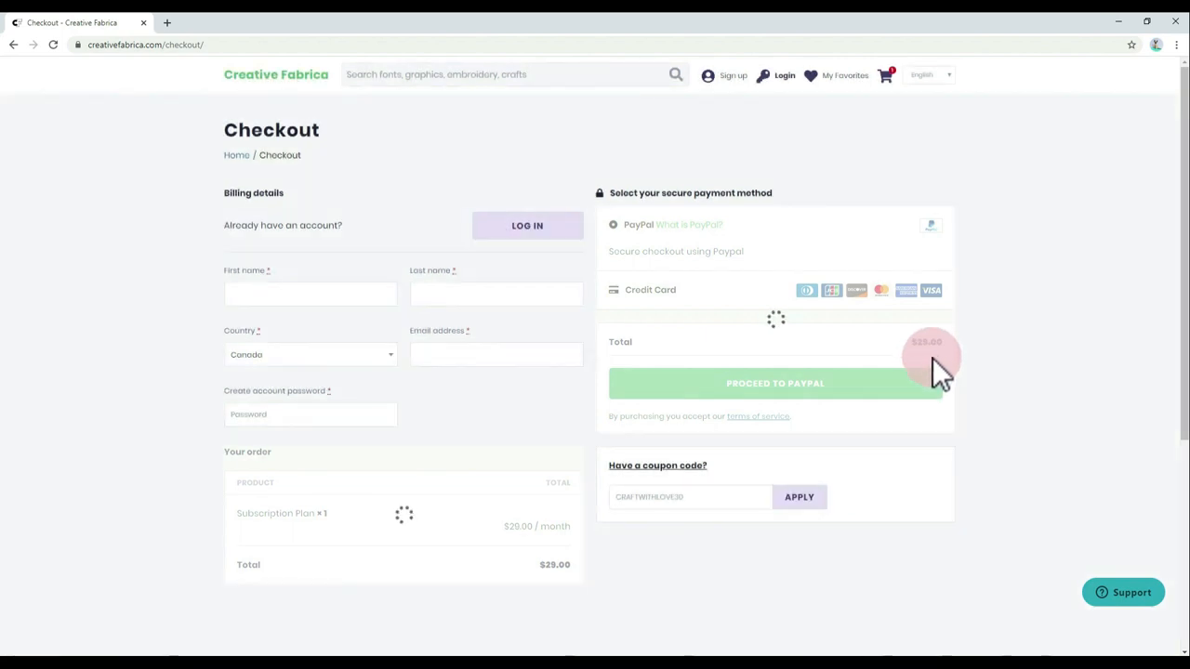
{"action": "left_click", "coordinate": [800, 497]}
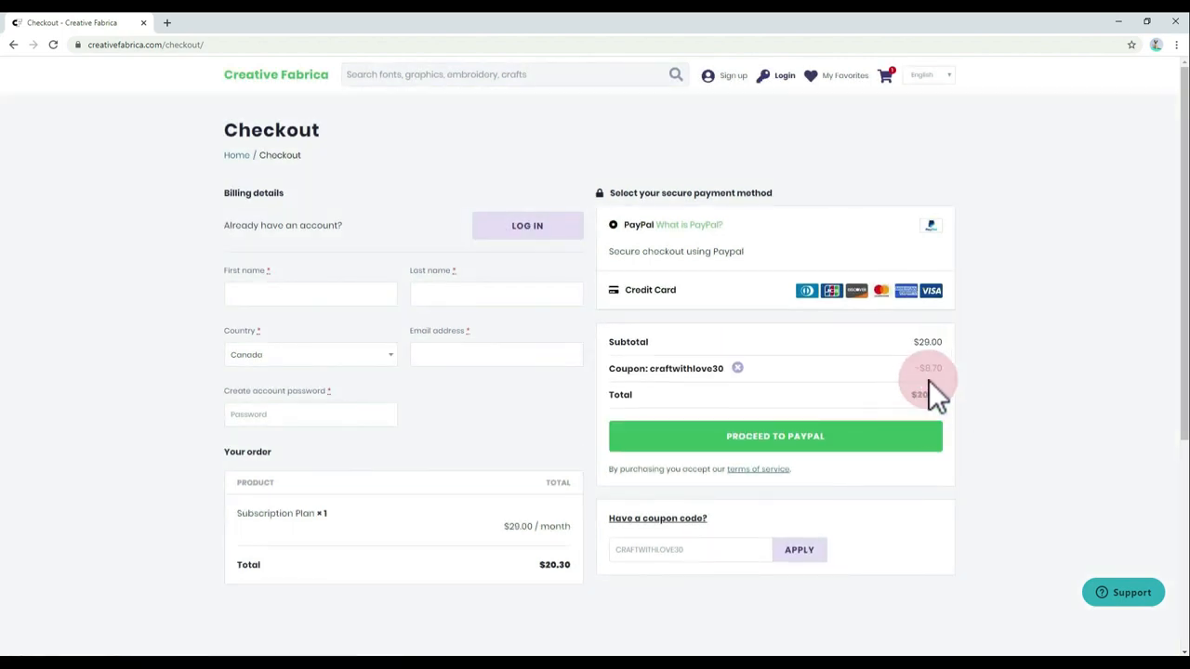
{"action": "mouse_move", "coordinate": [883, 437]}
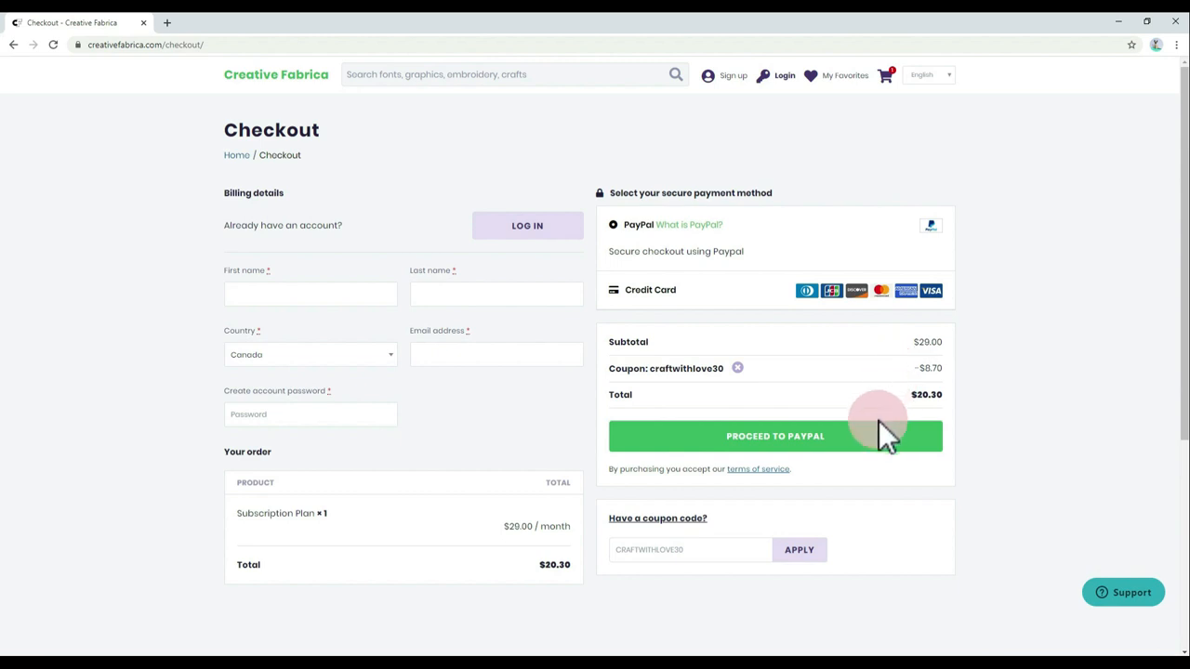
{"action": "scroll", "scroll_direction": "down", "scroll_amount": 3}
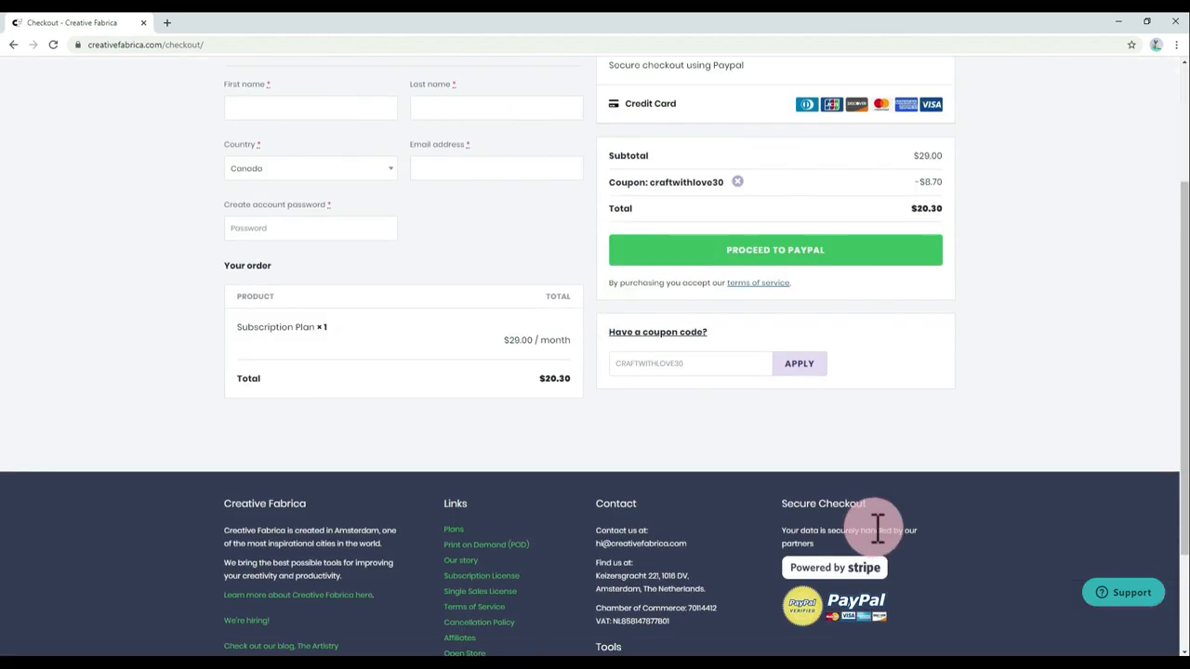
{"action": "scroll", "scroll_direction": "up", "scroll_amount": 3}
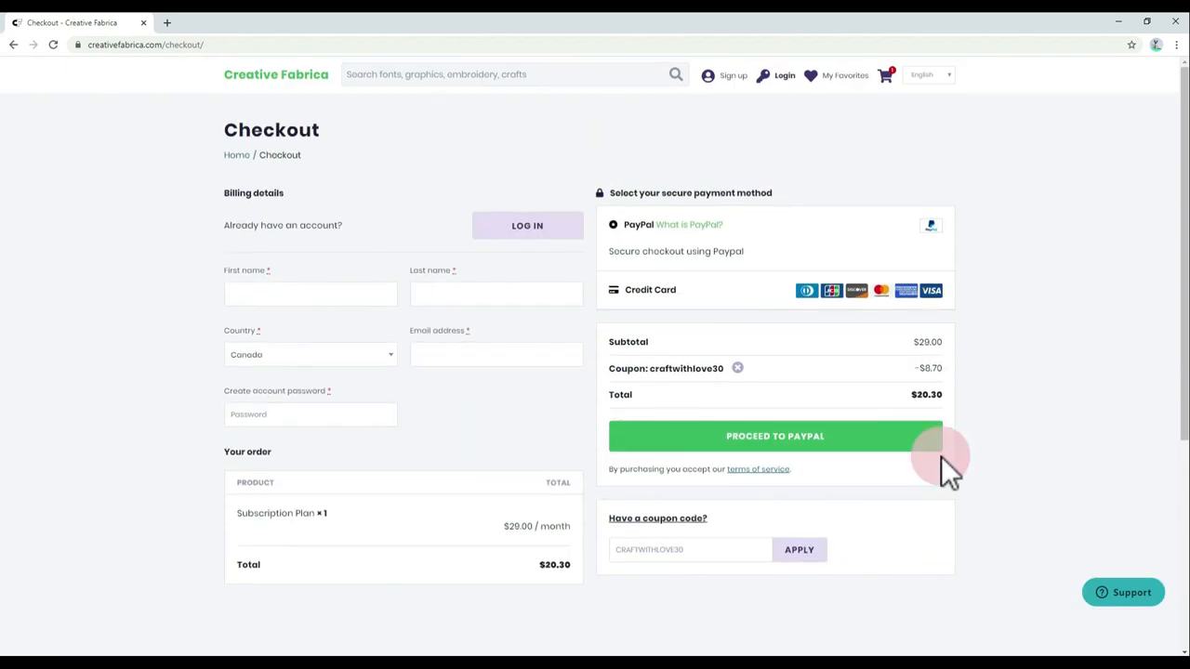
{"action": "mouse_move", "coordinate": [1032, 391]}
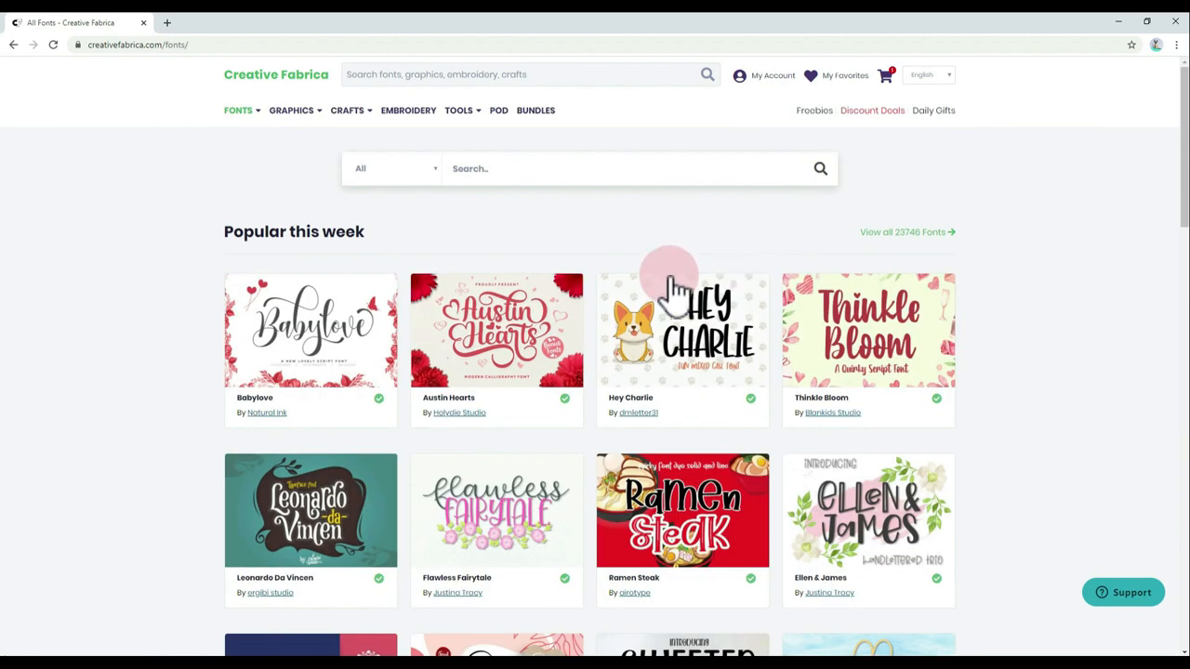
{"action": "mouse_move", "coordinate": [270, 149]}
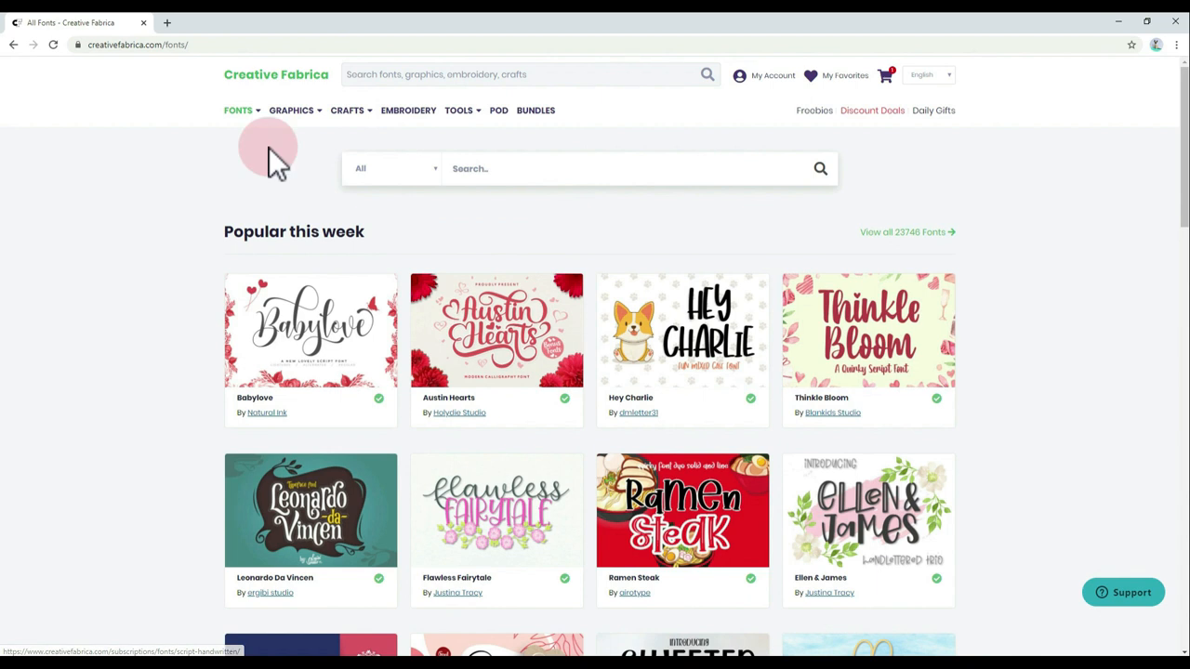
{"action": "mouse_move", "coordinate": [989, 79]}
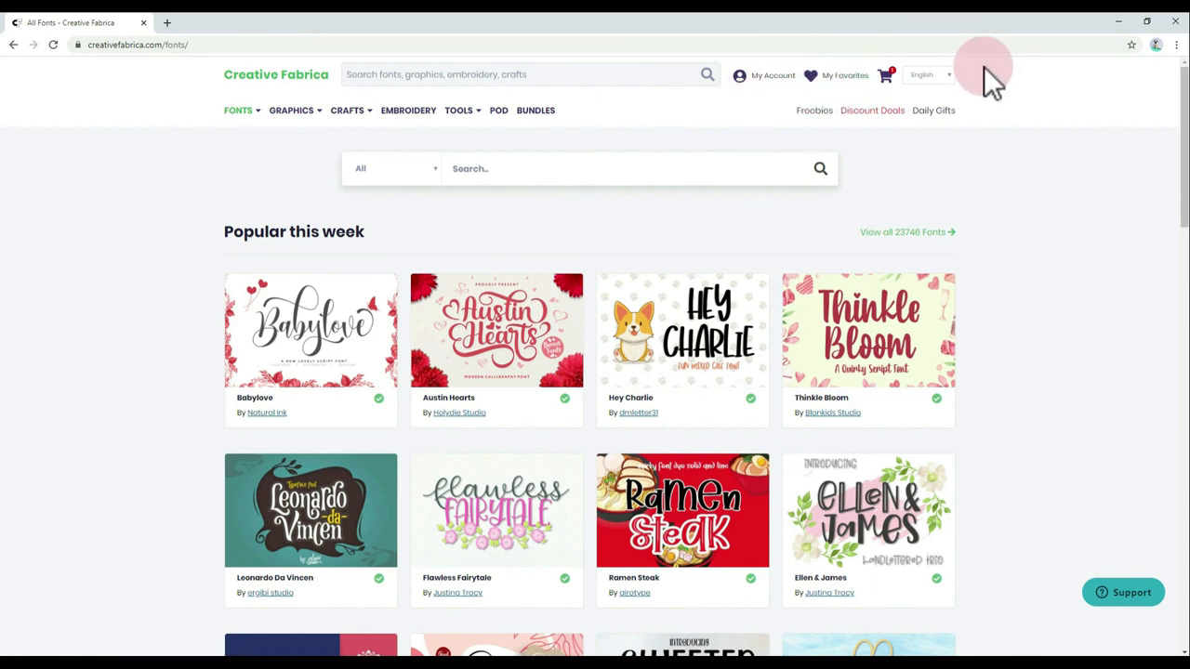
Browse the All Fonts page through Popular this week and New releases, returning to the top
{"action": "scroll", "scroll_direction": "down", "scroll_amount": 3}
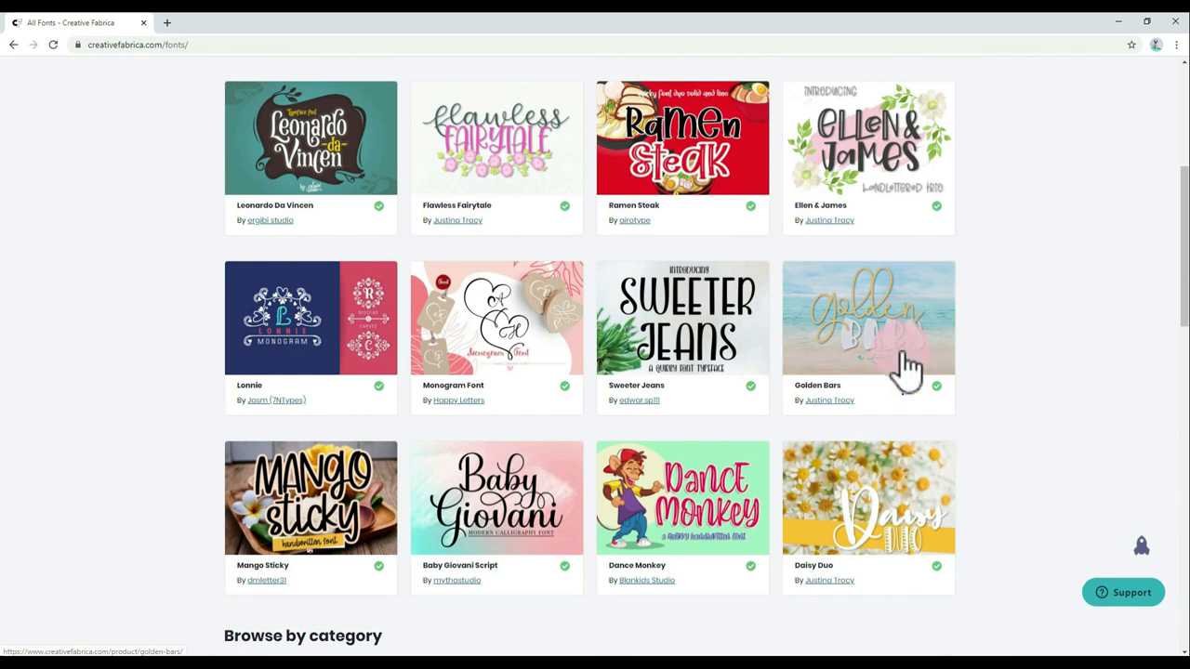
{"action": "scroll", "scroll_direction": "down", "scroll_amount": 3}
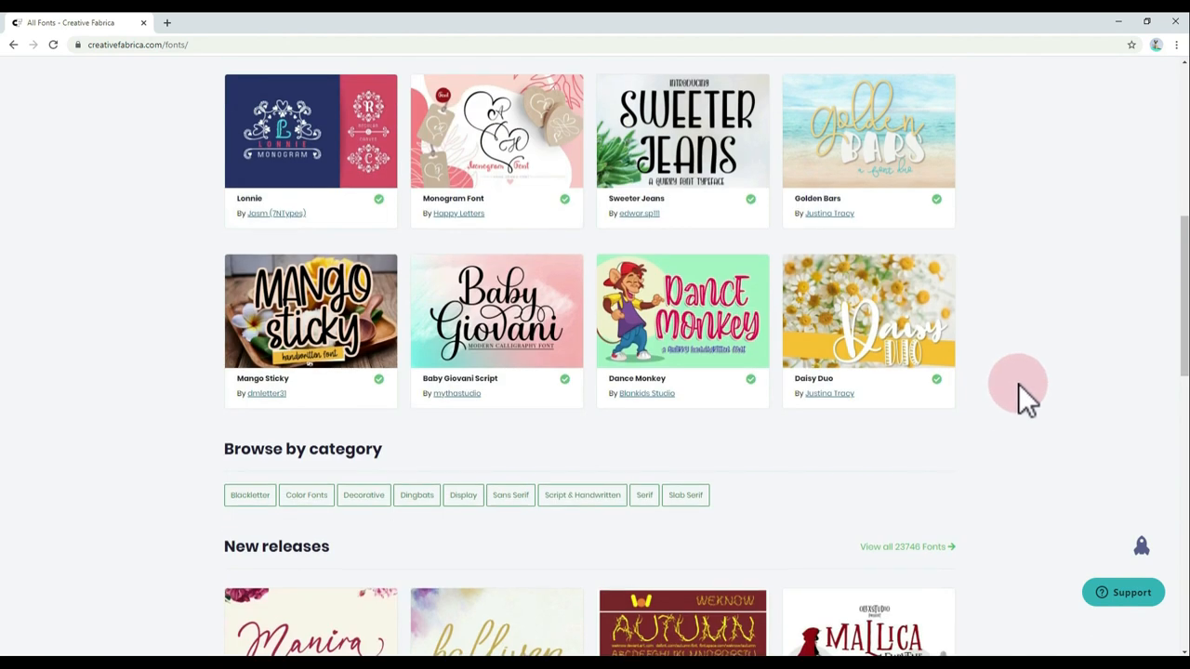
{"action": "scroll", "scroll_direction": "down", "scroll_amount": 3}
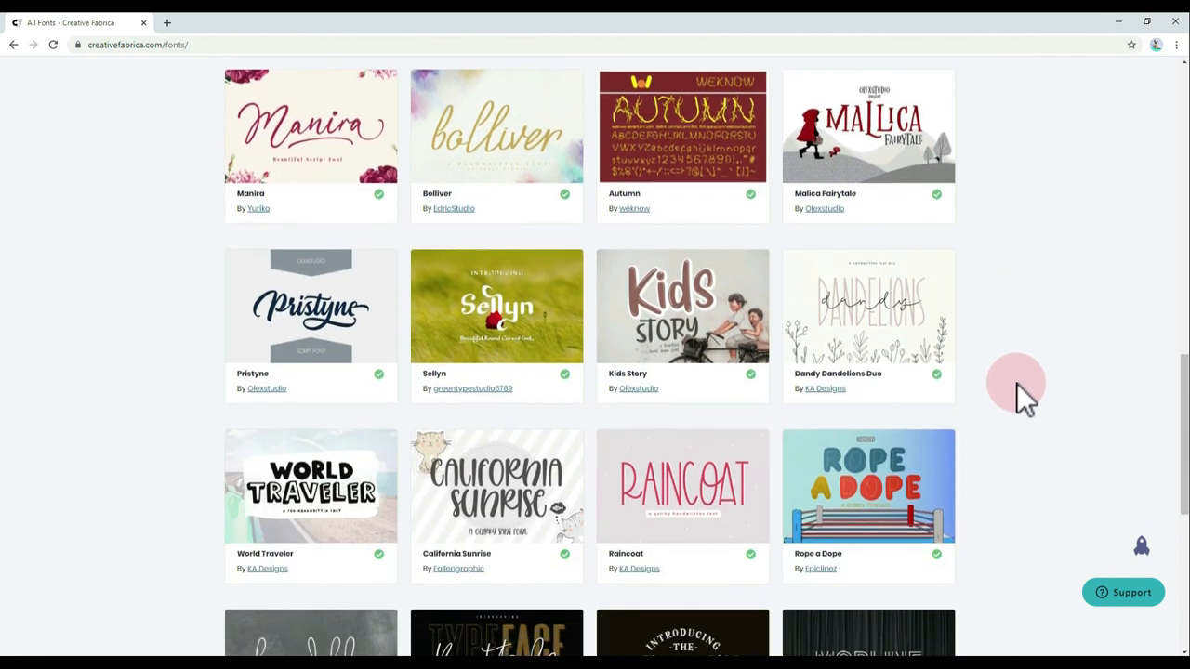
{"action": "scroll", "scroll_direction": "up", "scroll_amount": 3}
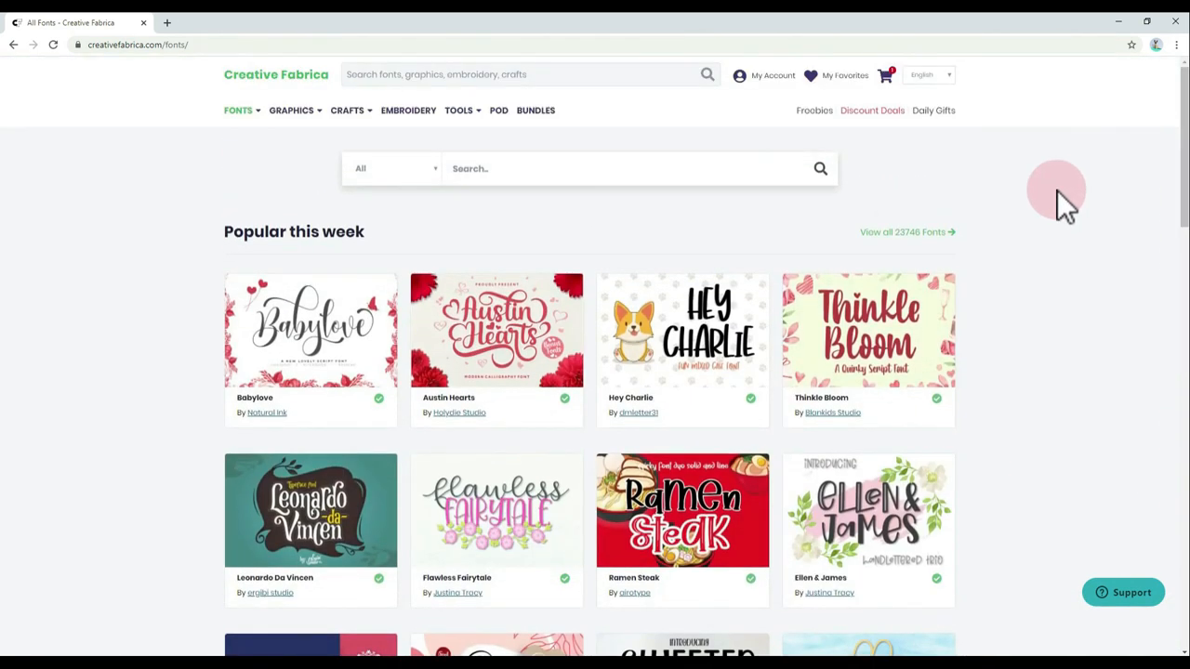
{"action": "left_click", "coordinate": [292, 109]}
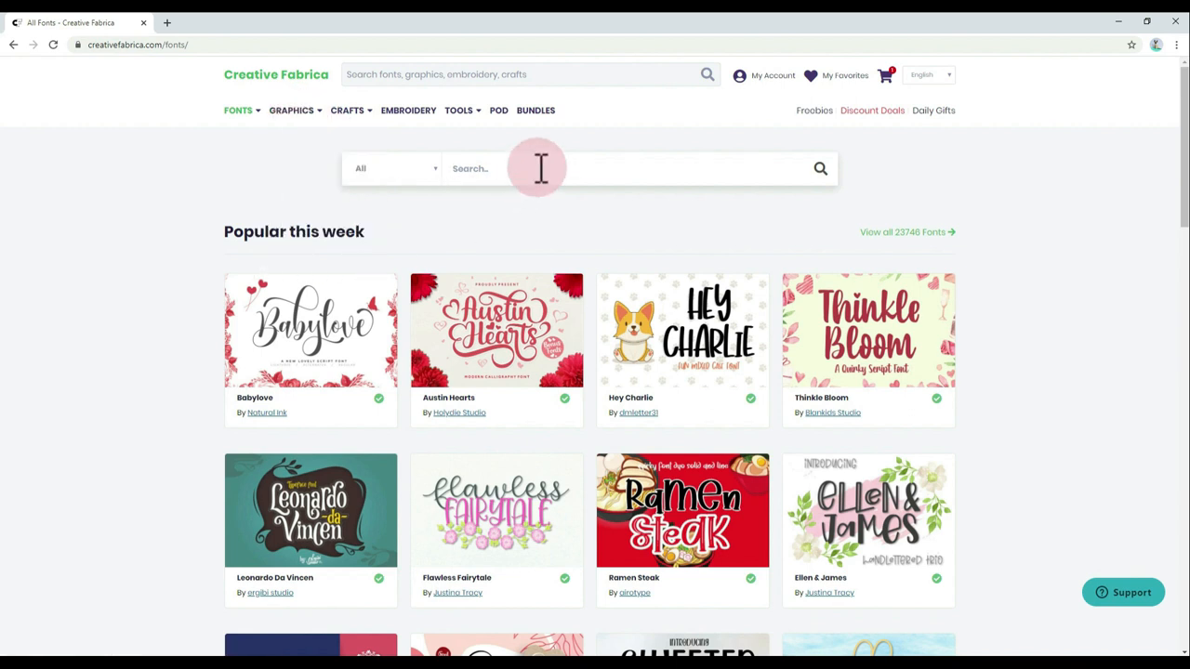
Search fonts for WEDDING and scroll the 1383 results to the end of the first page
{"action": "type", "text": "WEDDING"}
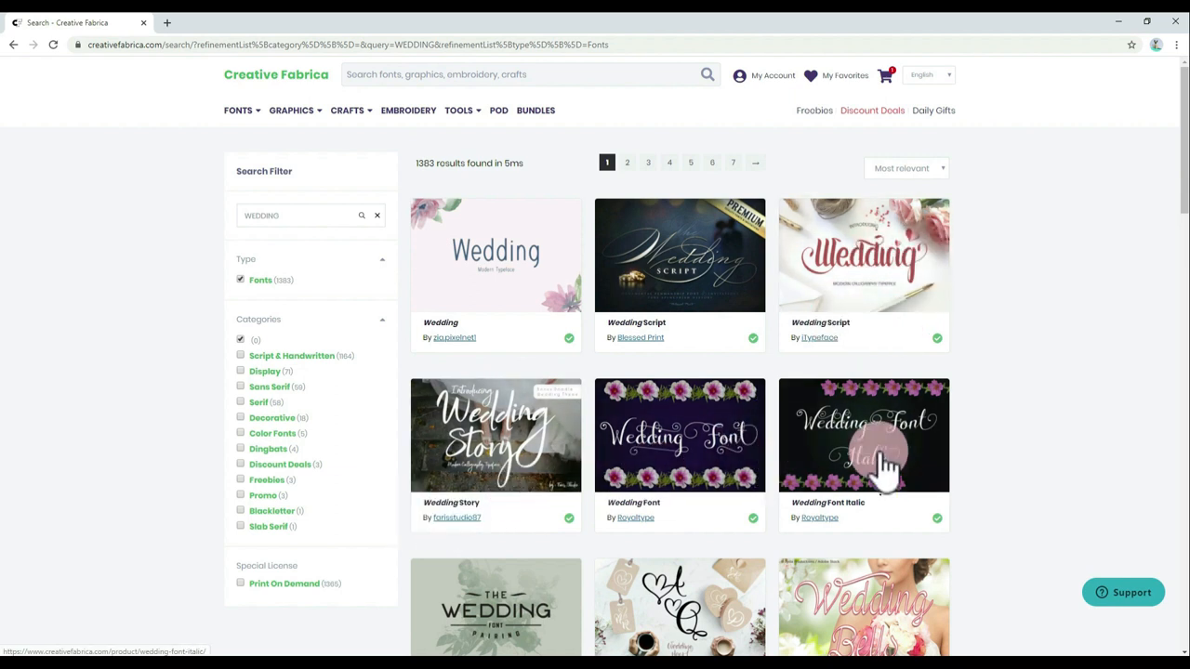
{"action": "scroll", "scroll_direction": "down", "scroll_amount": 3}
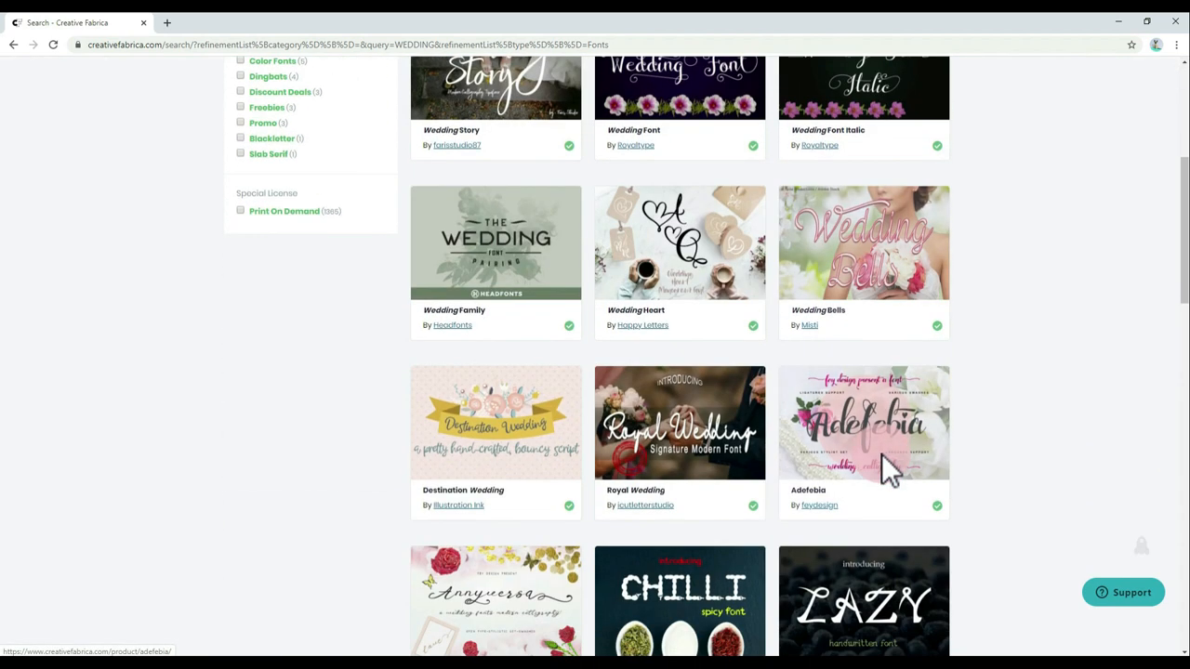
{"action": "scroll", "scroll_direction": "down", "scroll_amount": 3}
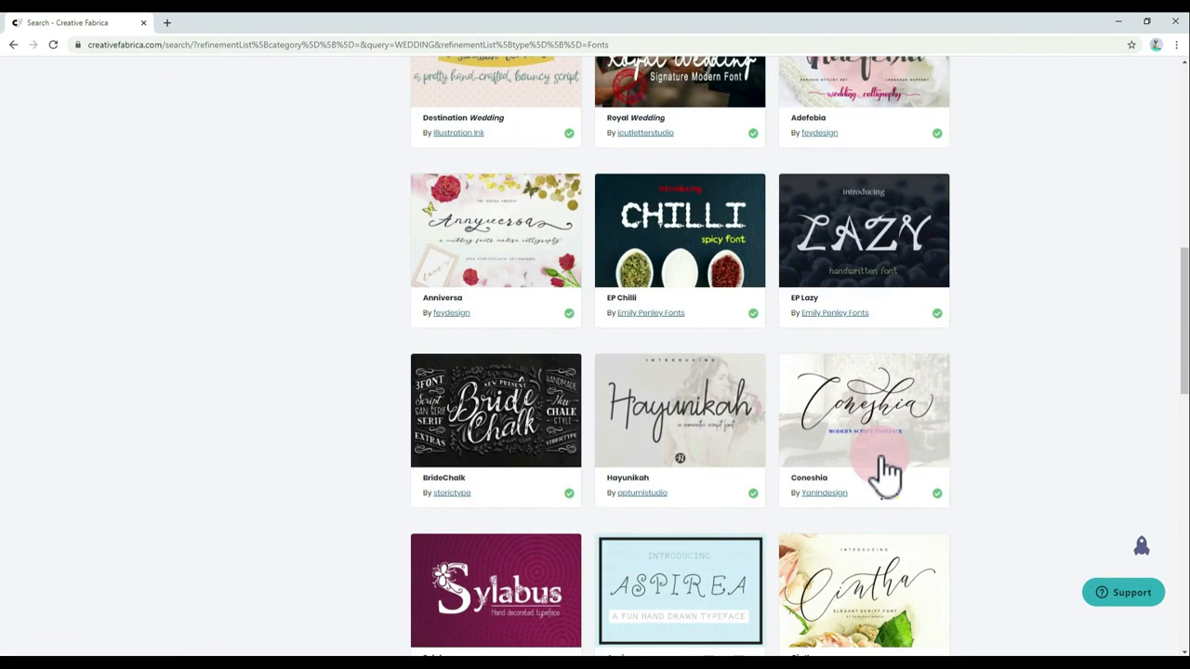
{"action": "scroll", "scroll_direction": "down", "scroll_amount": 3}
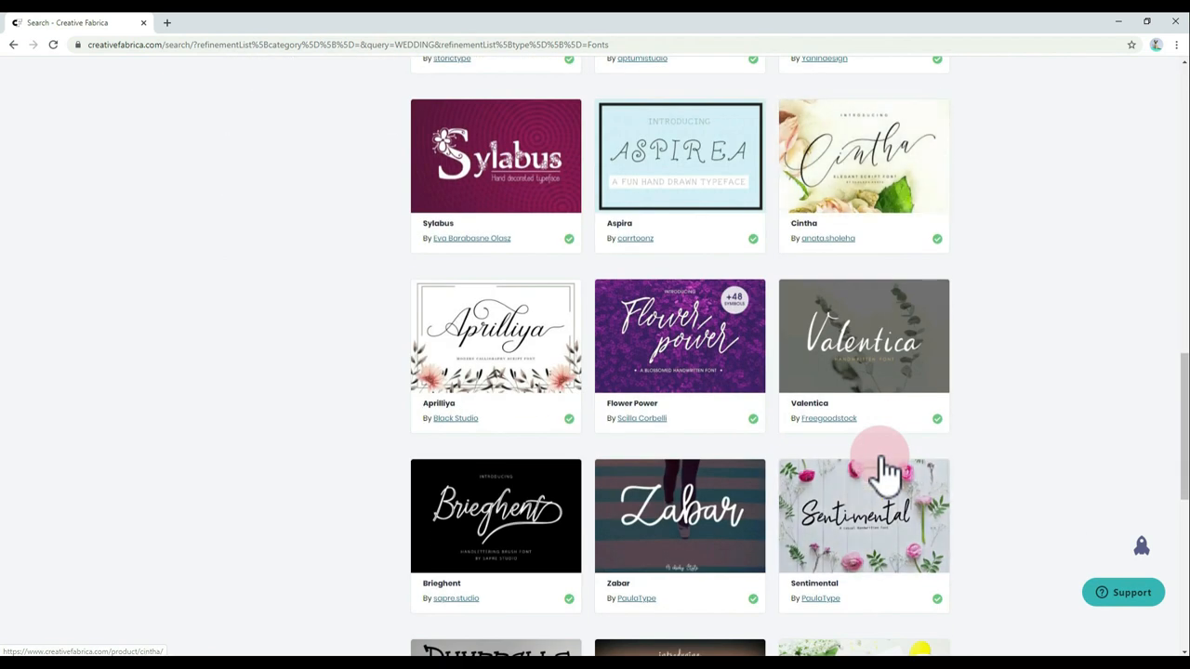
{"action": "scroll", "scroll_direction": "down", "scroll_amount": 3}
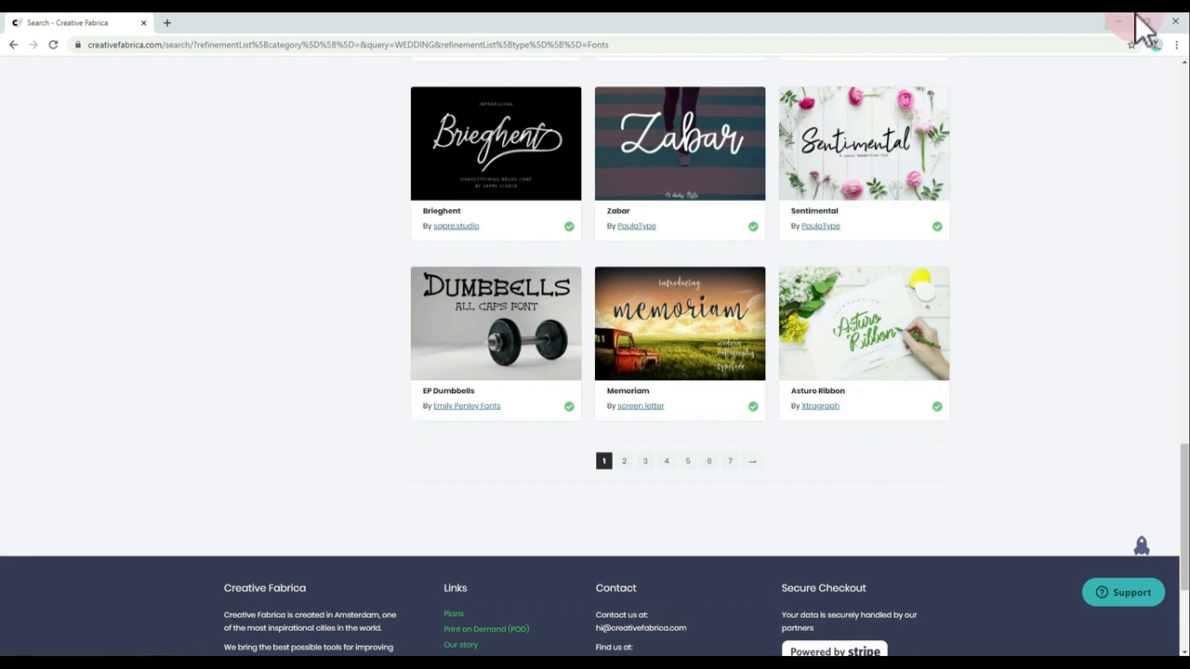